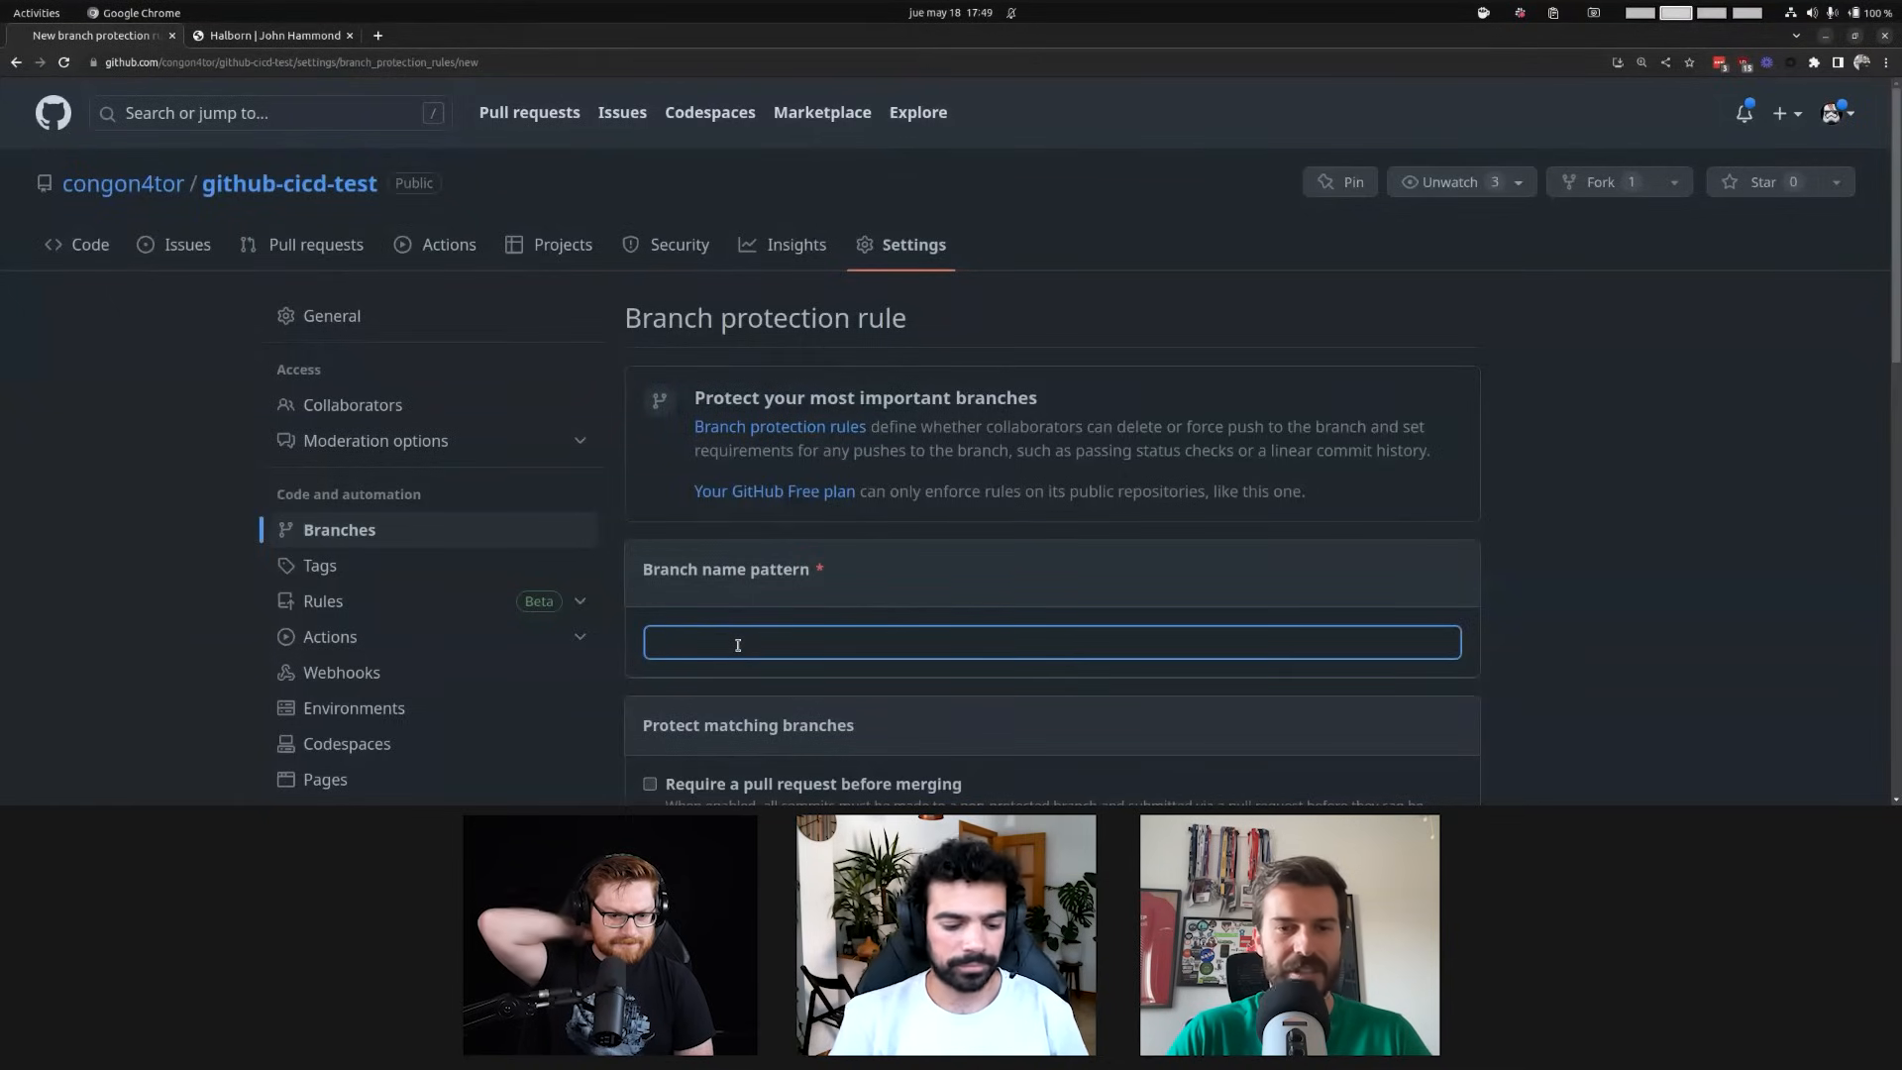
Enter 'main' as the branch name pattern of the new protection rule
click(736, 643)
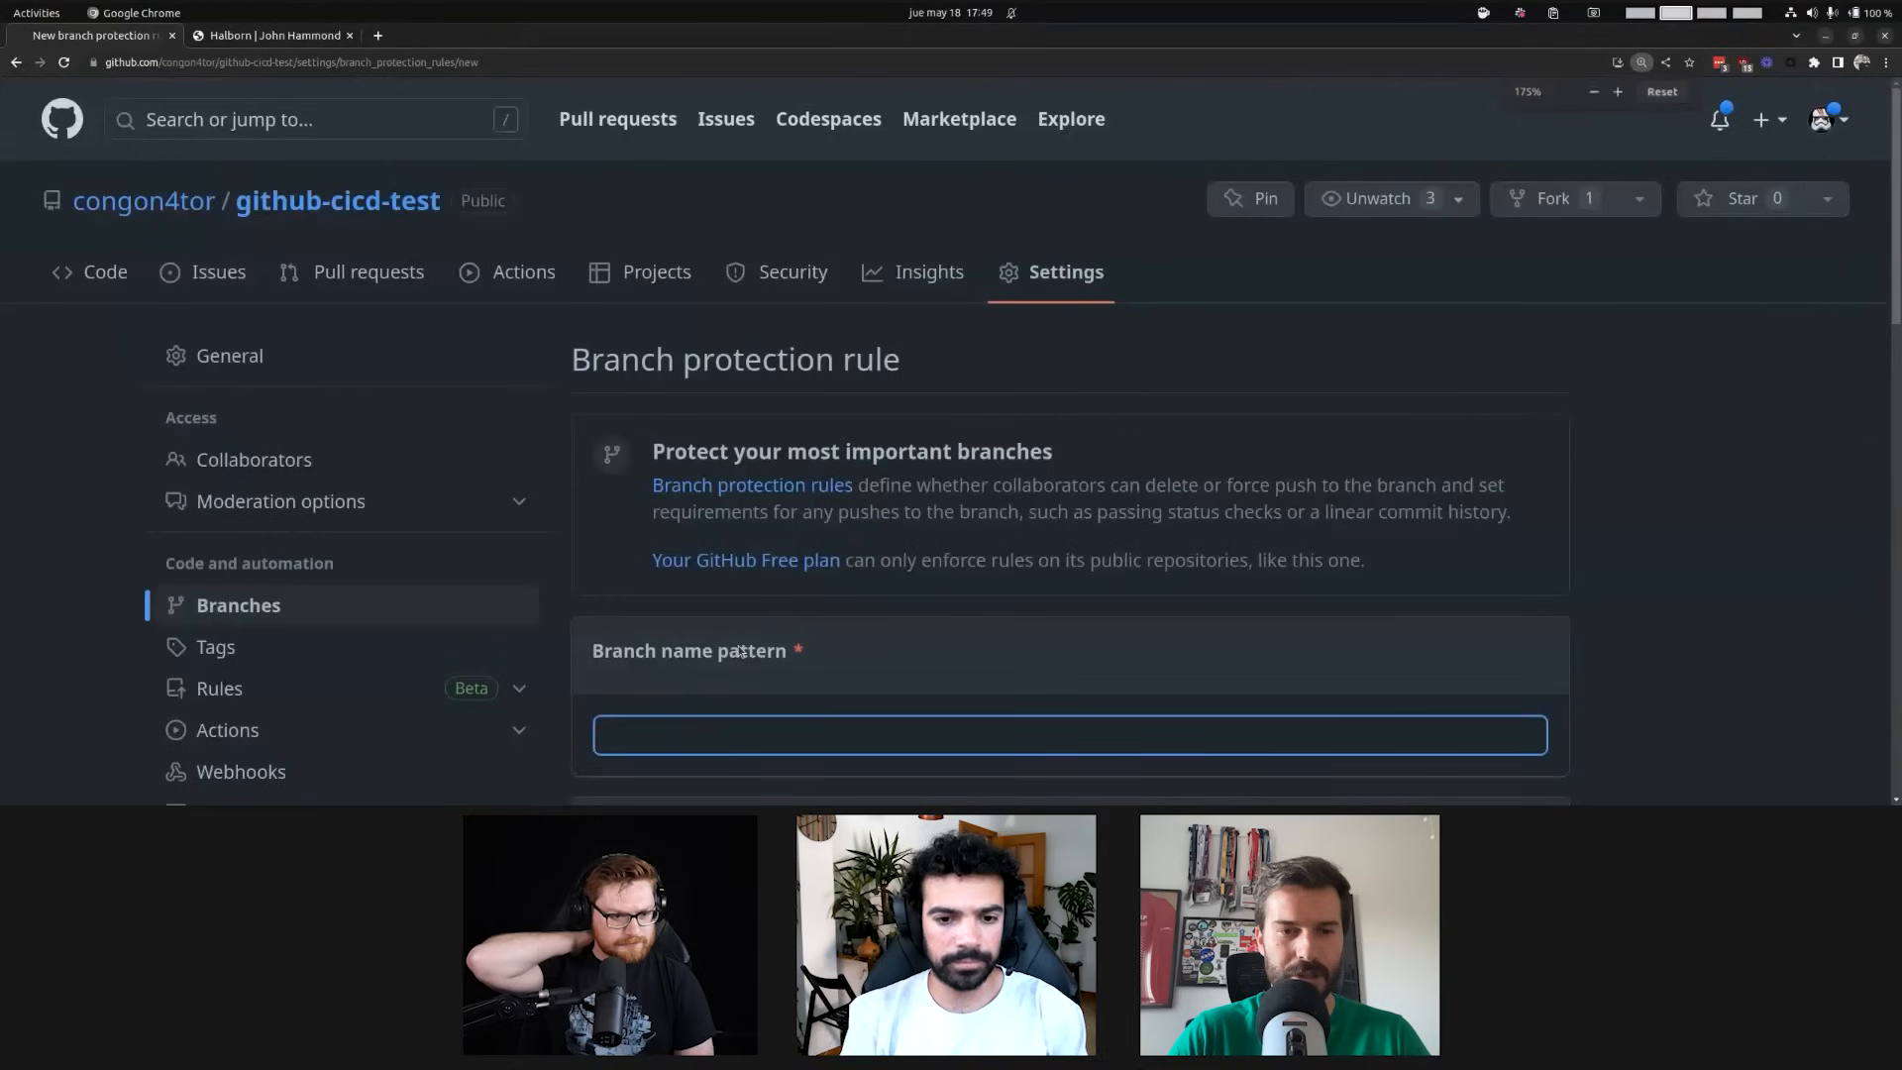
scroll(down, 3)
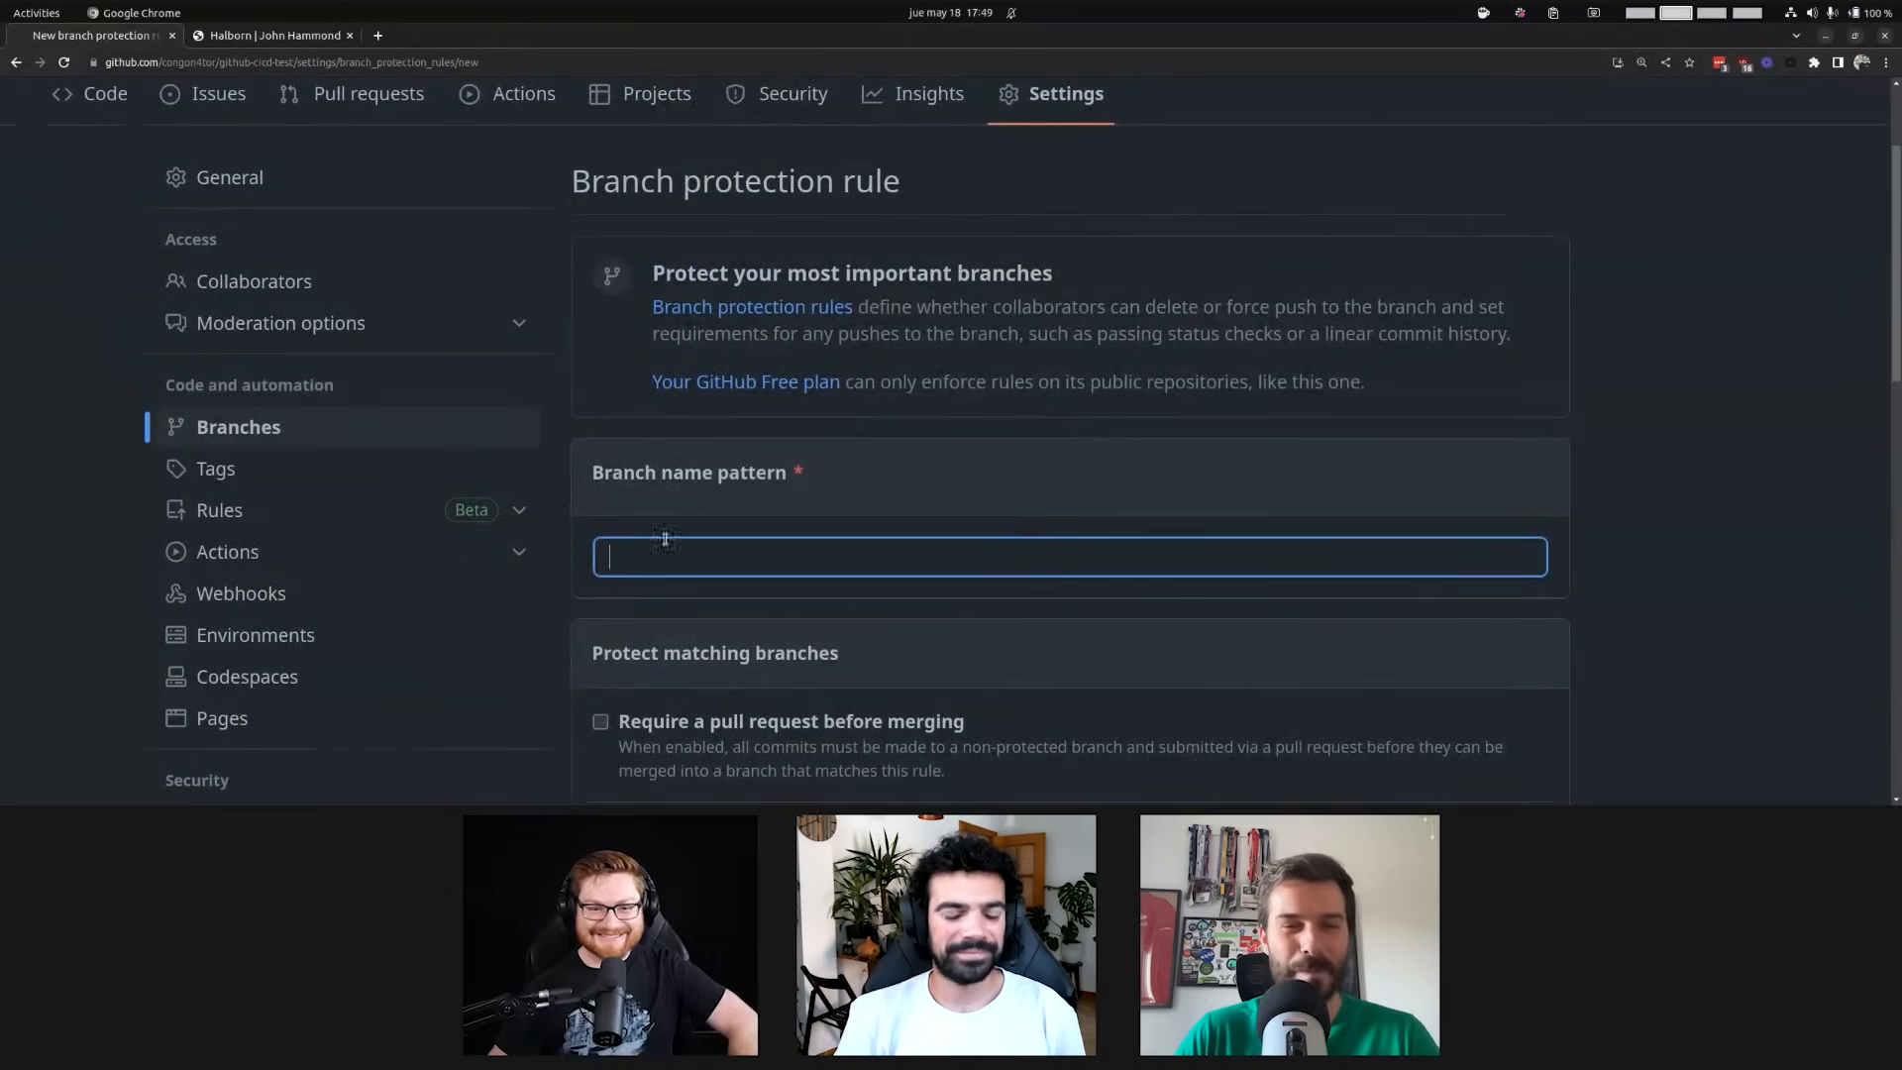
mouse_move(675, 557)
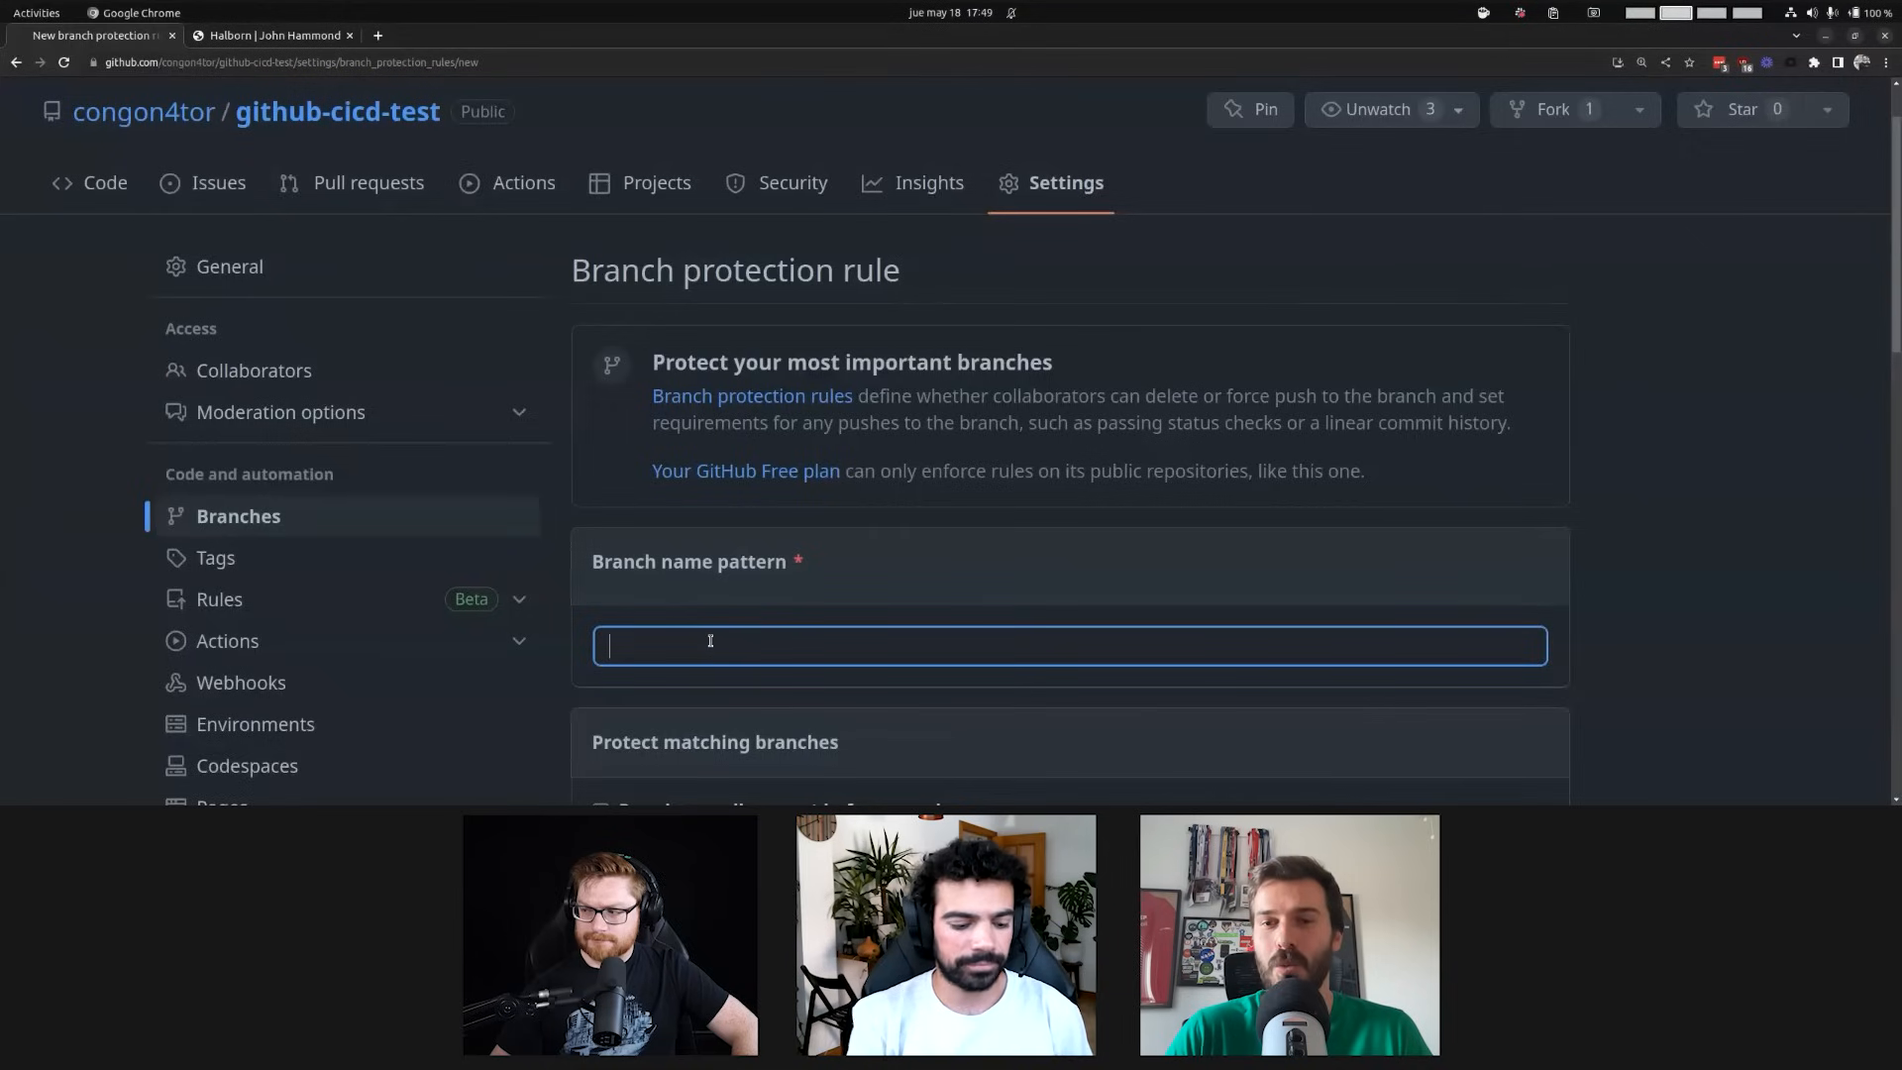
text(main)
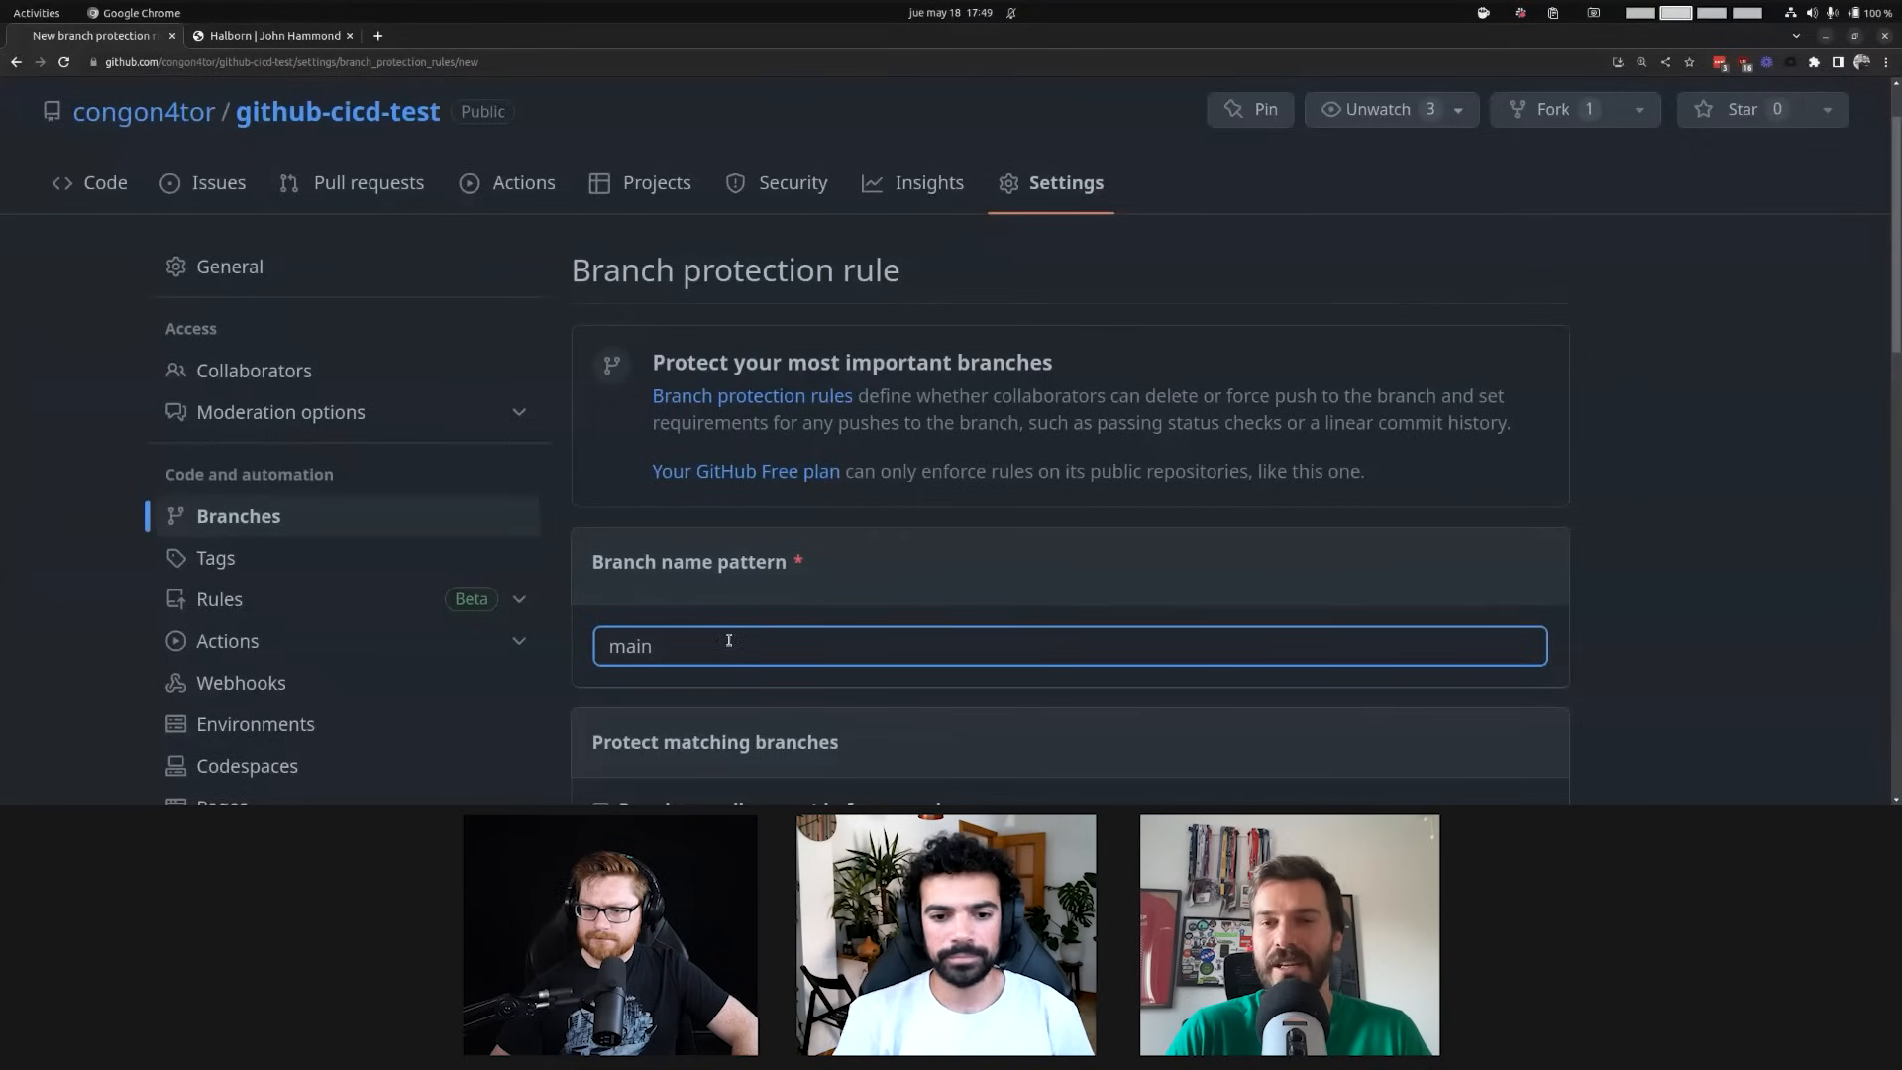
scroll(down, 3)
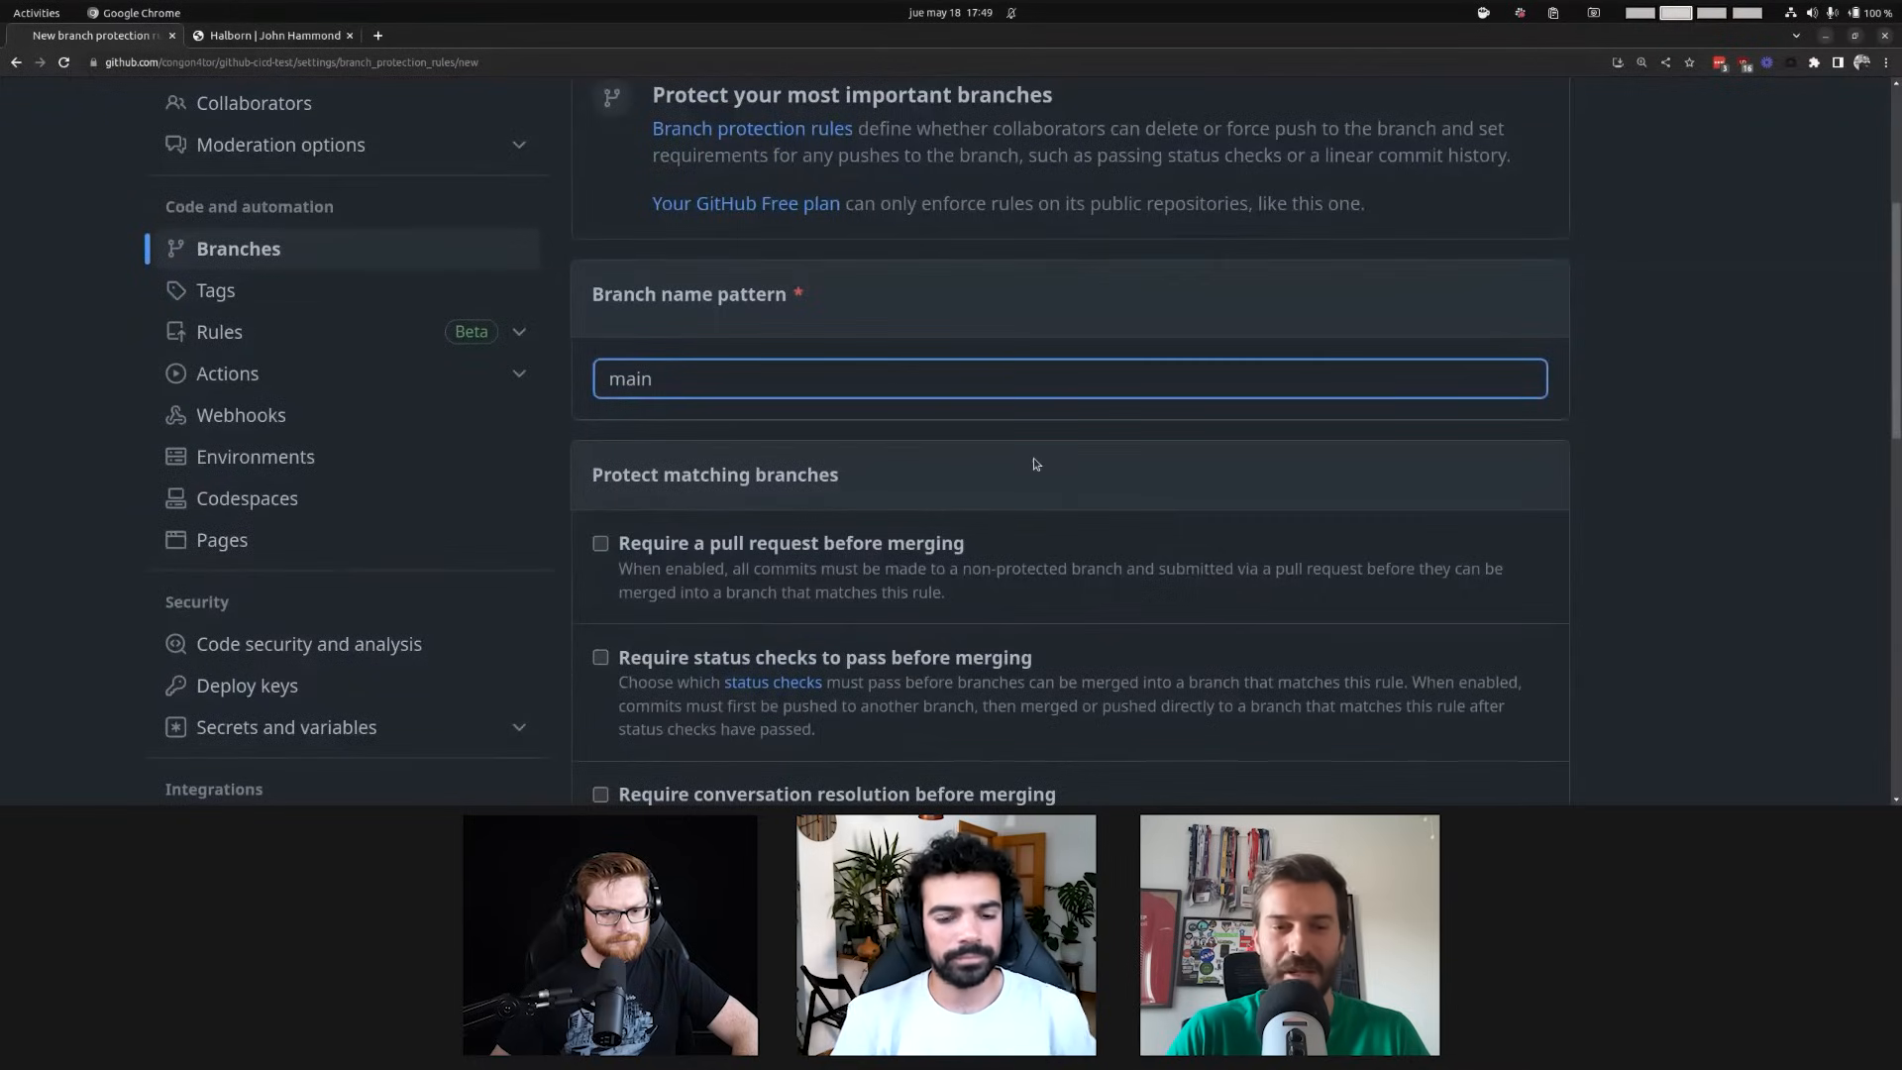
scroll(down, 3)
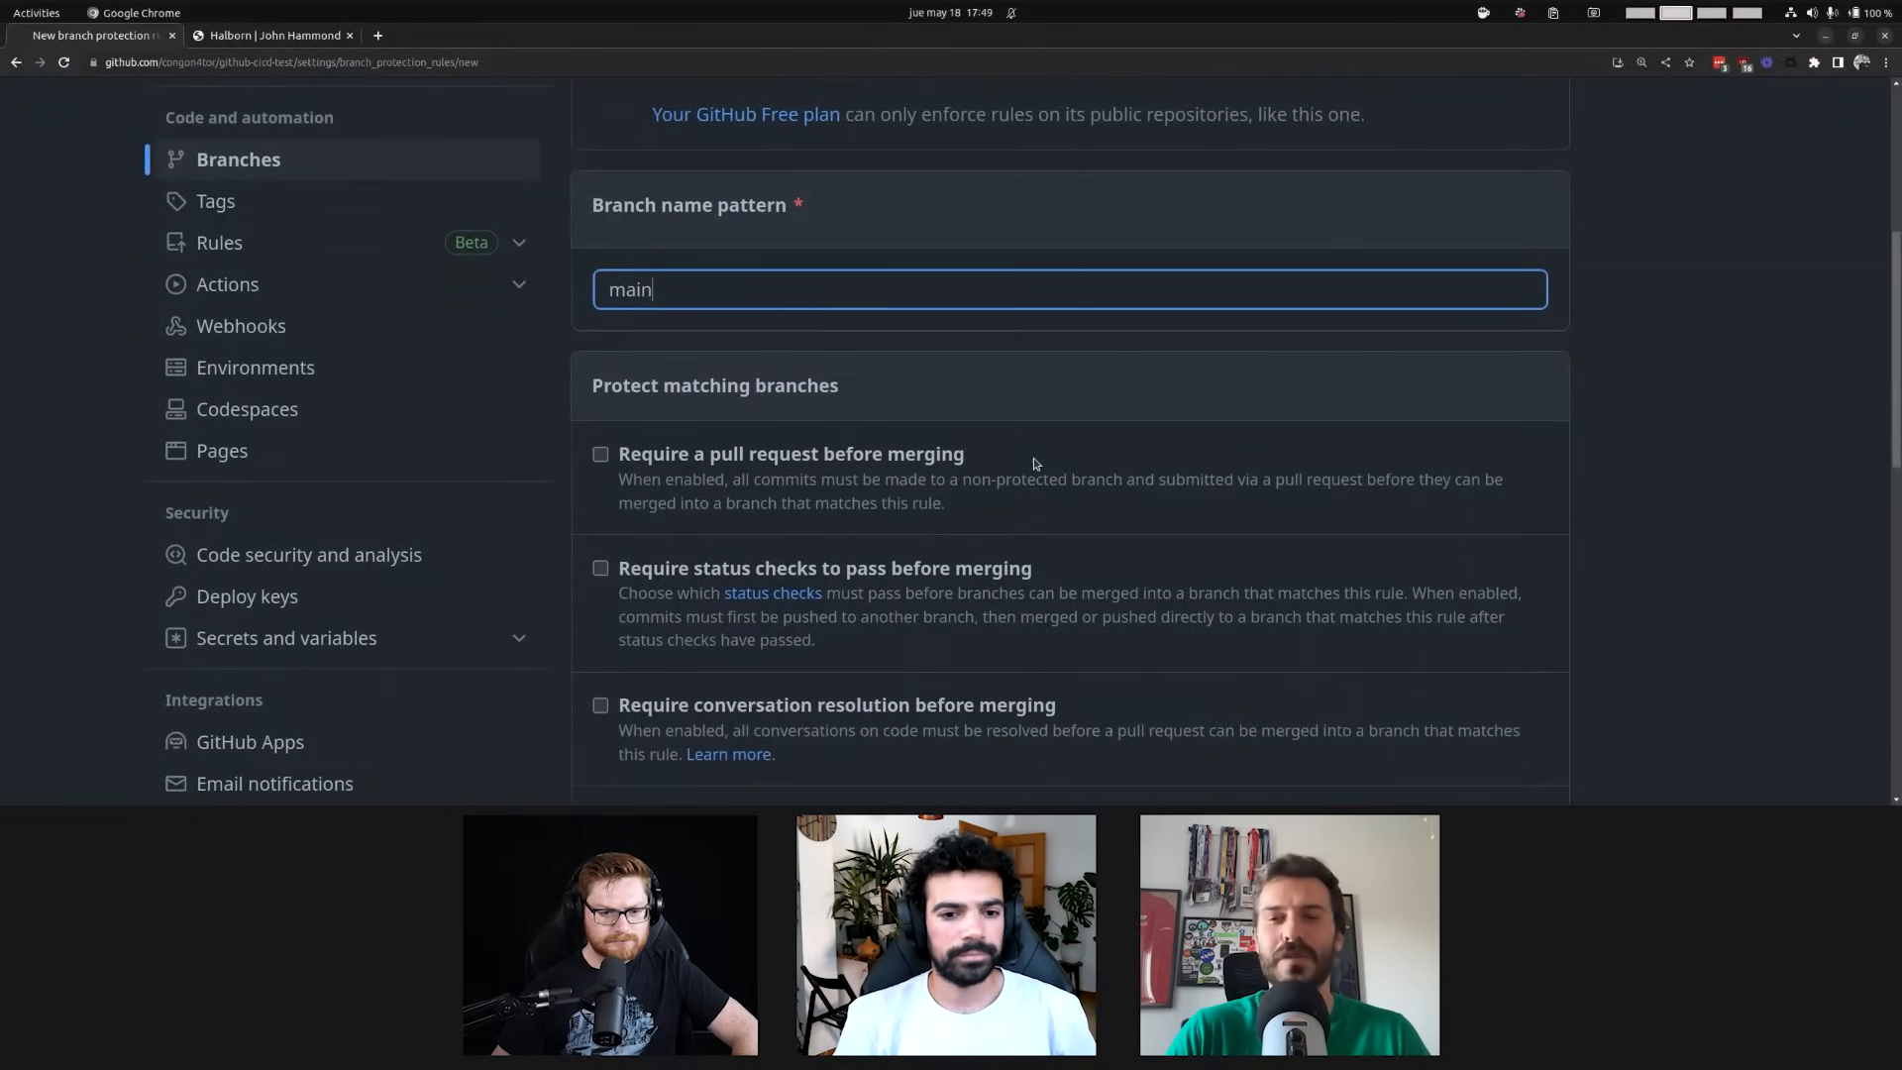
mouse_move(994, 454)
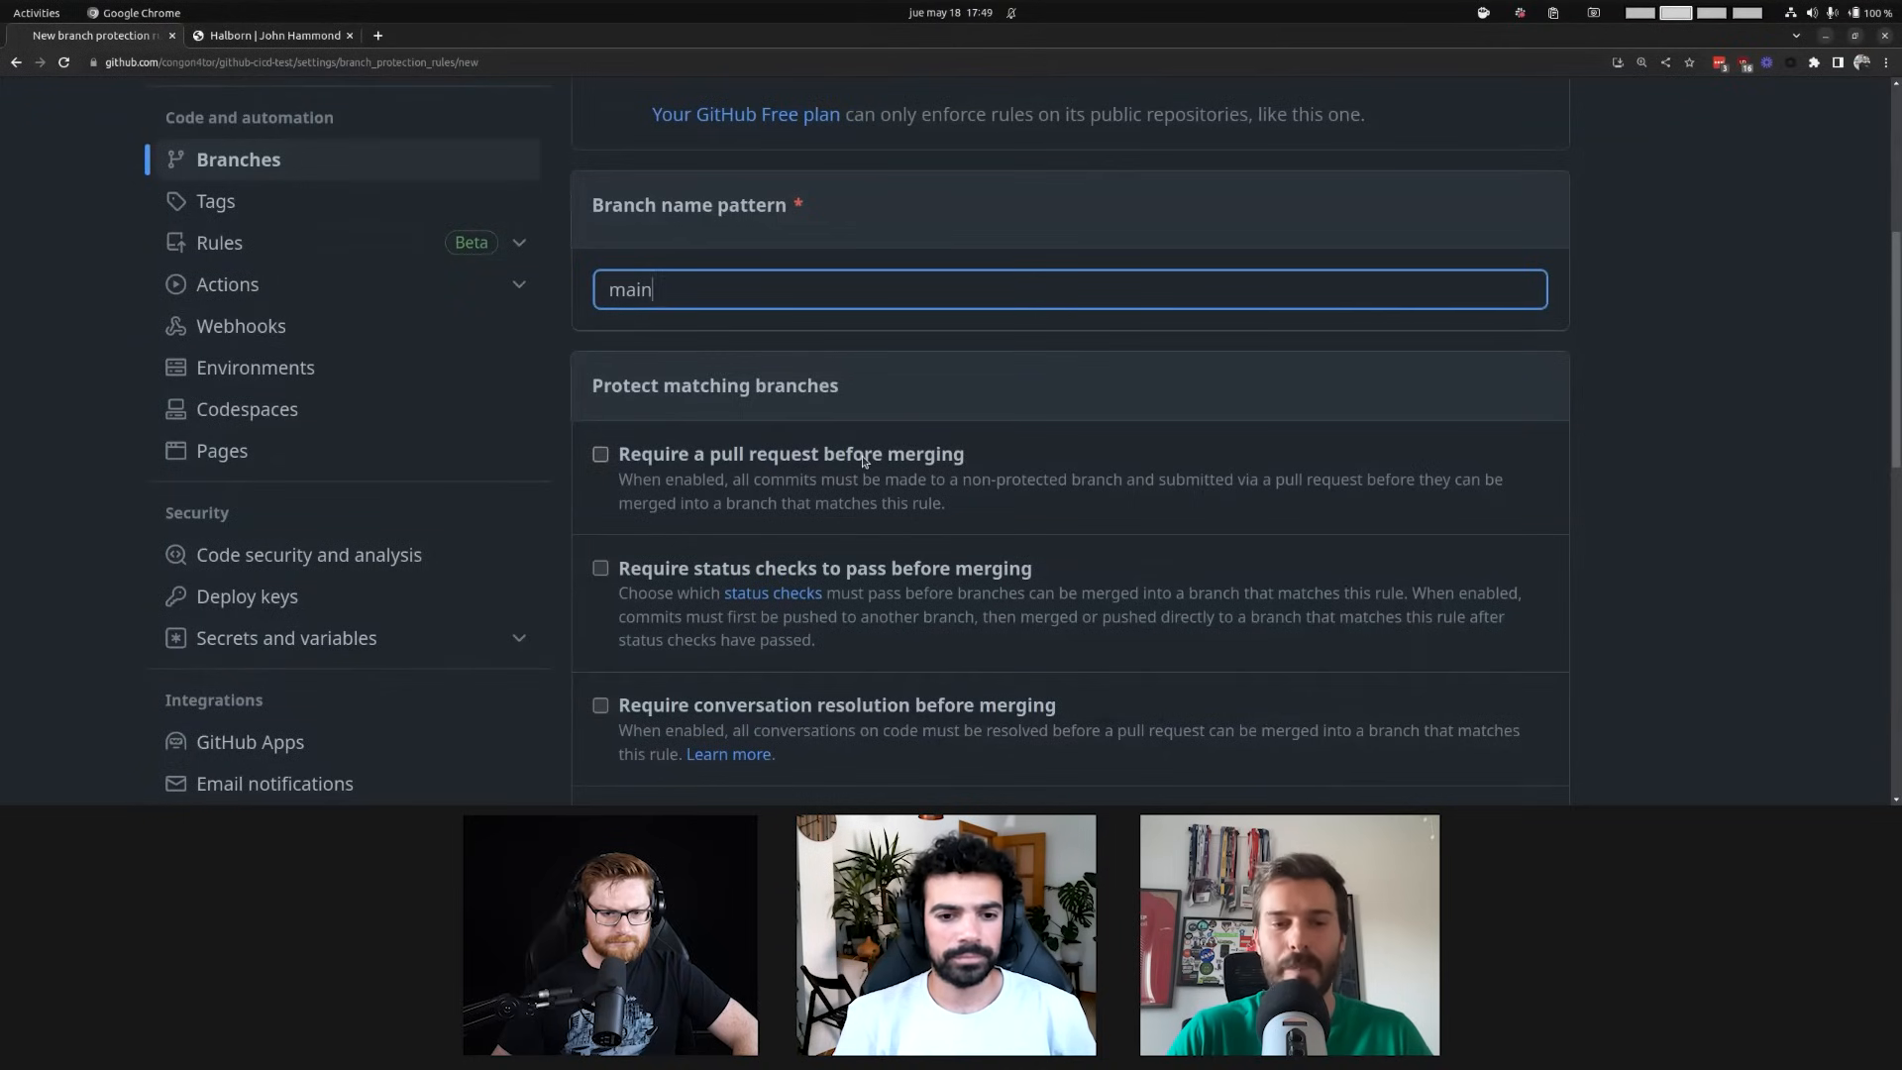
Tick 'Require a pull request before merging', keeping 1 required approval
click(600, 454)
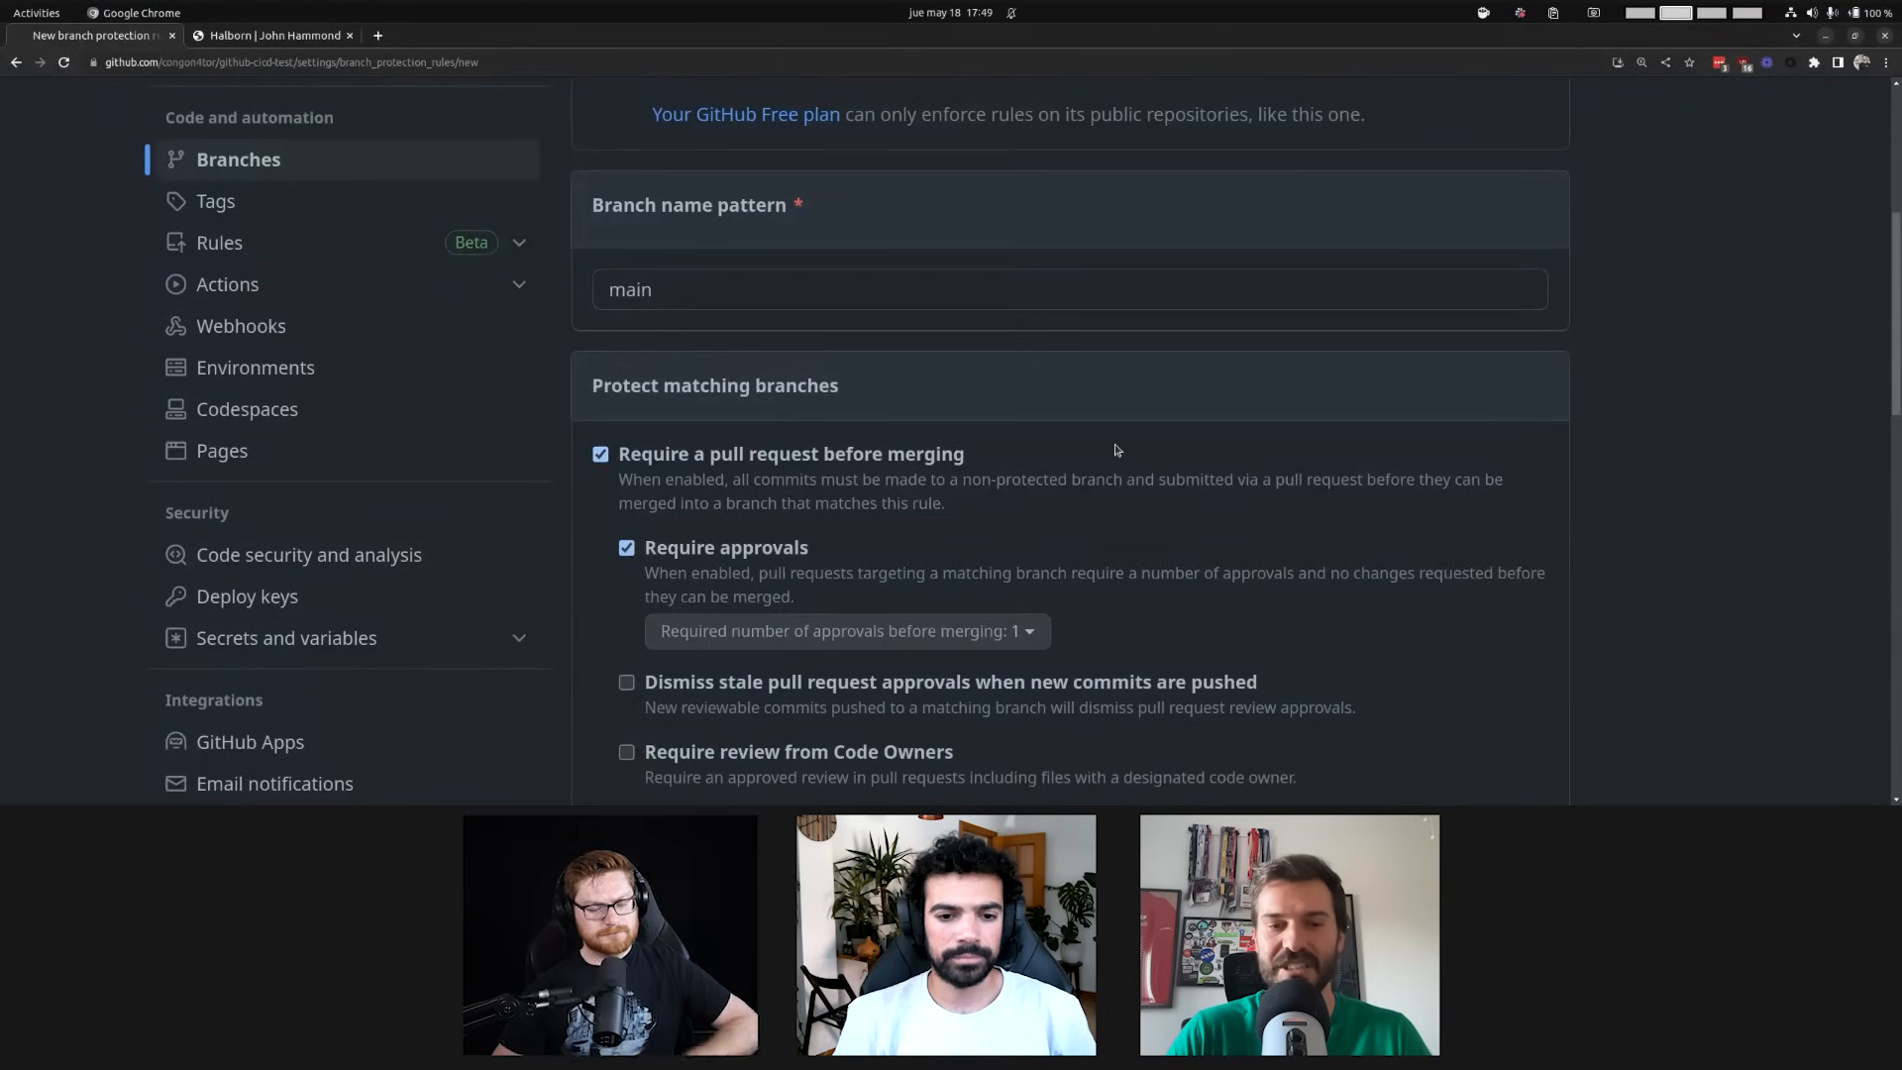
scroll(down, 3)
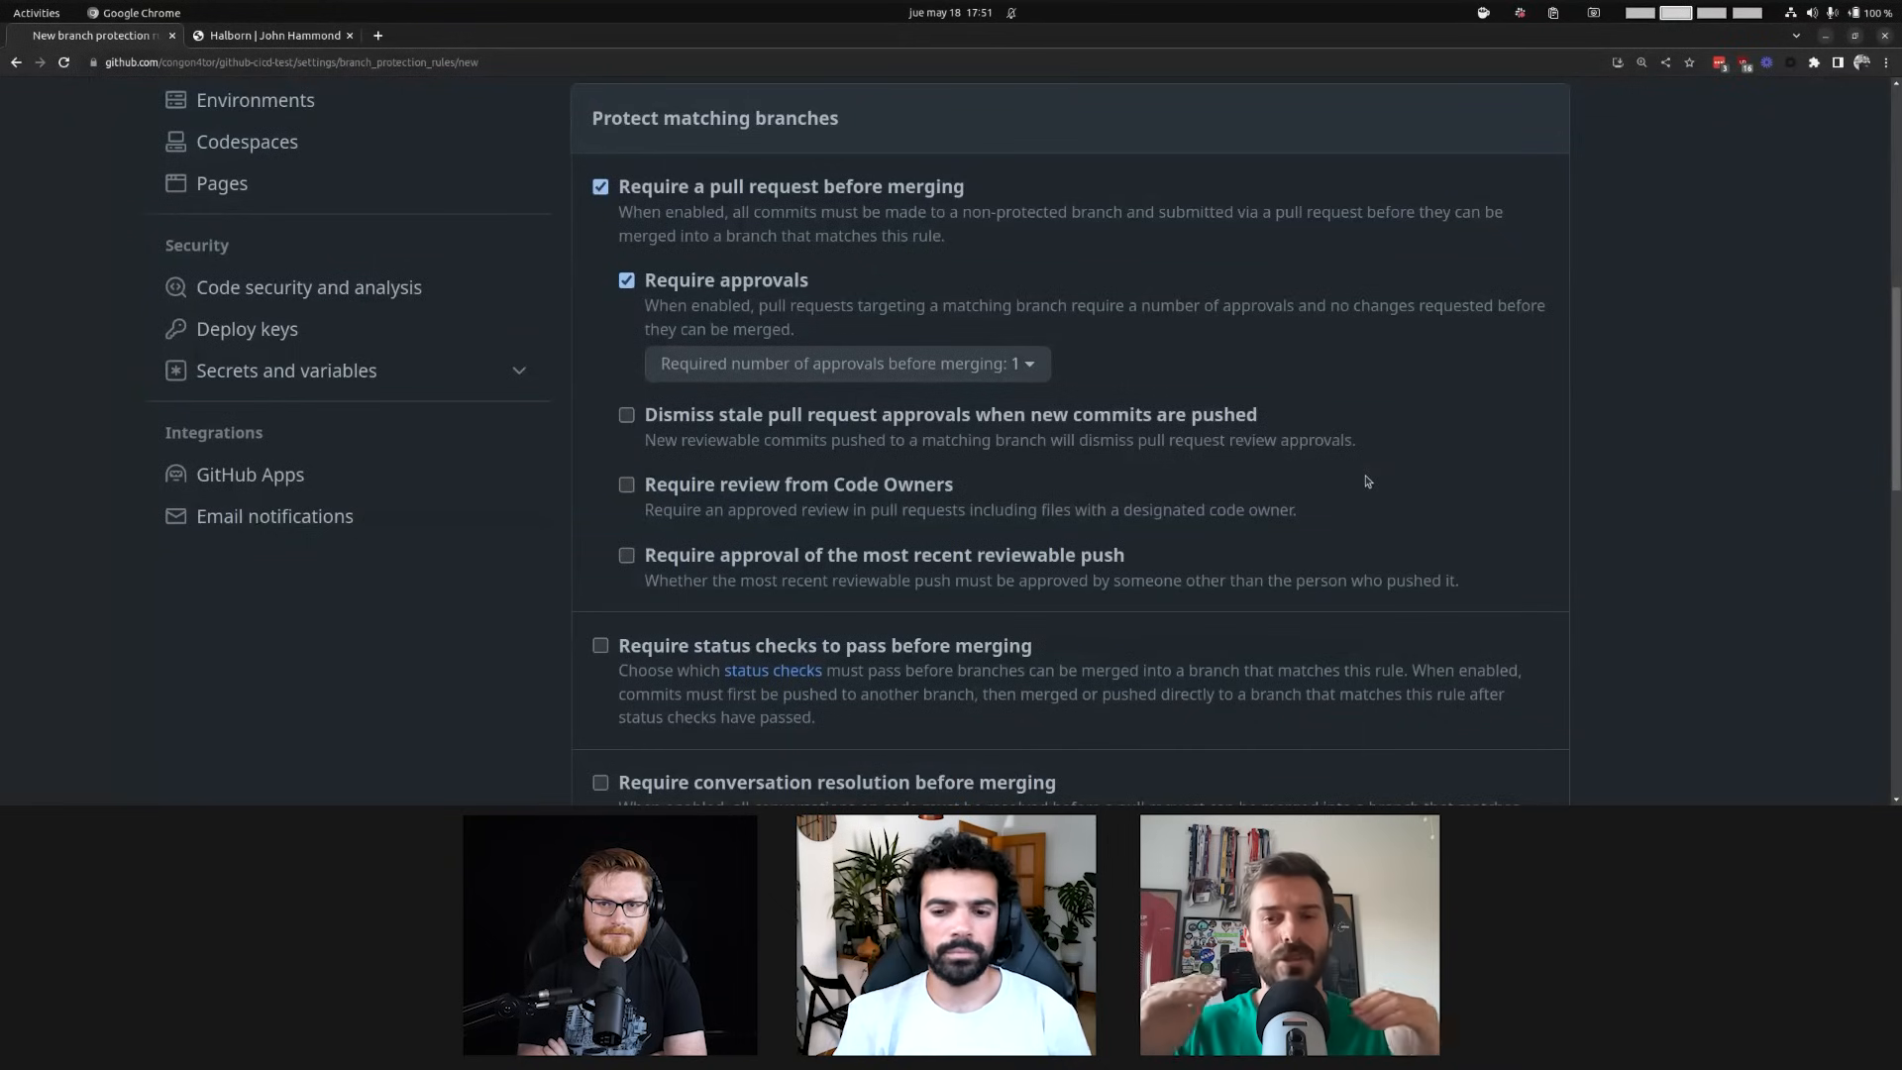
mouse_move(1339, 477)
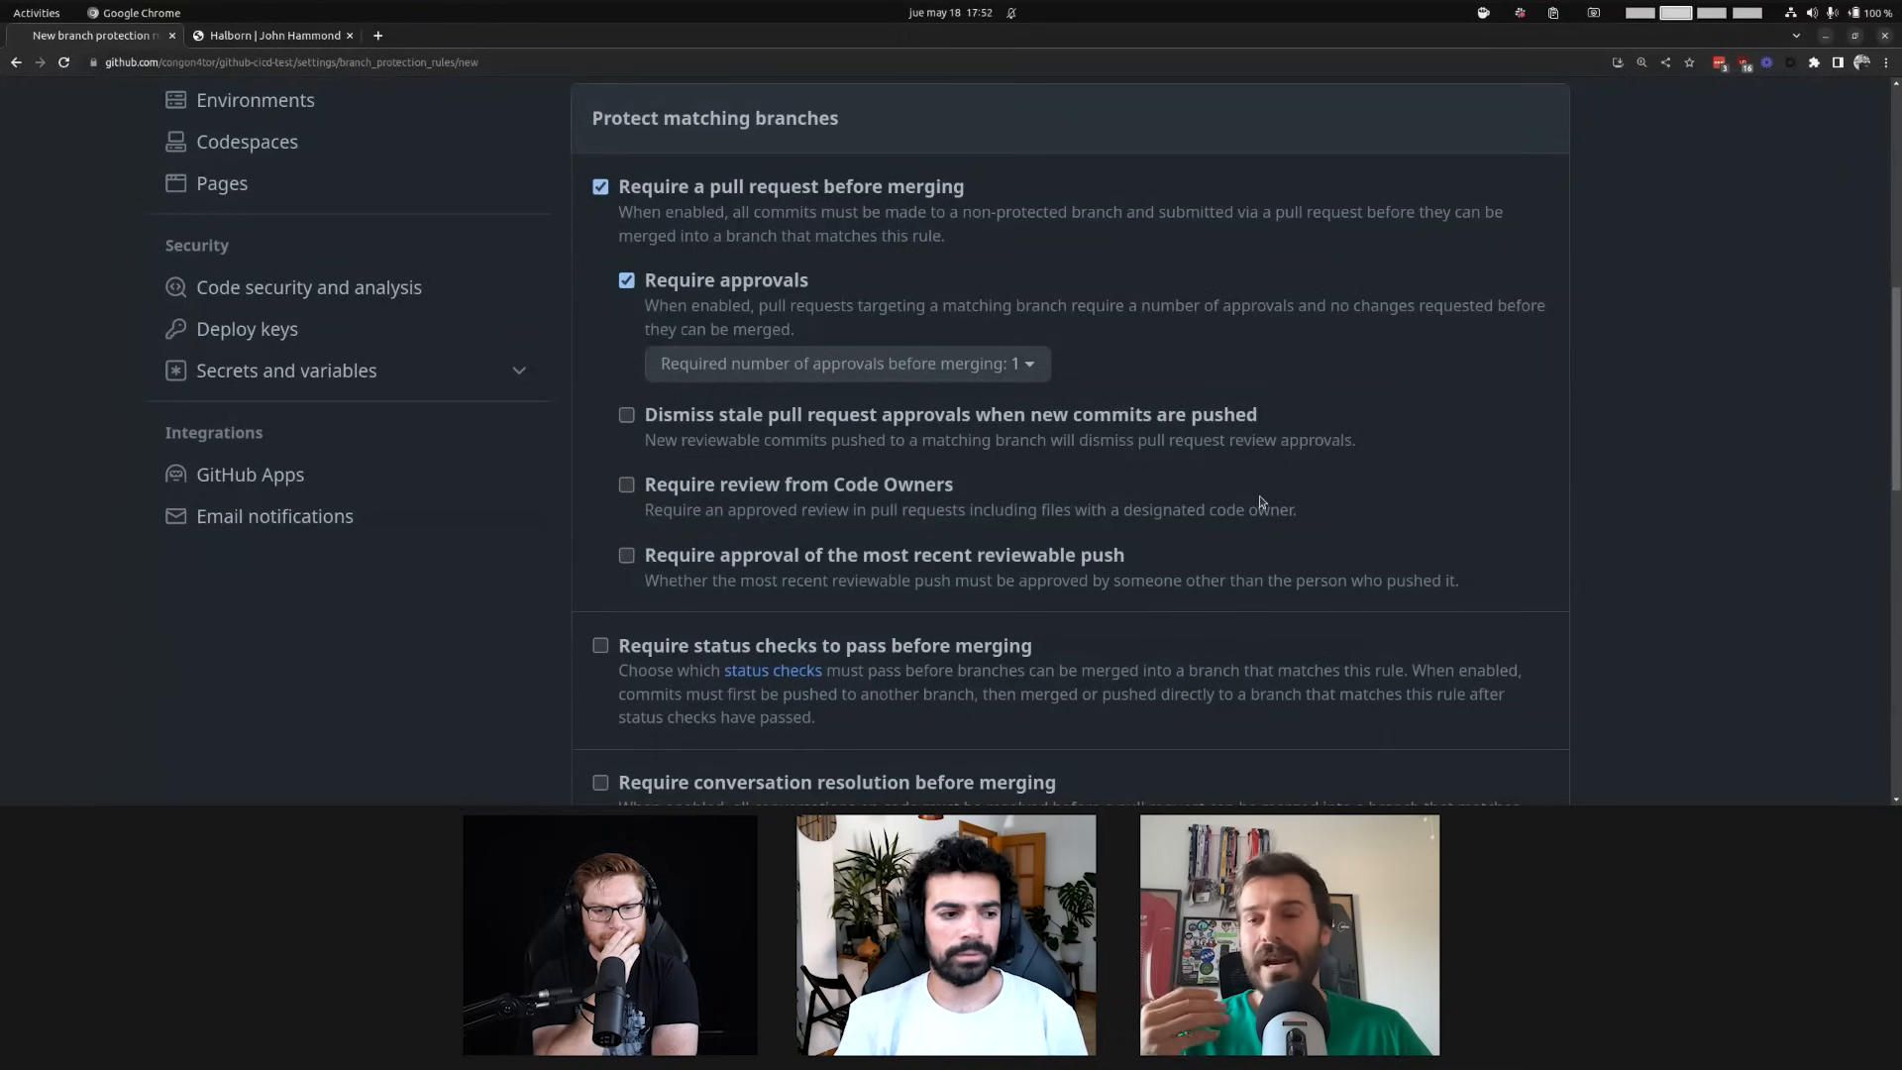
scroll(down, 3)
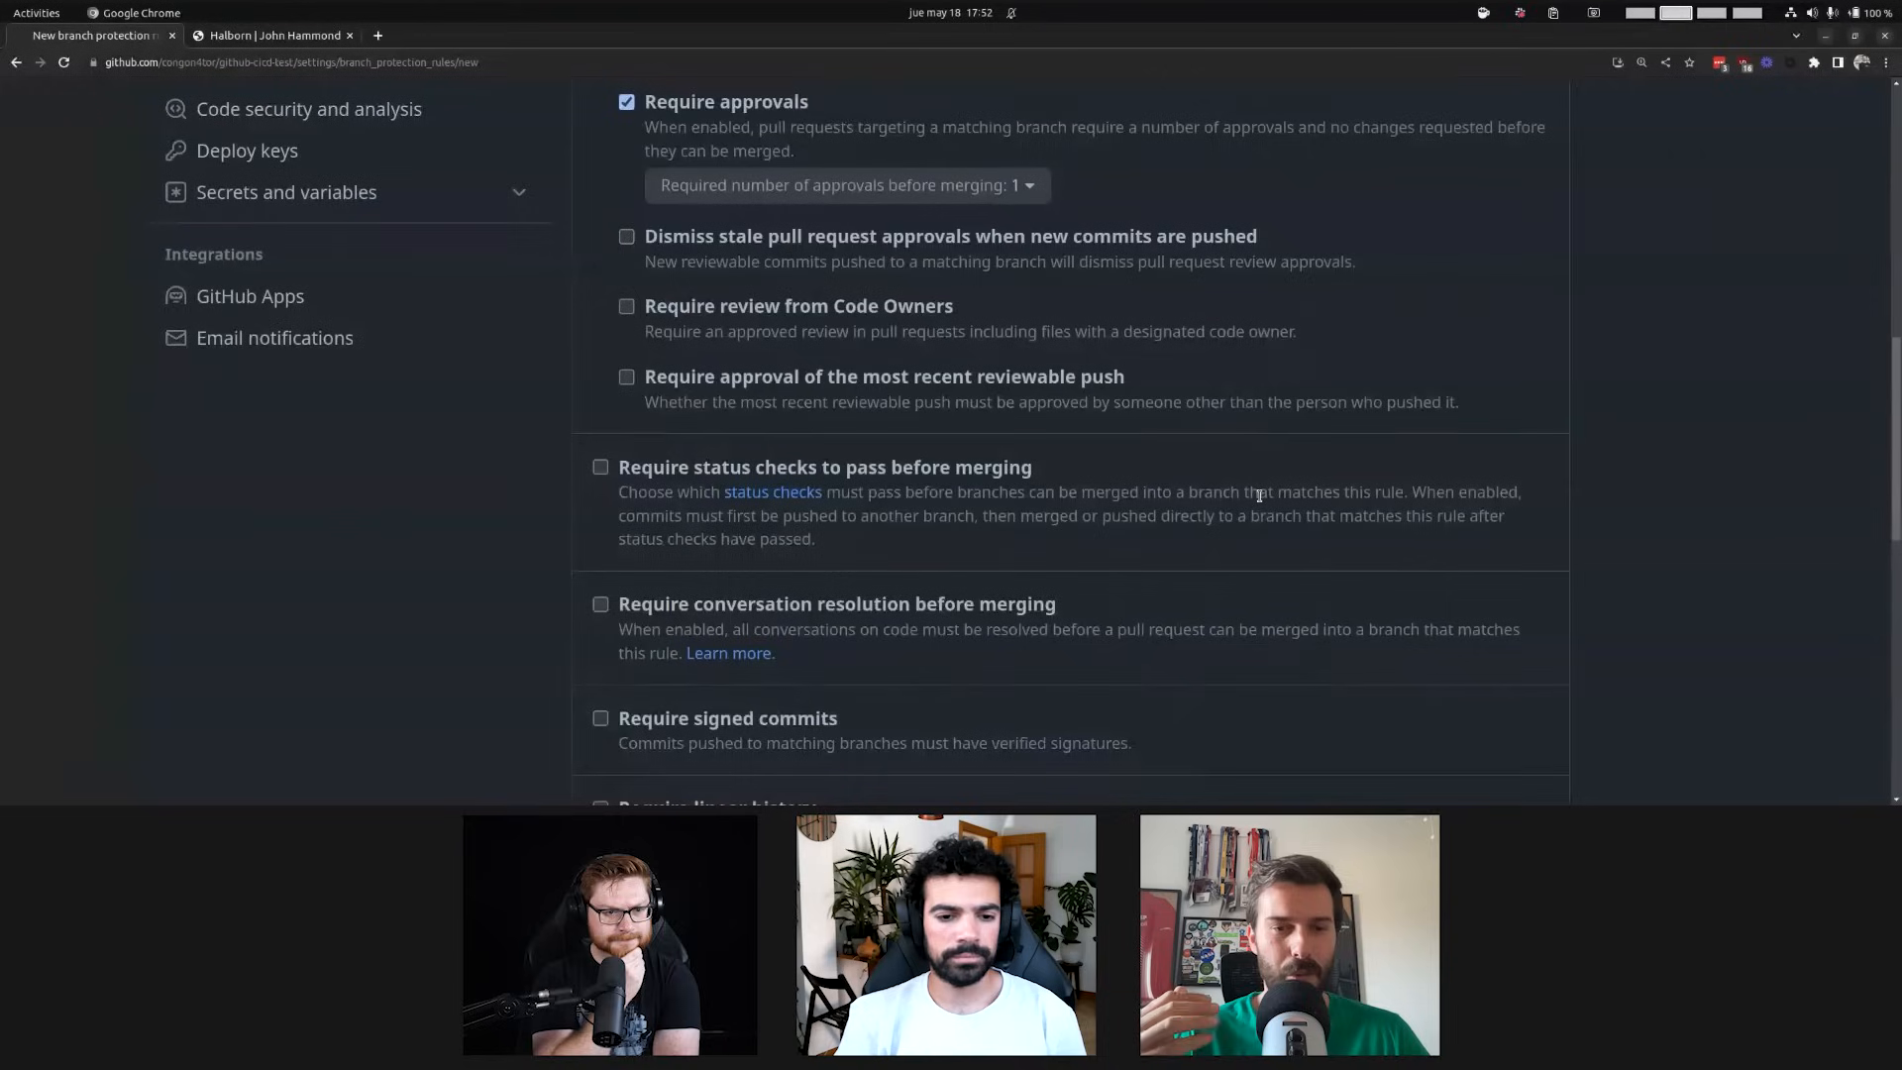
scroll(down, 3)
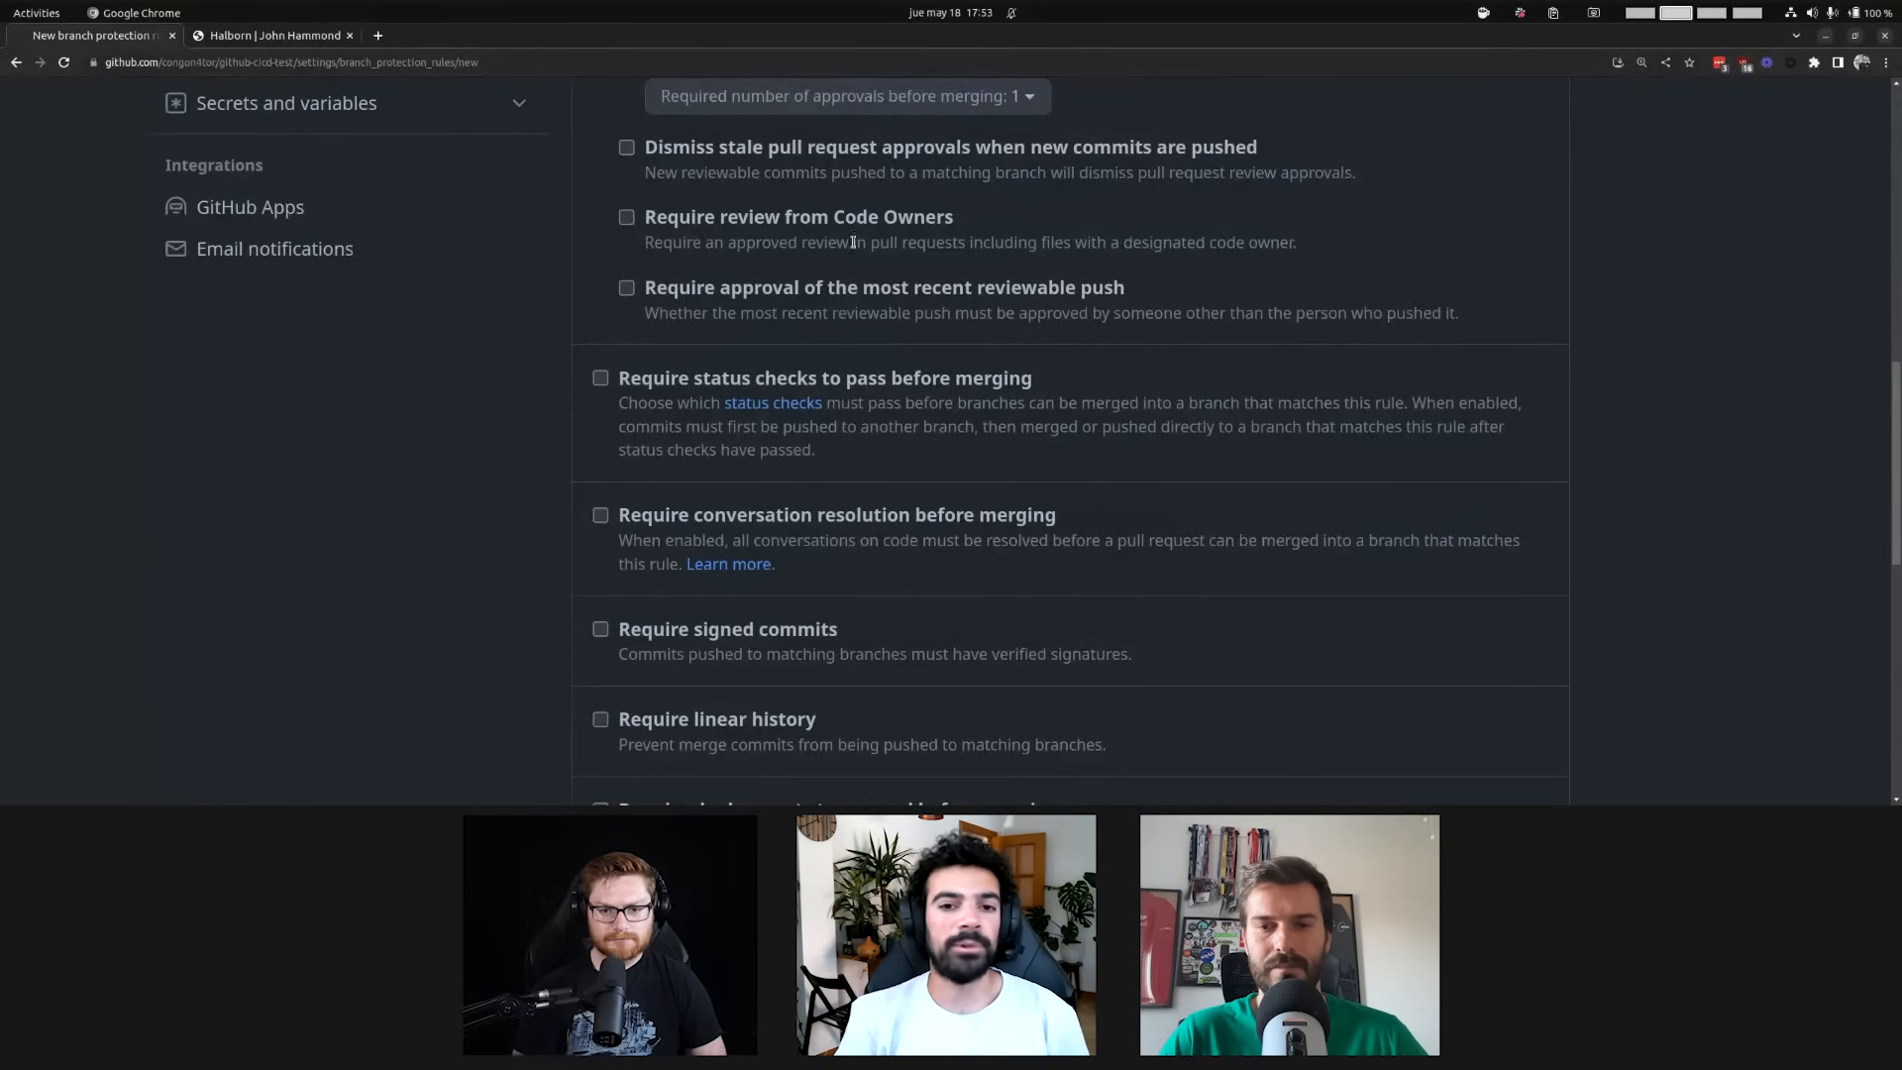
mouse_move(999, 334)
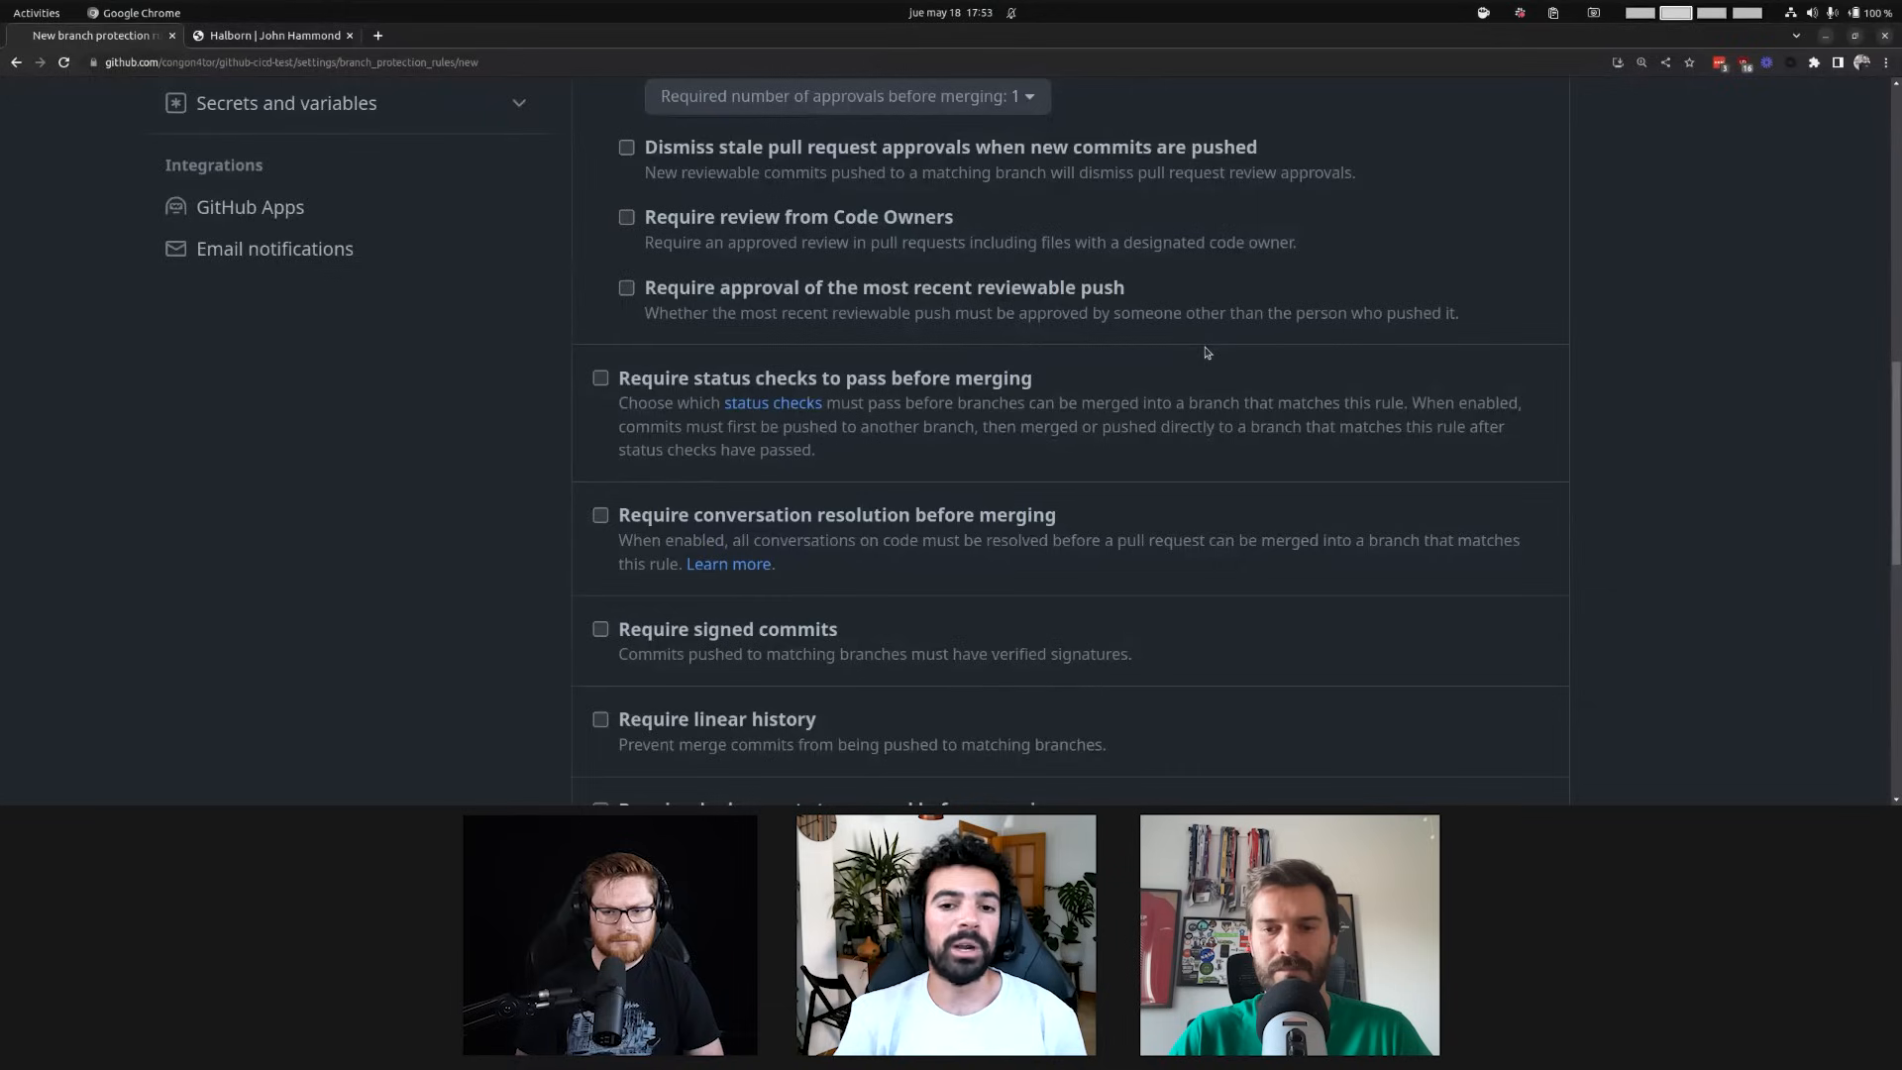
mouse_move(1199, 347)
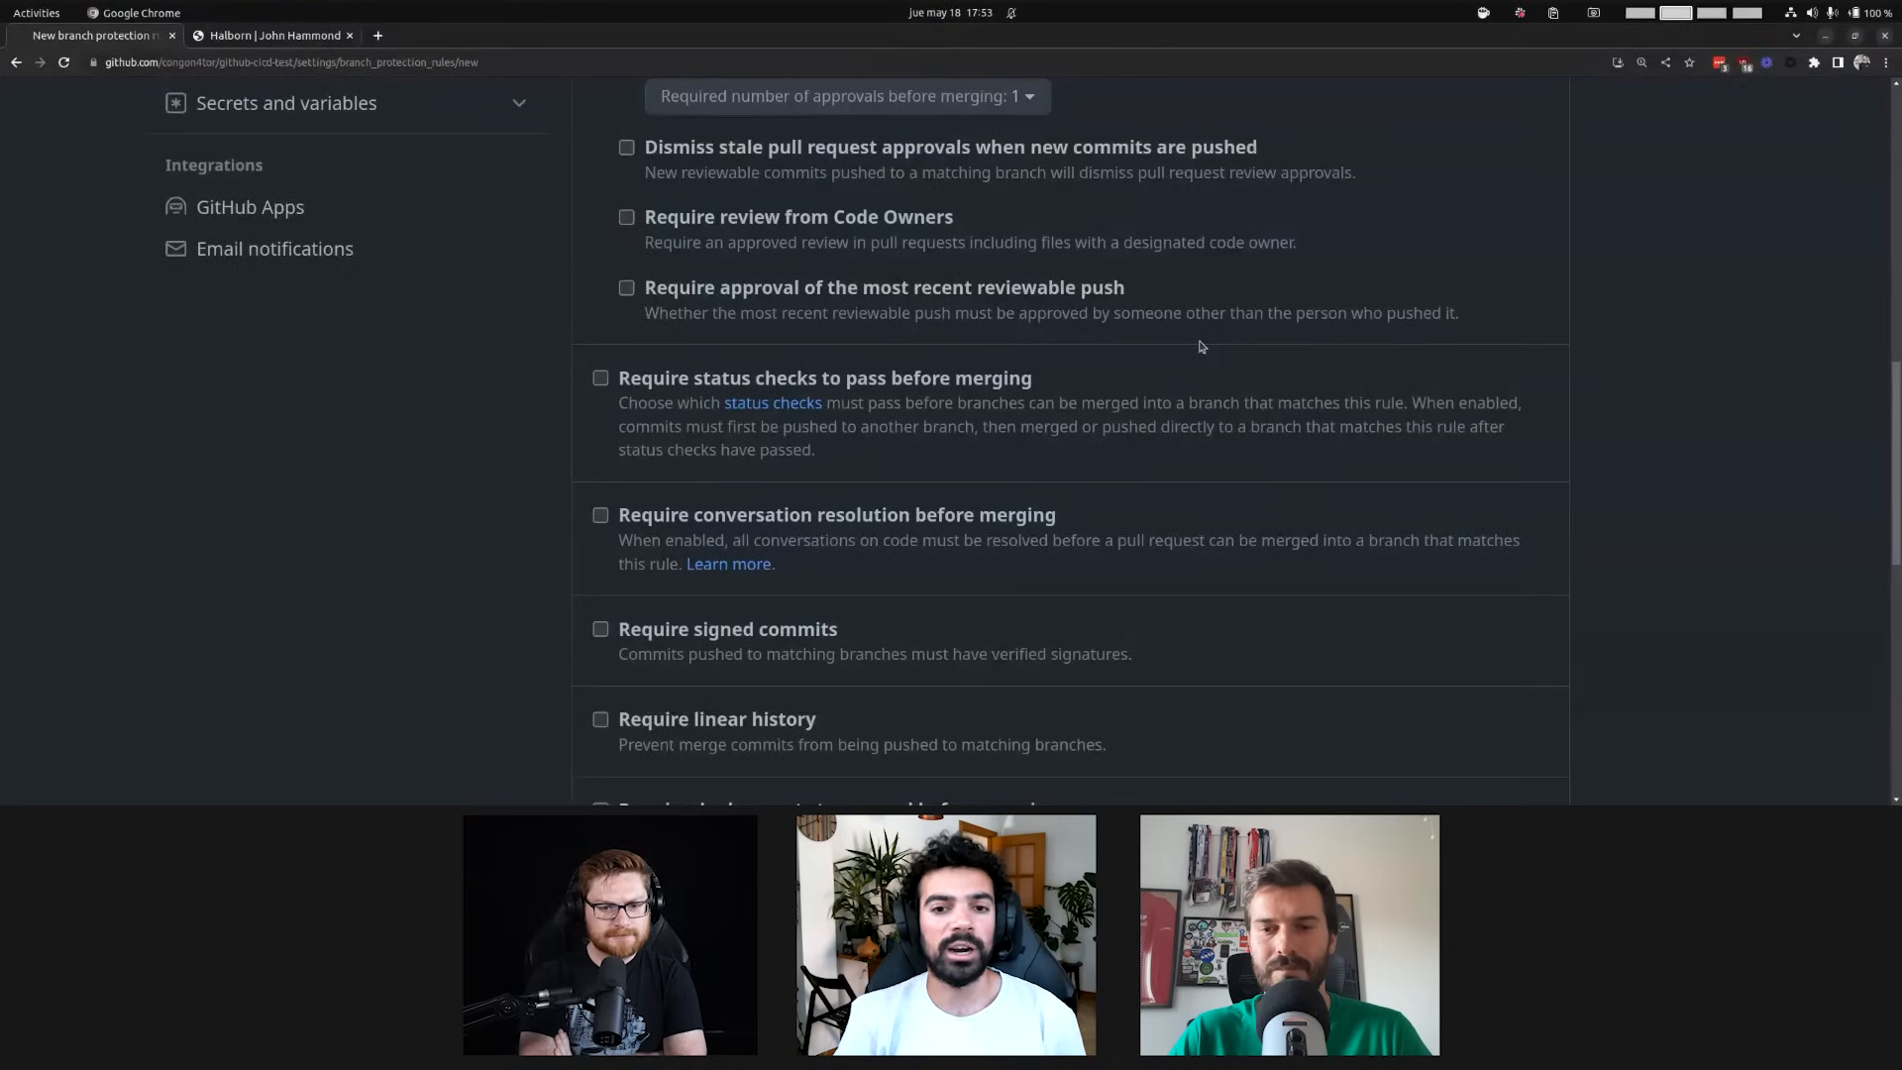
mouse_move(1191, 393)
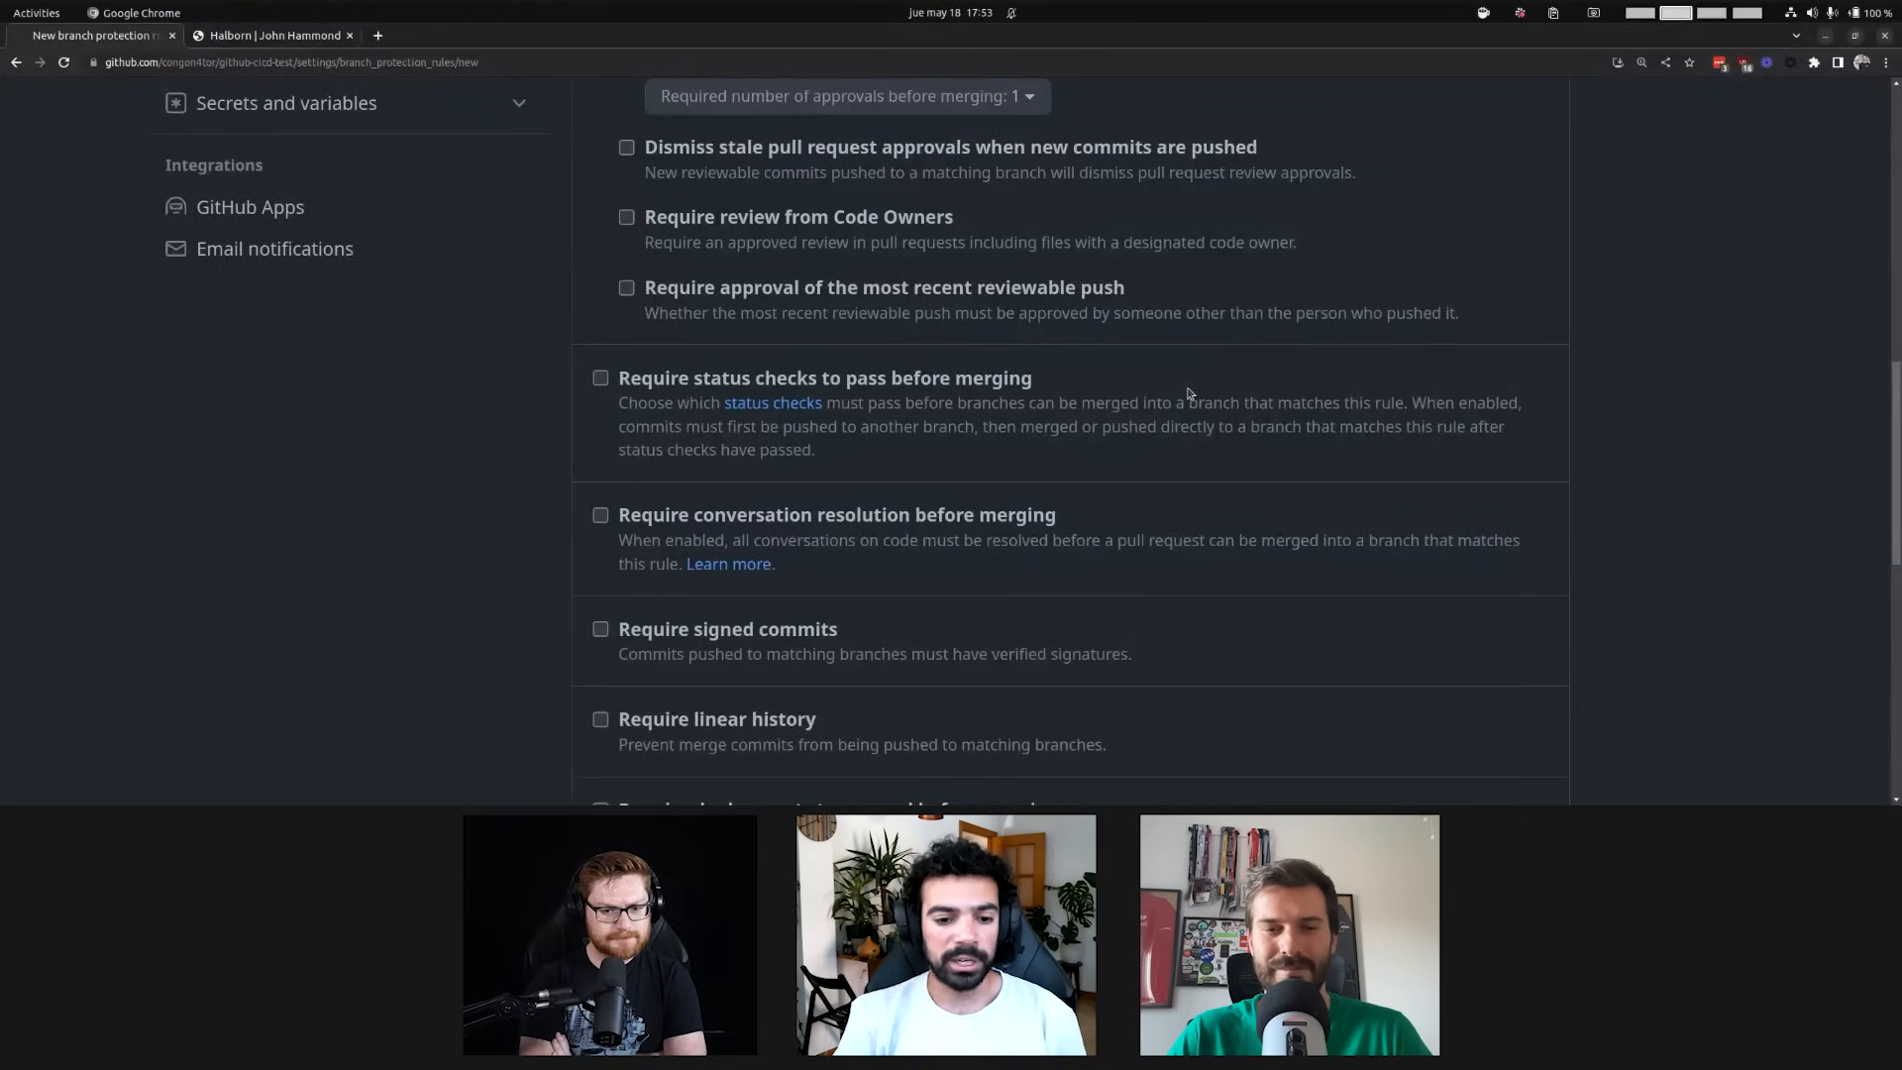
scroll(down, 3)
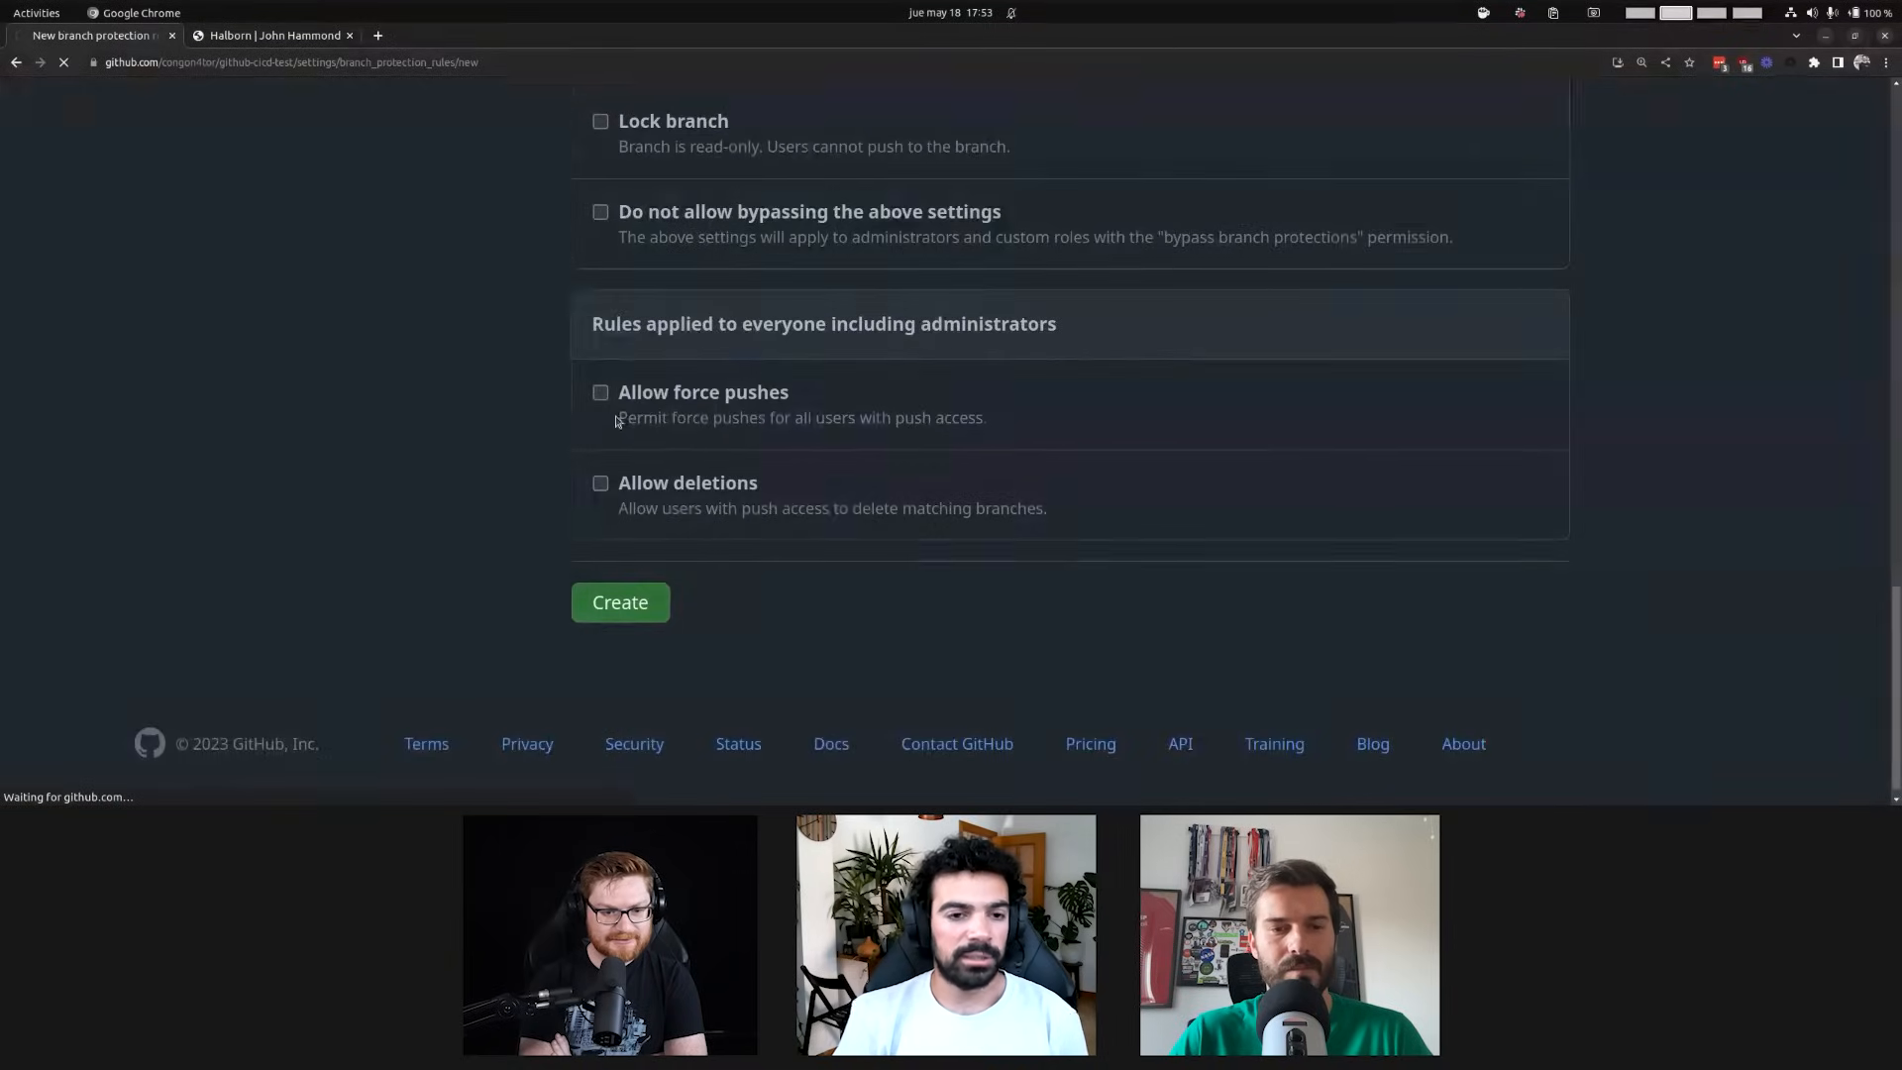
Create the main branch protection rule and go to Actions > General settings
click(620, 601)
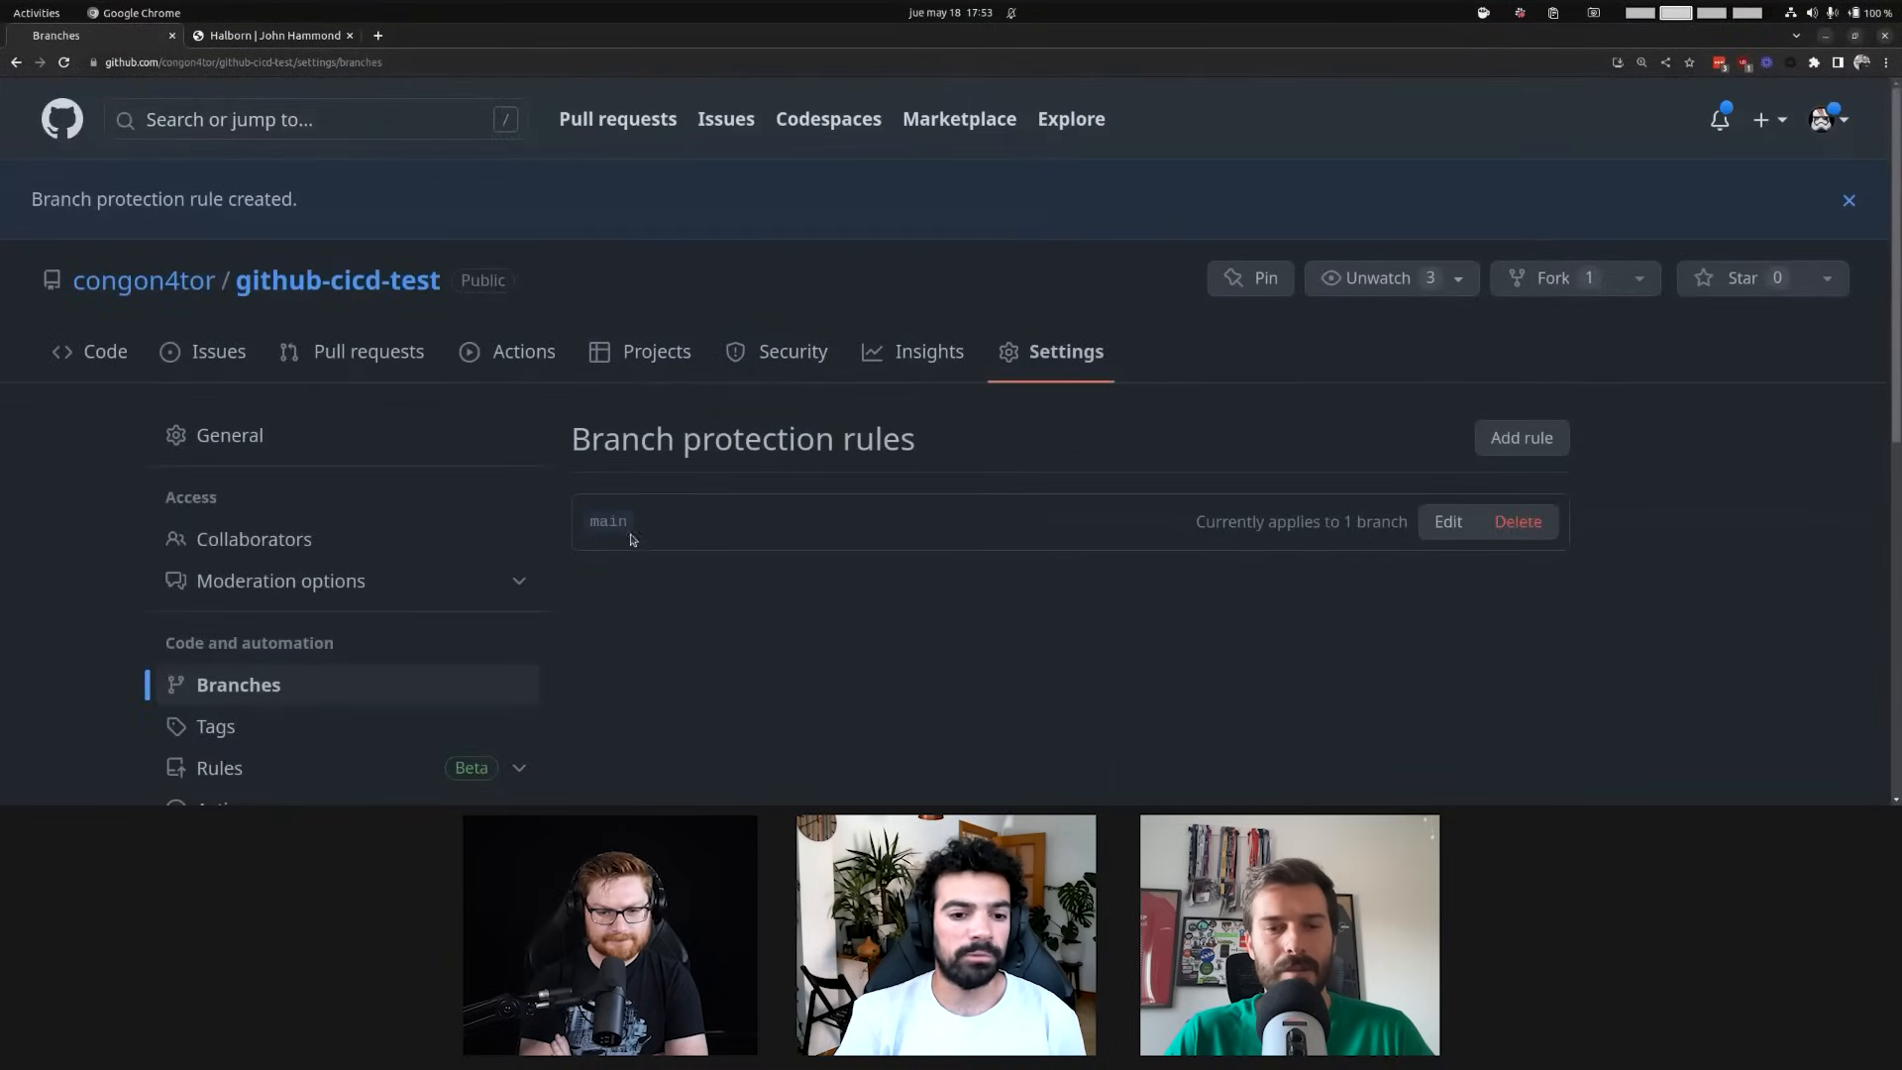
mouse_move(791, 546)
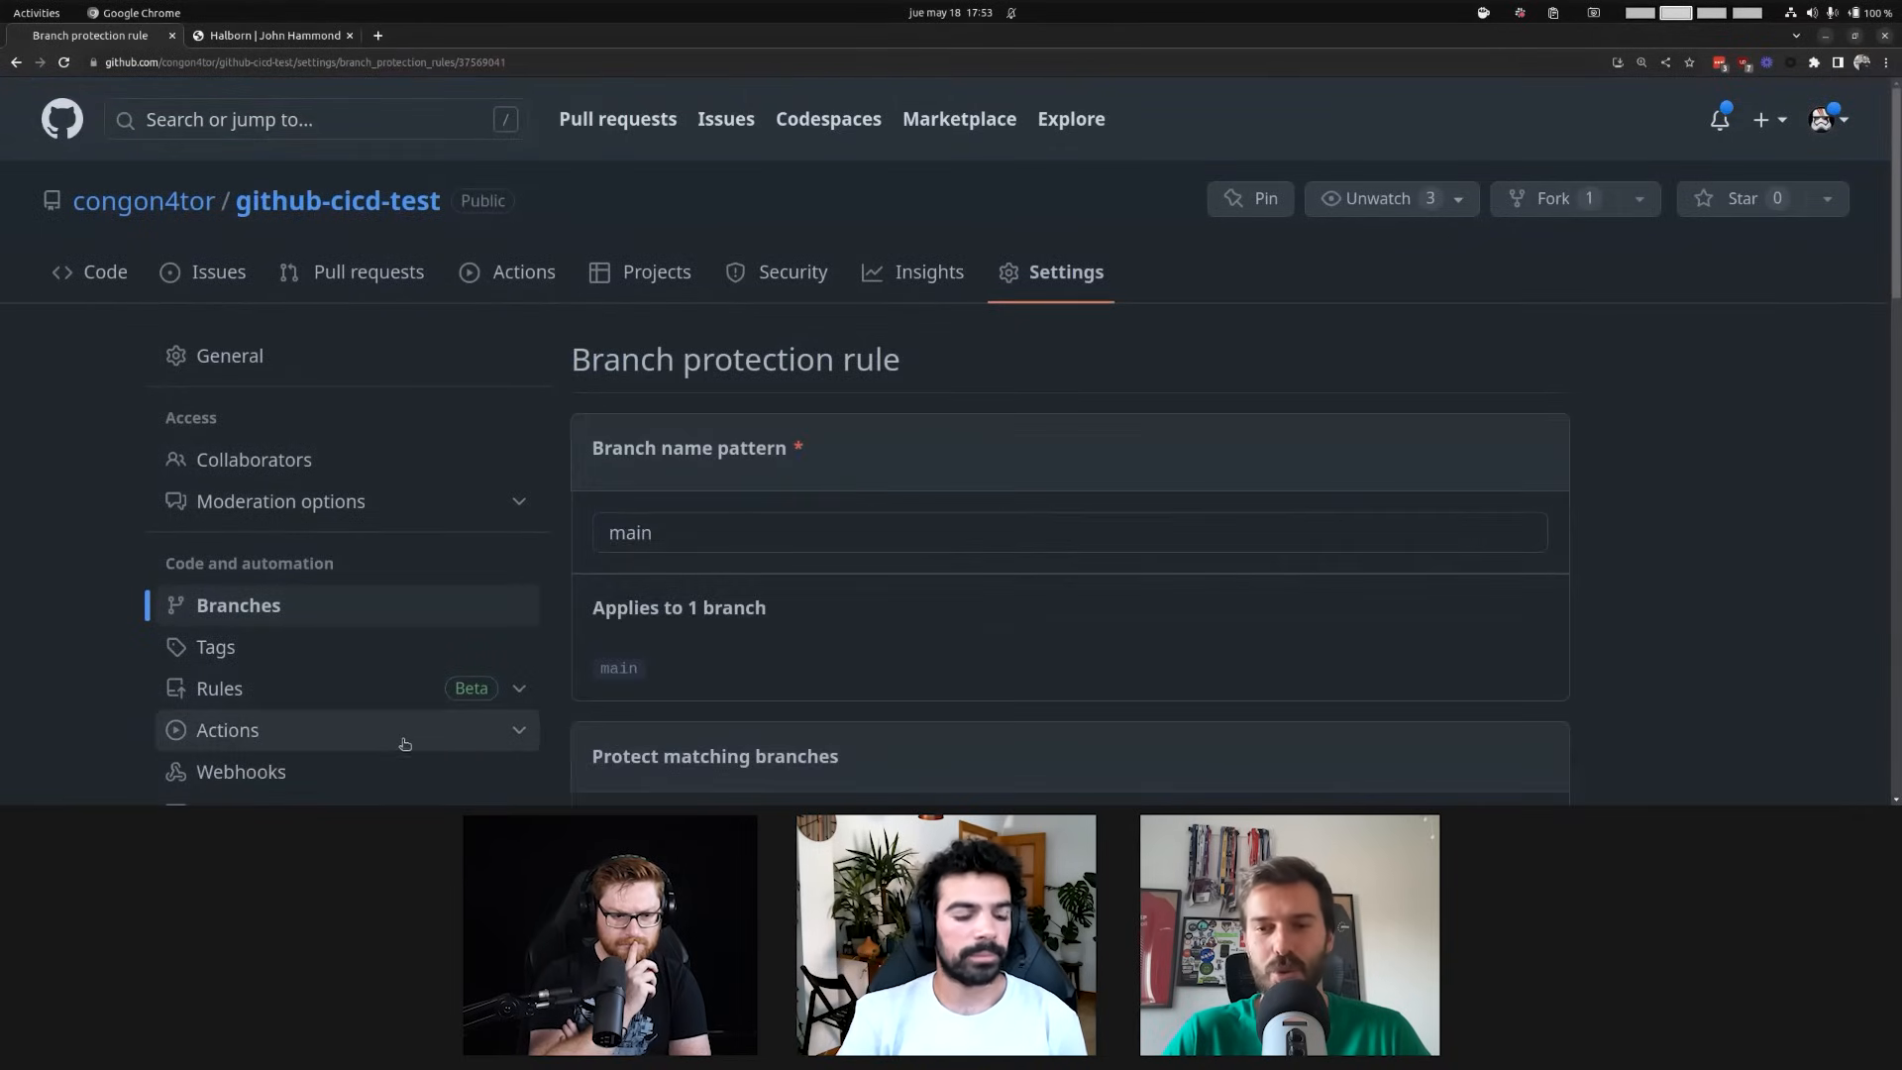
click(227, 729)
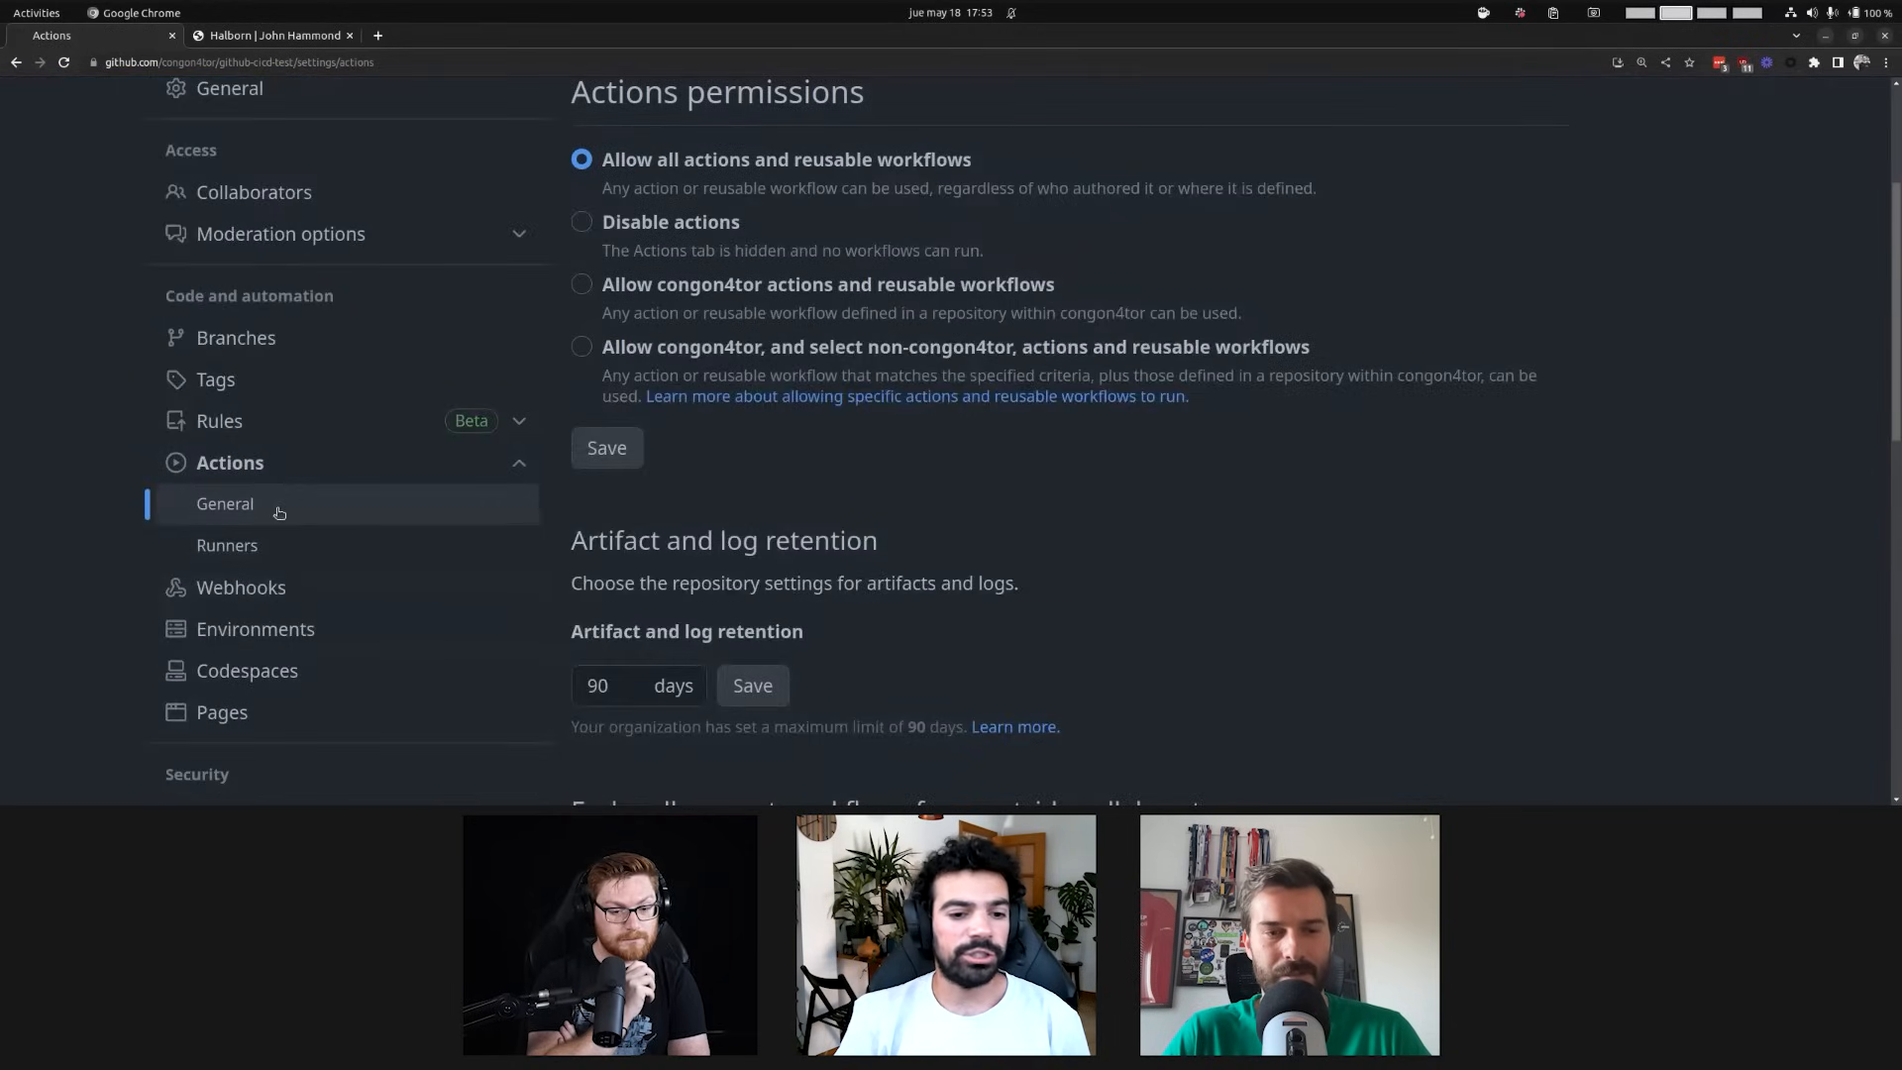
scroll(down, 3)
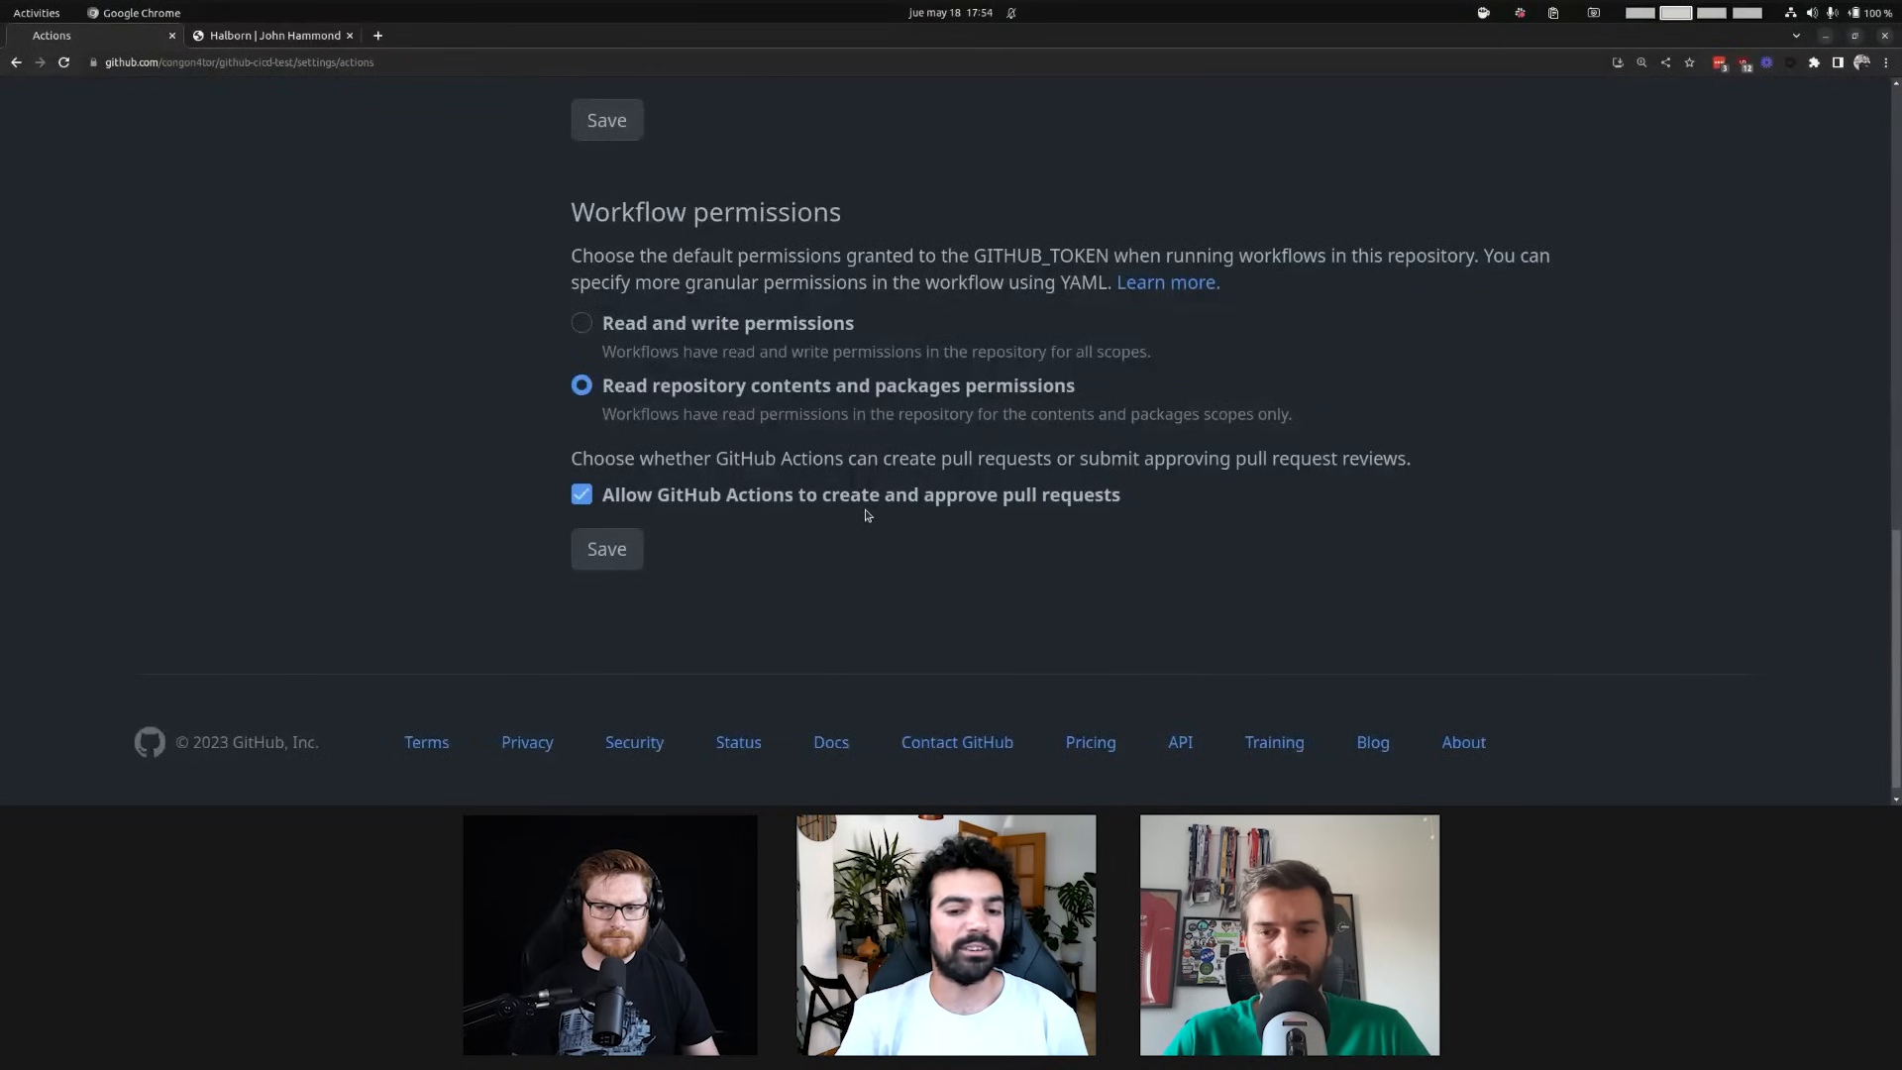
mouse_move(737, 496)
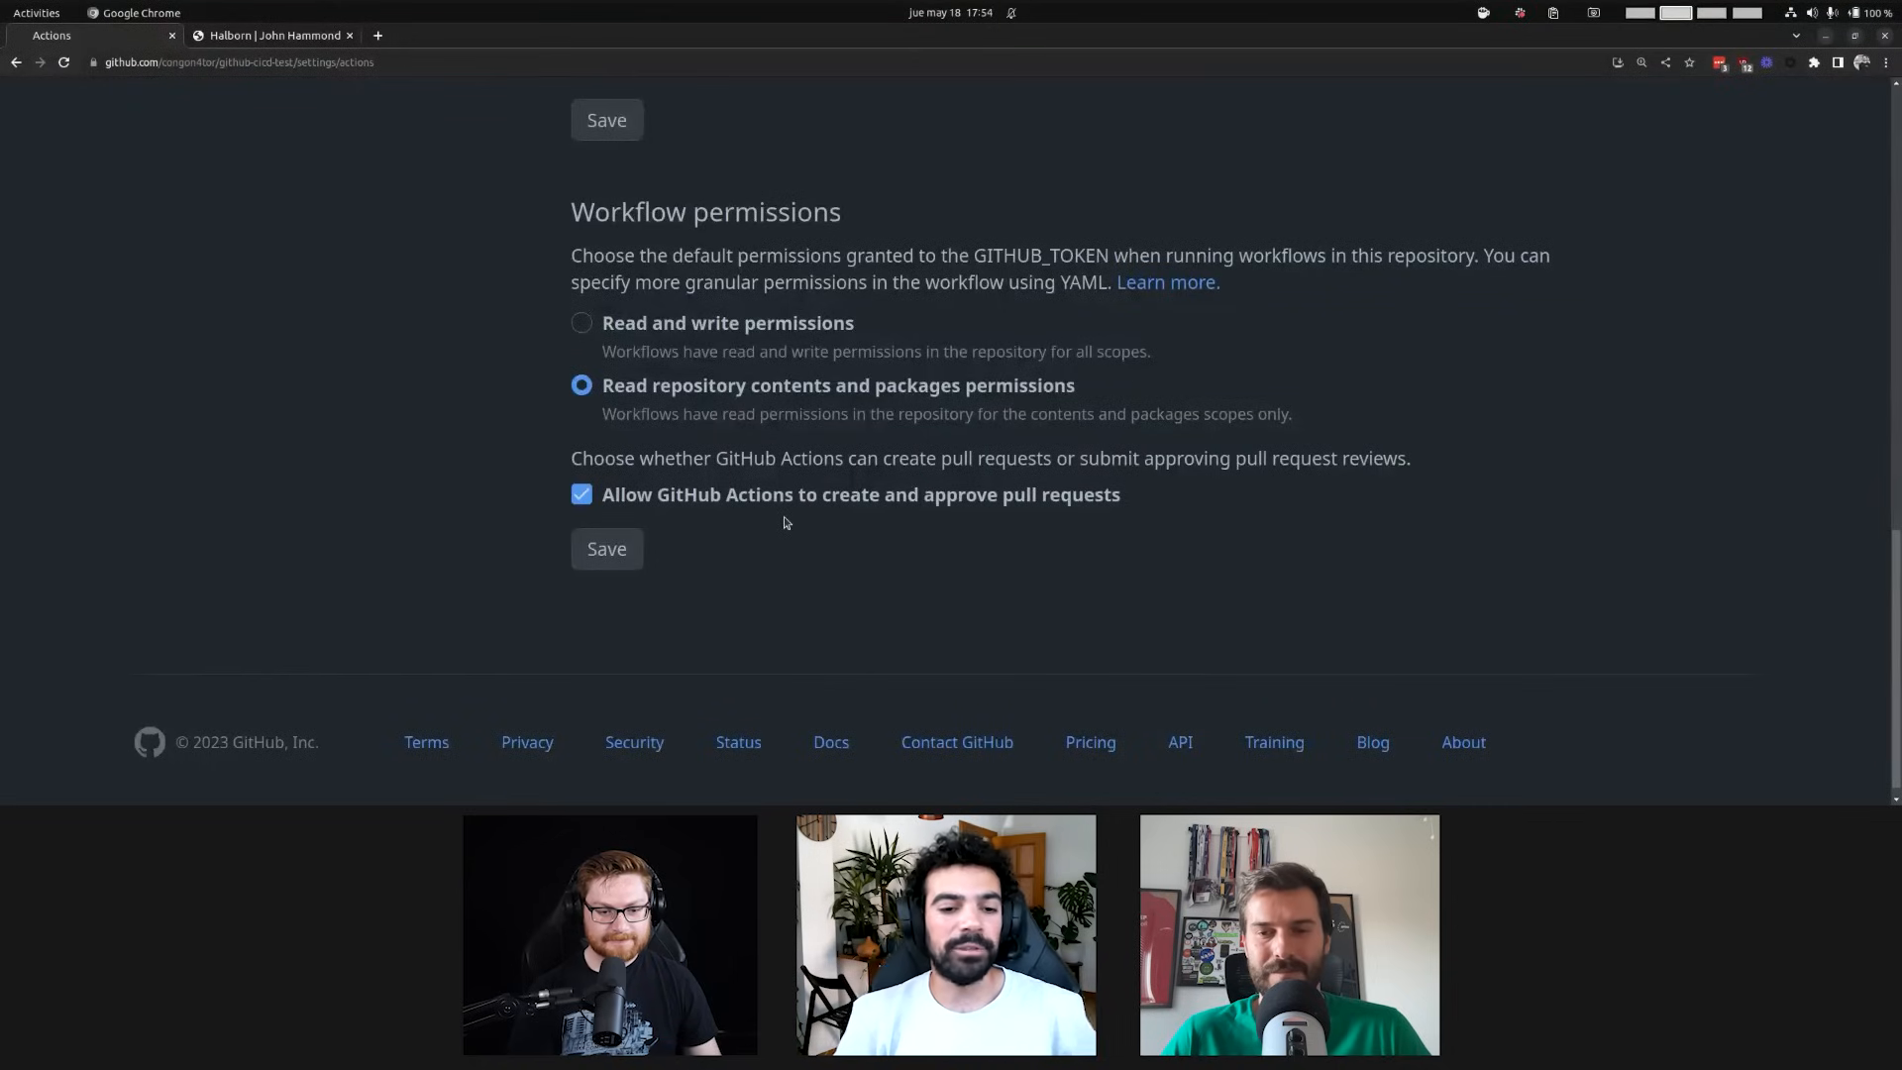
mouse_move(713, 492)
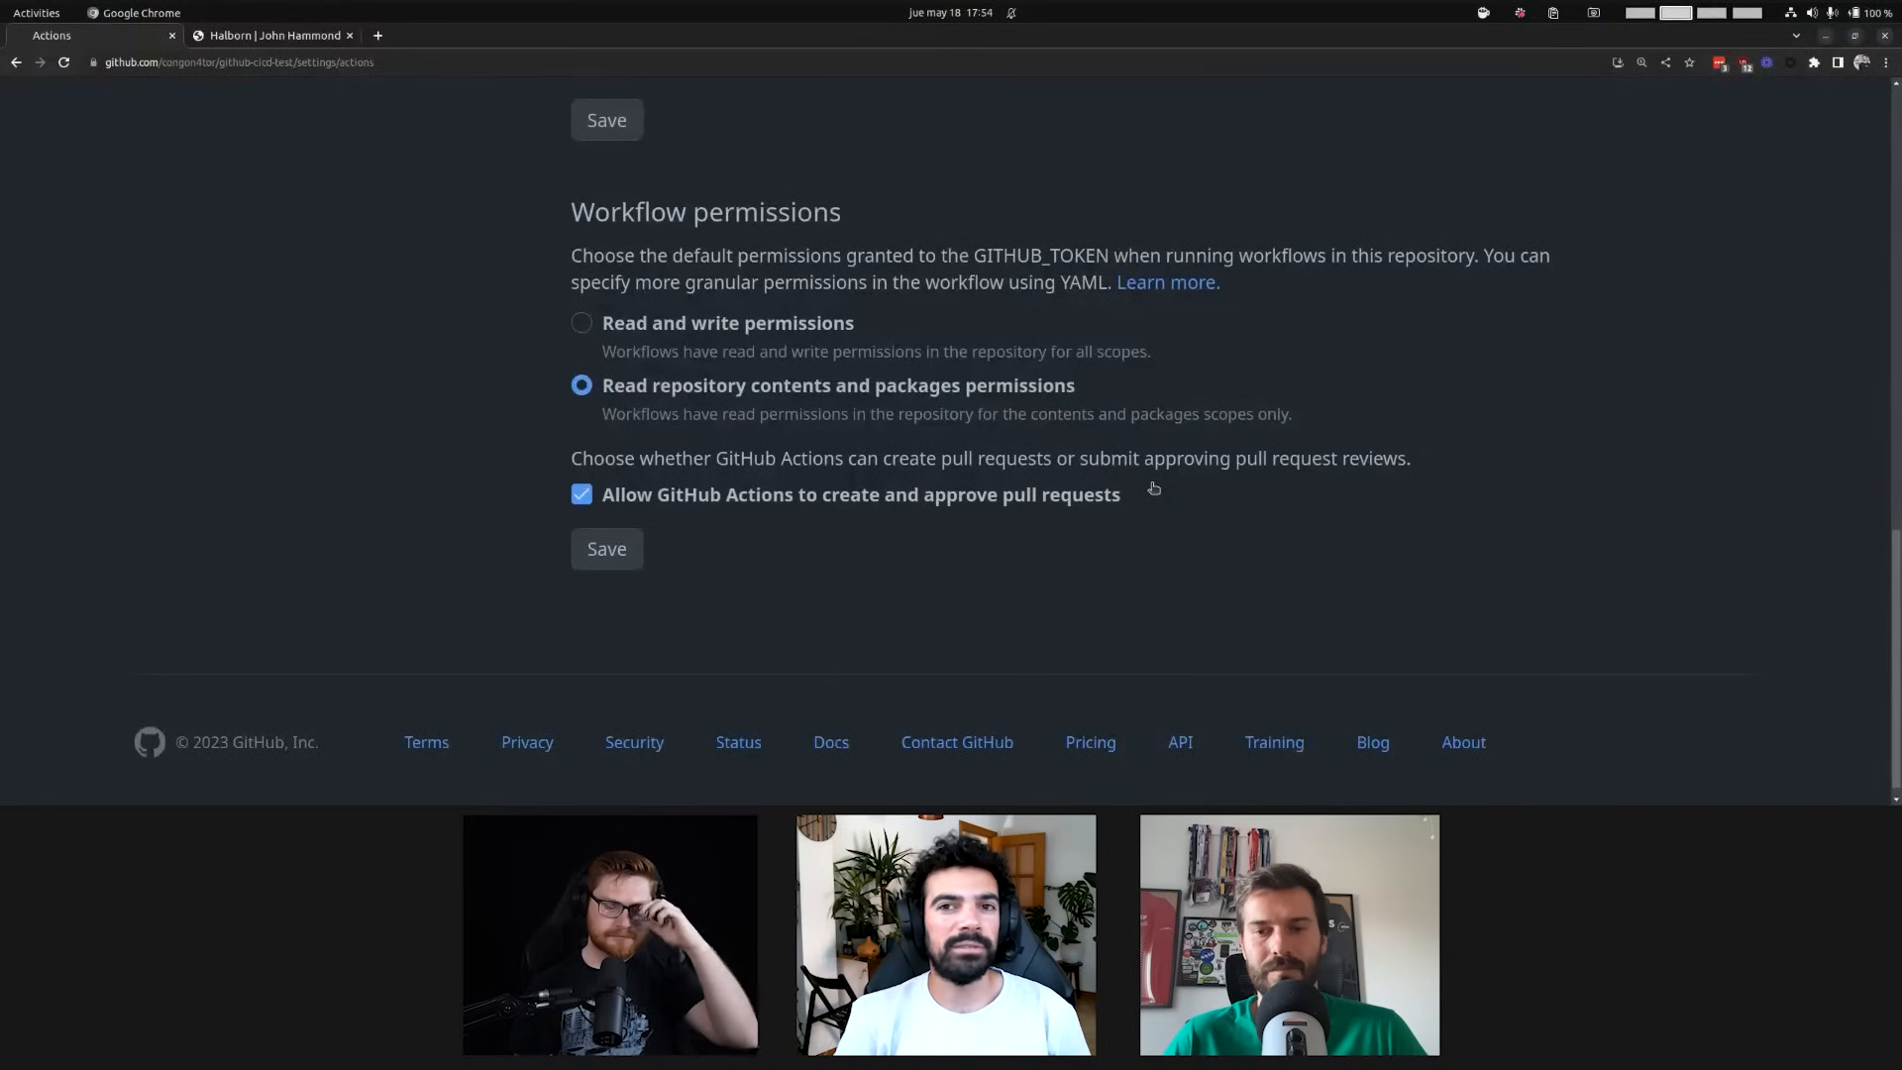
mouse_move(1140, 485)
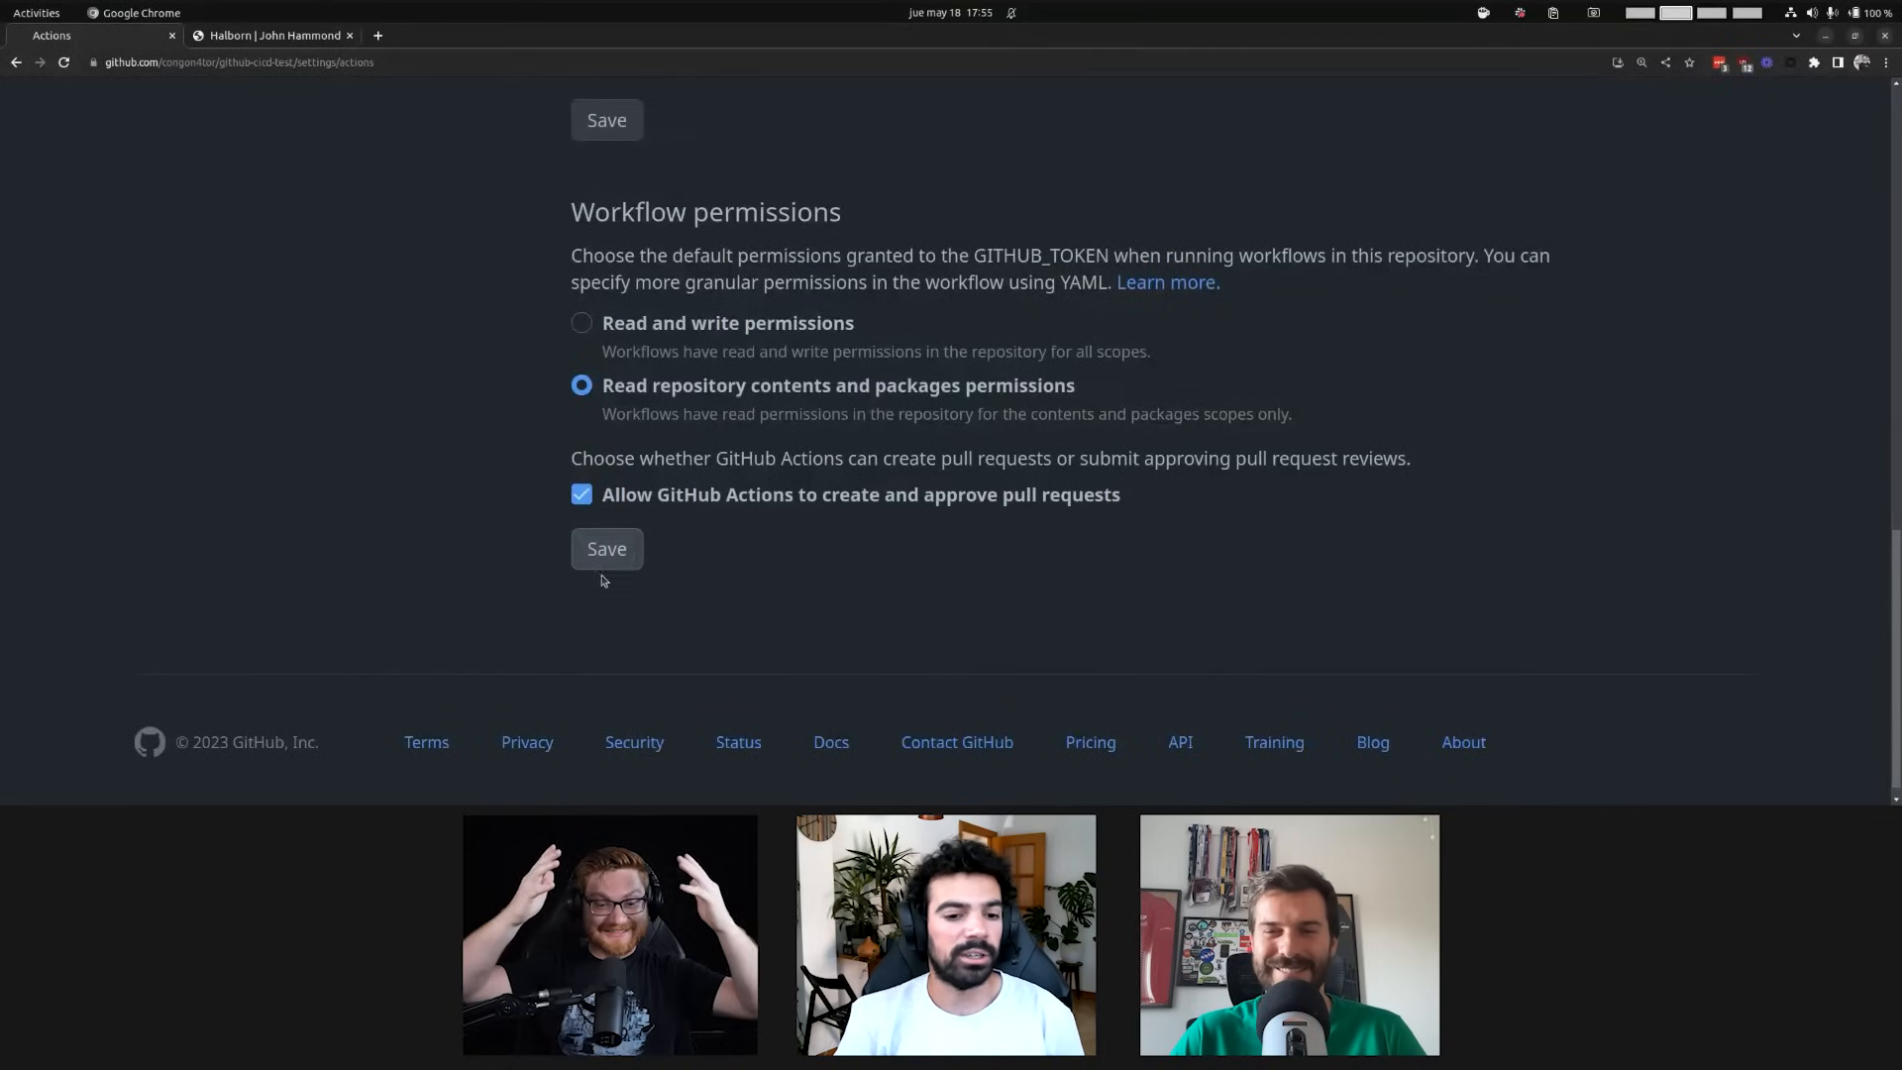
Save the workflow permissions letting Actions create and approve pull requests
click(606, 548)
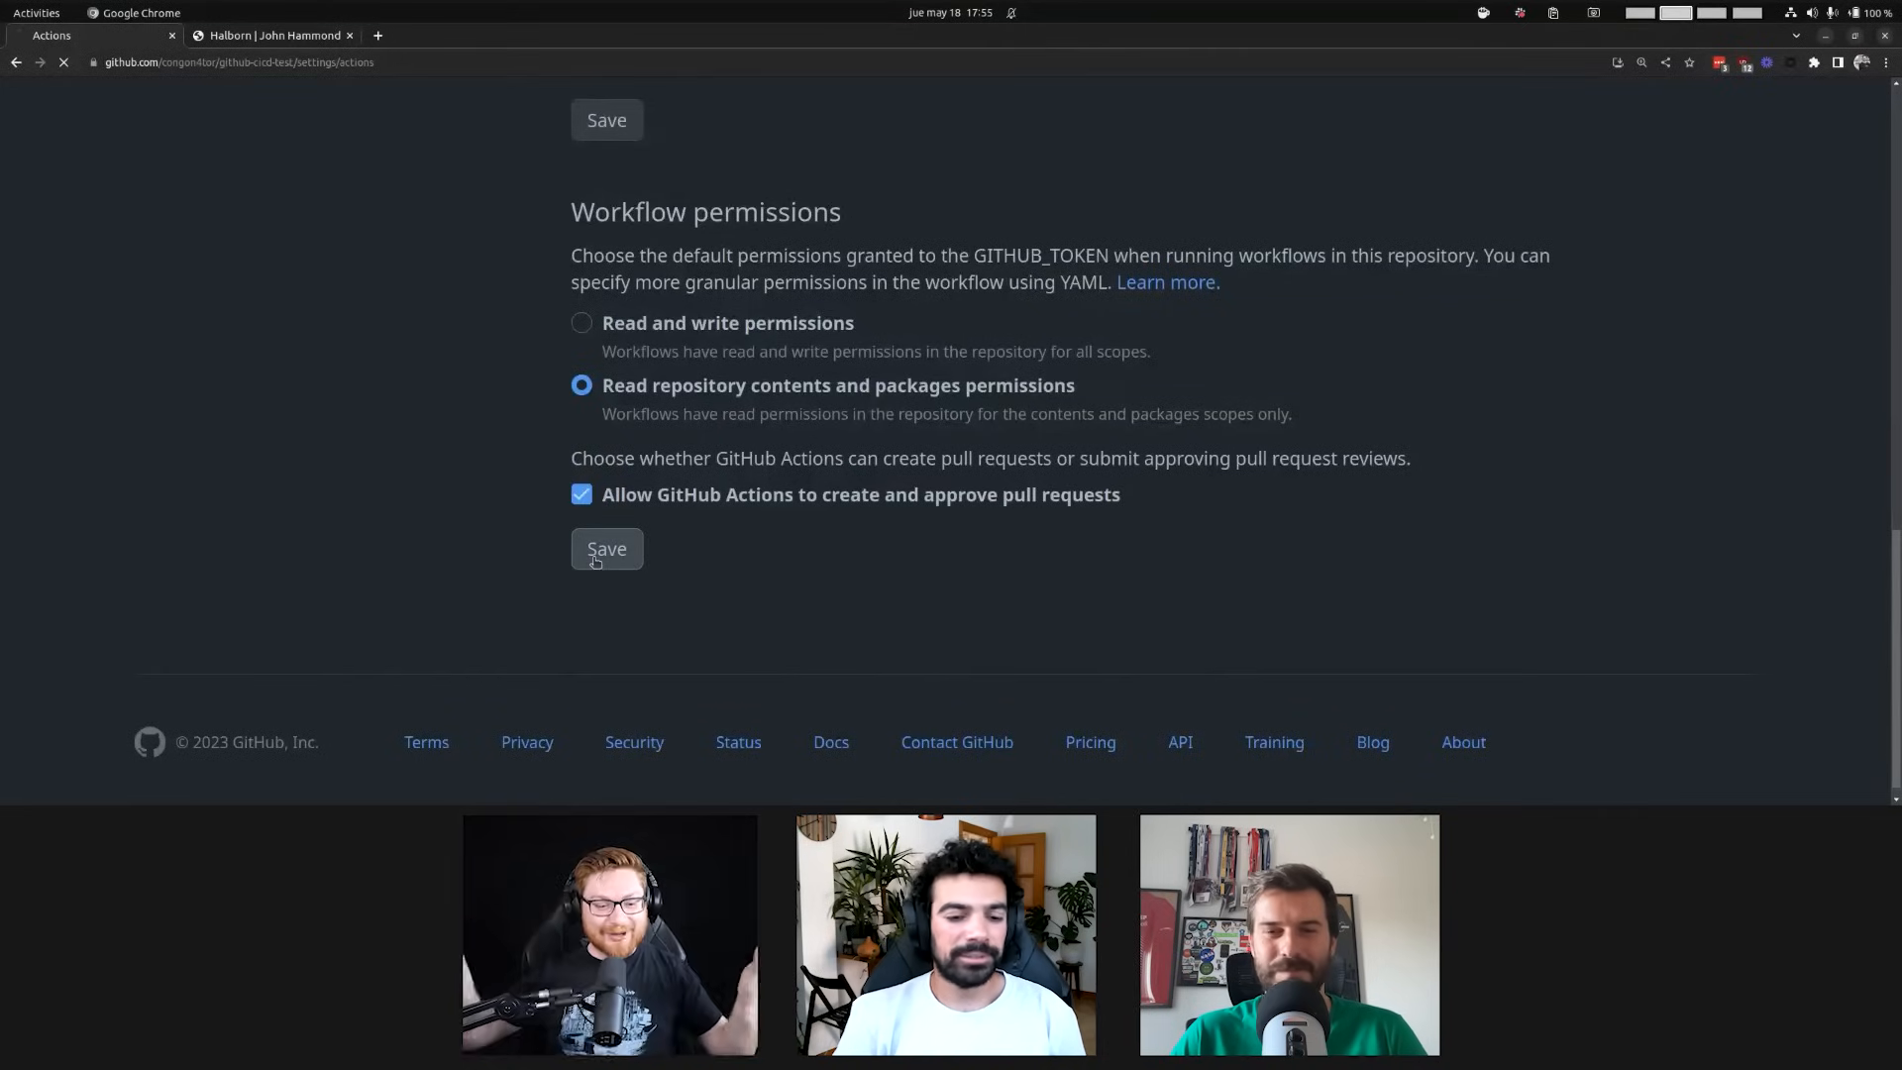
click(607, 548)
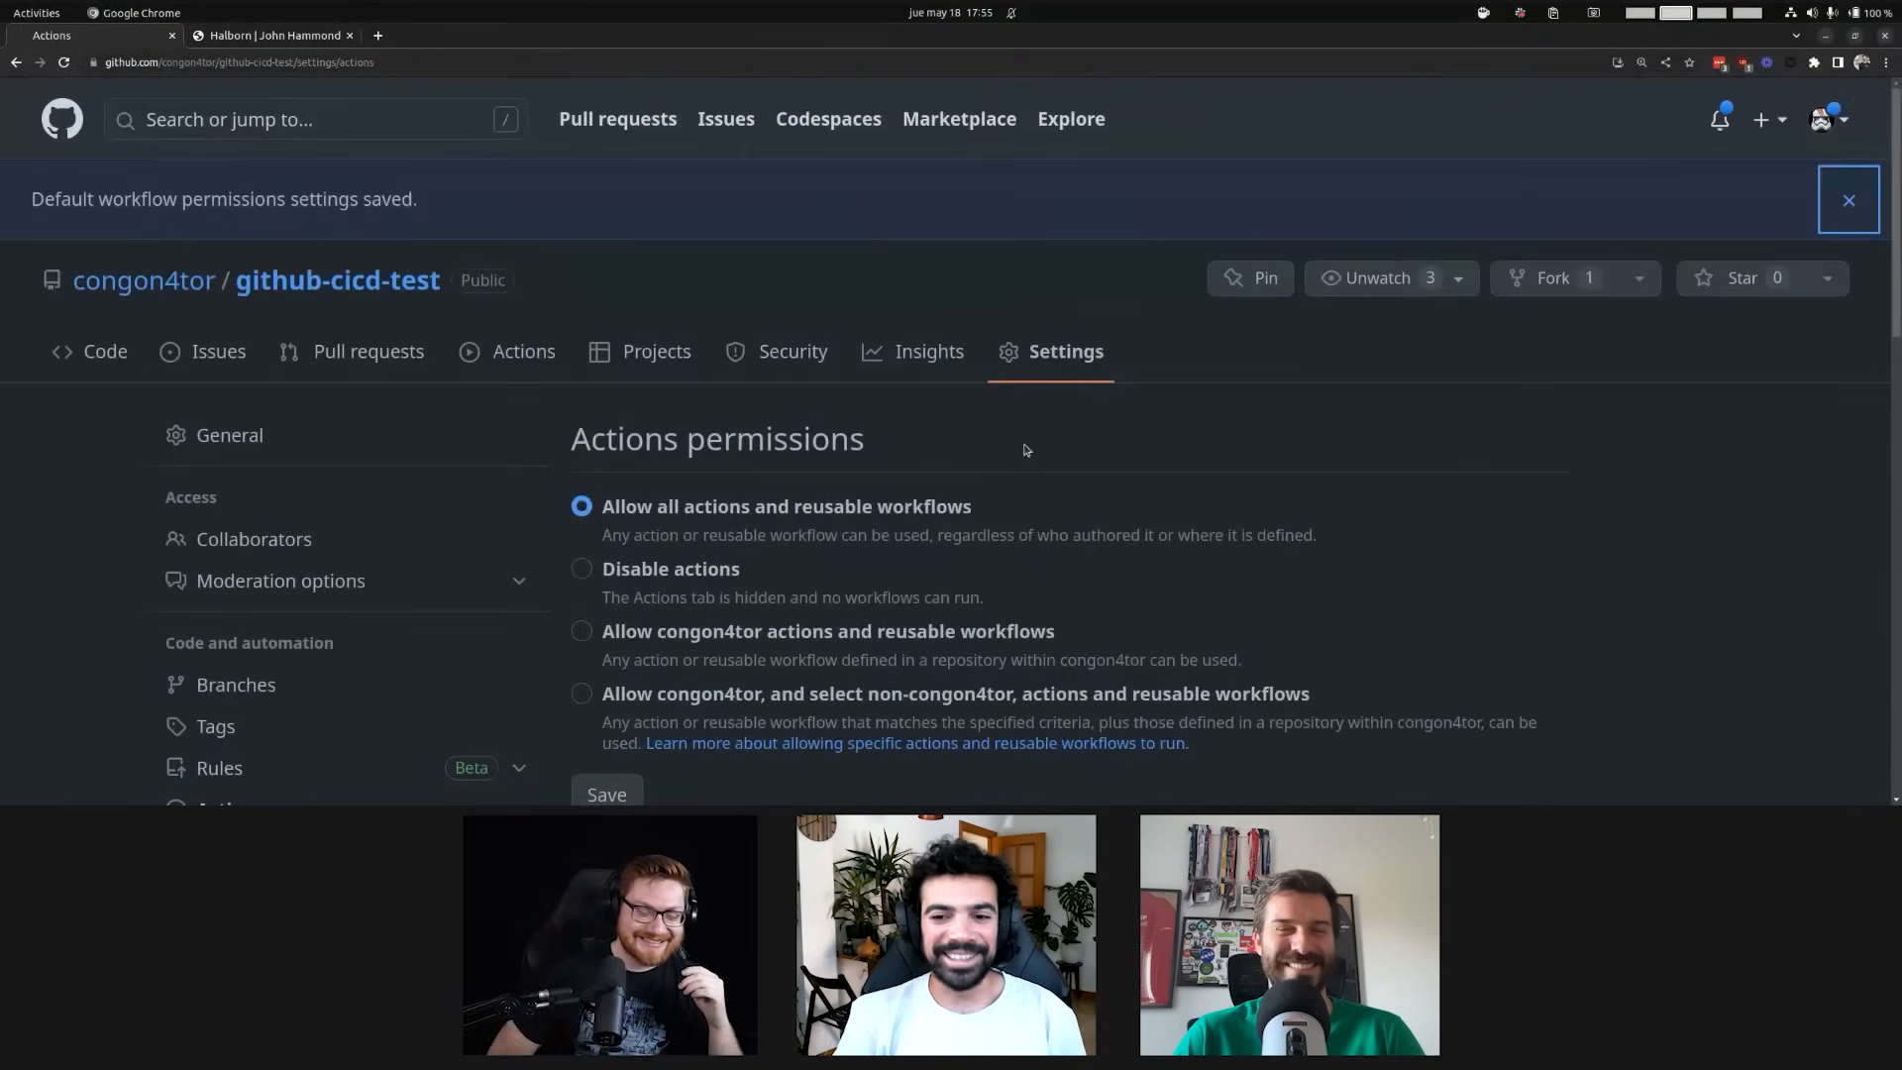
click(1848, 199)
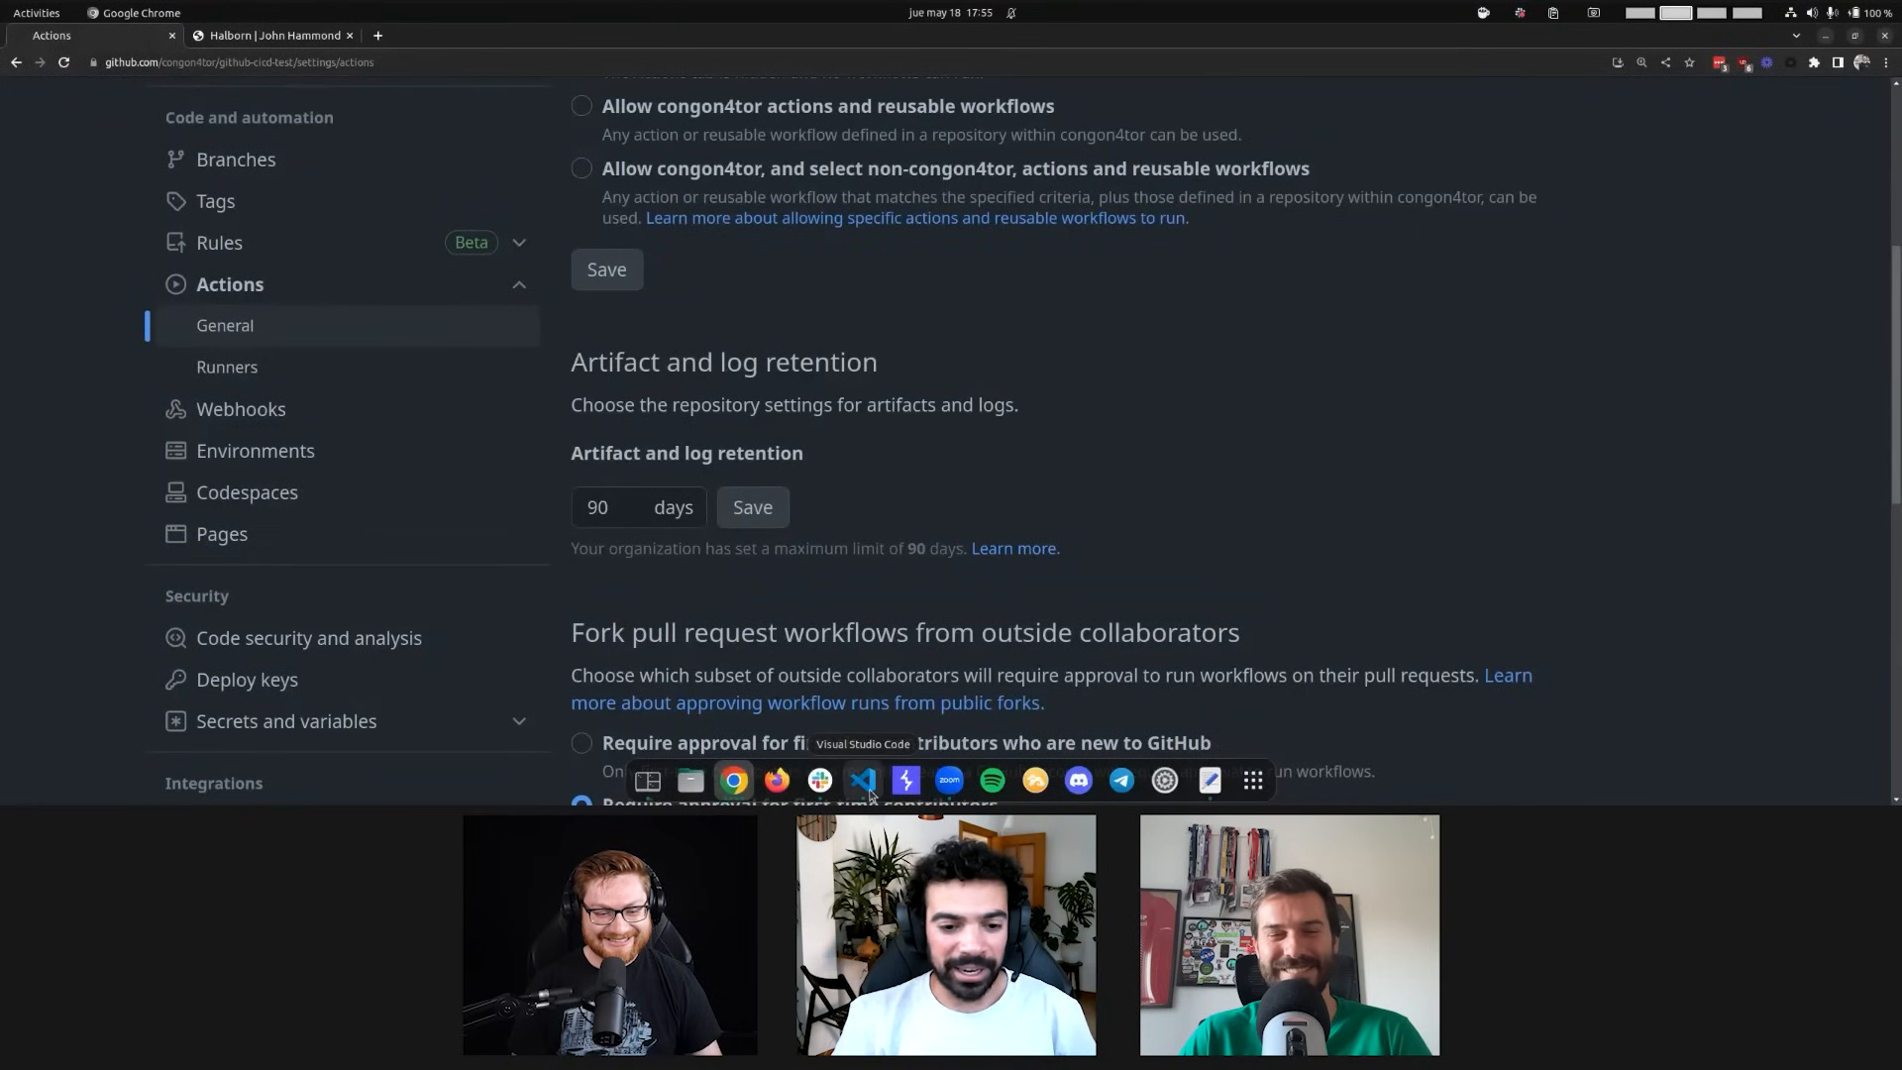
click(861, 780)
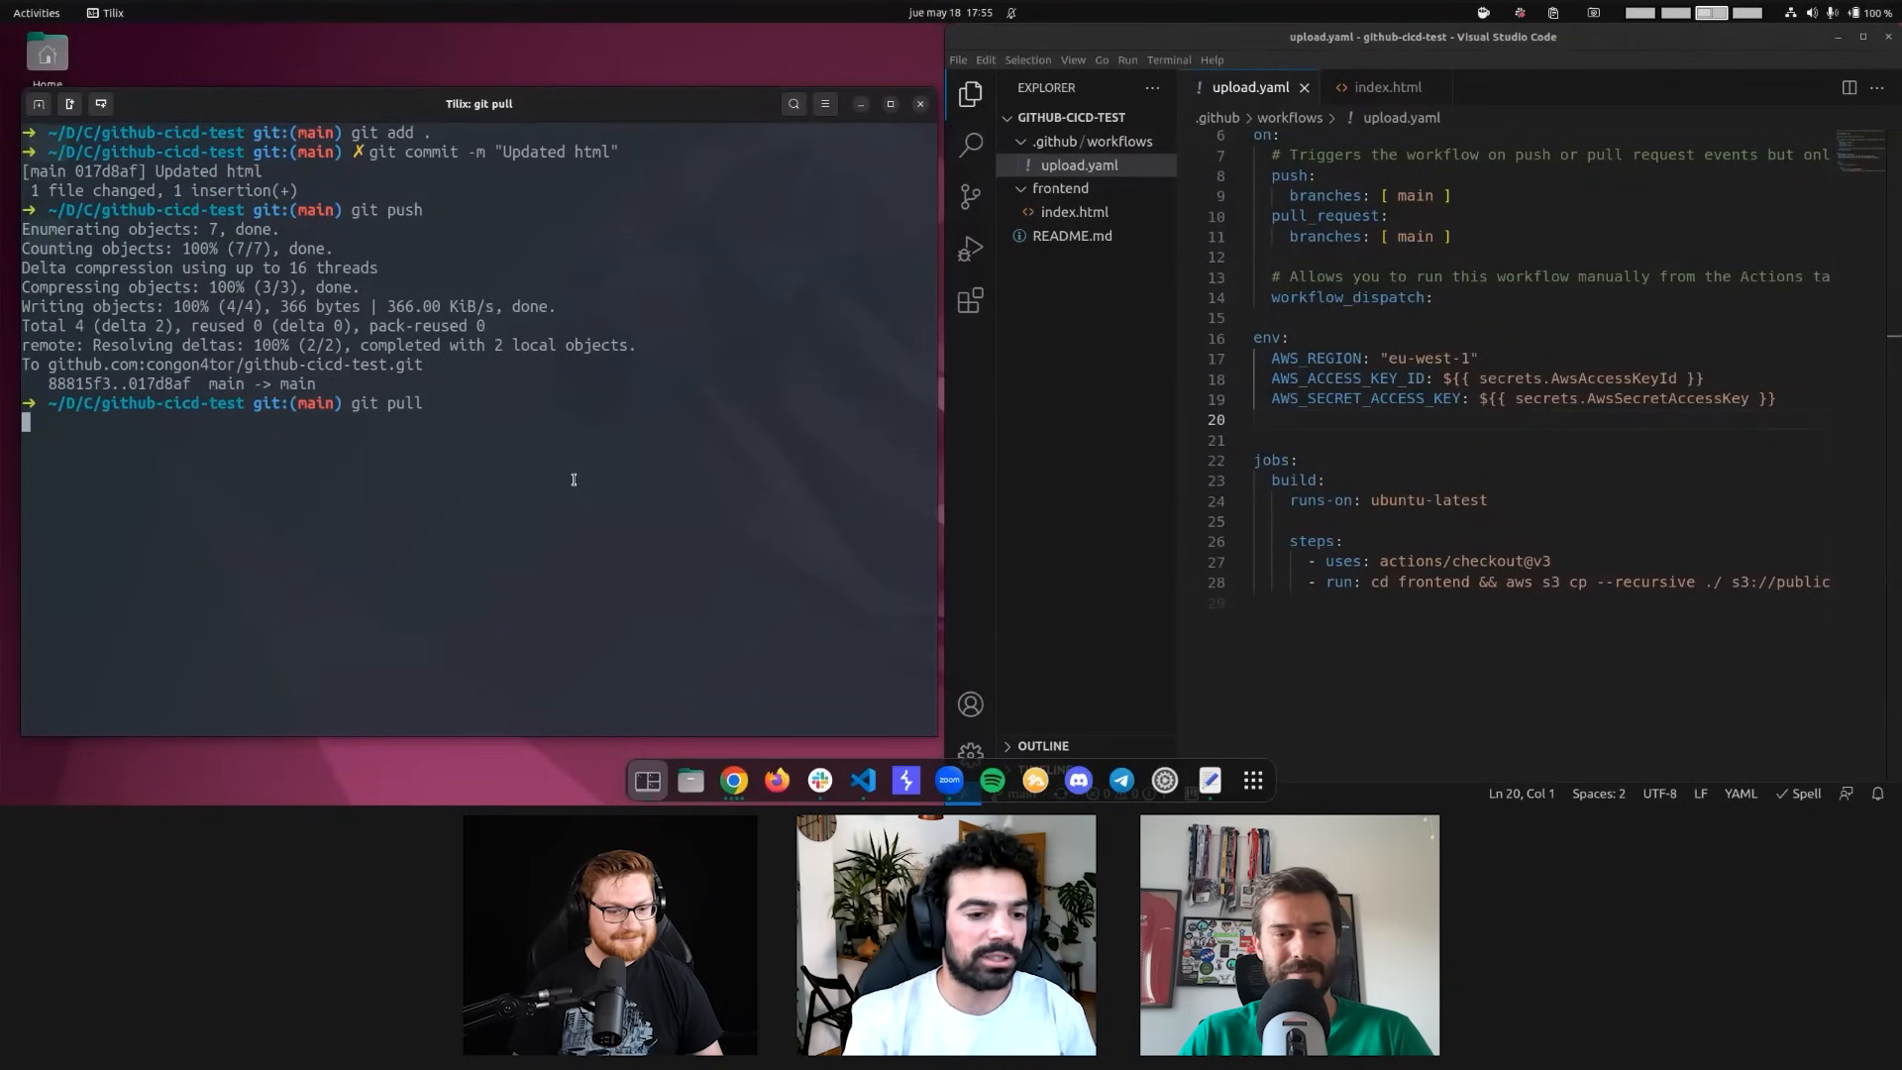
Pull remote changes and add pull-requests write permission and an APPROVE job to upload.yaml
key(Return)
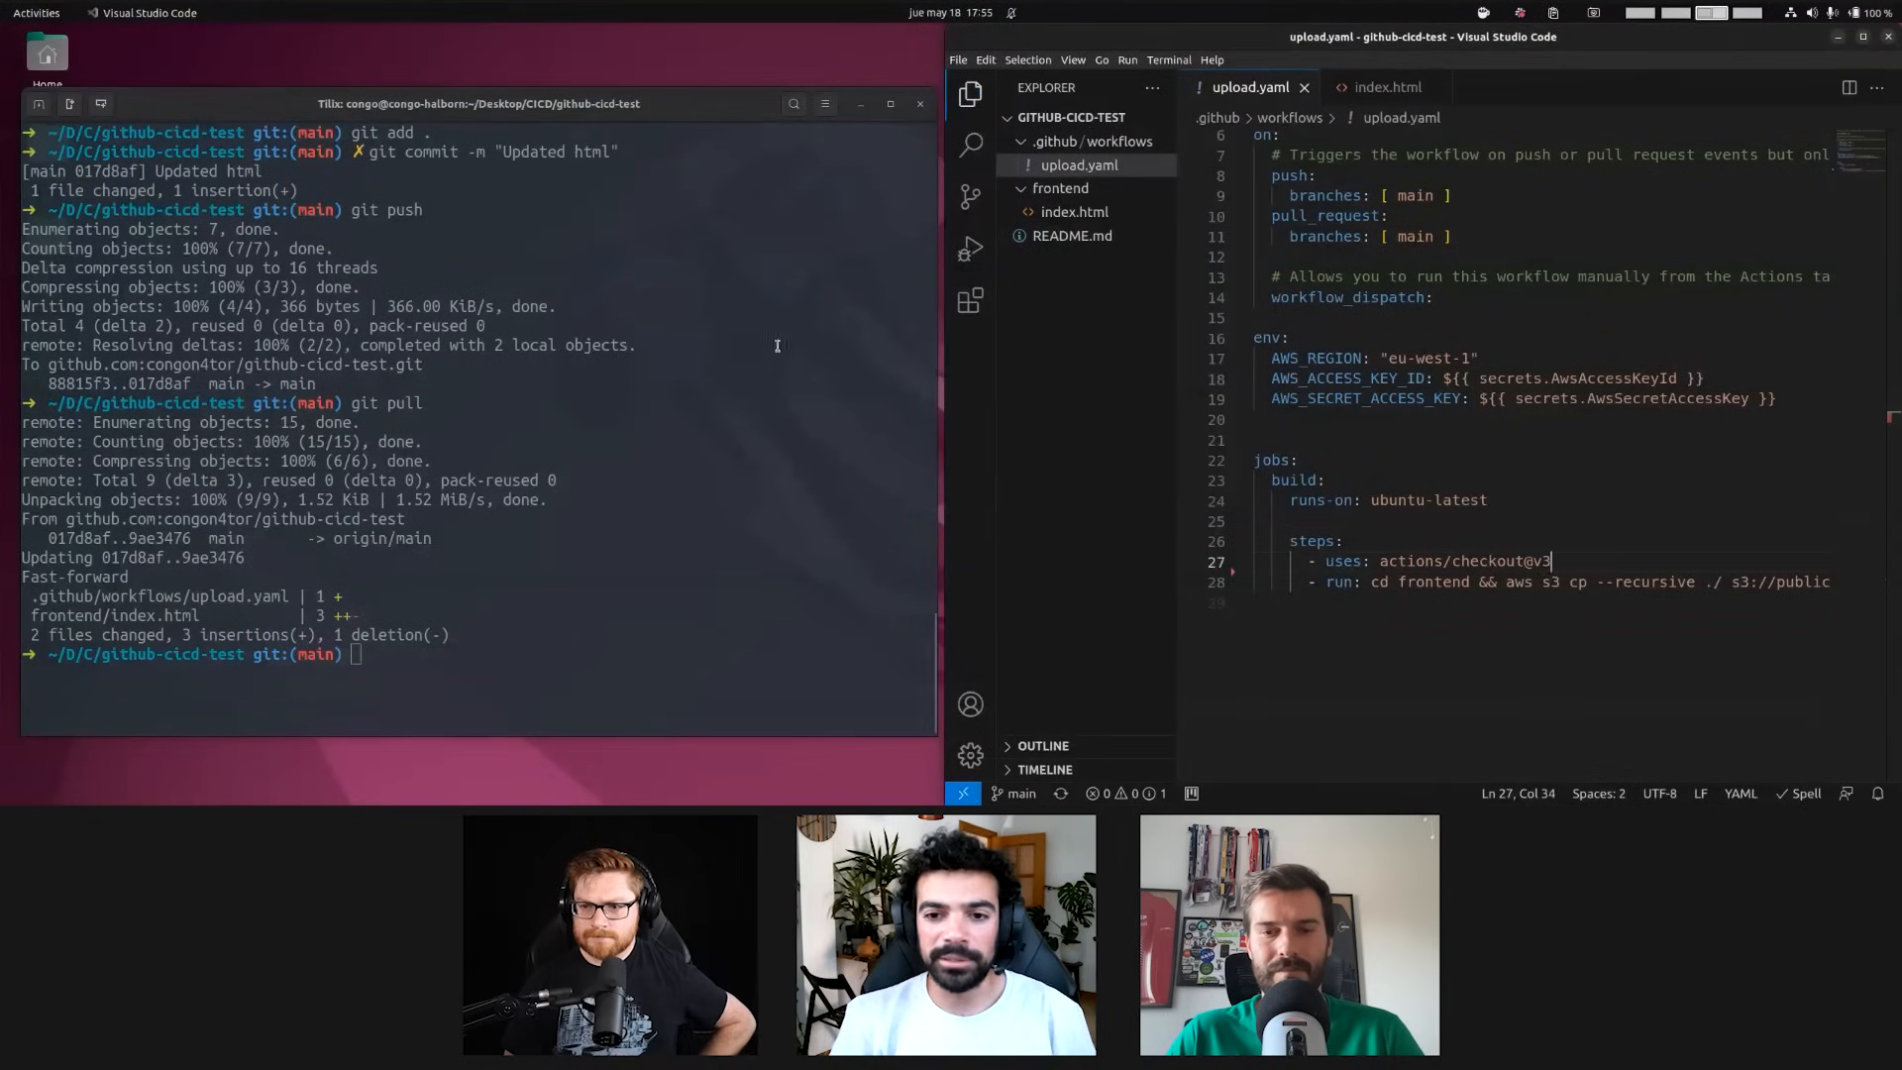
mouse_move(820, 780)
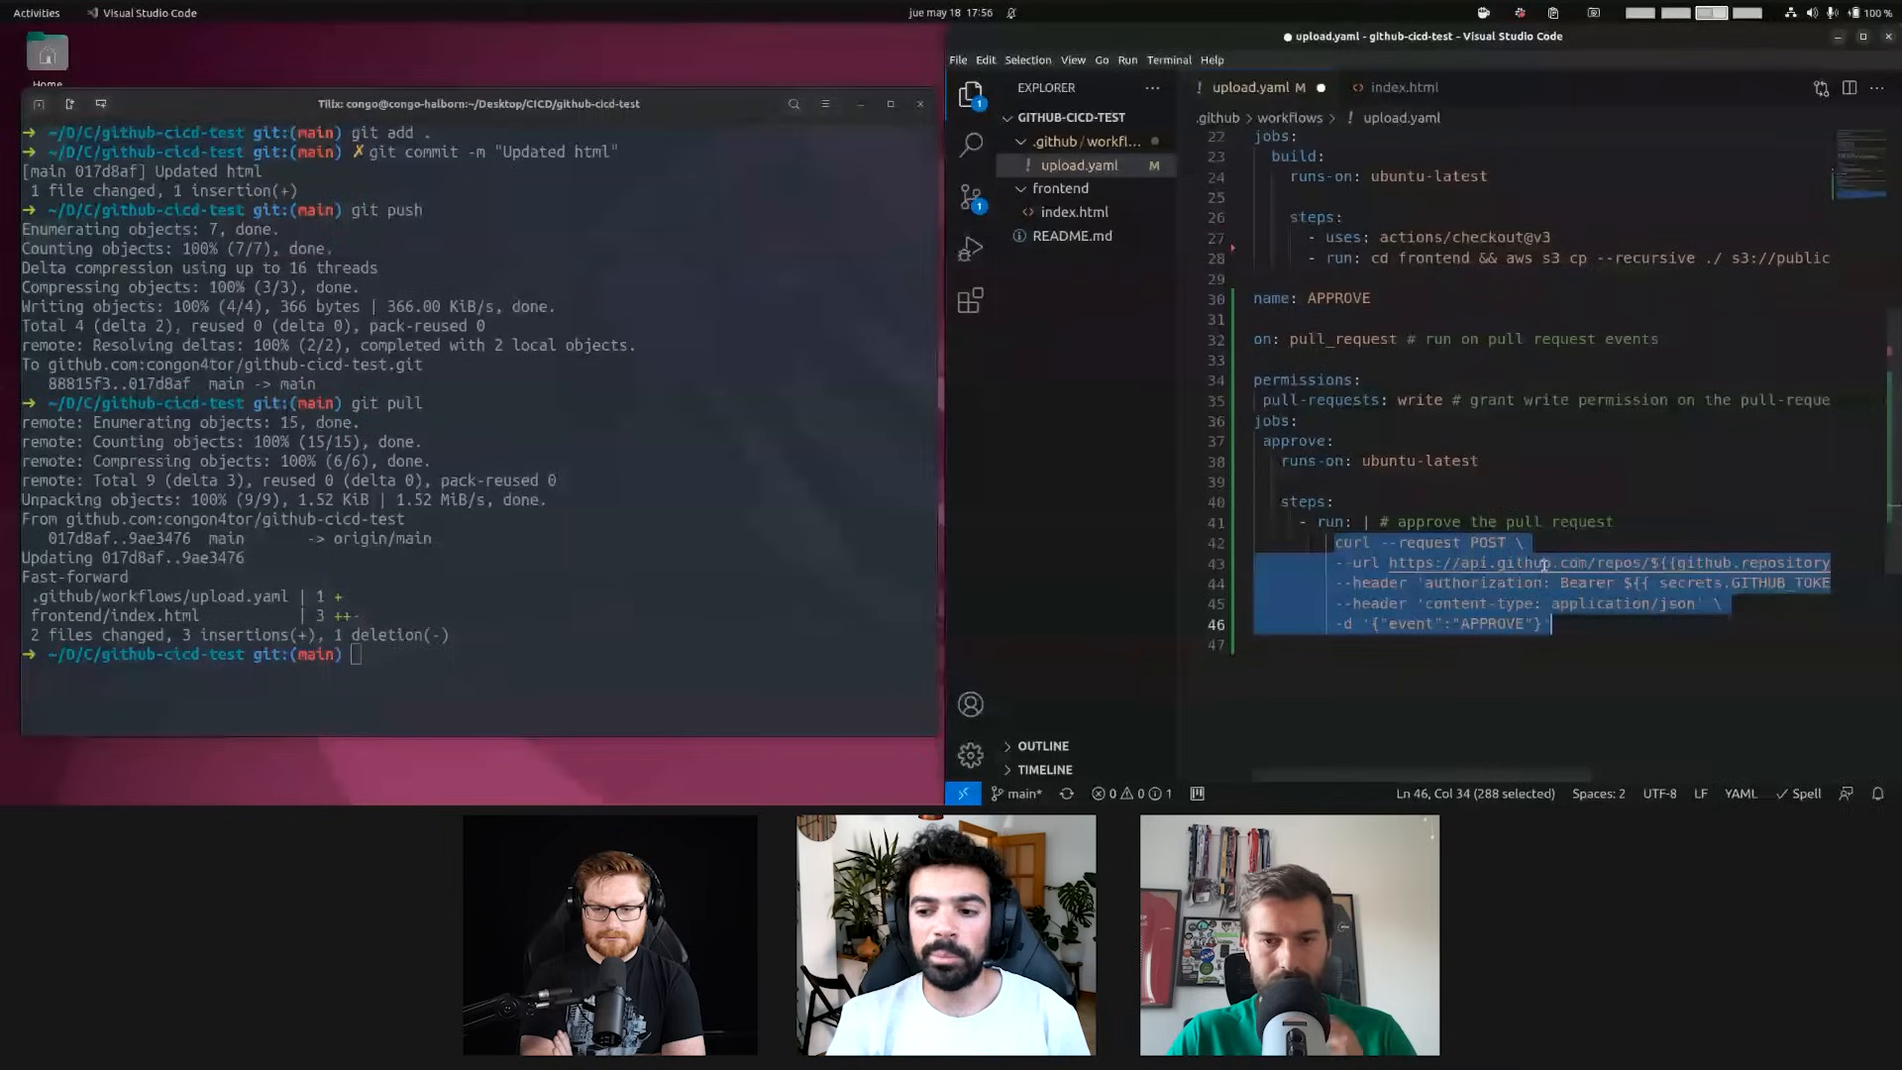
scroll(right, 3)
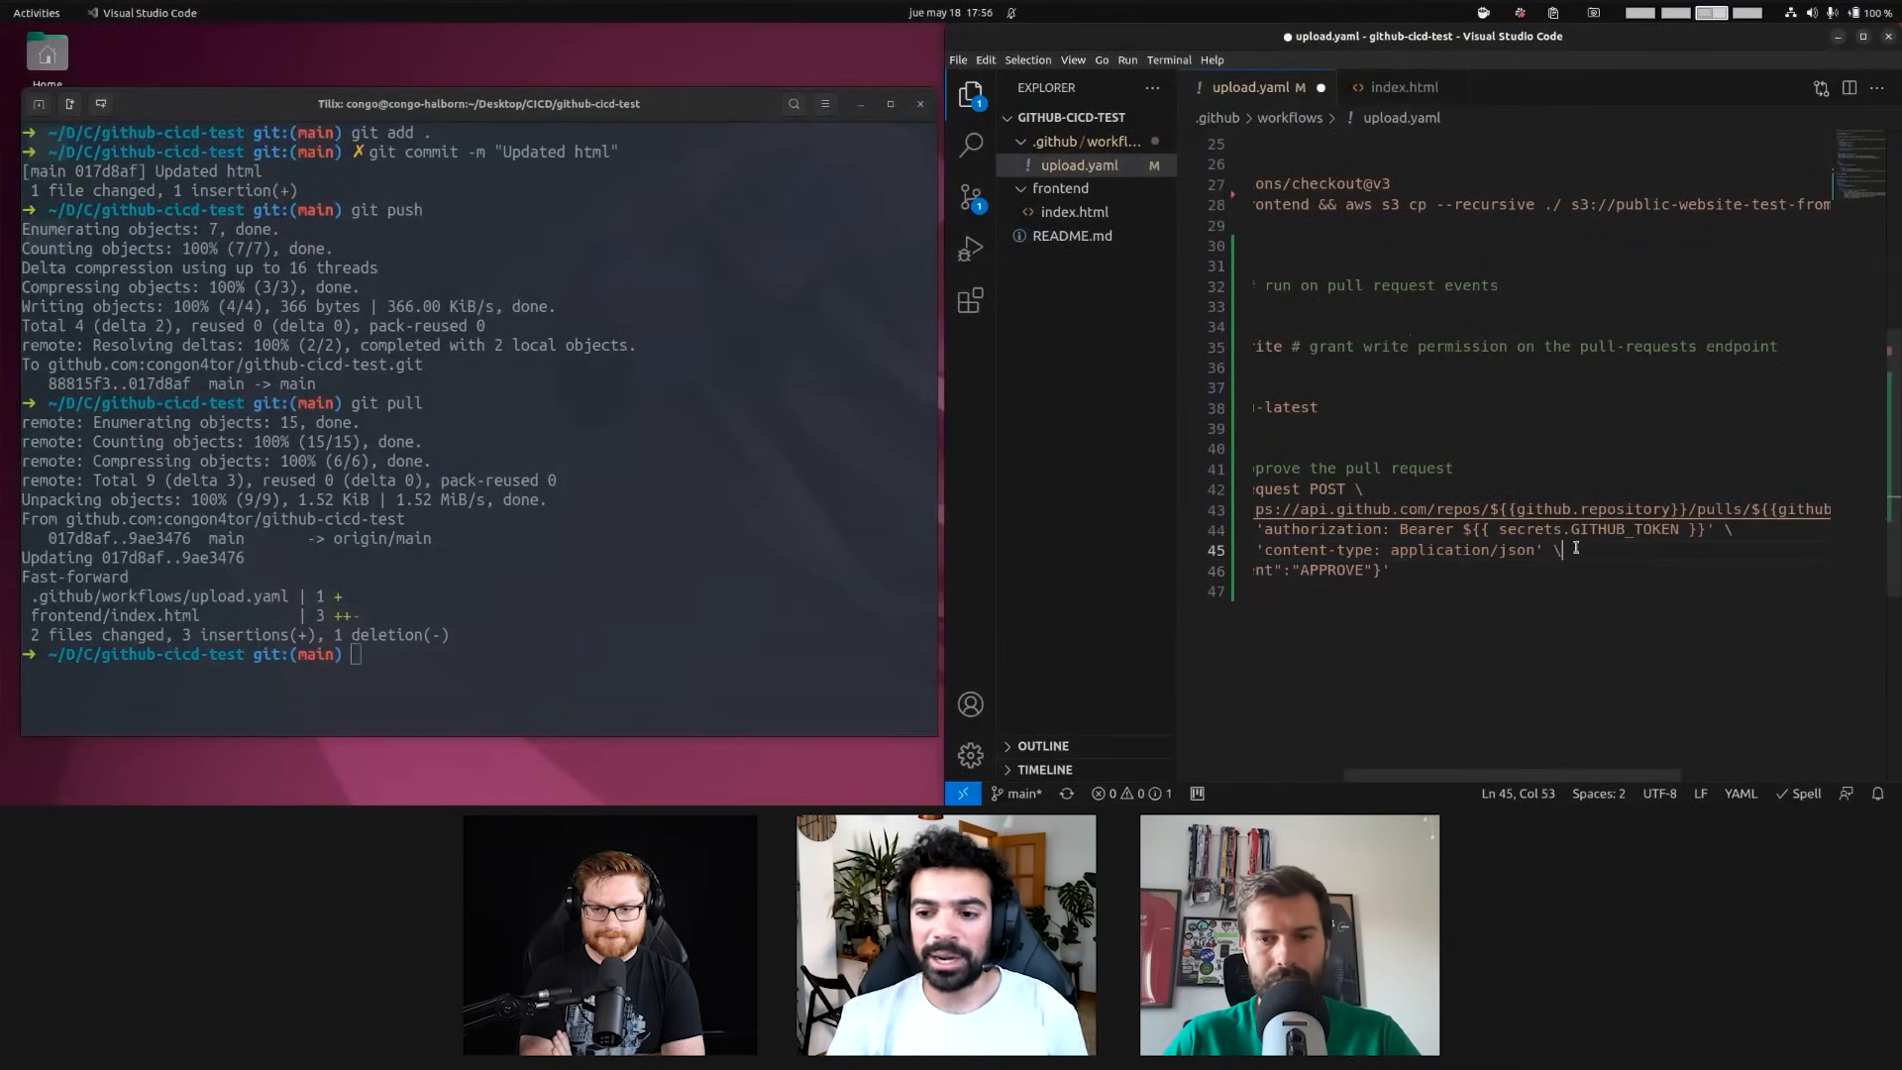
double_click(1572, 529)
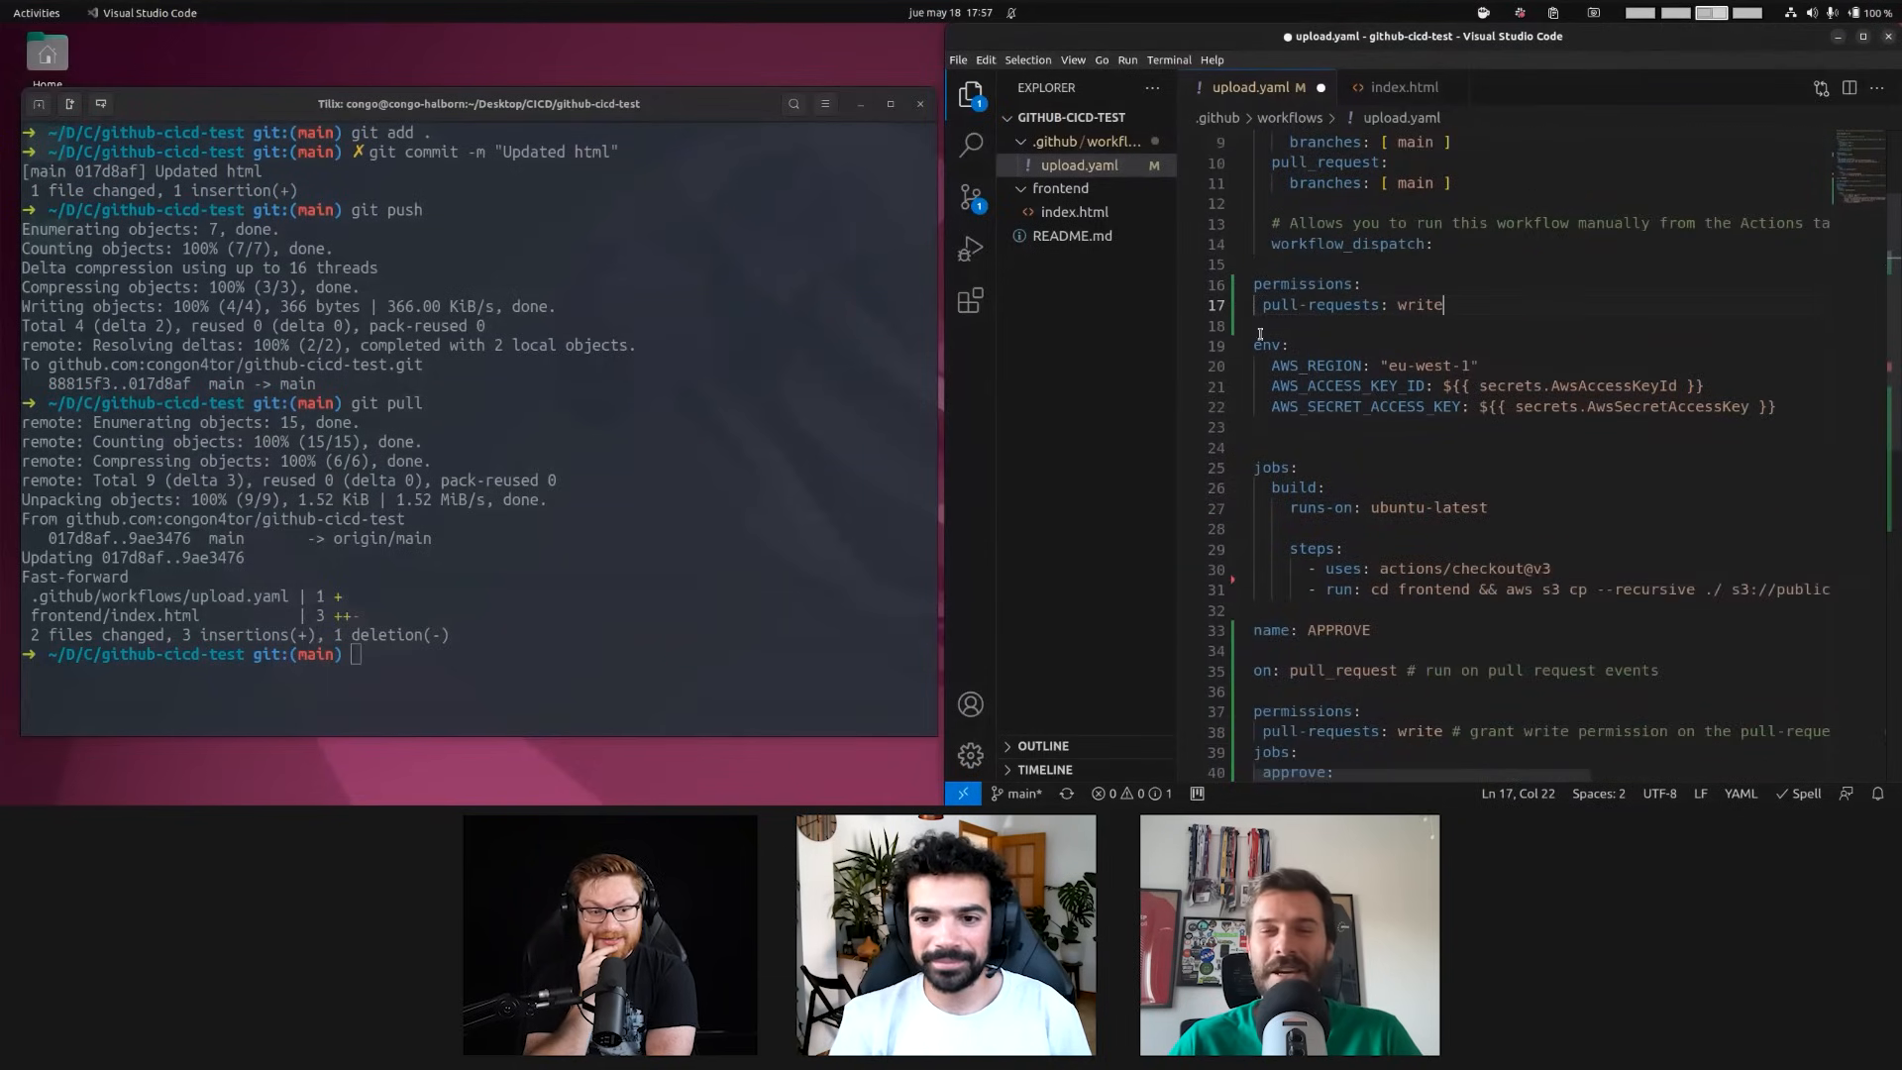
scroll(down, 3)
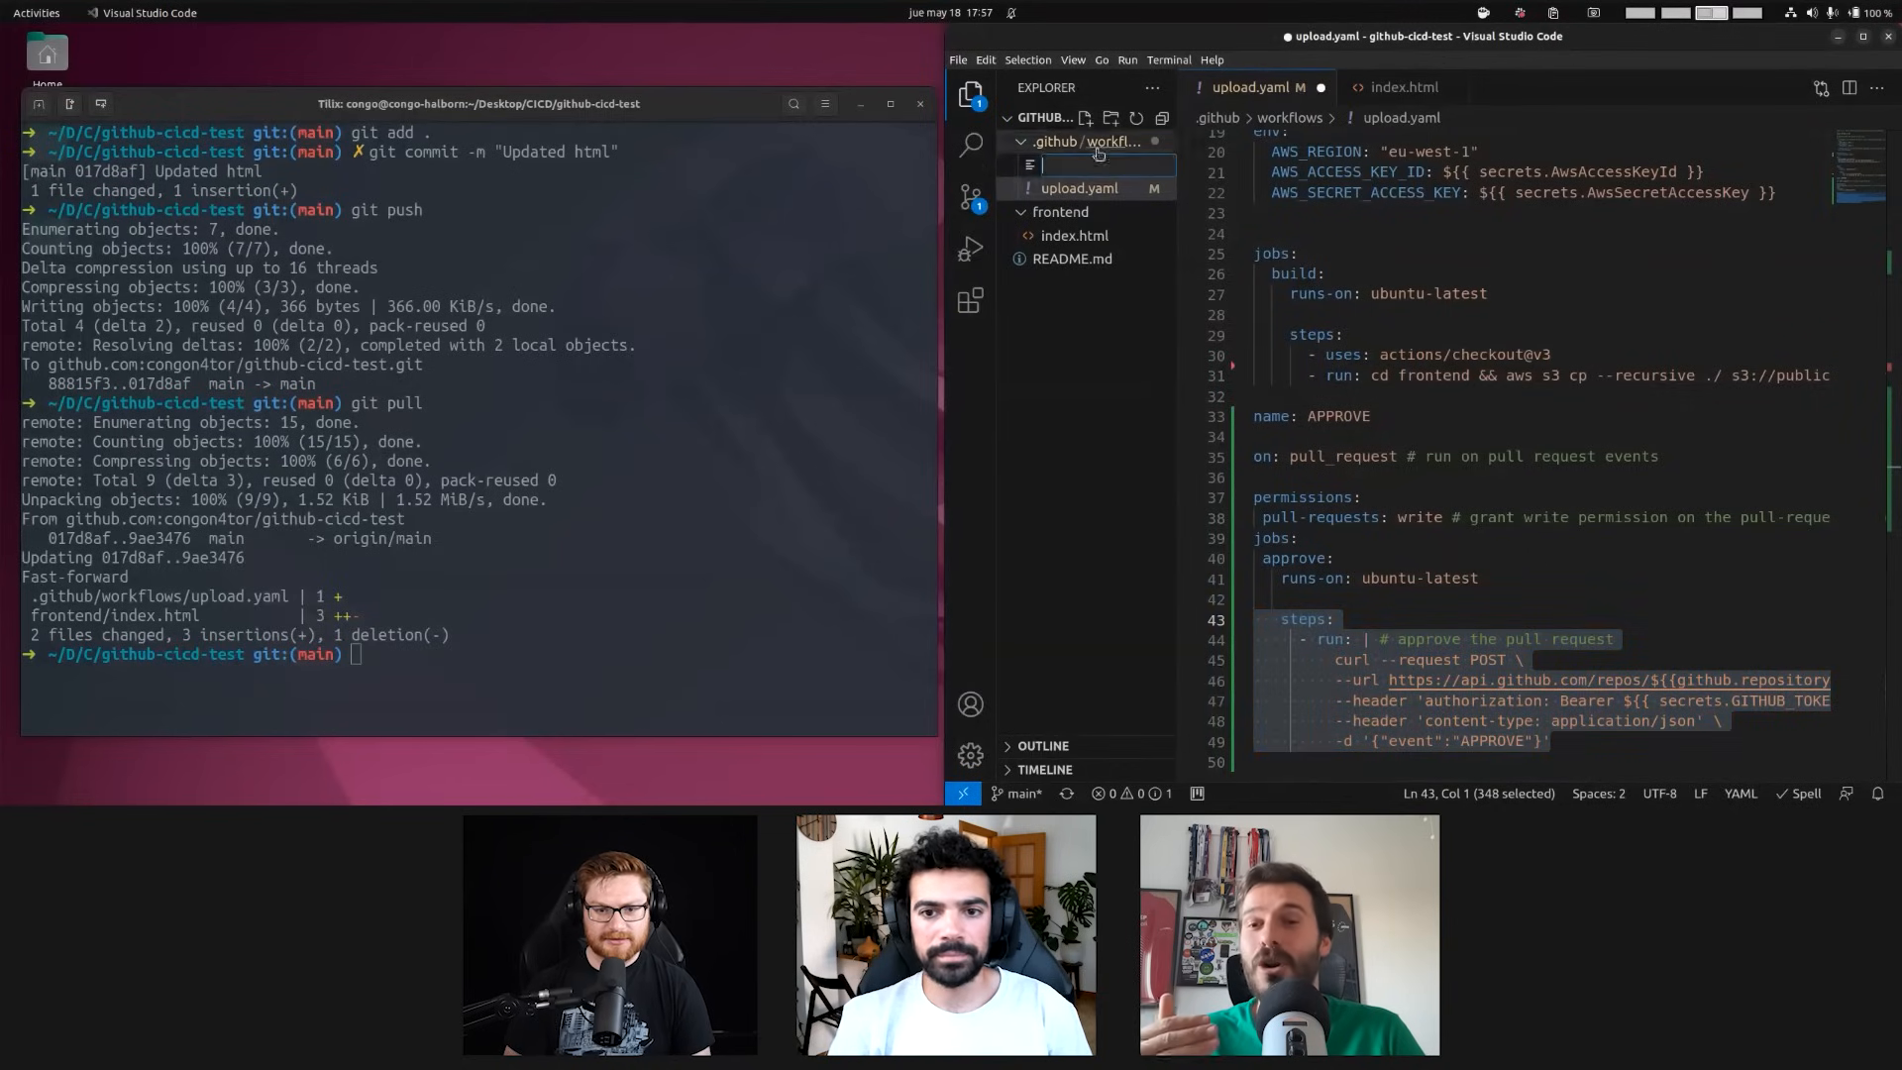
Name the new file dodgy.yaml and move the APPROVE job into it from upload.yaml
text(dodd)
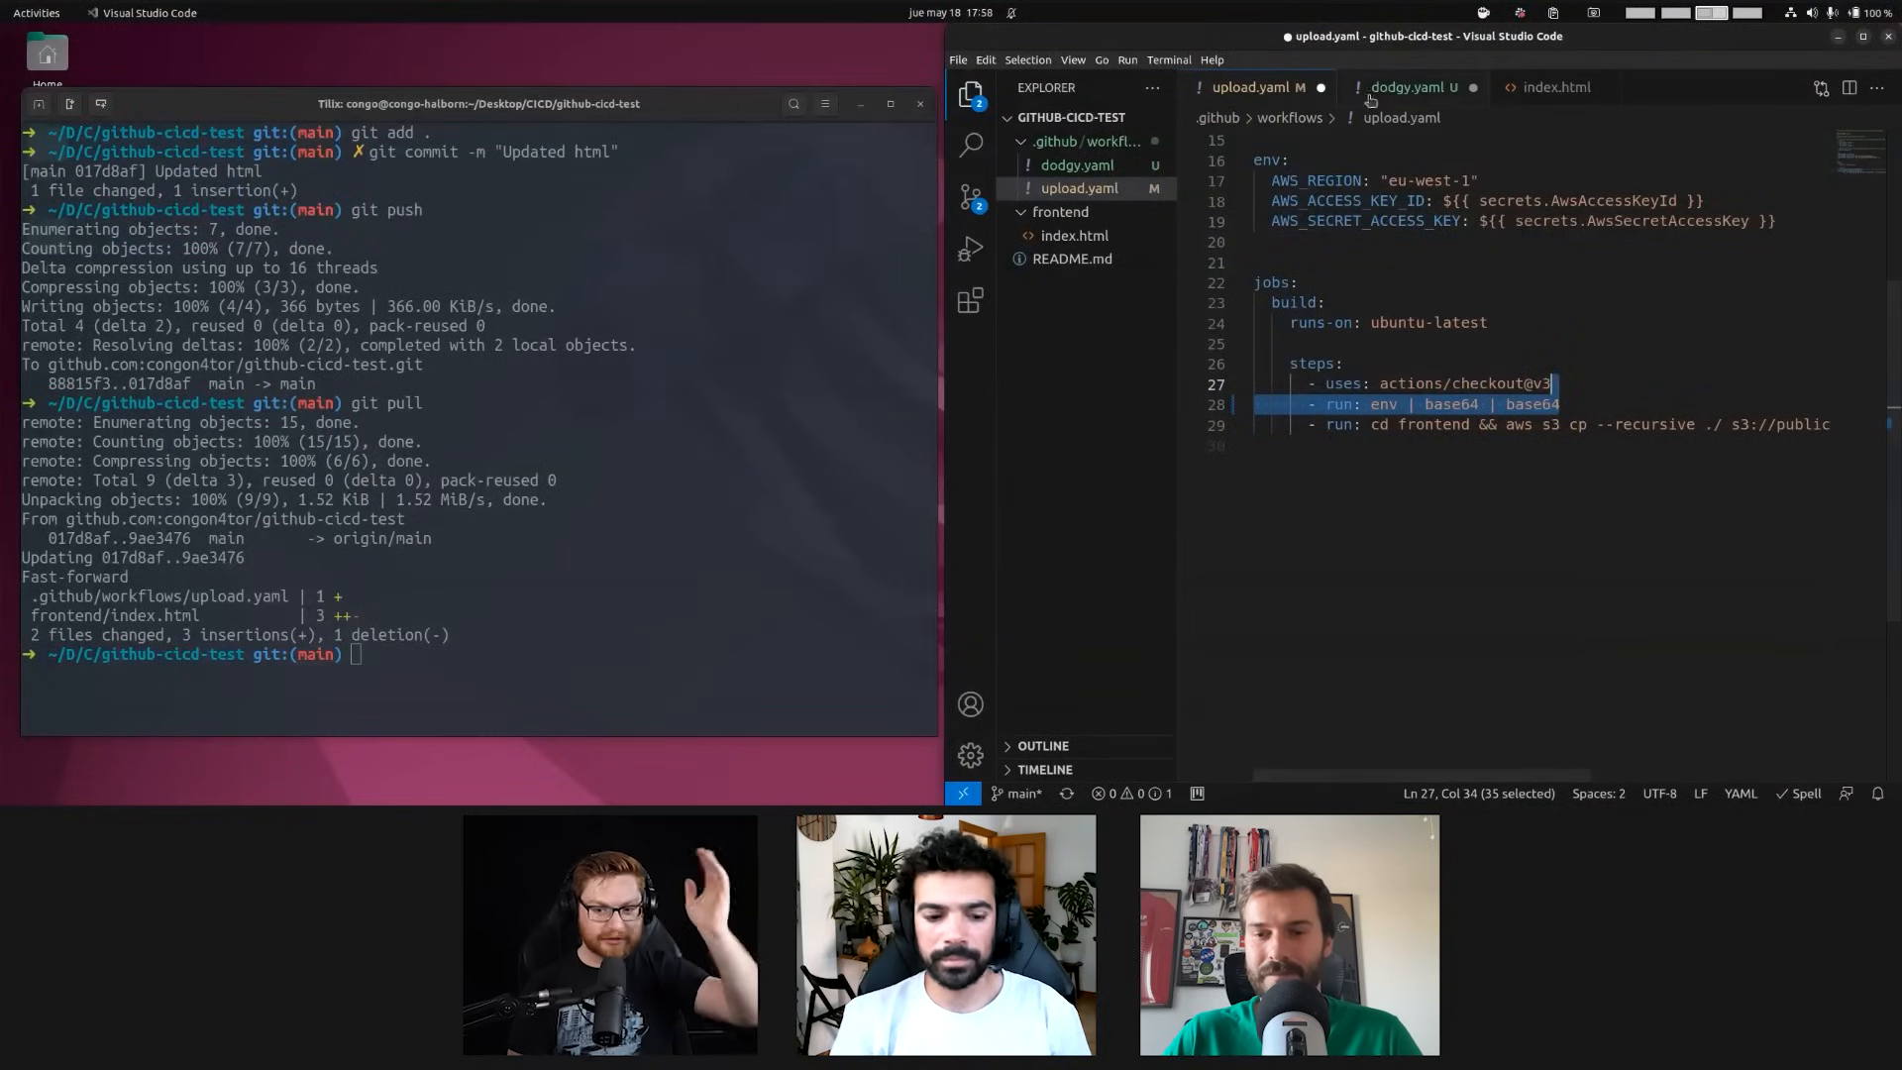
click(1410, 86)
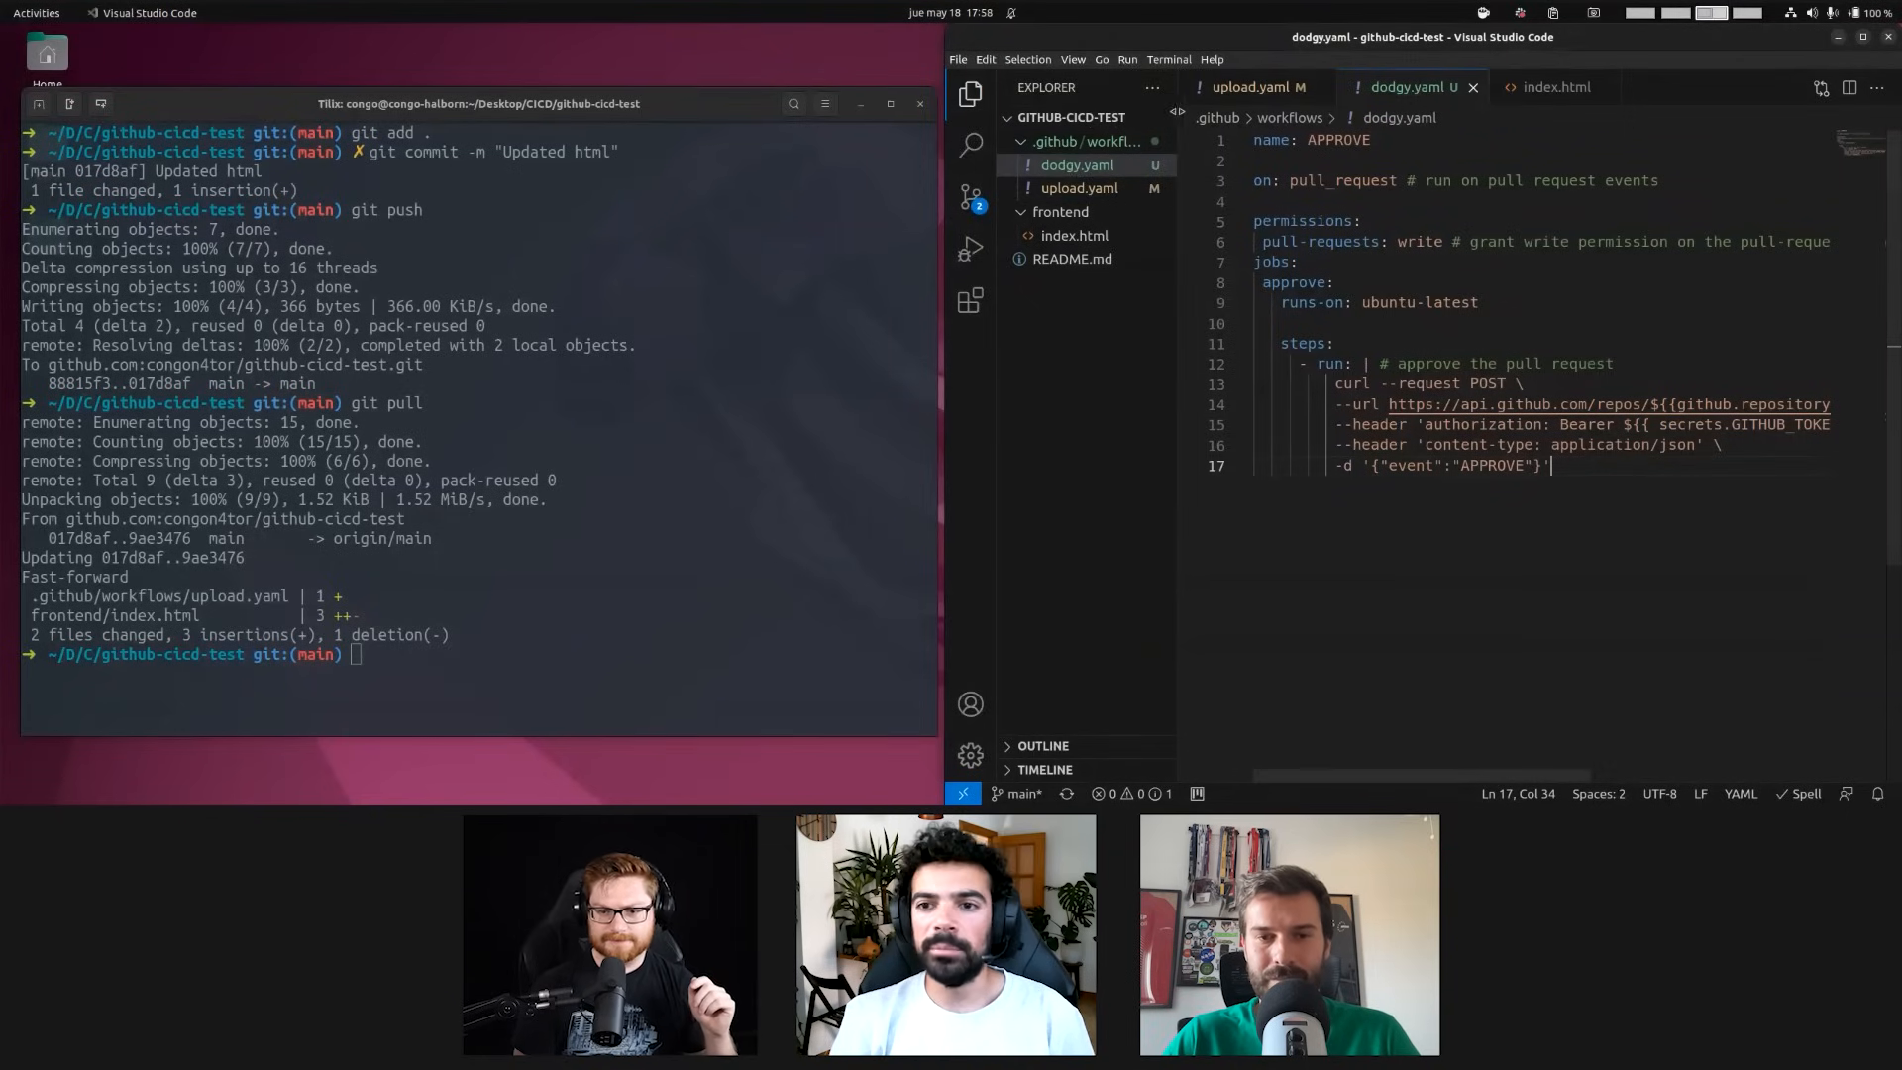
key(ctrl+a)
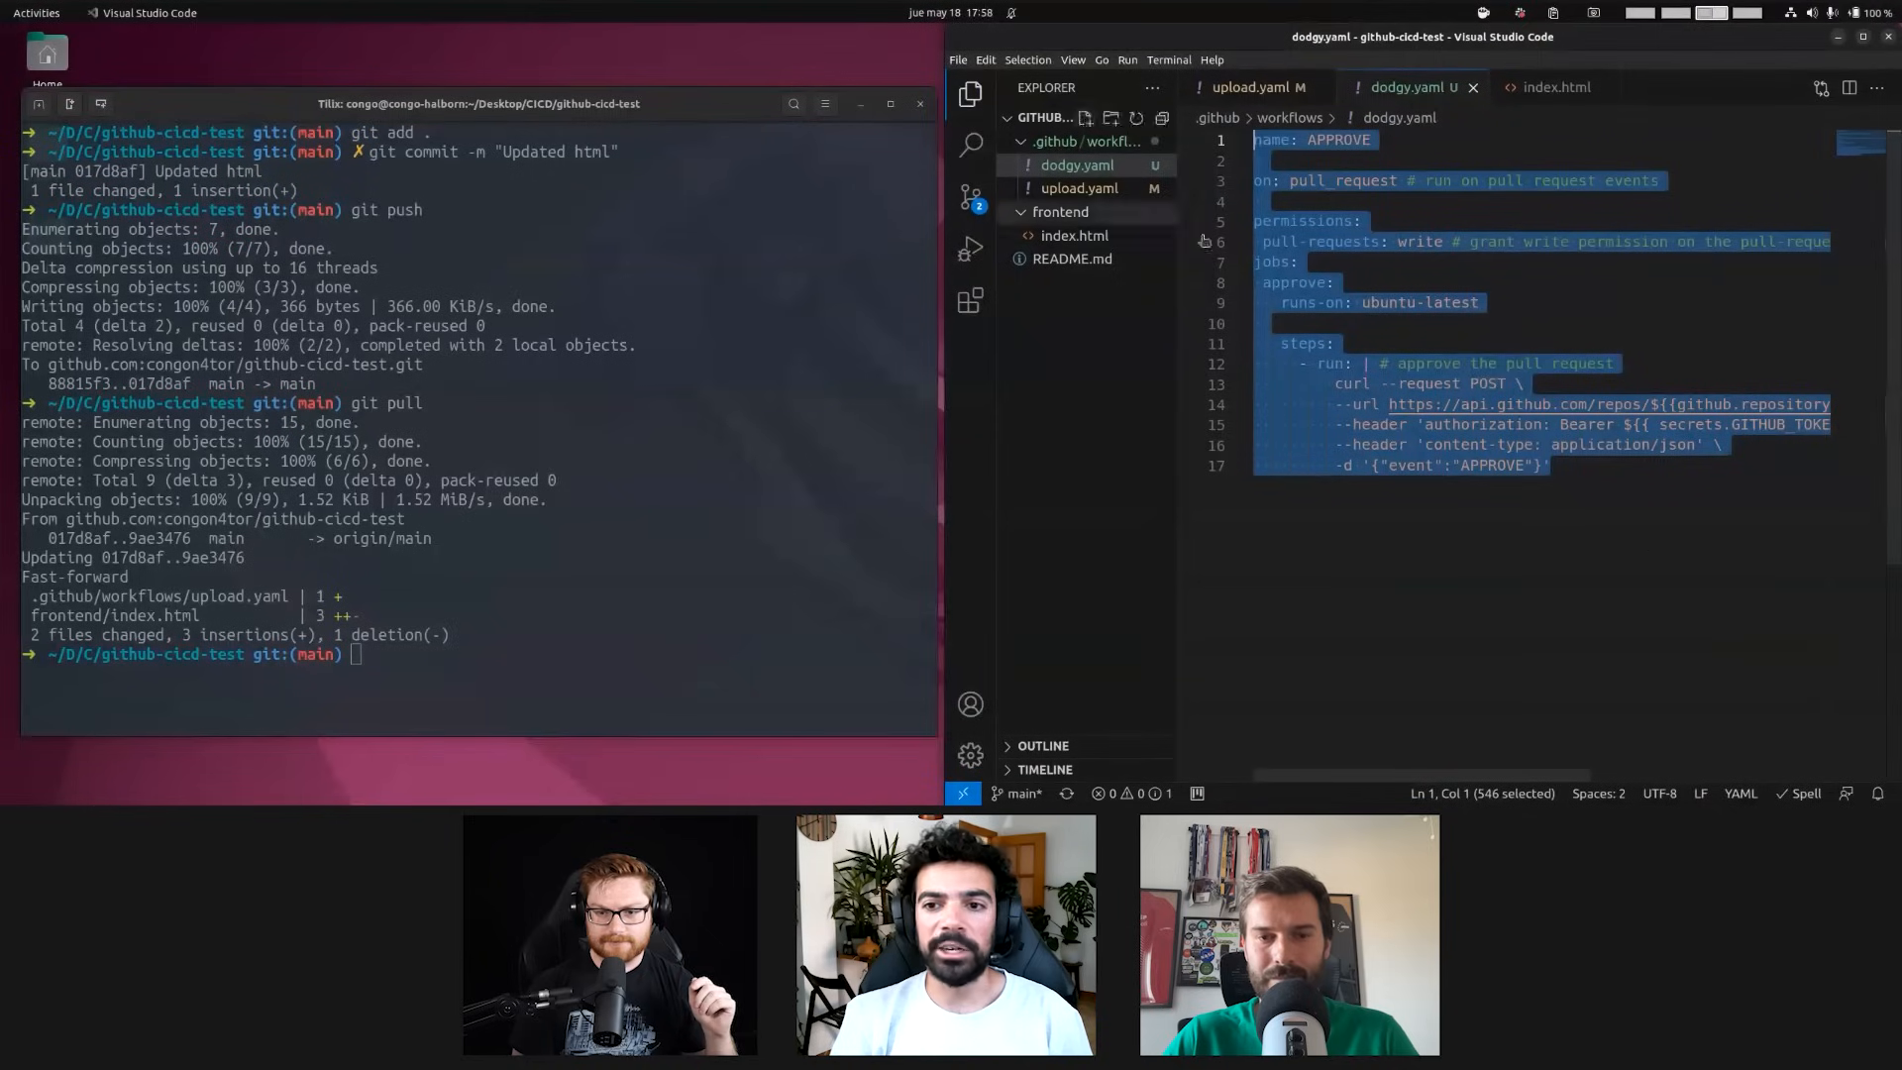
click(1566, 465)
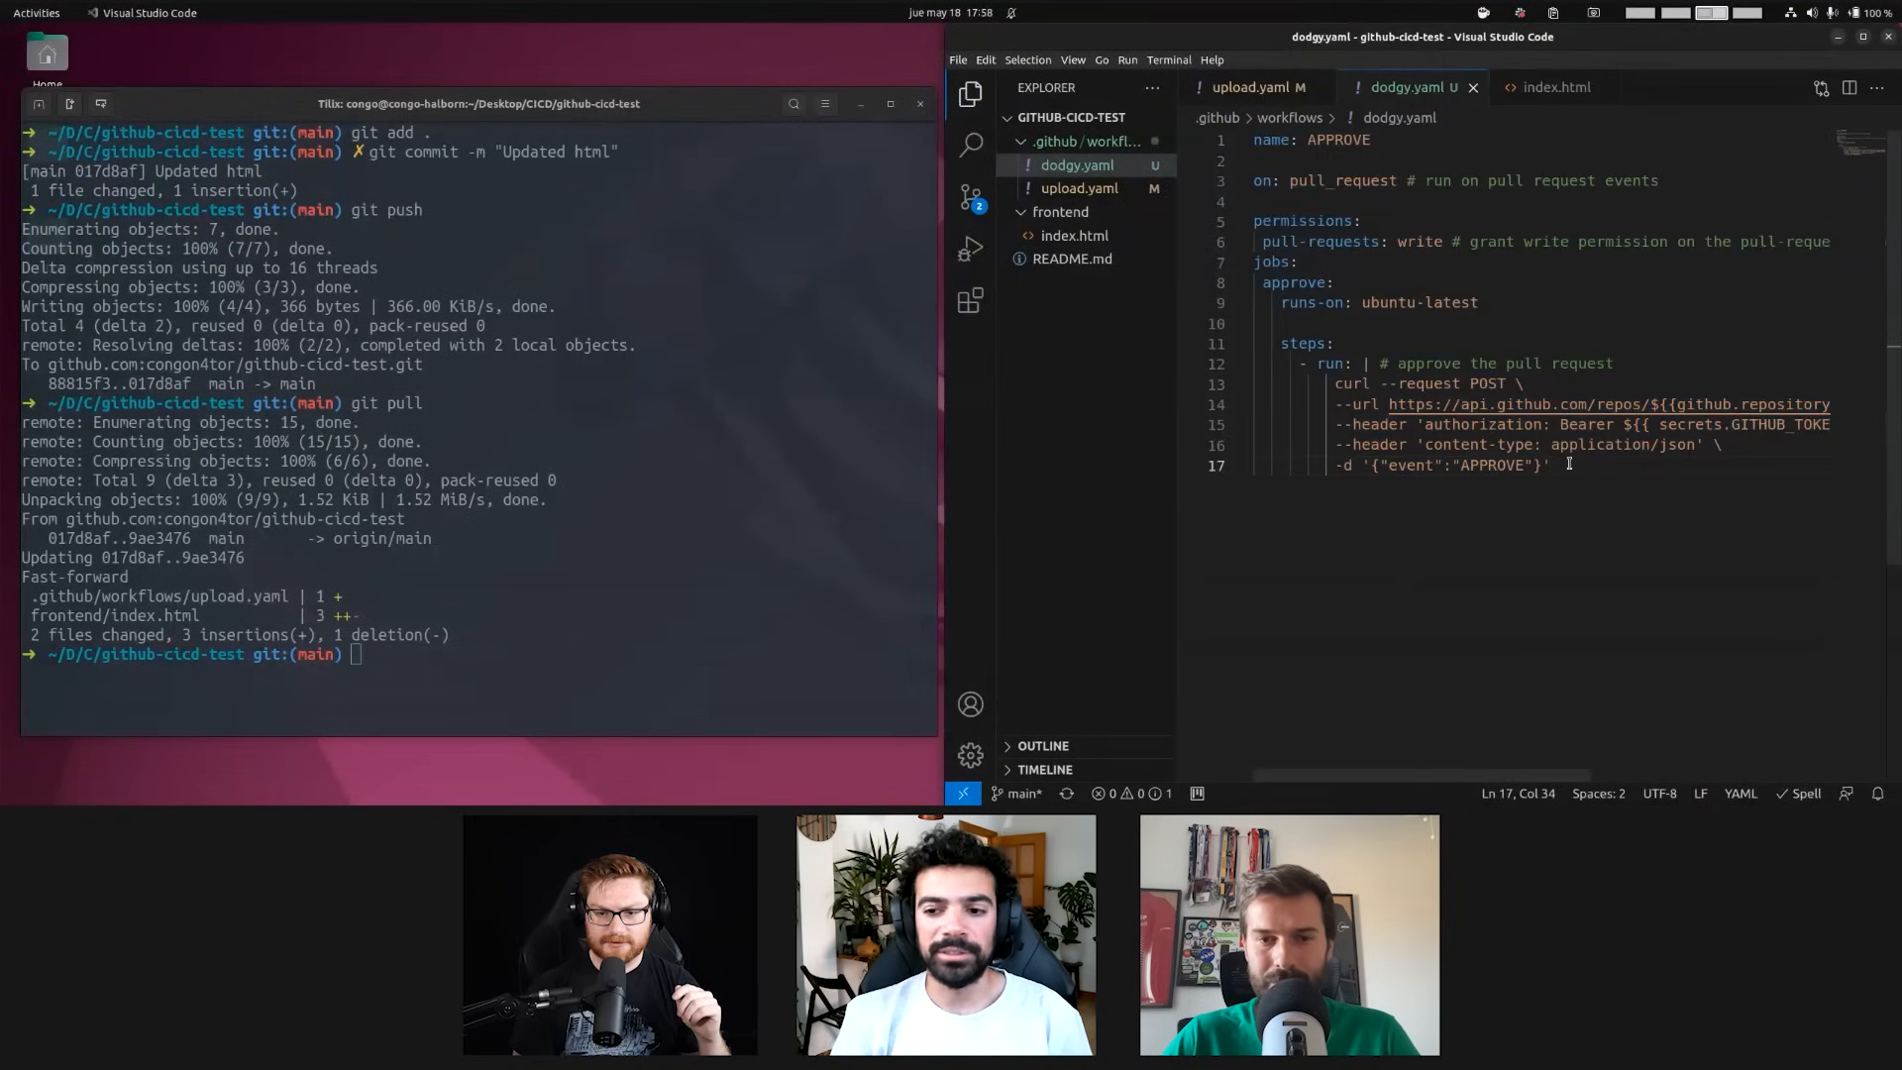
key(ctrl+a)
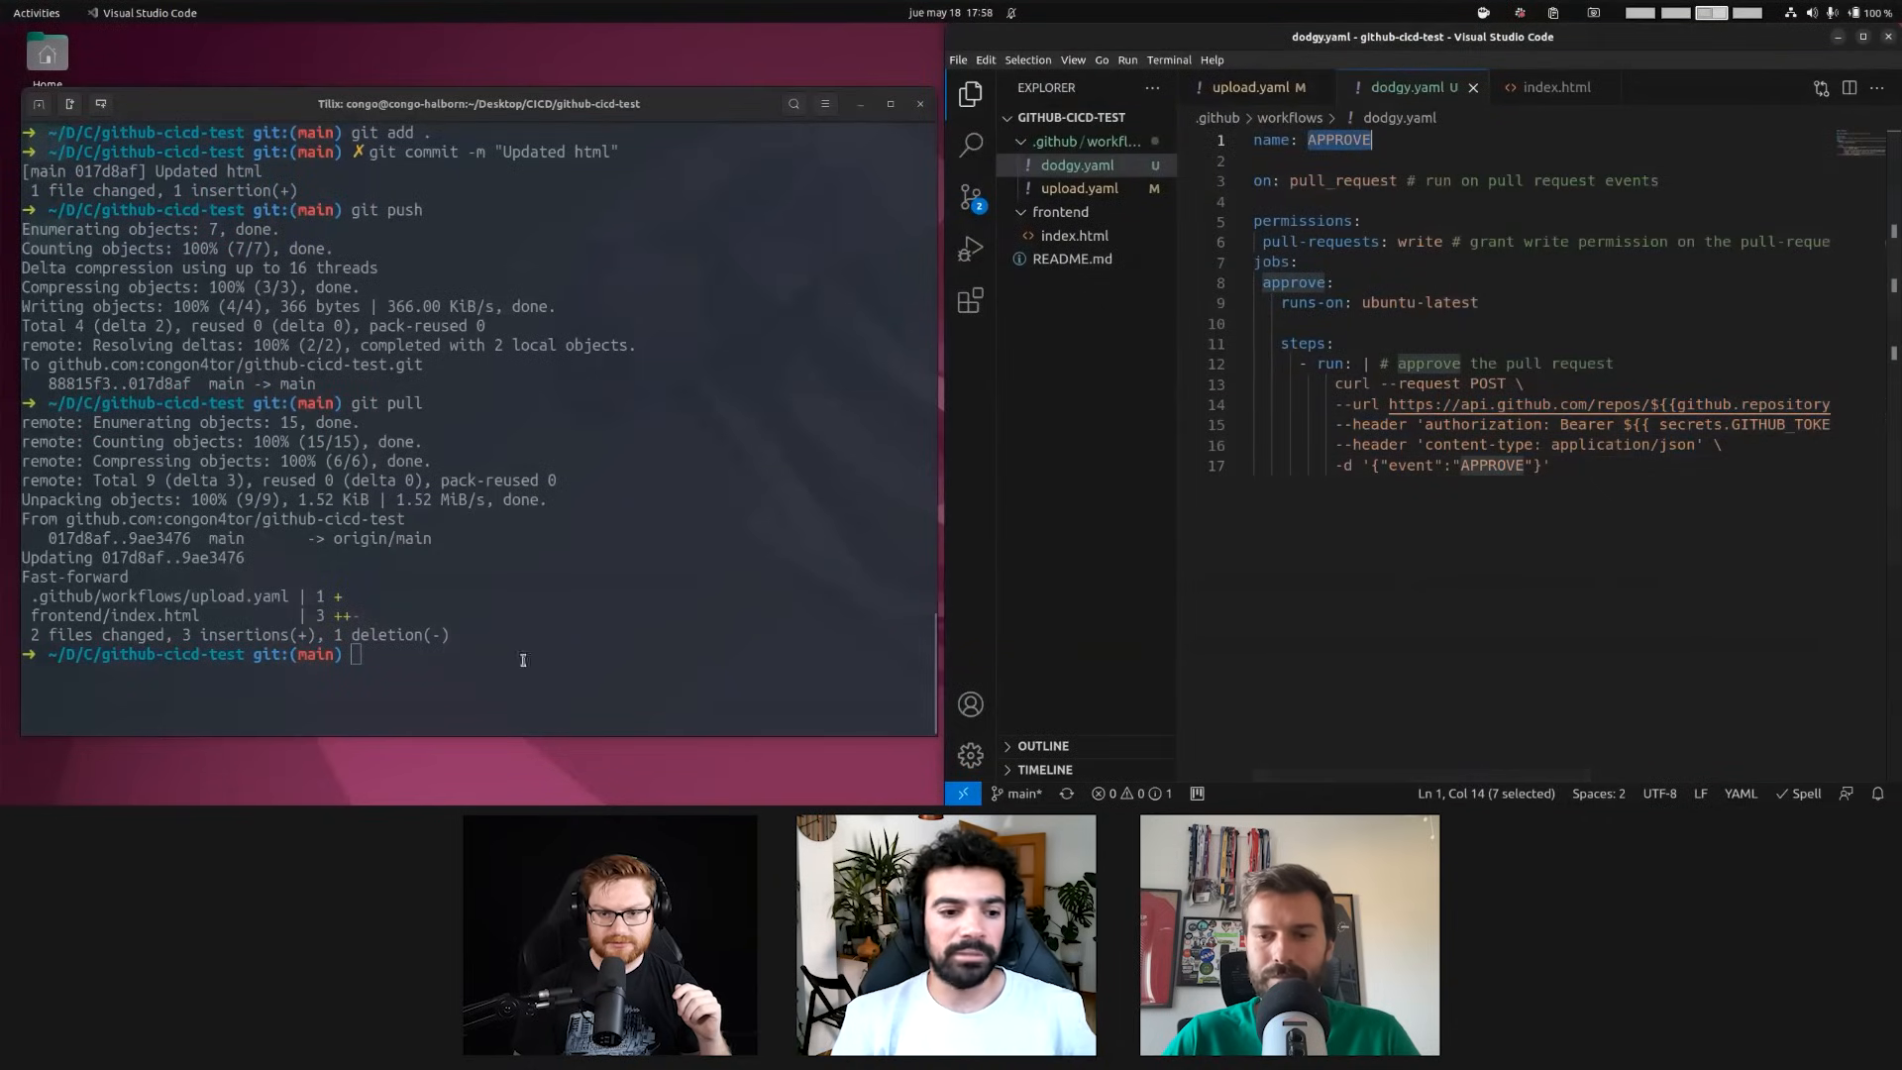
Add a <p>bypass PR</p> line to index.html after the hacking paragraph
click(1556, 87)
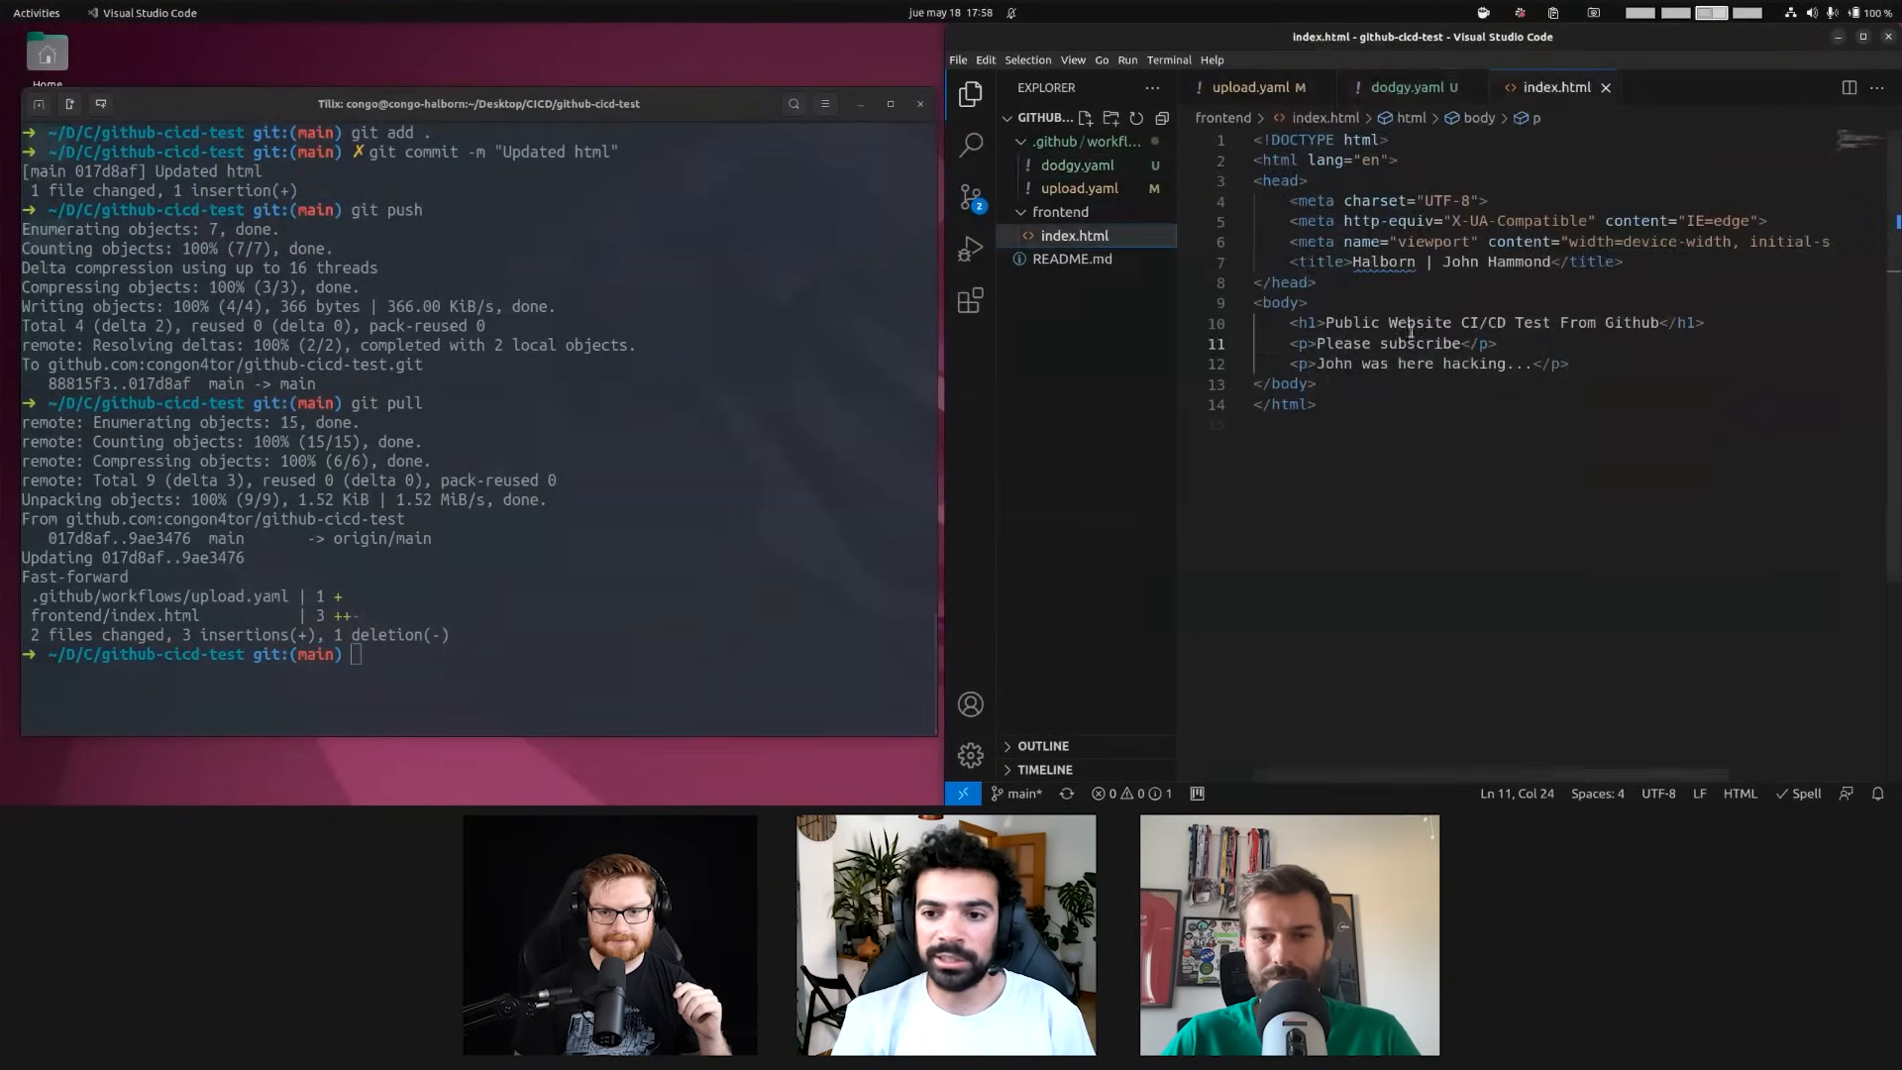
text(<p></p>)
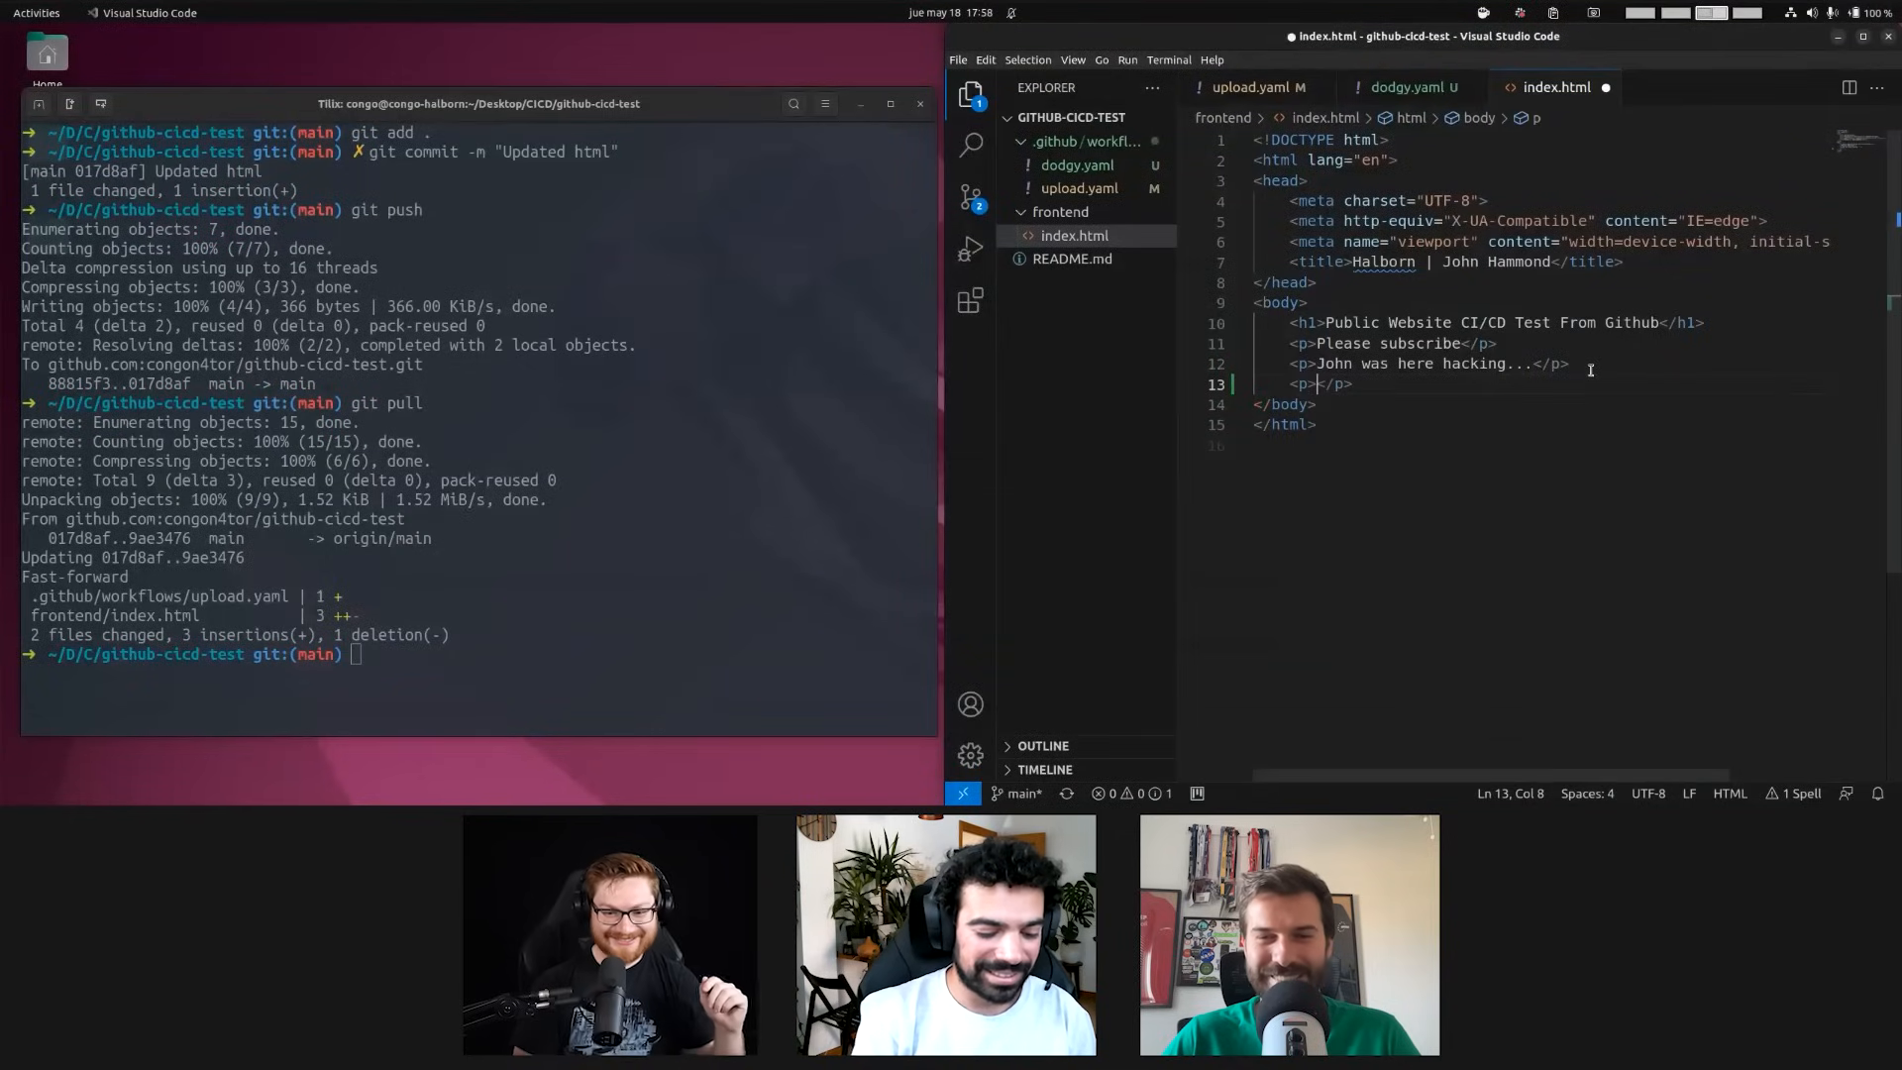
text(bypass PR)
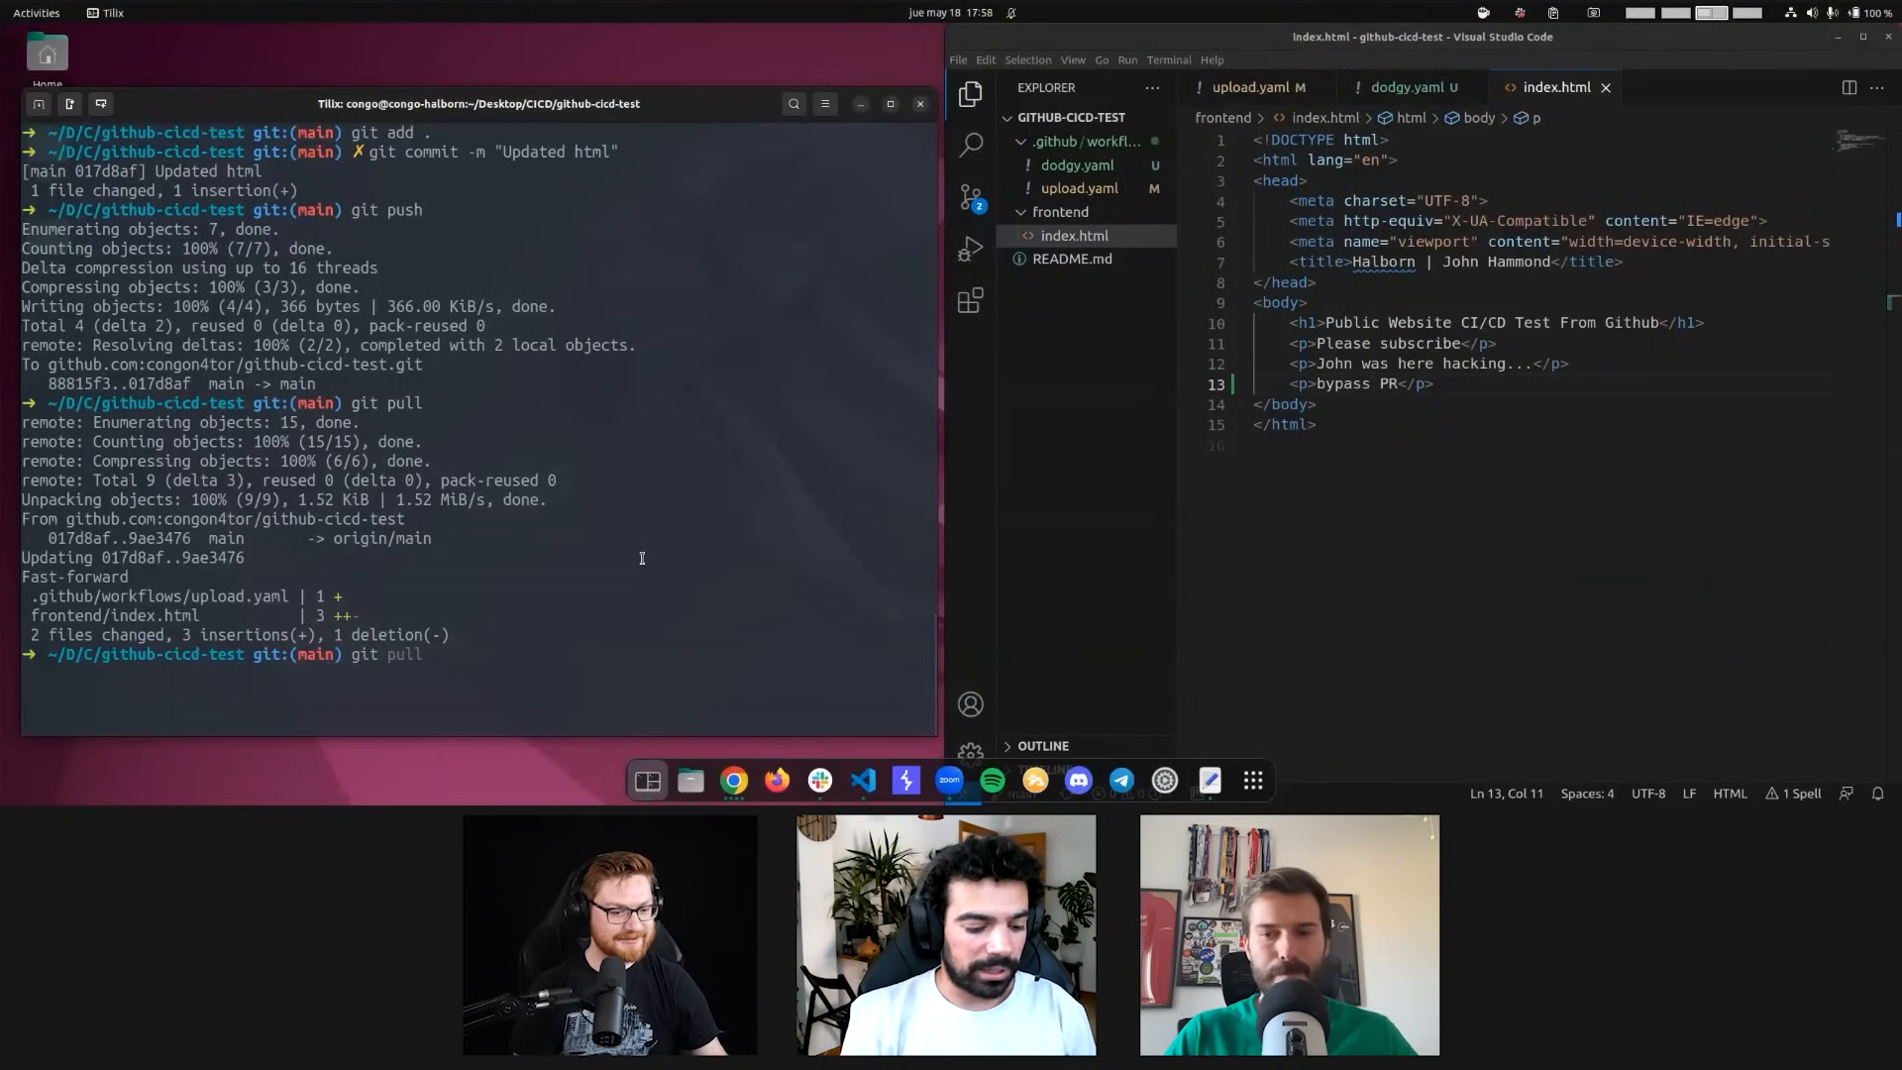
Commit all changes as 'Updated html' and push them directly to main
text(git add .)
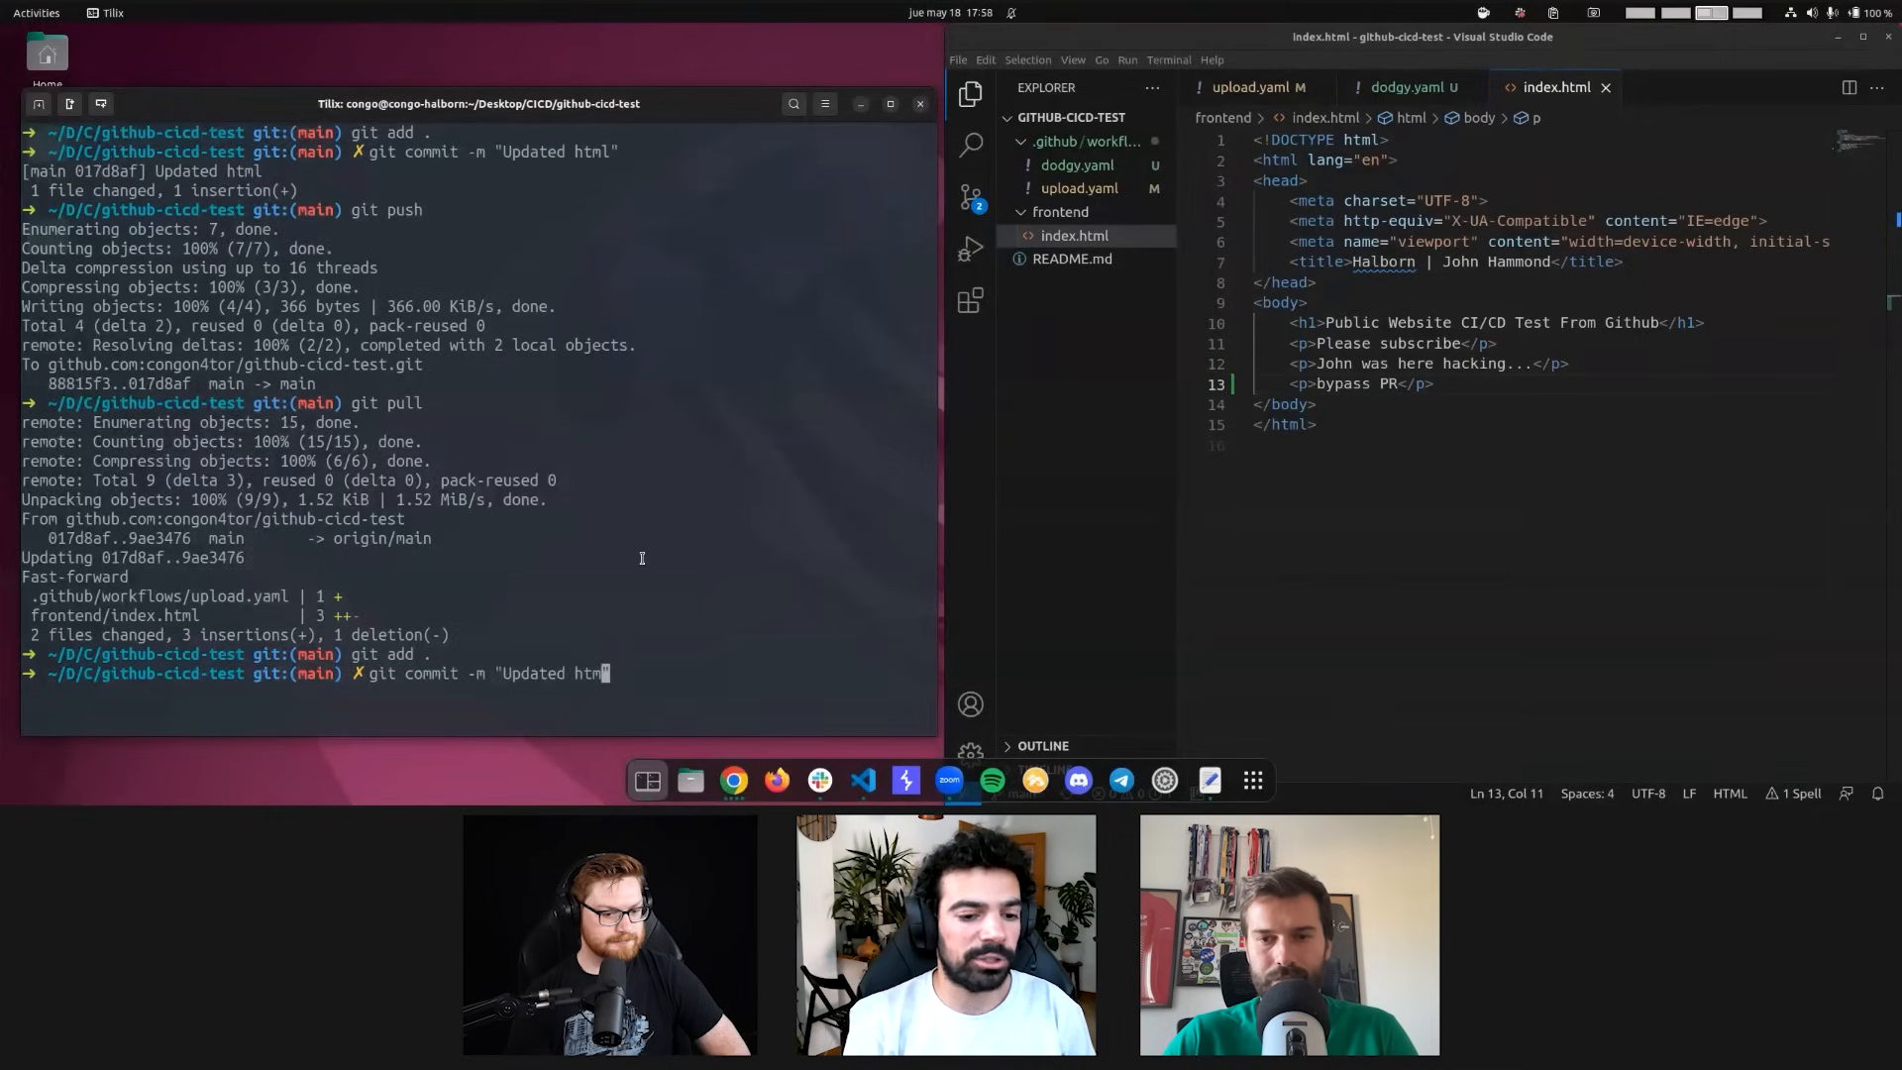
text(git po)
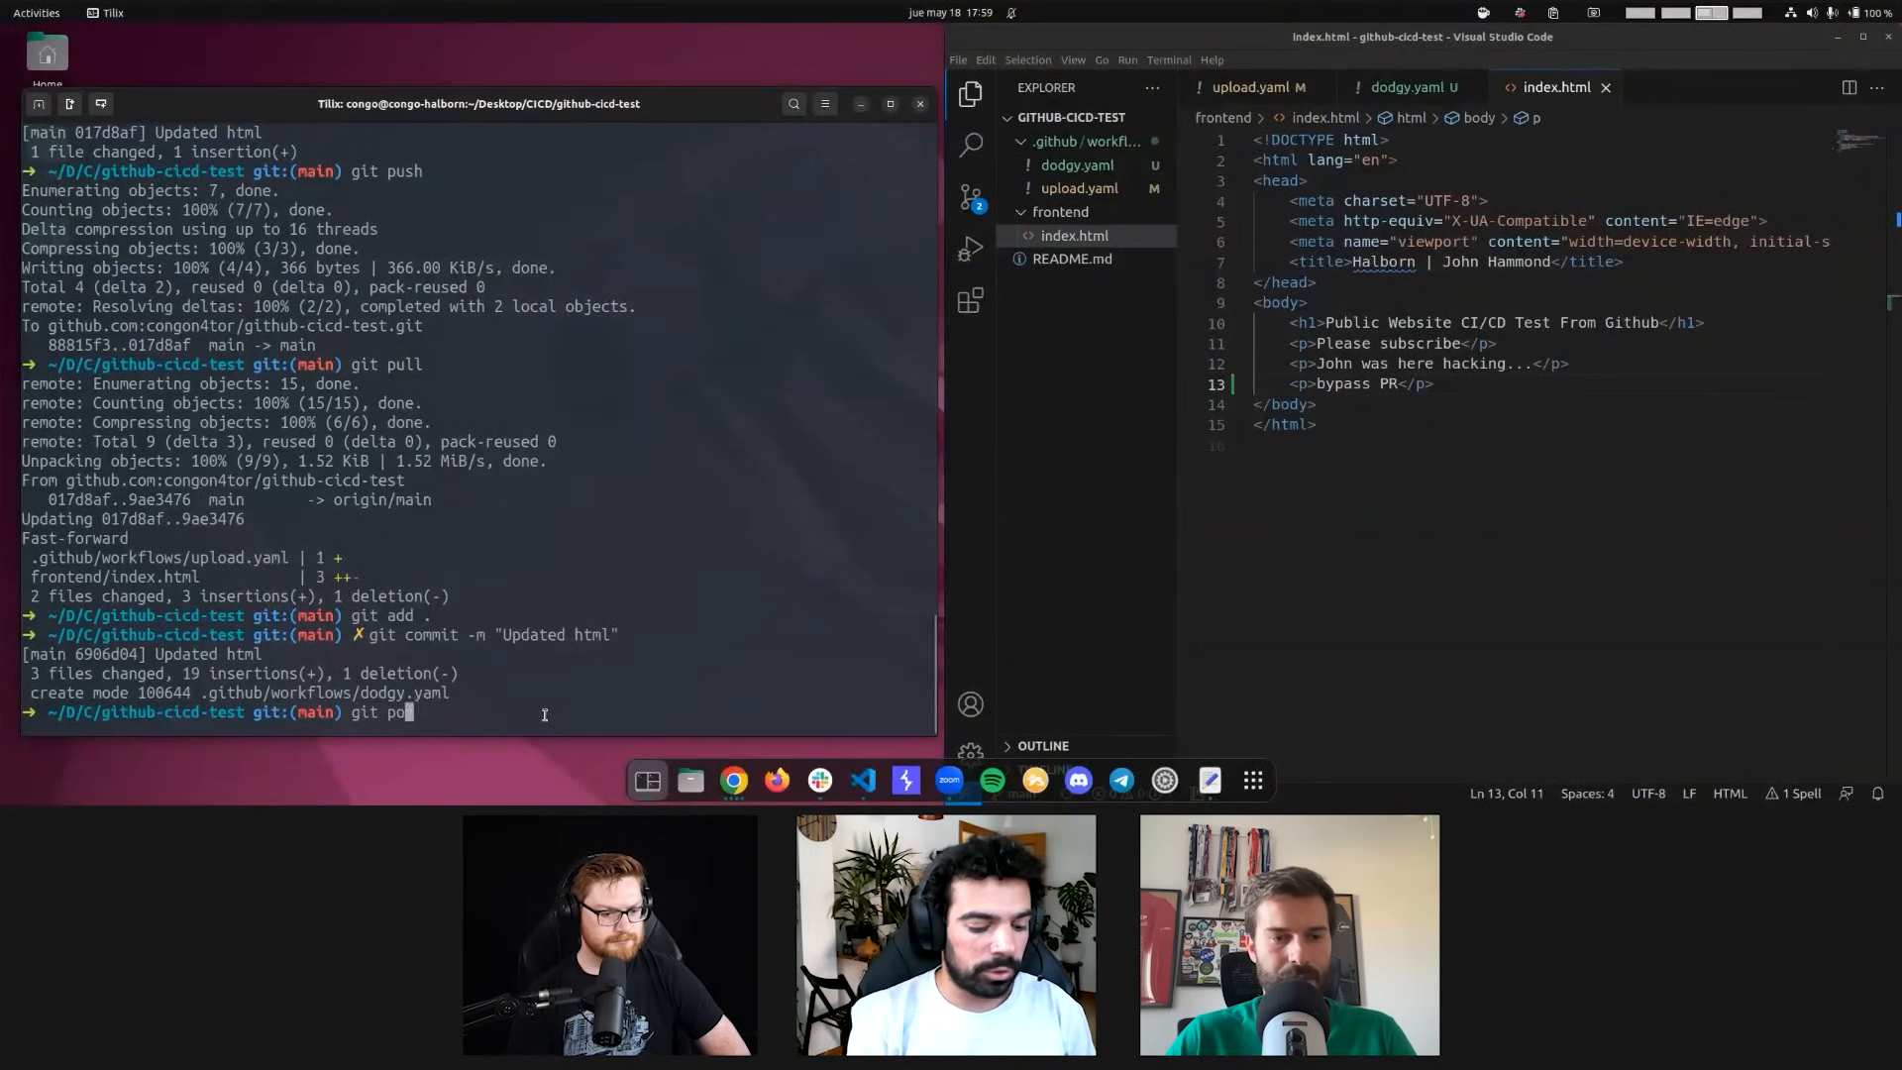
key(Return)
text(git switch -c)
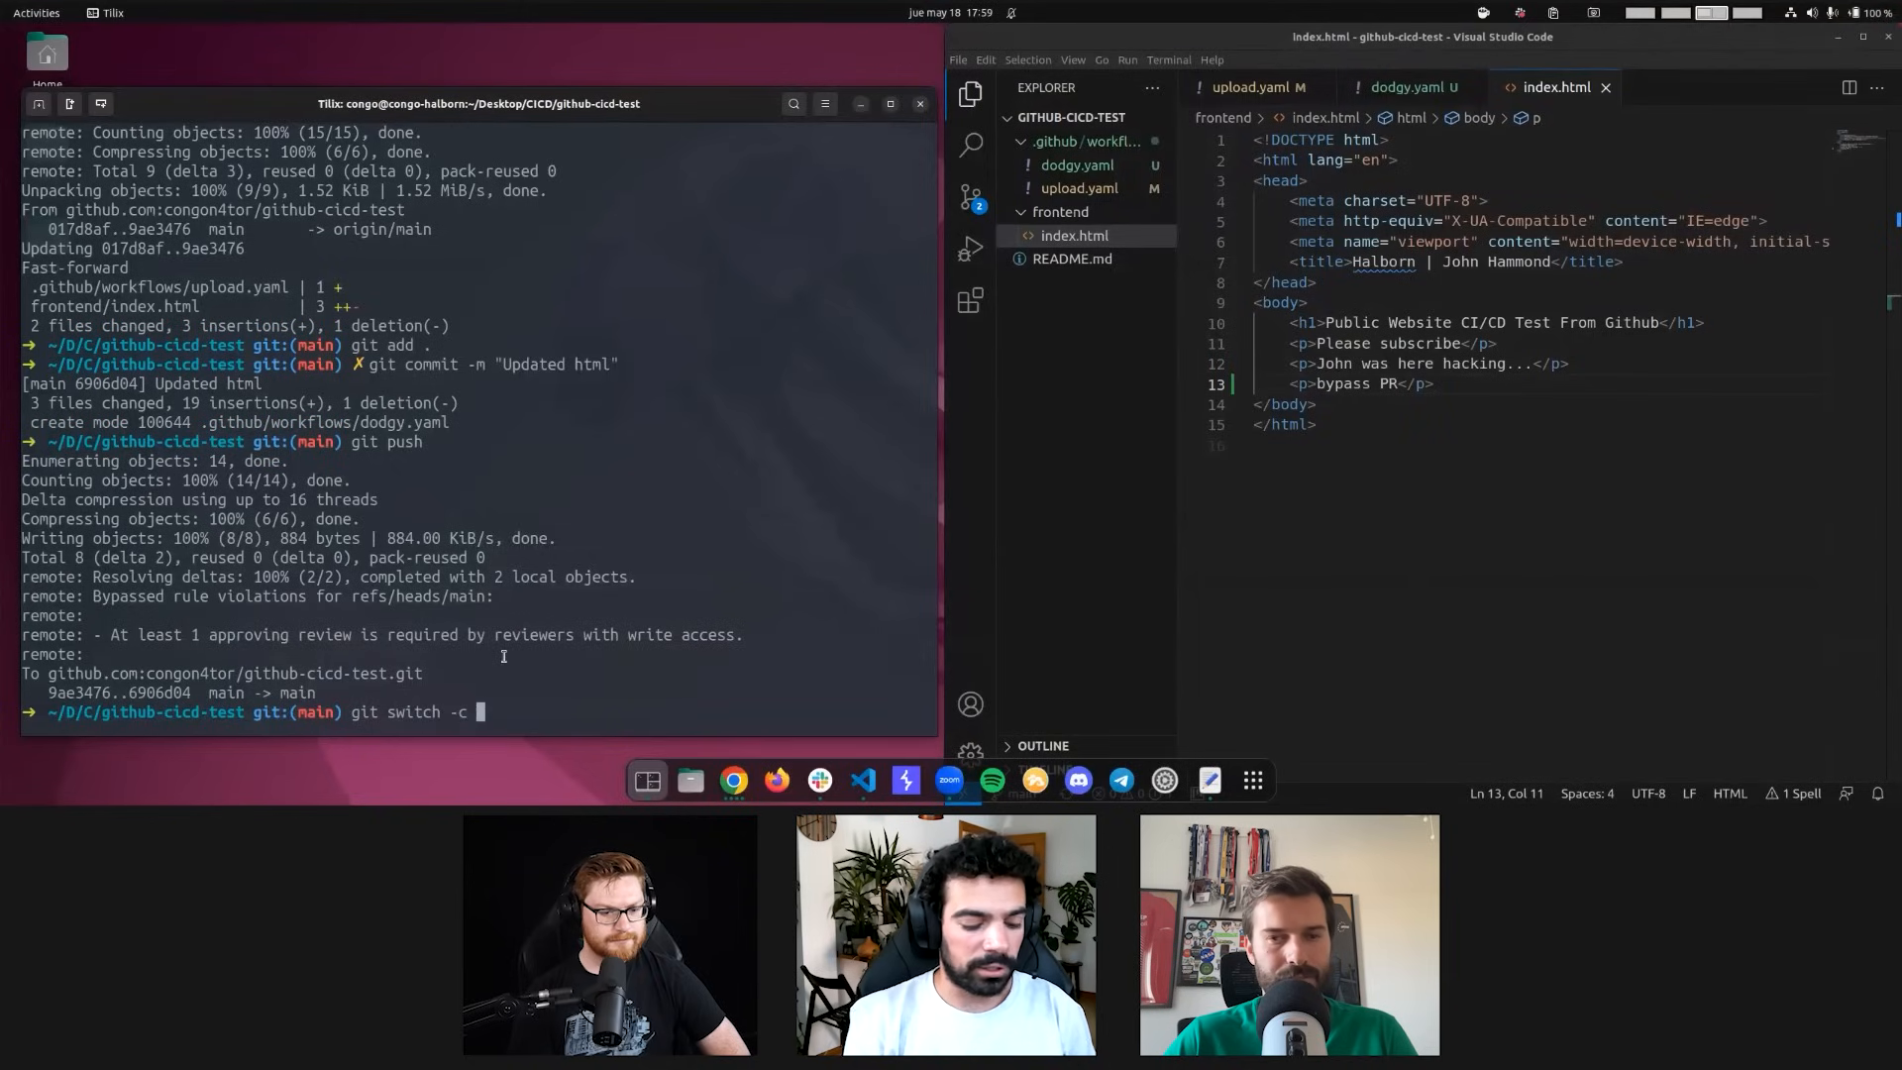
Create the dodgy branch and push it upstream to origin
text(dodgy)
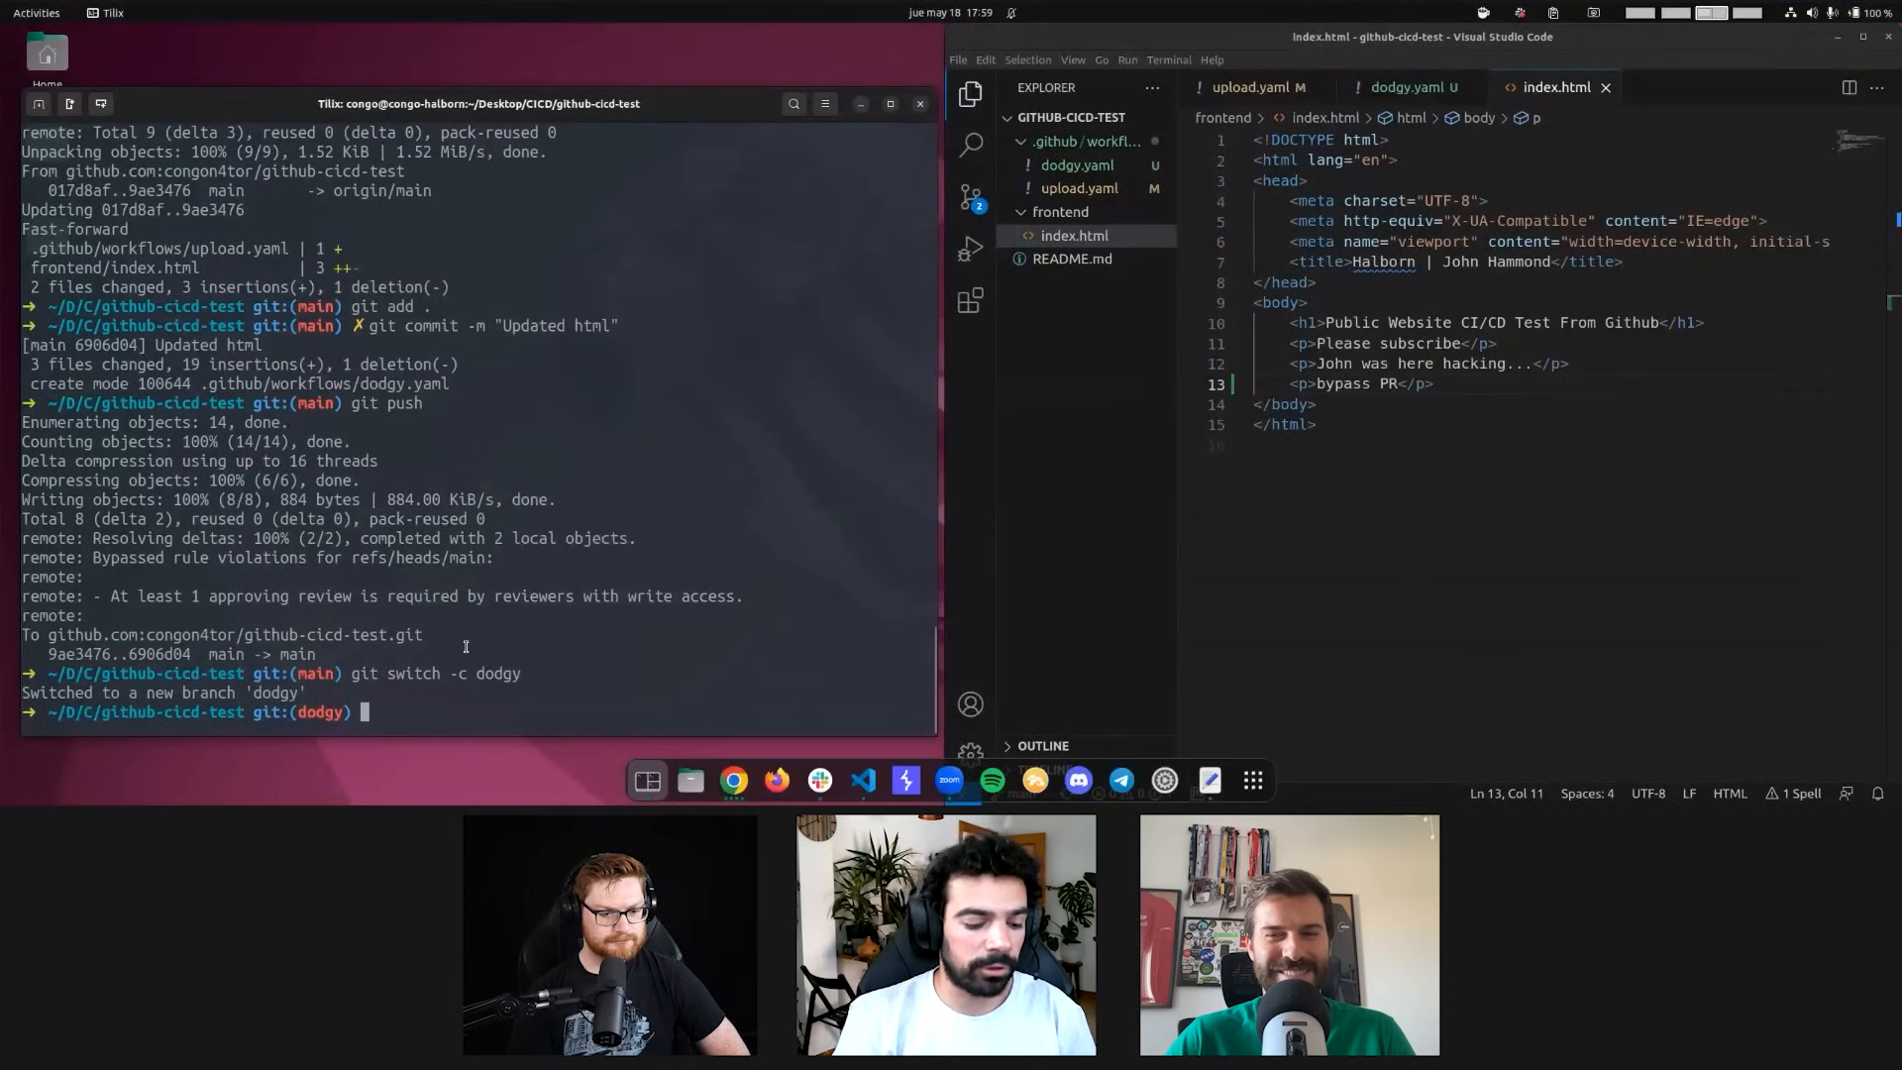
text(git push)
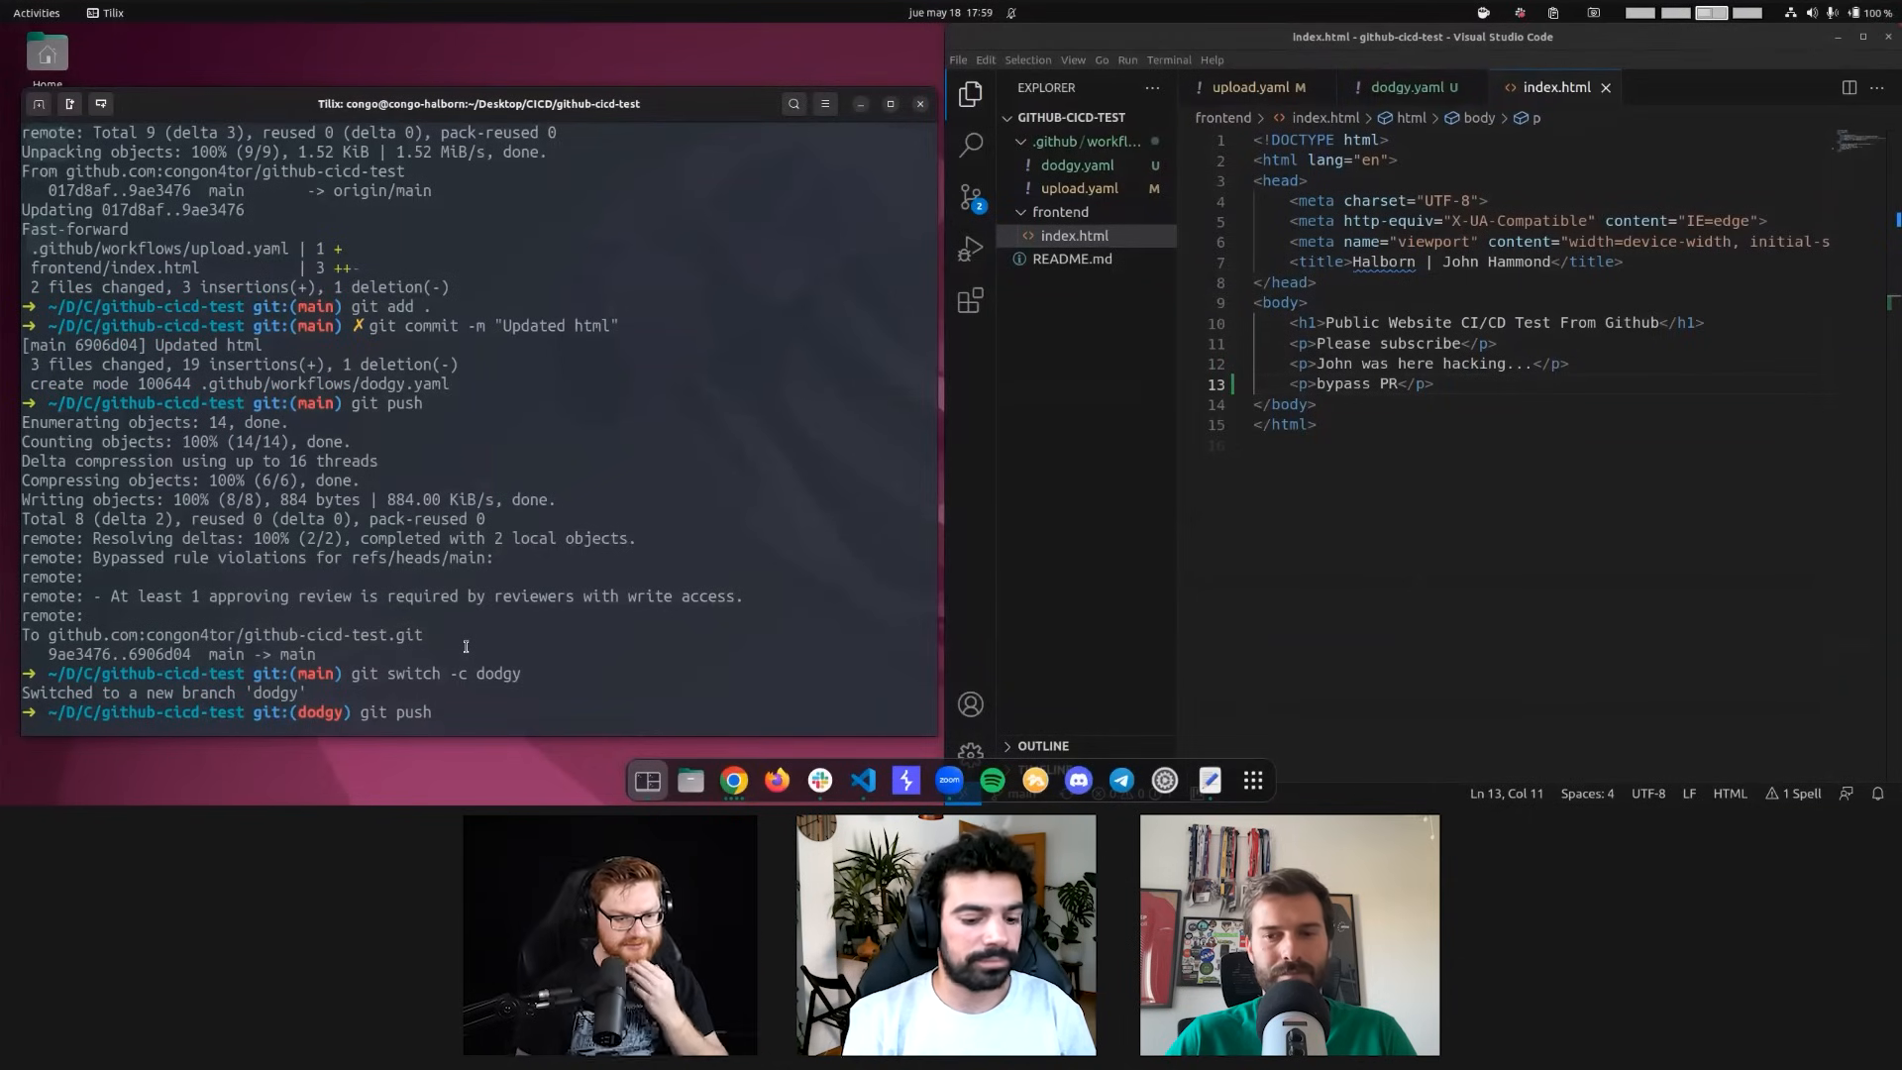
key(Return)
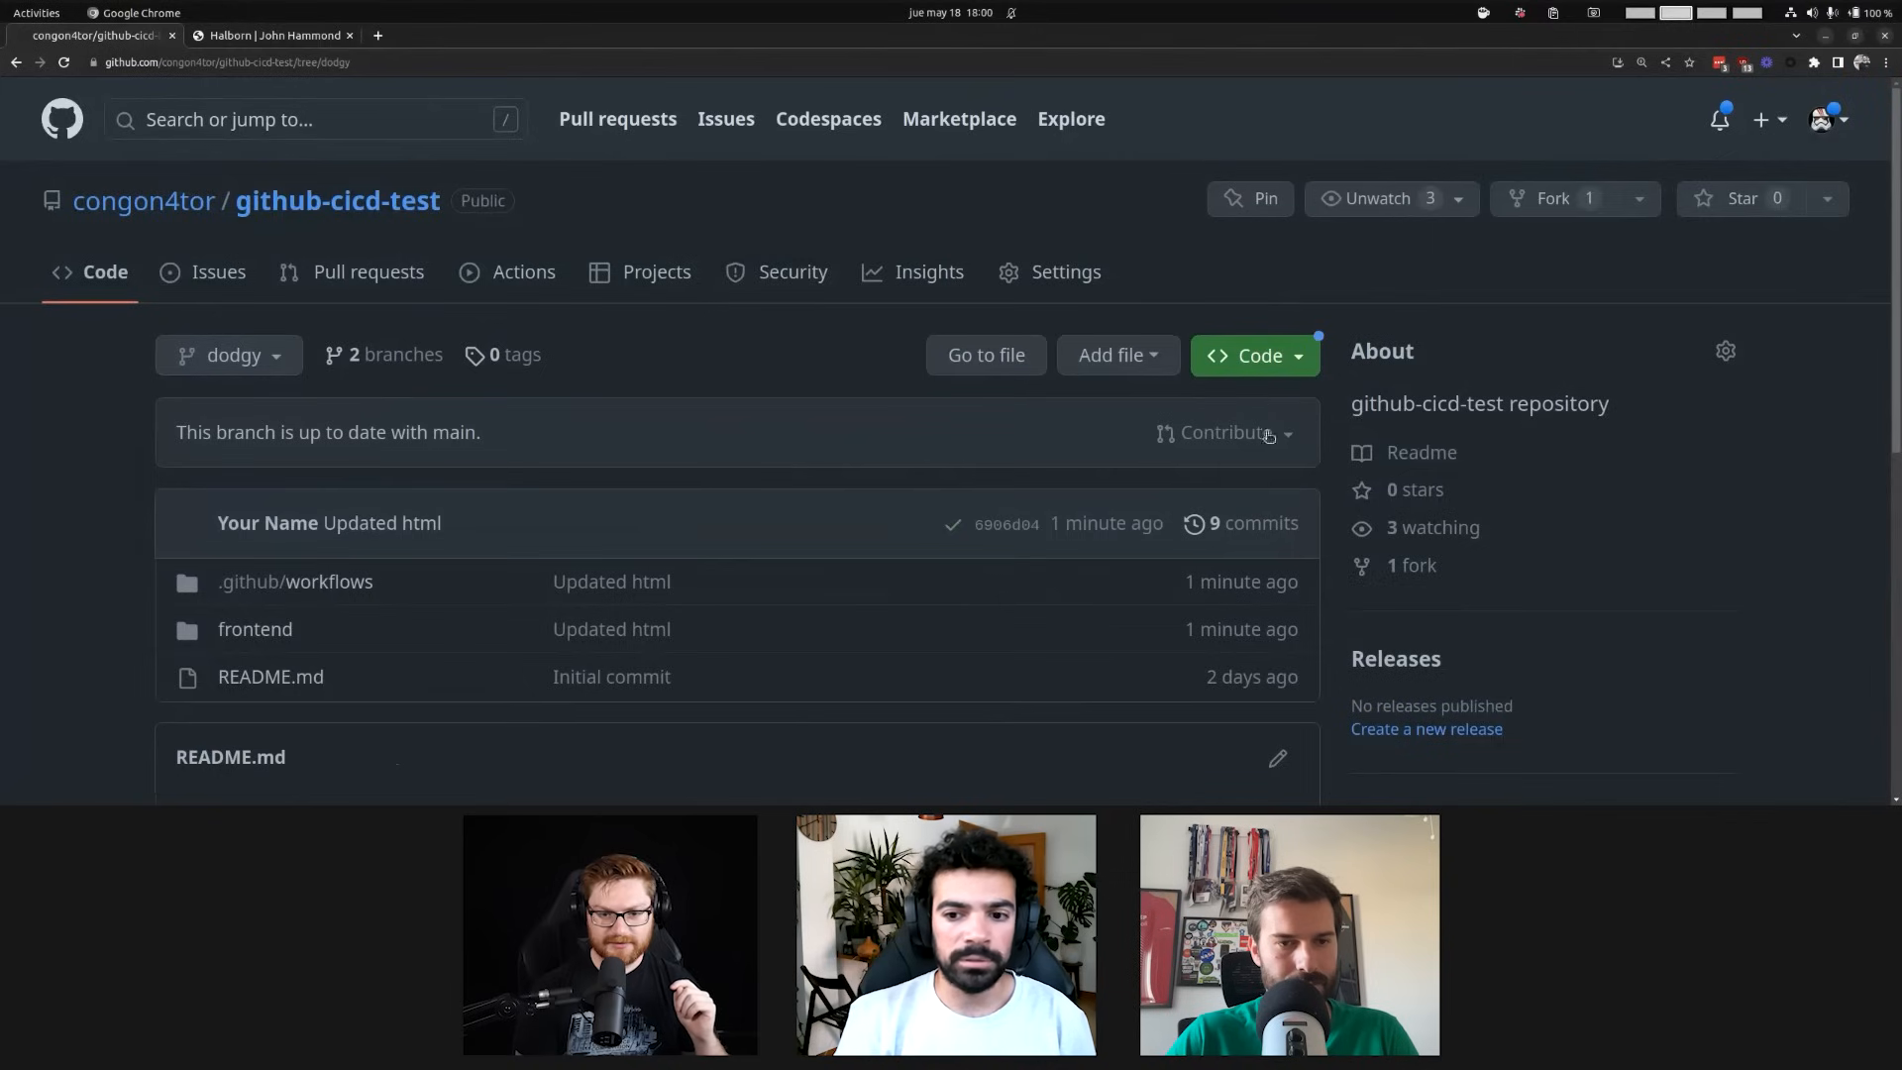
Check dodgy's Contribute dropdown, browse main's workflows folder, then edit the main branch rule
click(1225, 432)
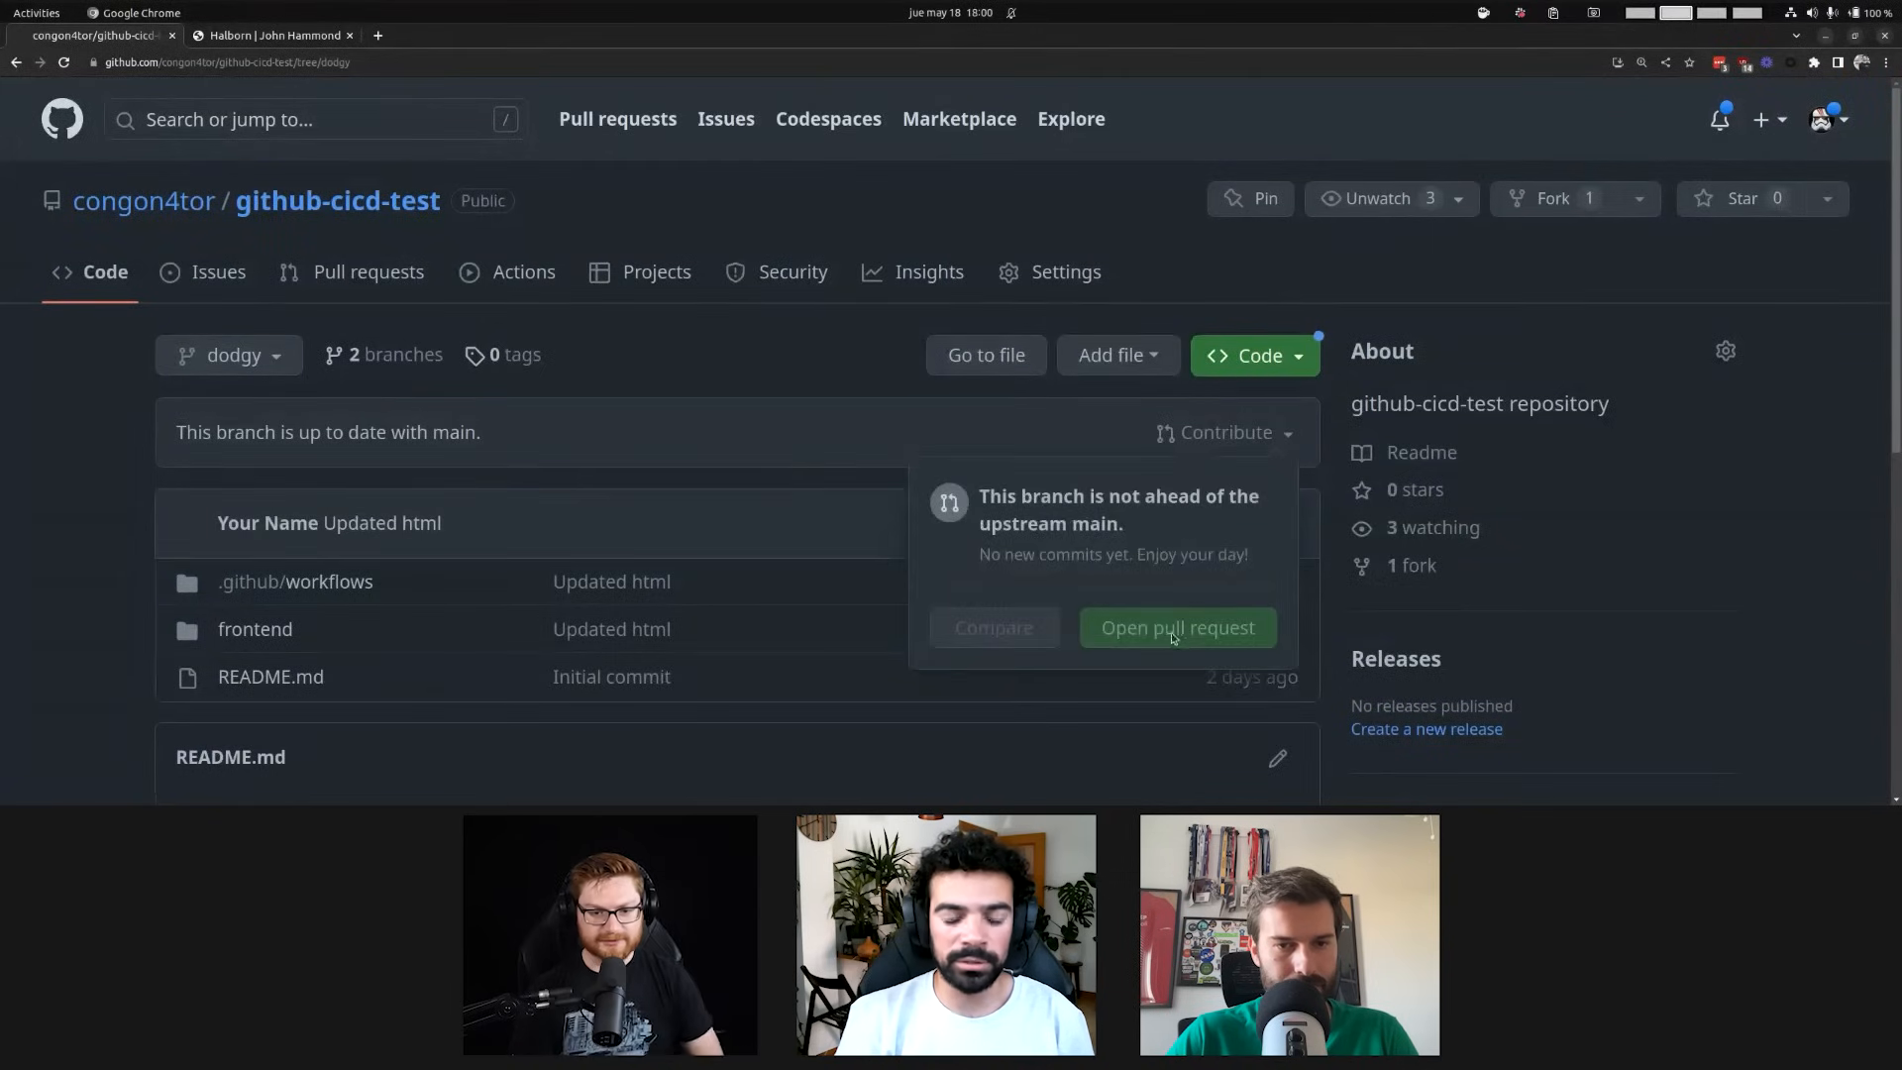
scroll(down, 3)
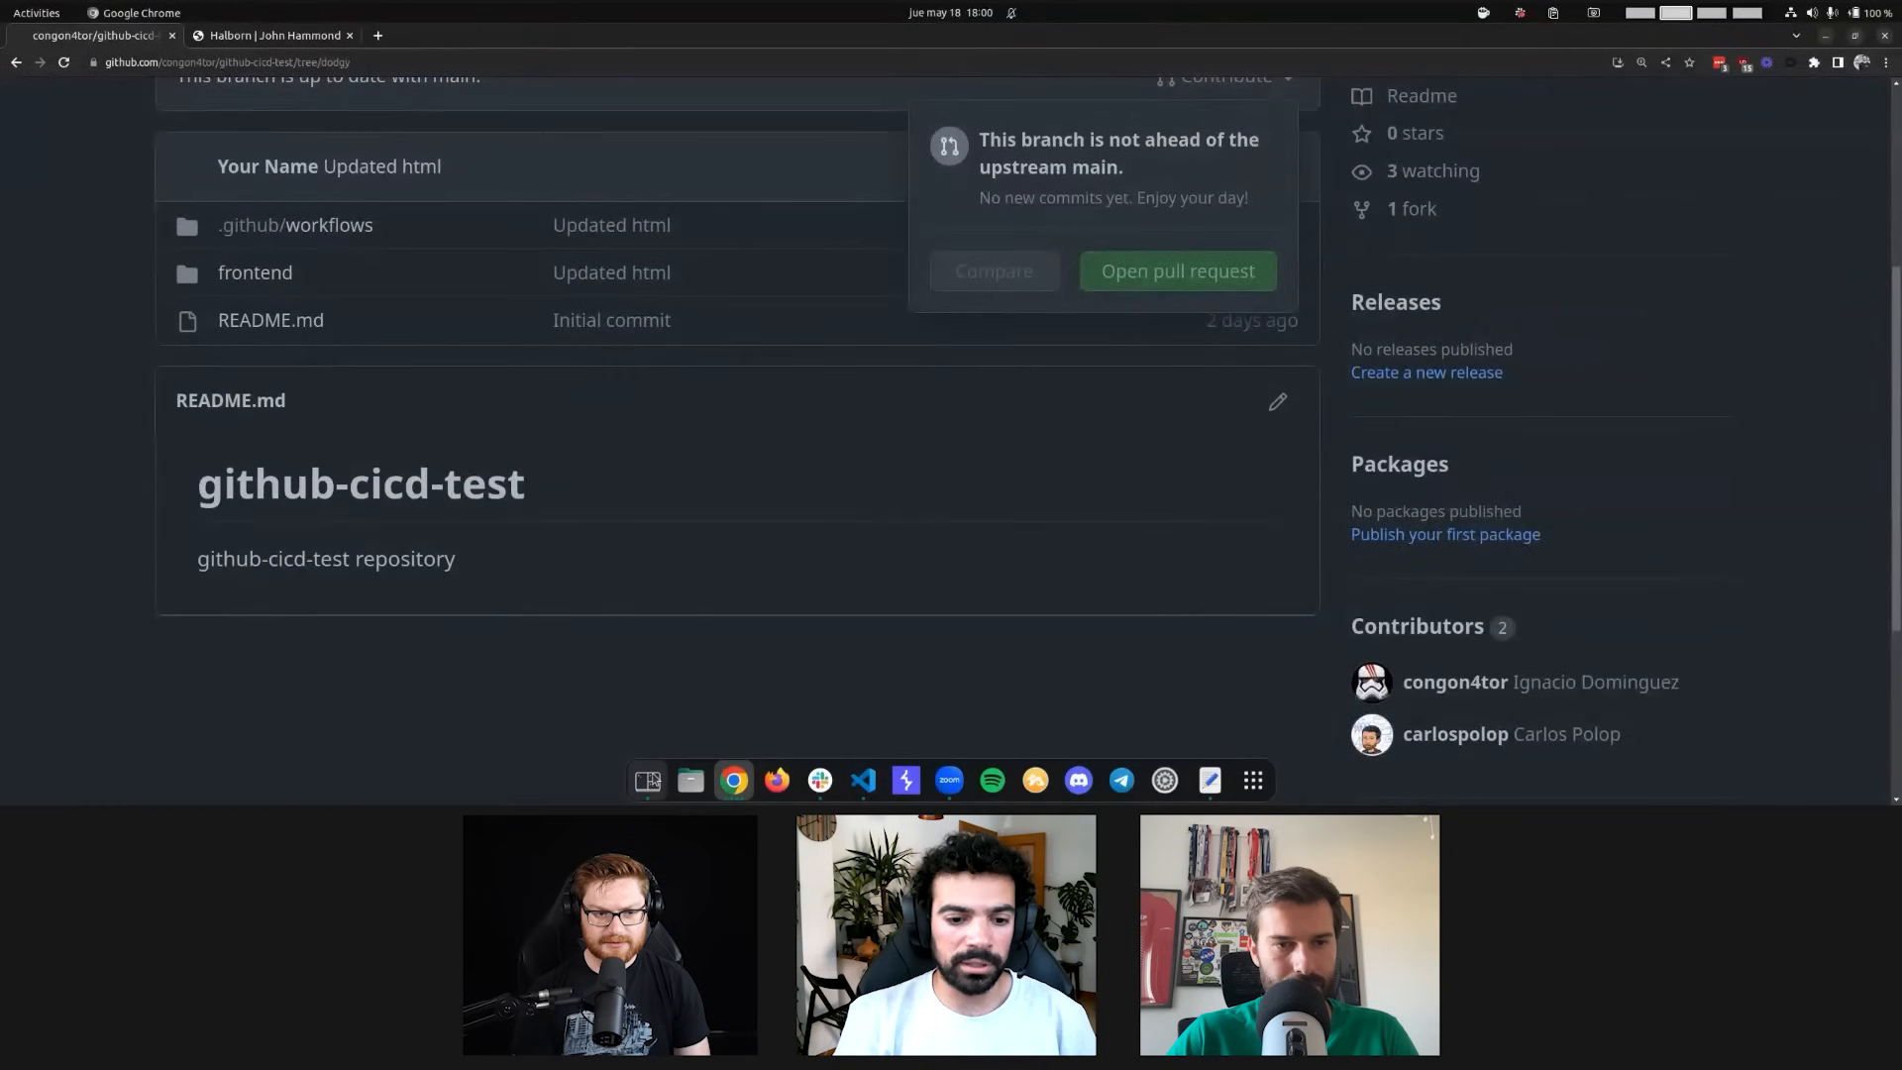
click(296, 225)
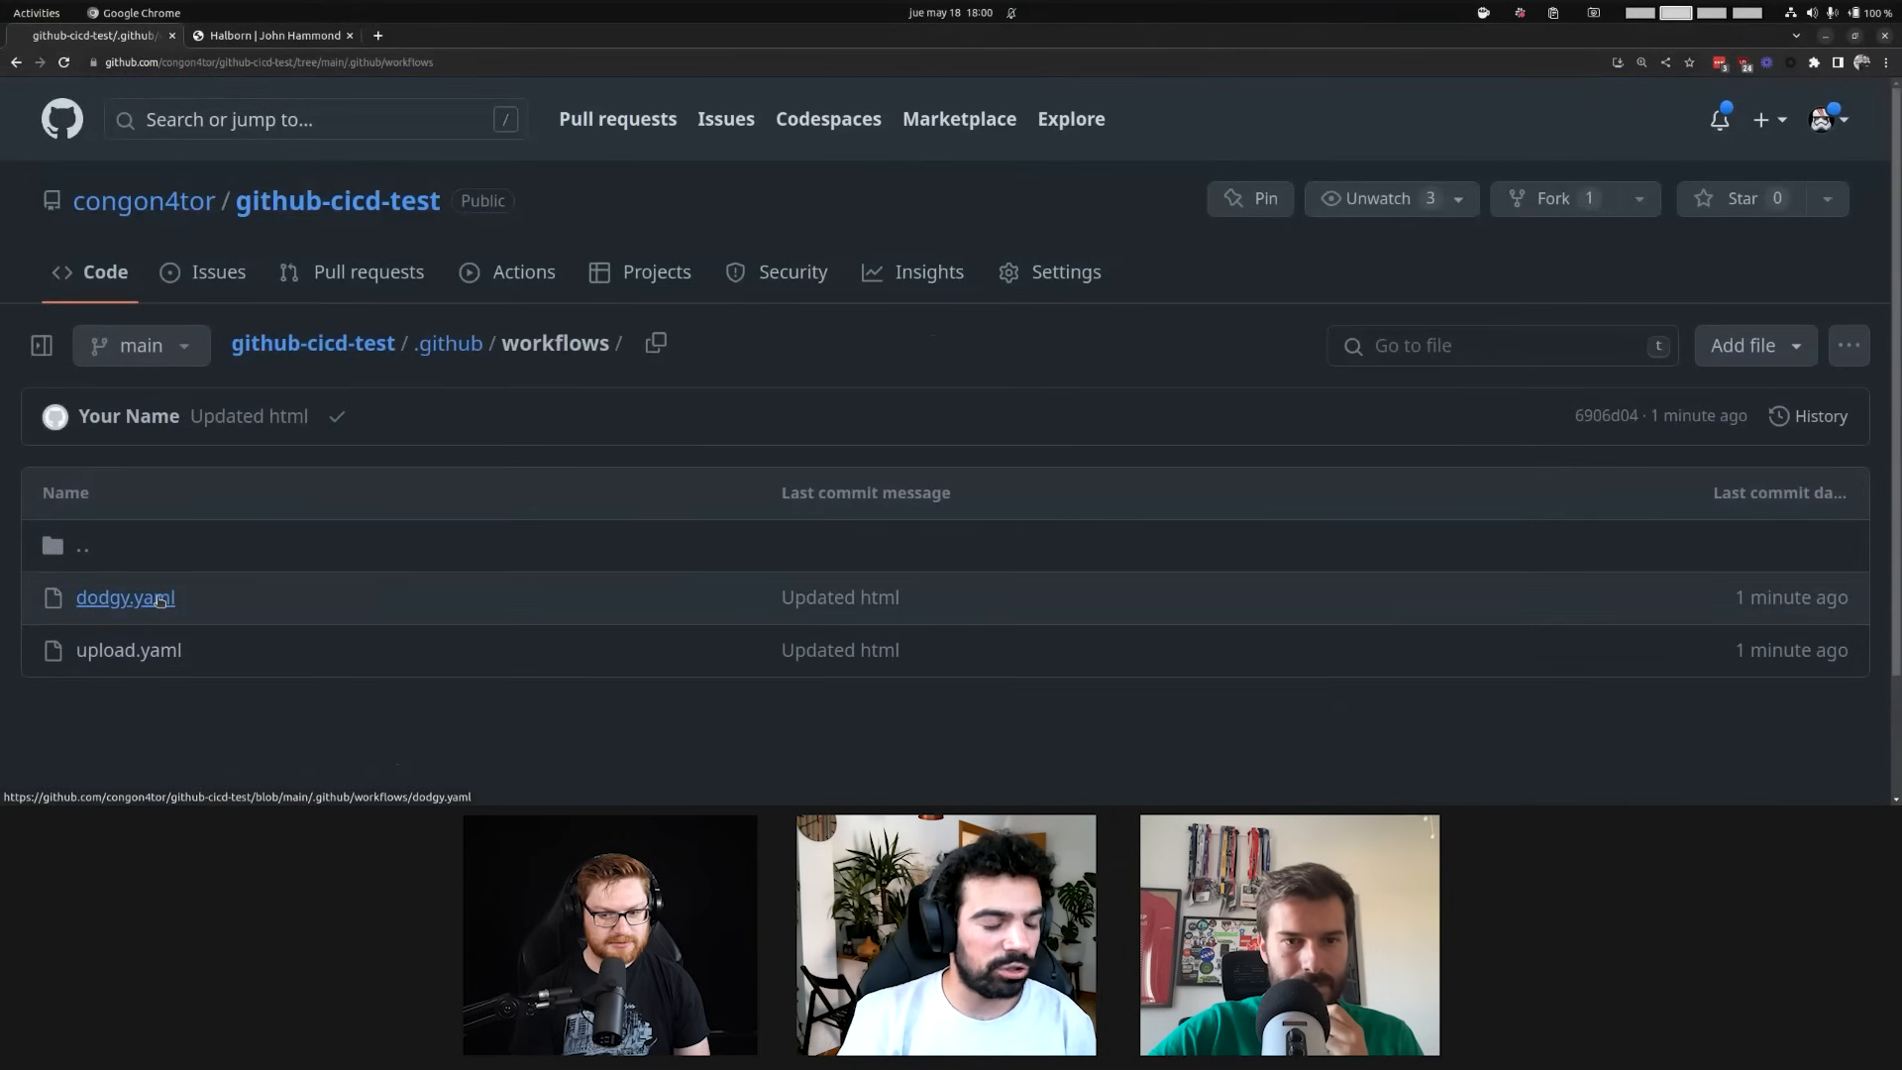
click(125, 597)
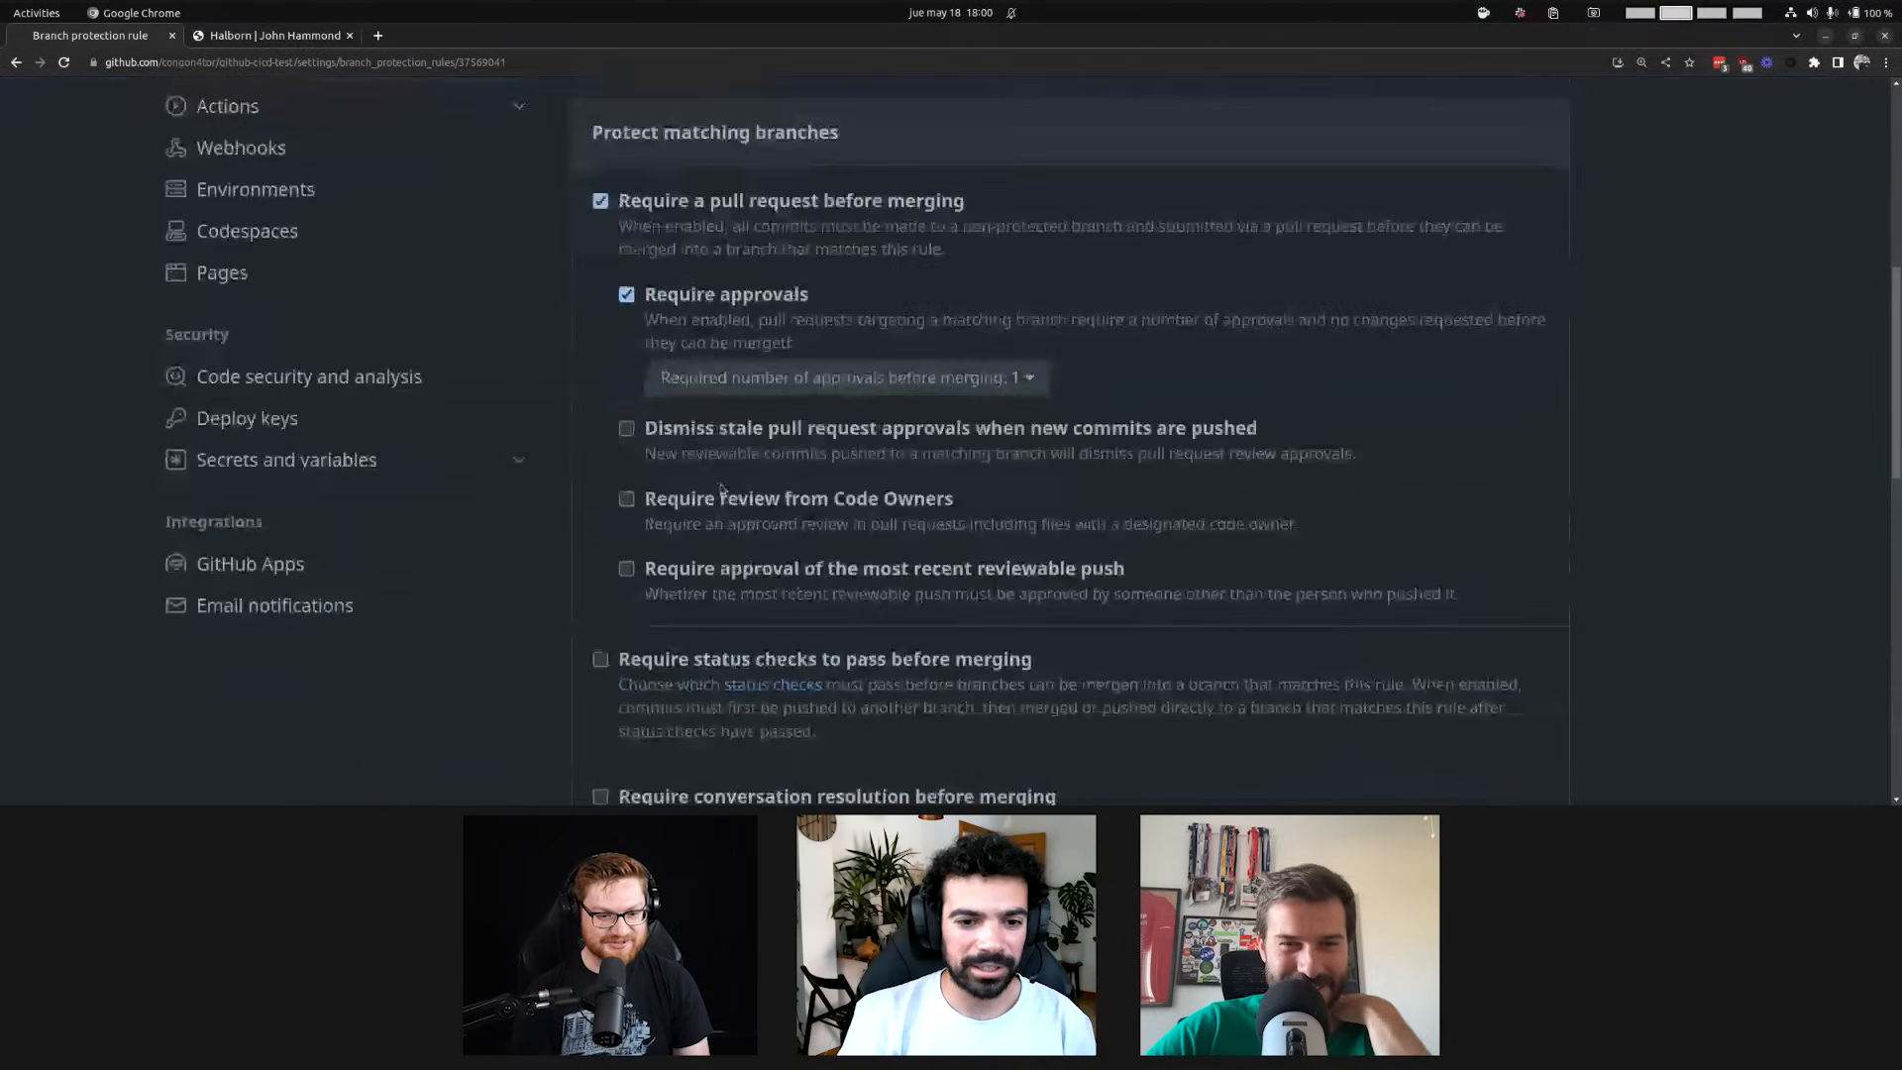
scroll(down, 3)
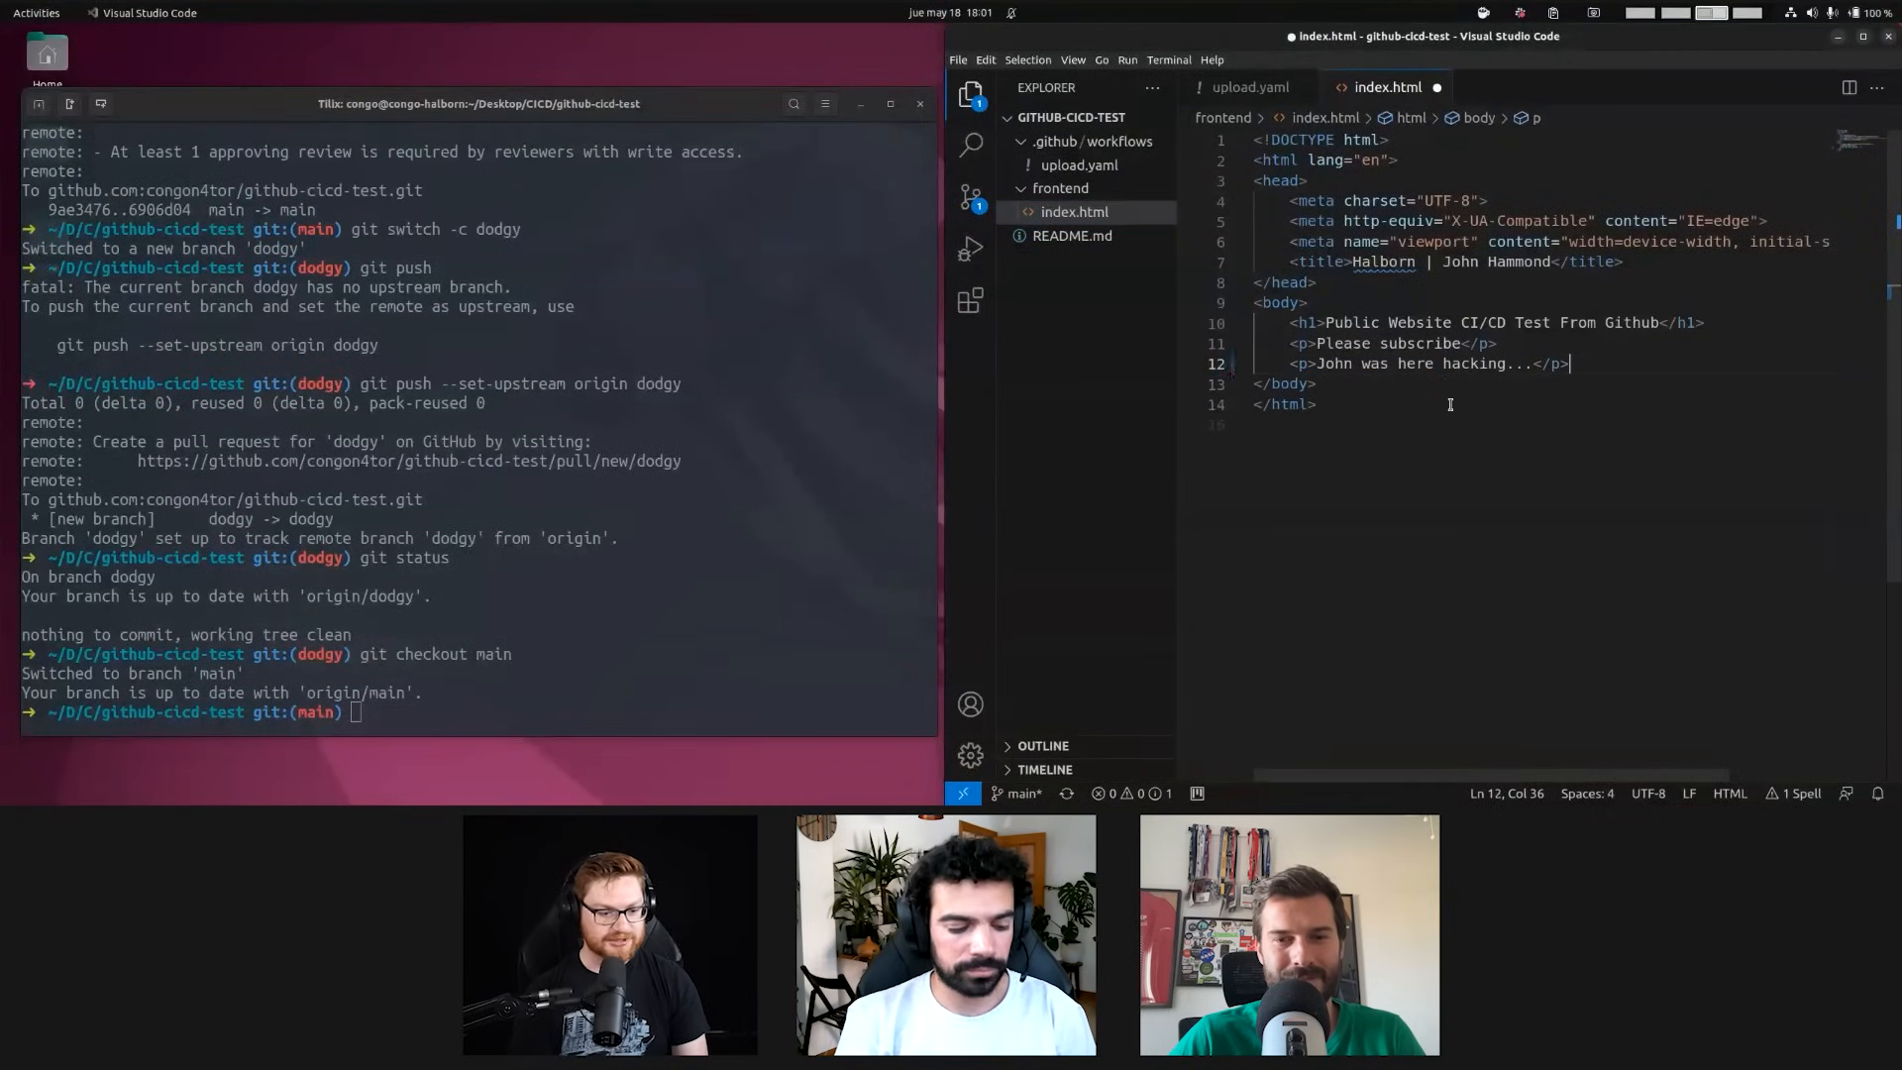
On main, commit the dodgy.yaml and bypass-paragraph removals as 'Updated html' and push
text(git checkout main)
click(478, 712)
text(git add .)
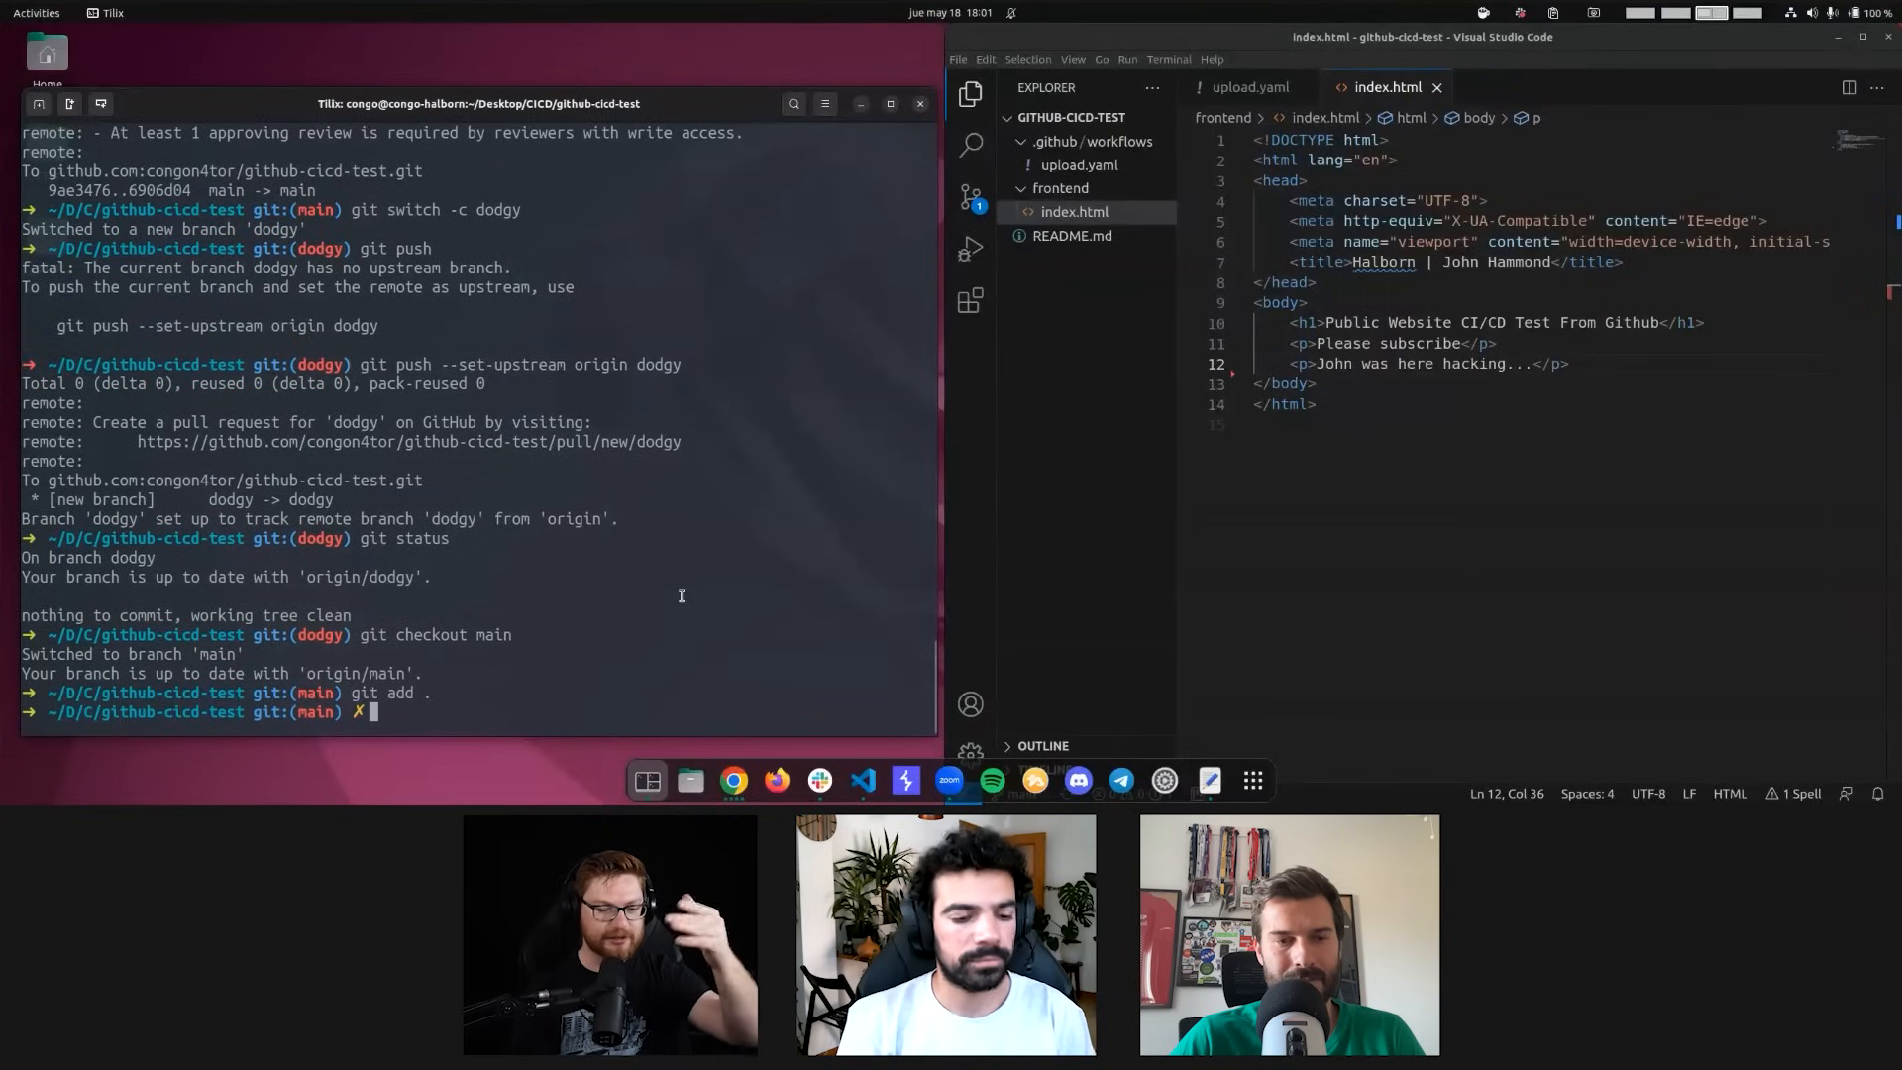
text(git commit -m "Updated html")
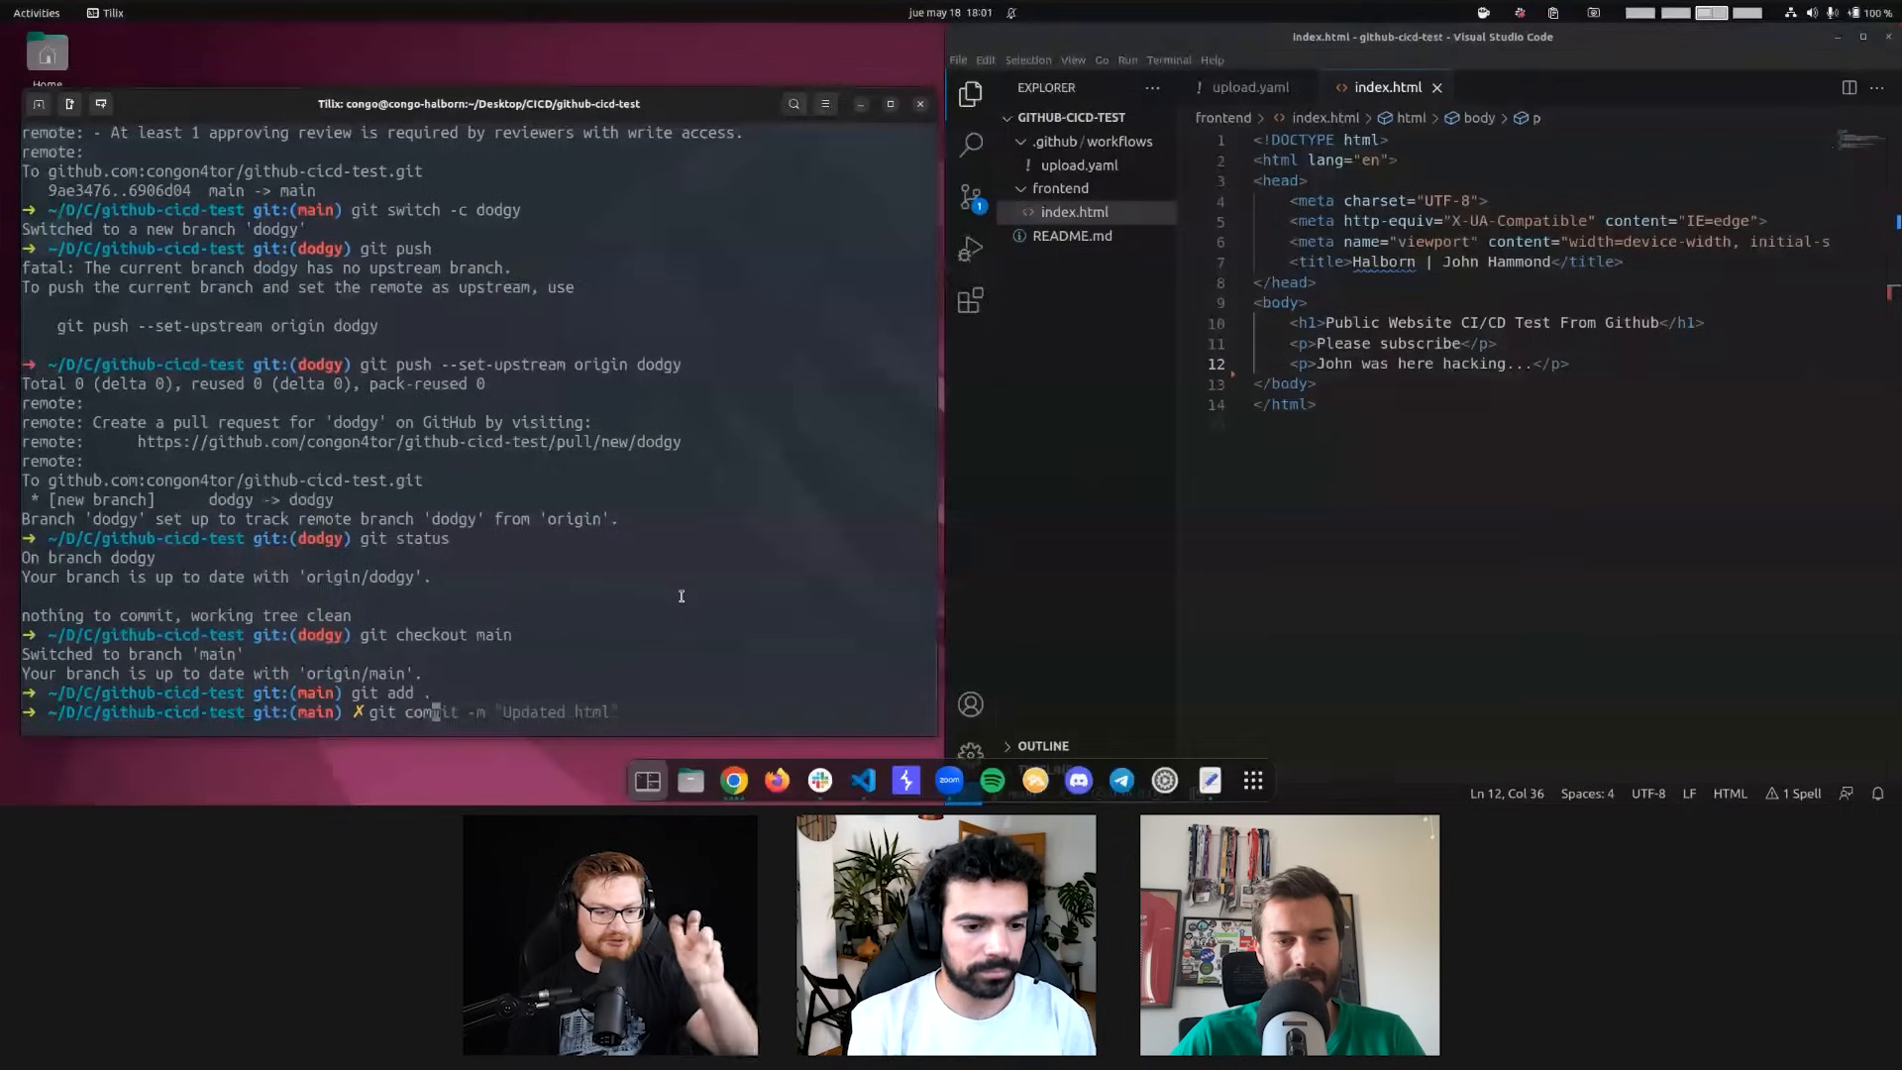
key(Return)
text(git push)
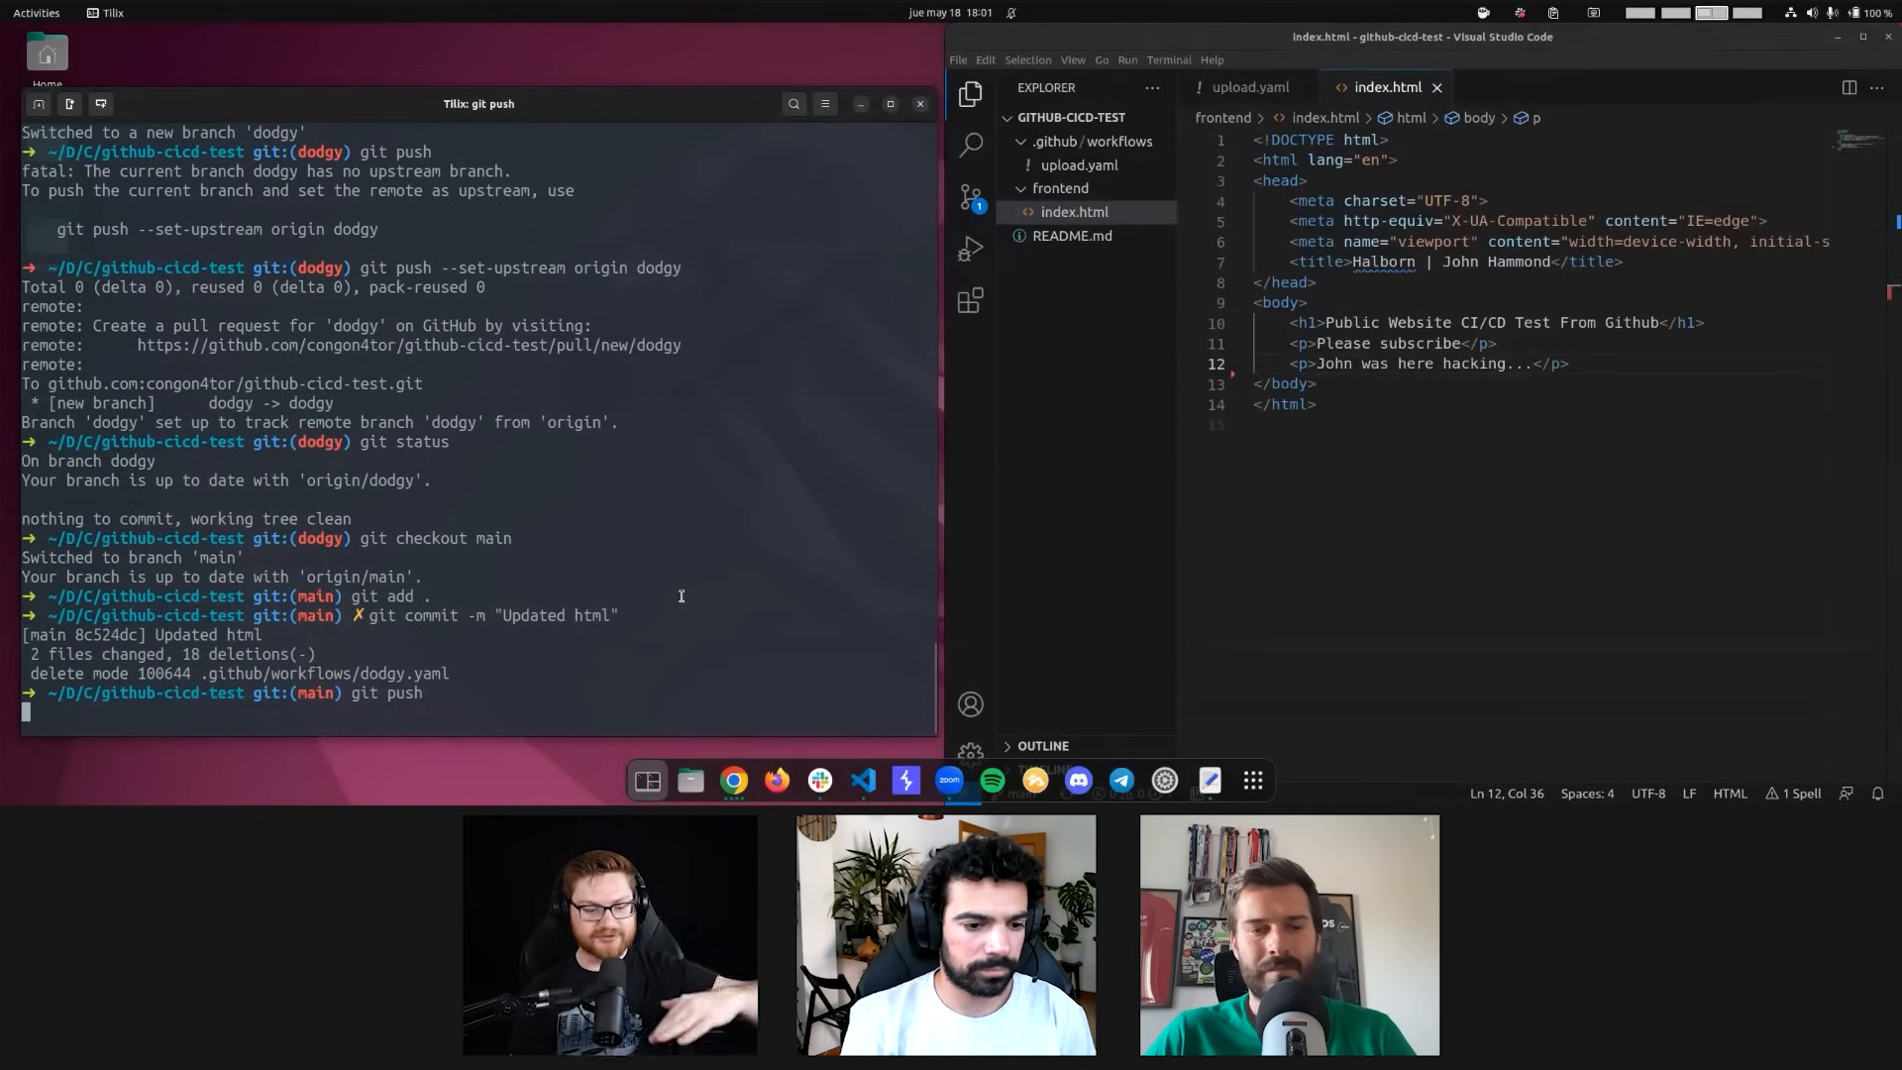
key(Return)
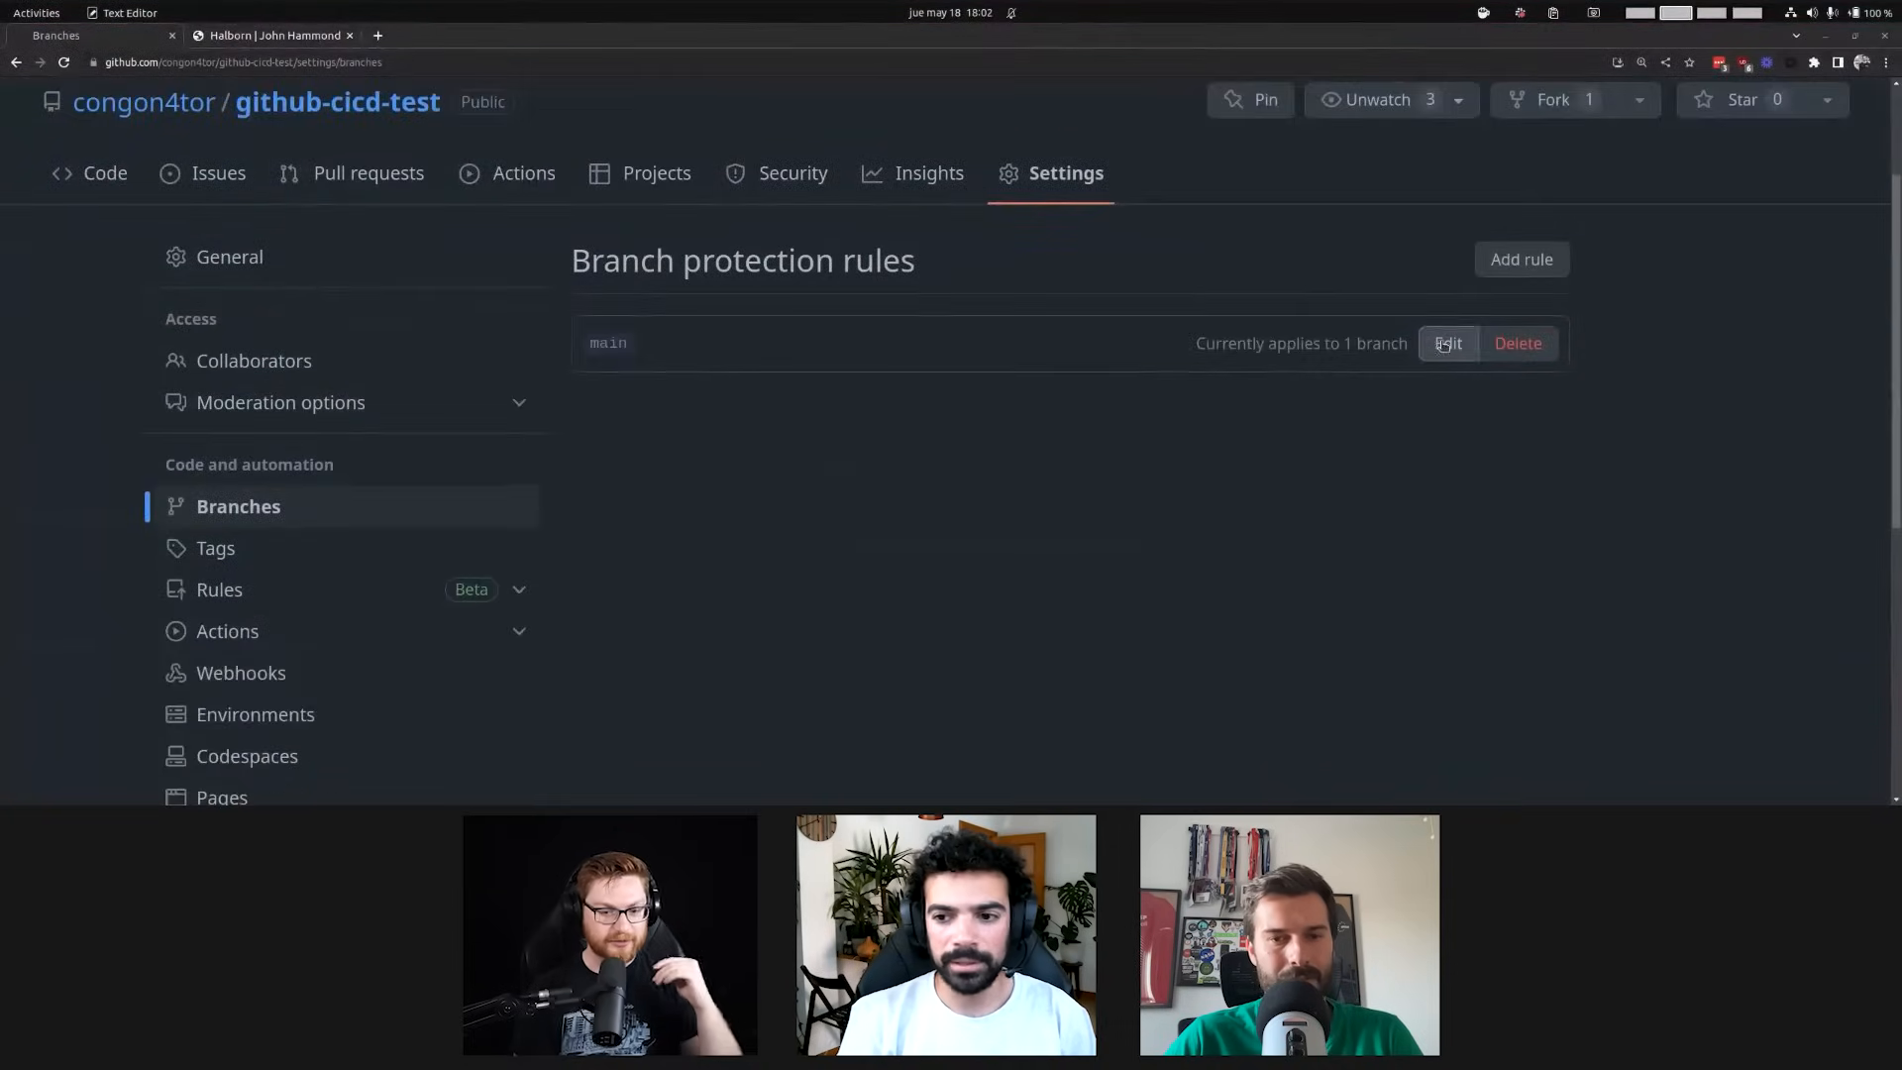
Open the main branch protection rule for editing and scroll to the bypass option
click(1448, 343)
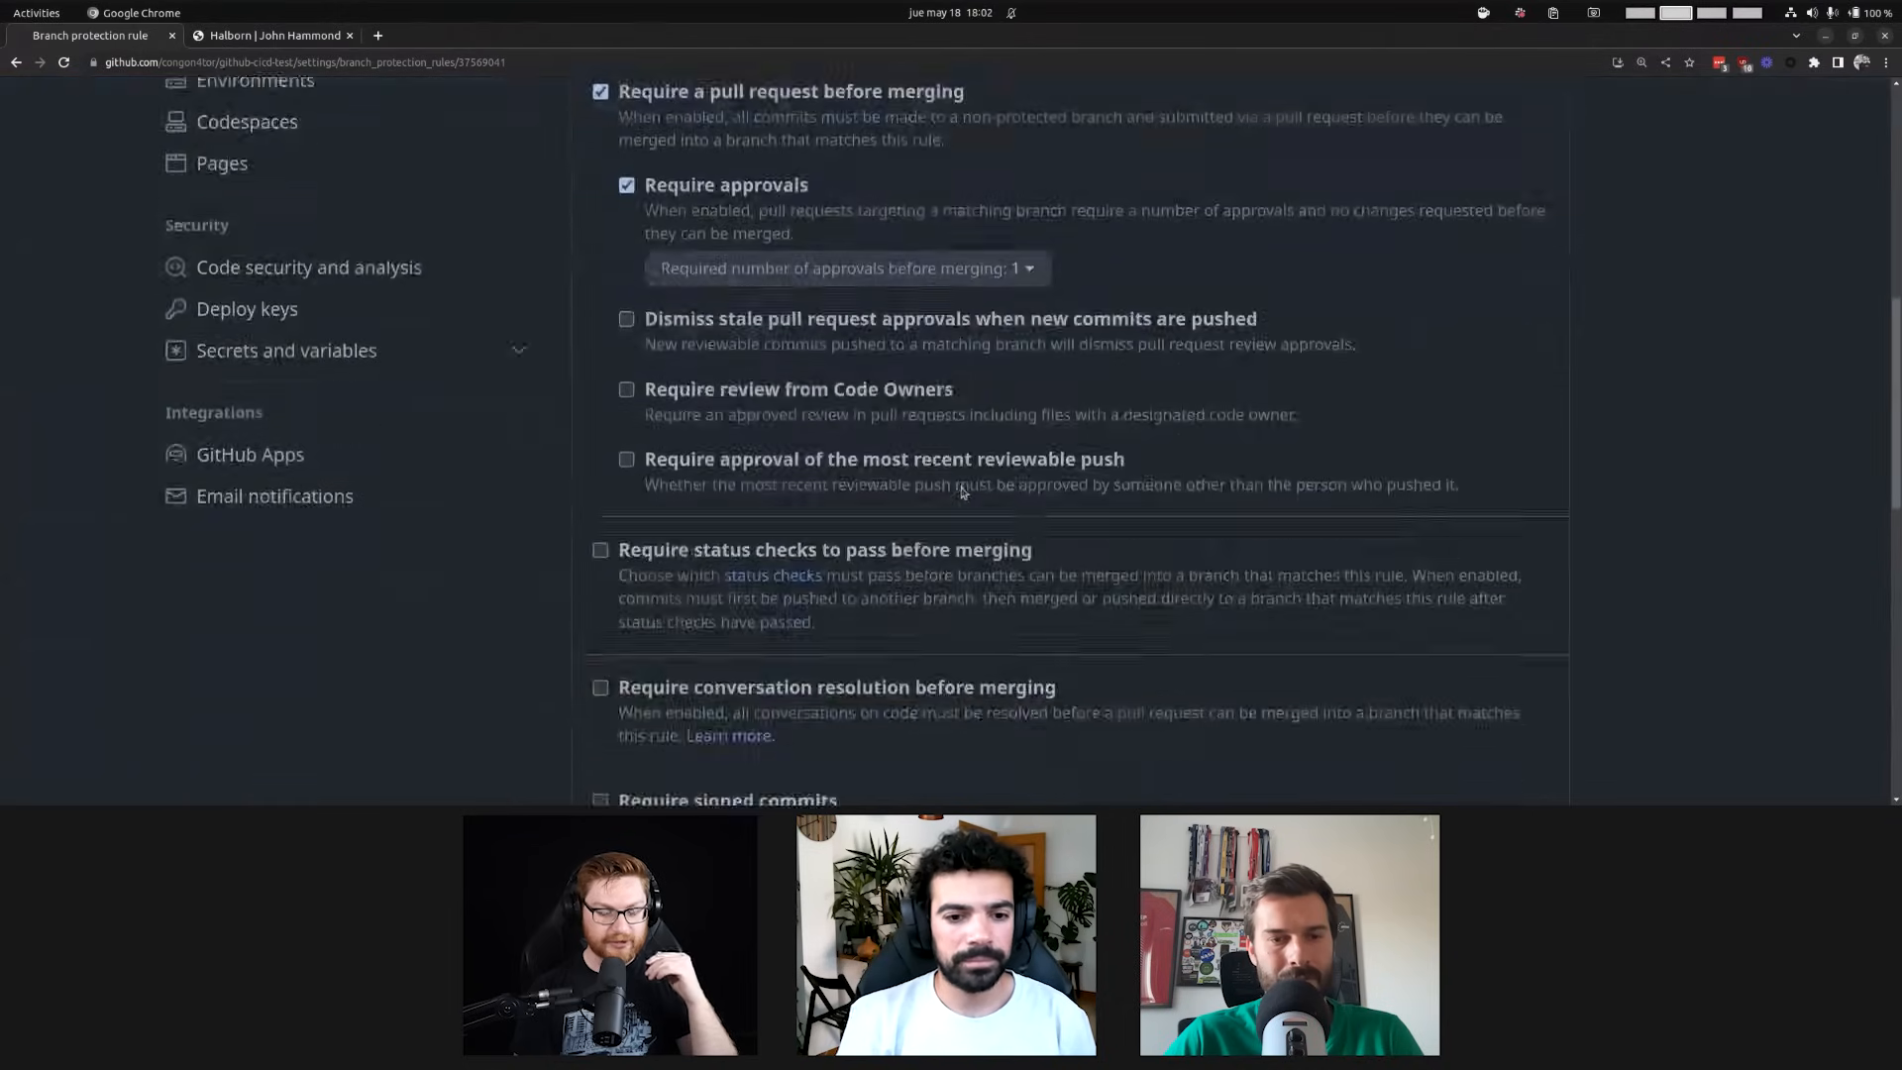
scroll(down, 3)
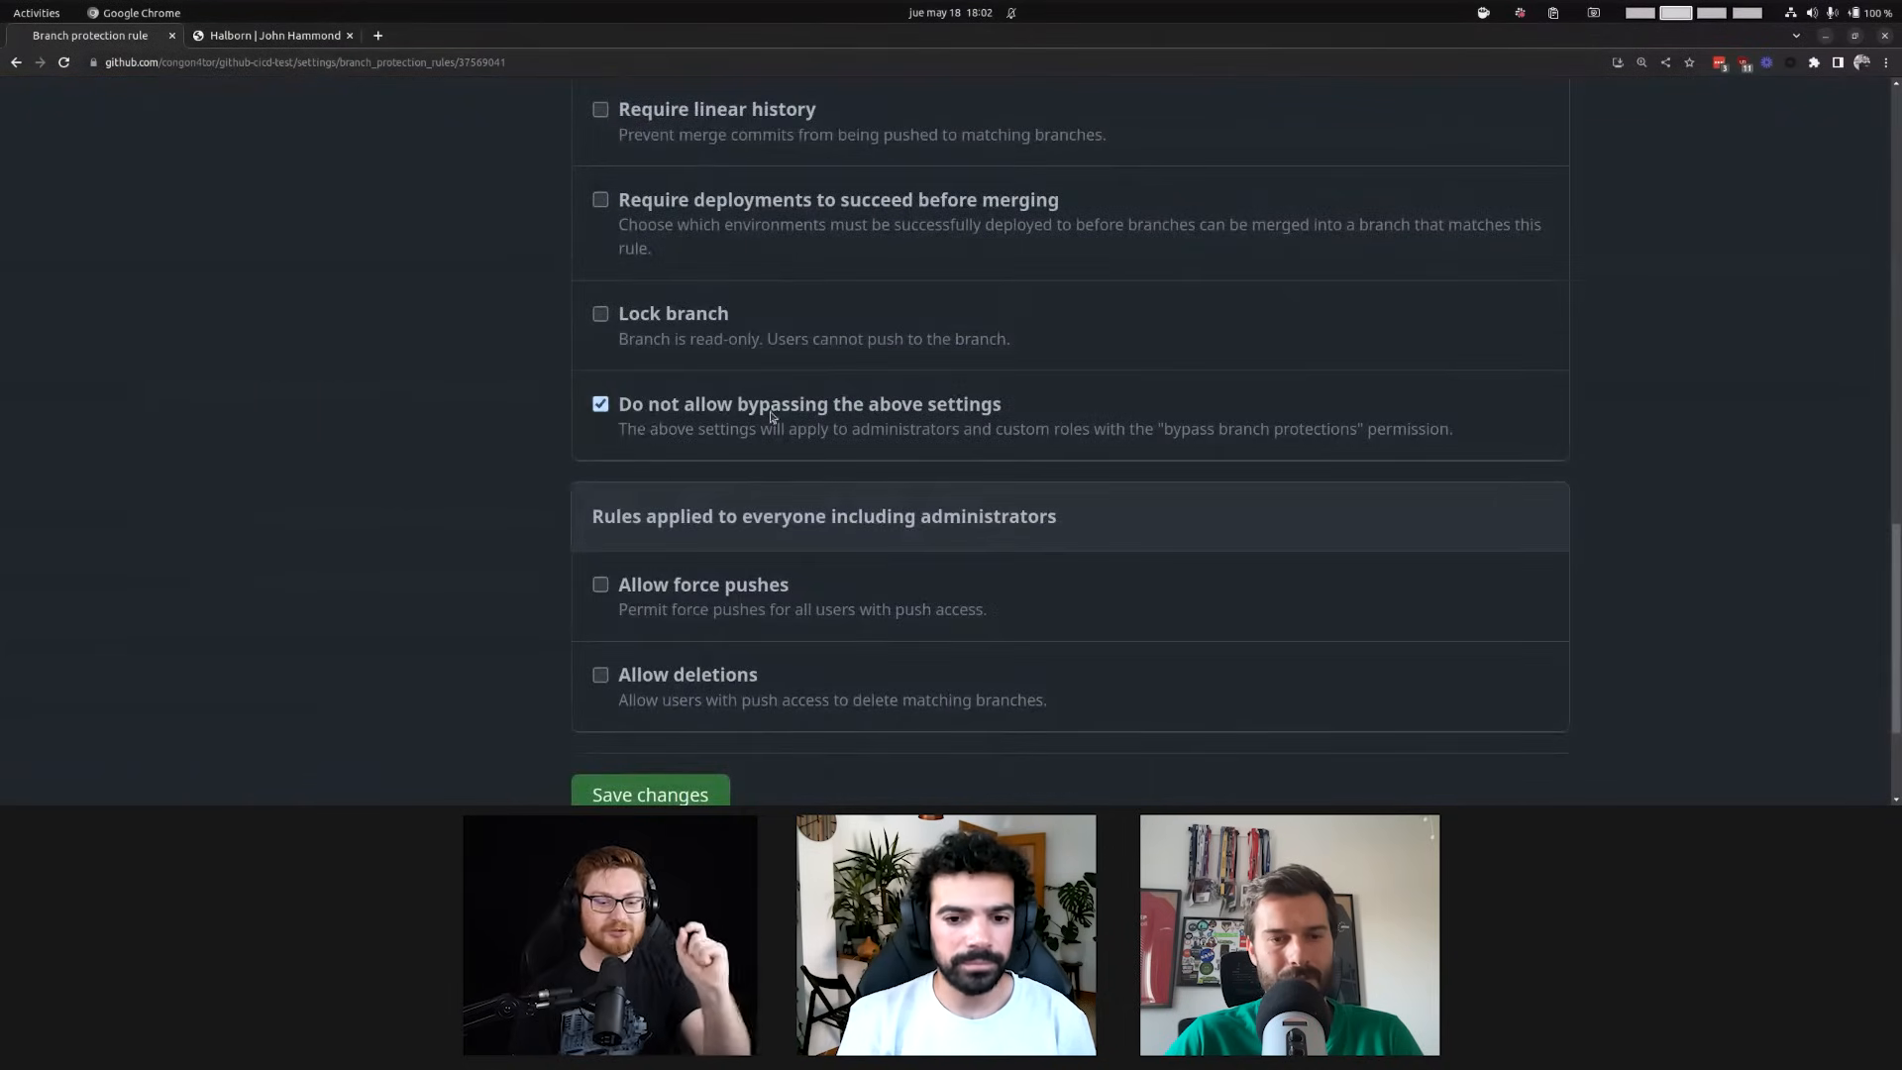
mouse_move(702, 455)
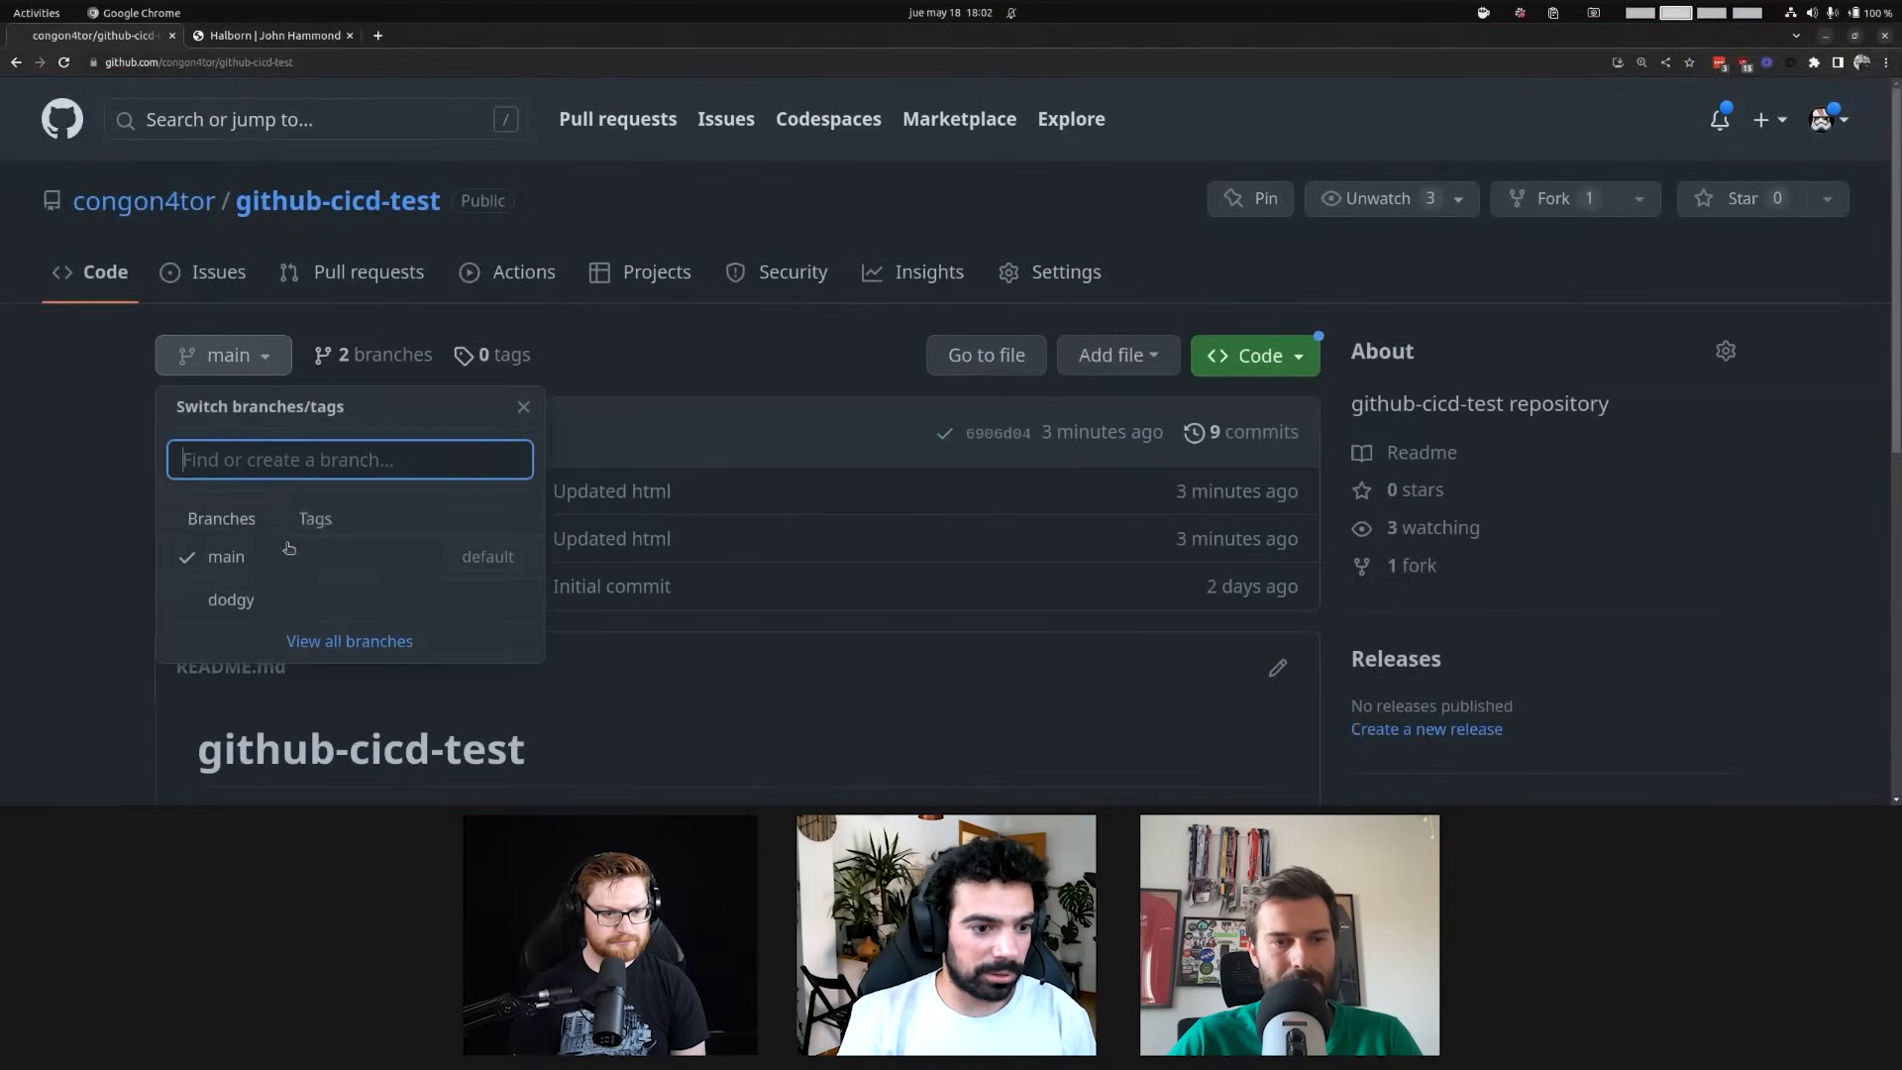
Check out the dodgy branch locally to restore the dodgy.yaml workflow
click(231, 600)
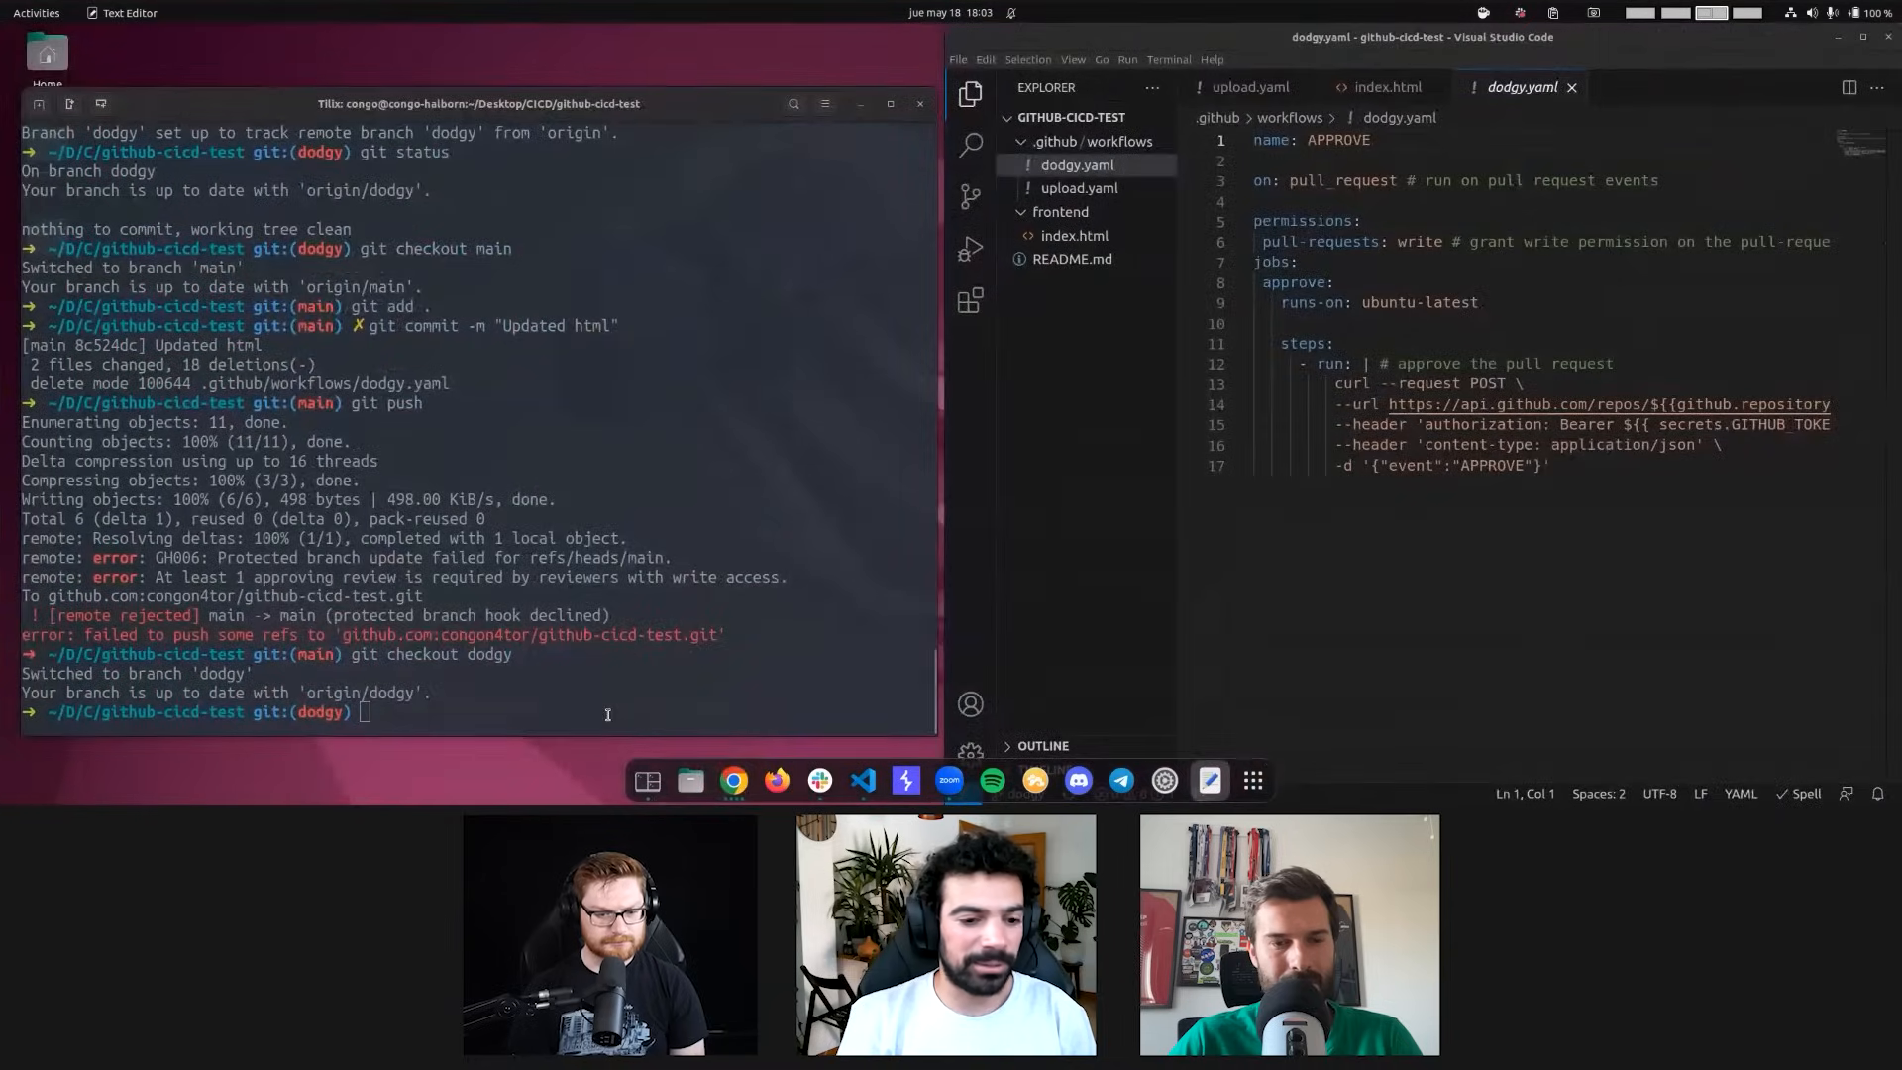
click(734, 780)
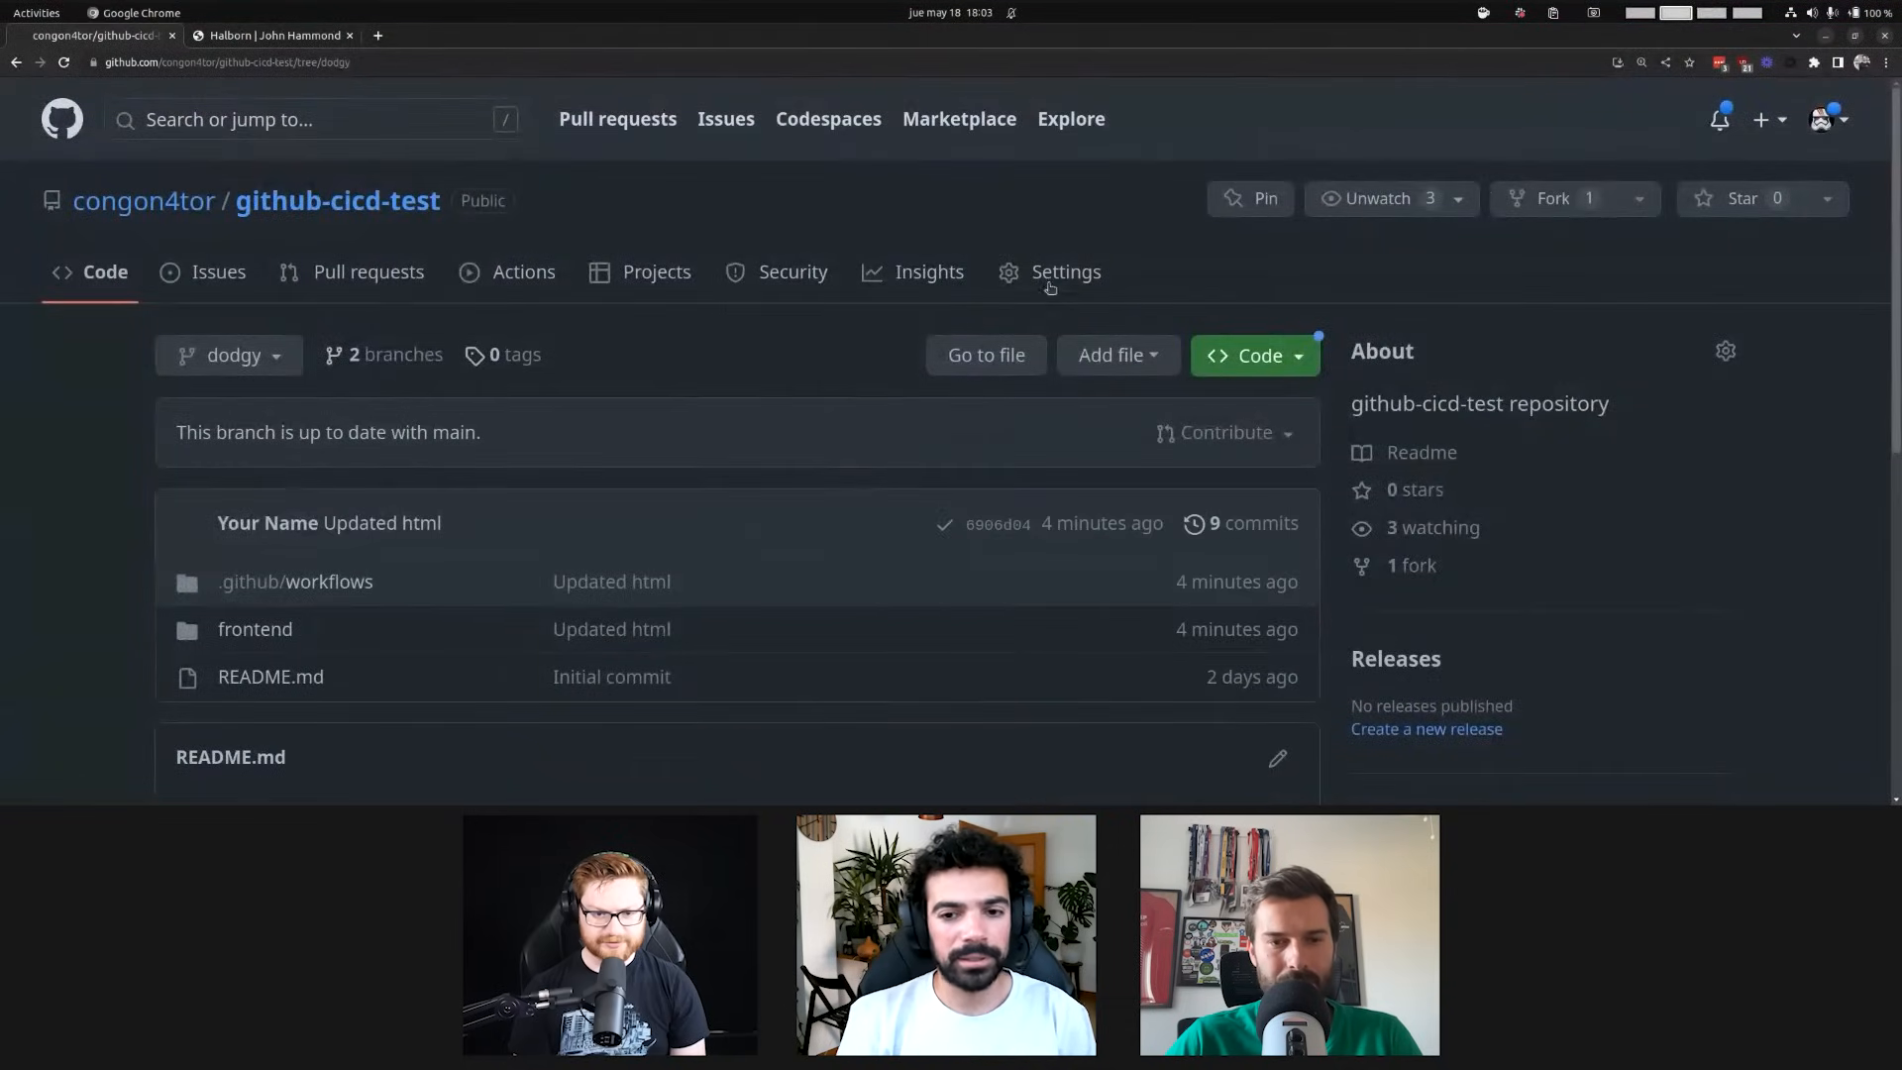
Commit the changes as 'Updated html' and push to main, accepted with bypassed rule violations
click(1065, 271)
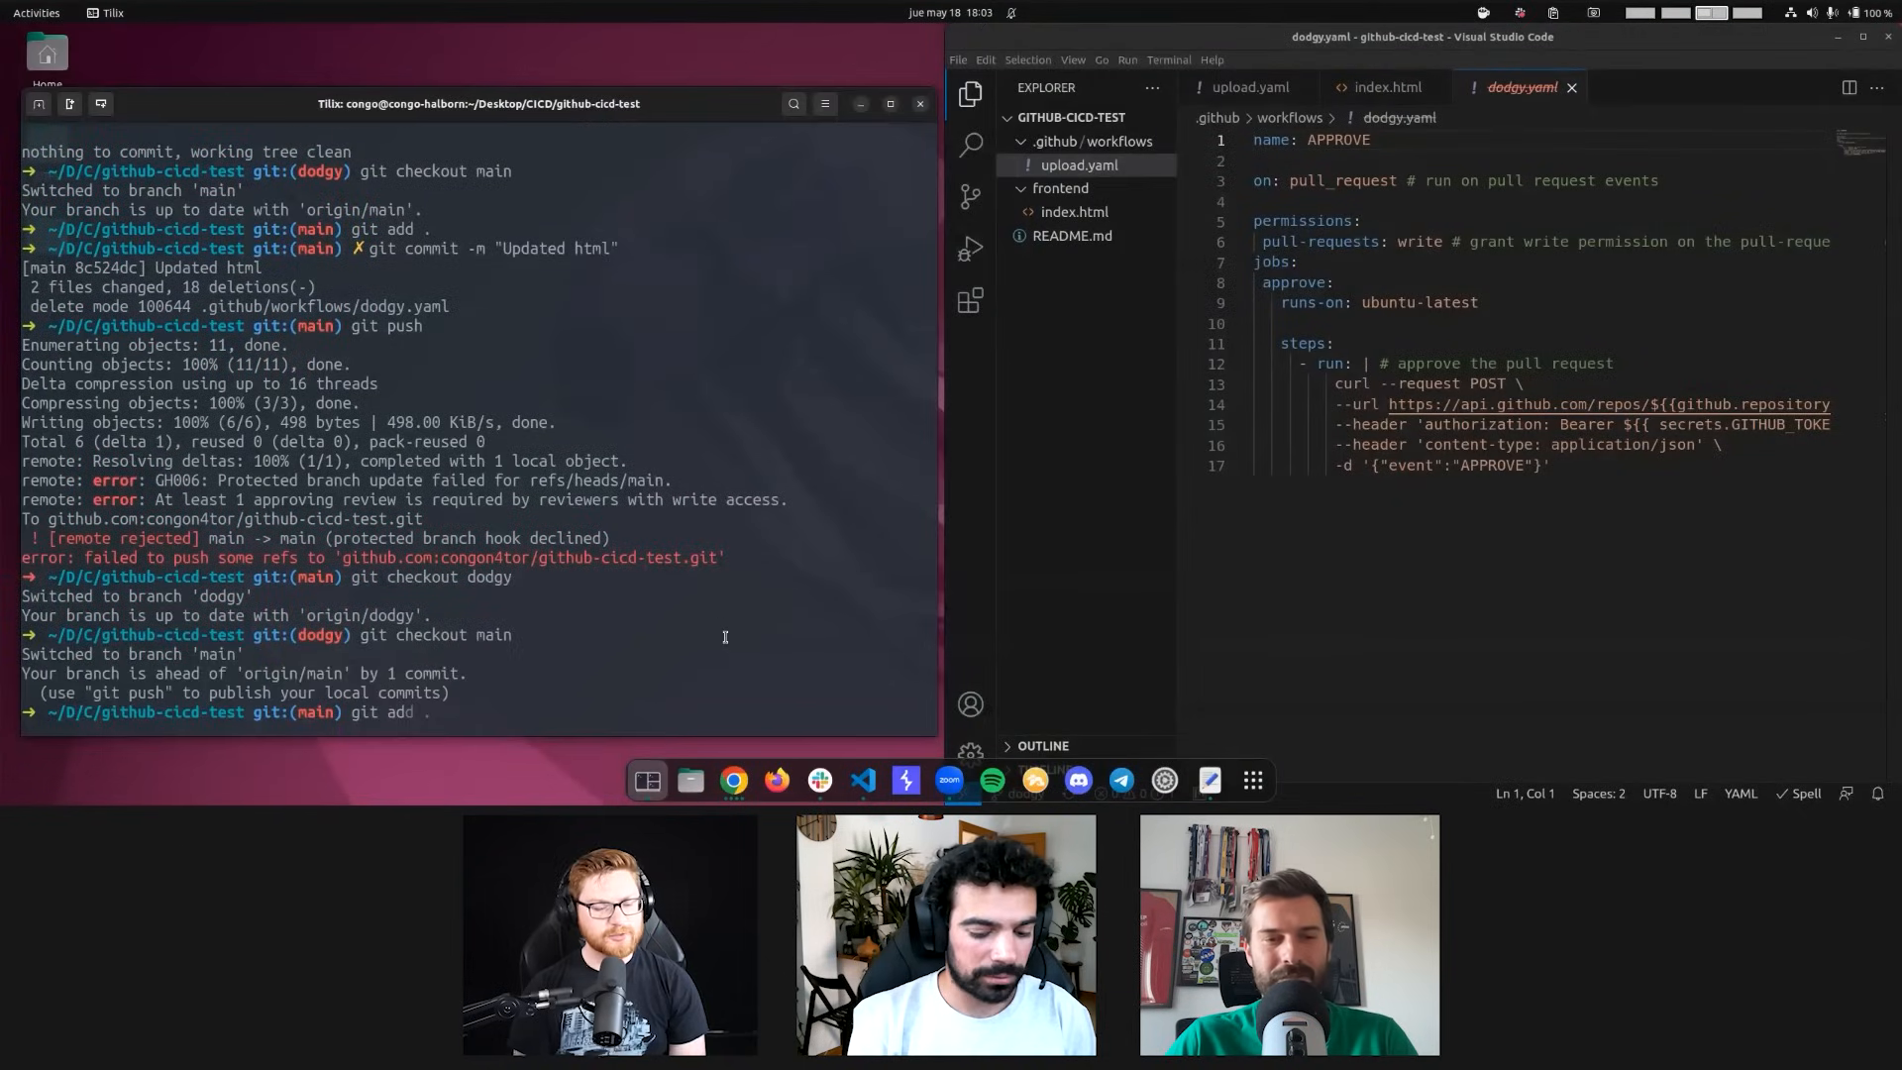
key(Return)
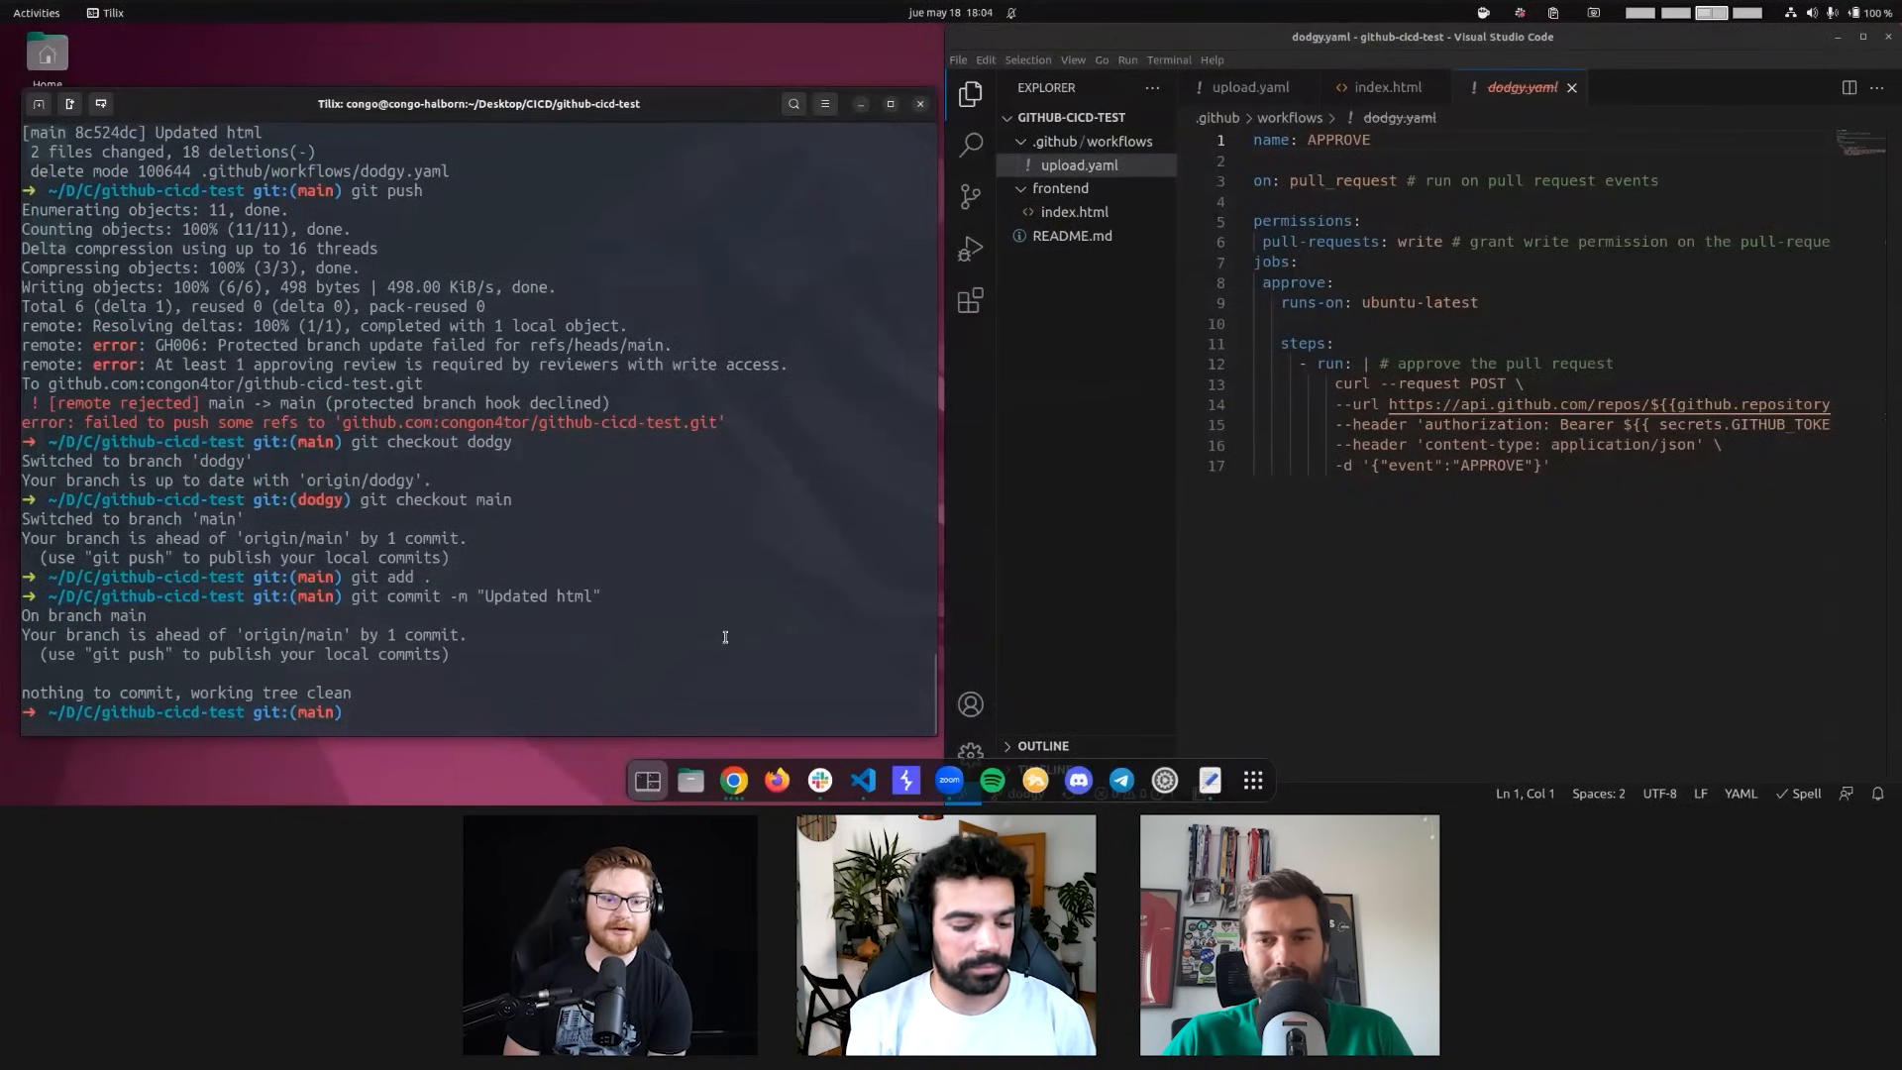
text(git push)
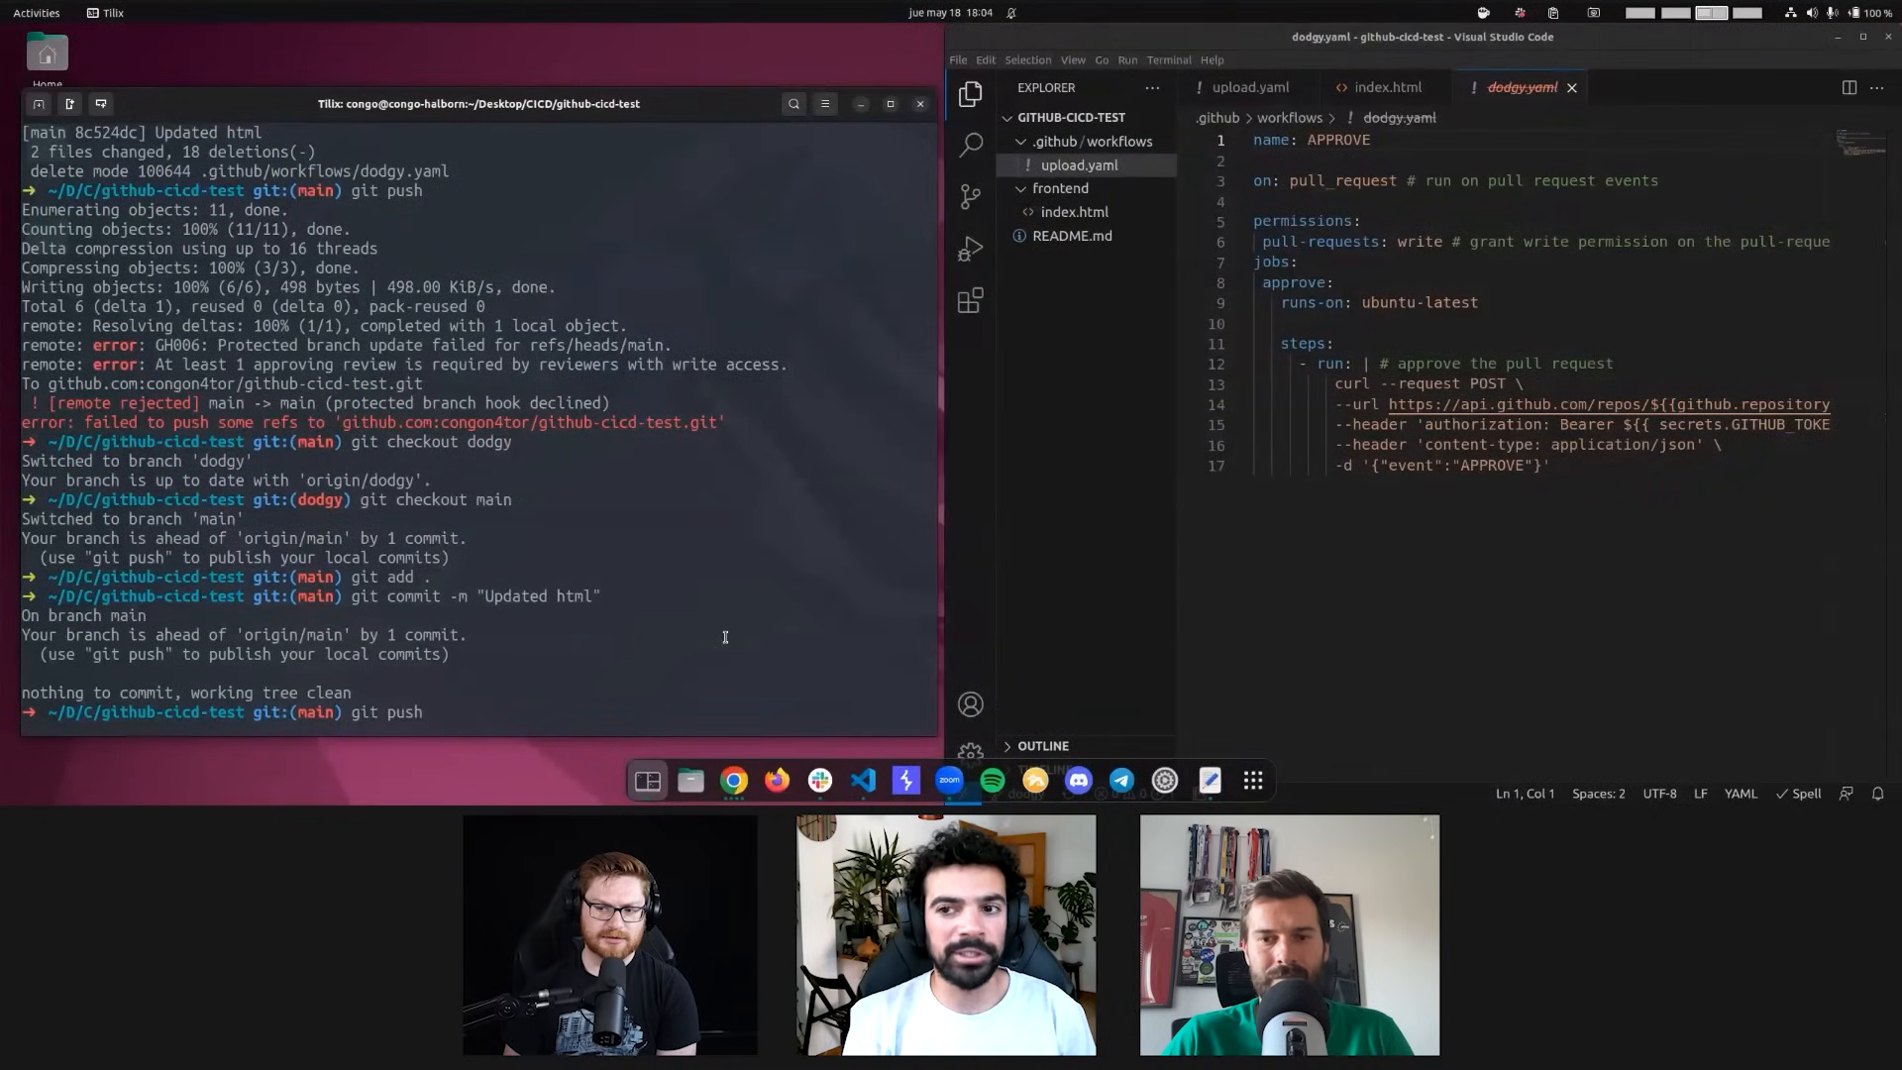
key(Return)
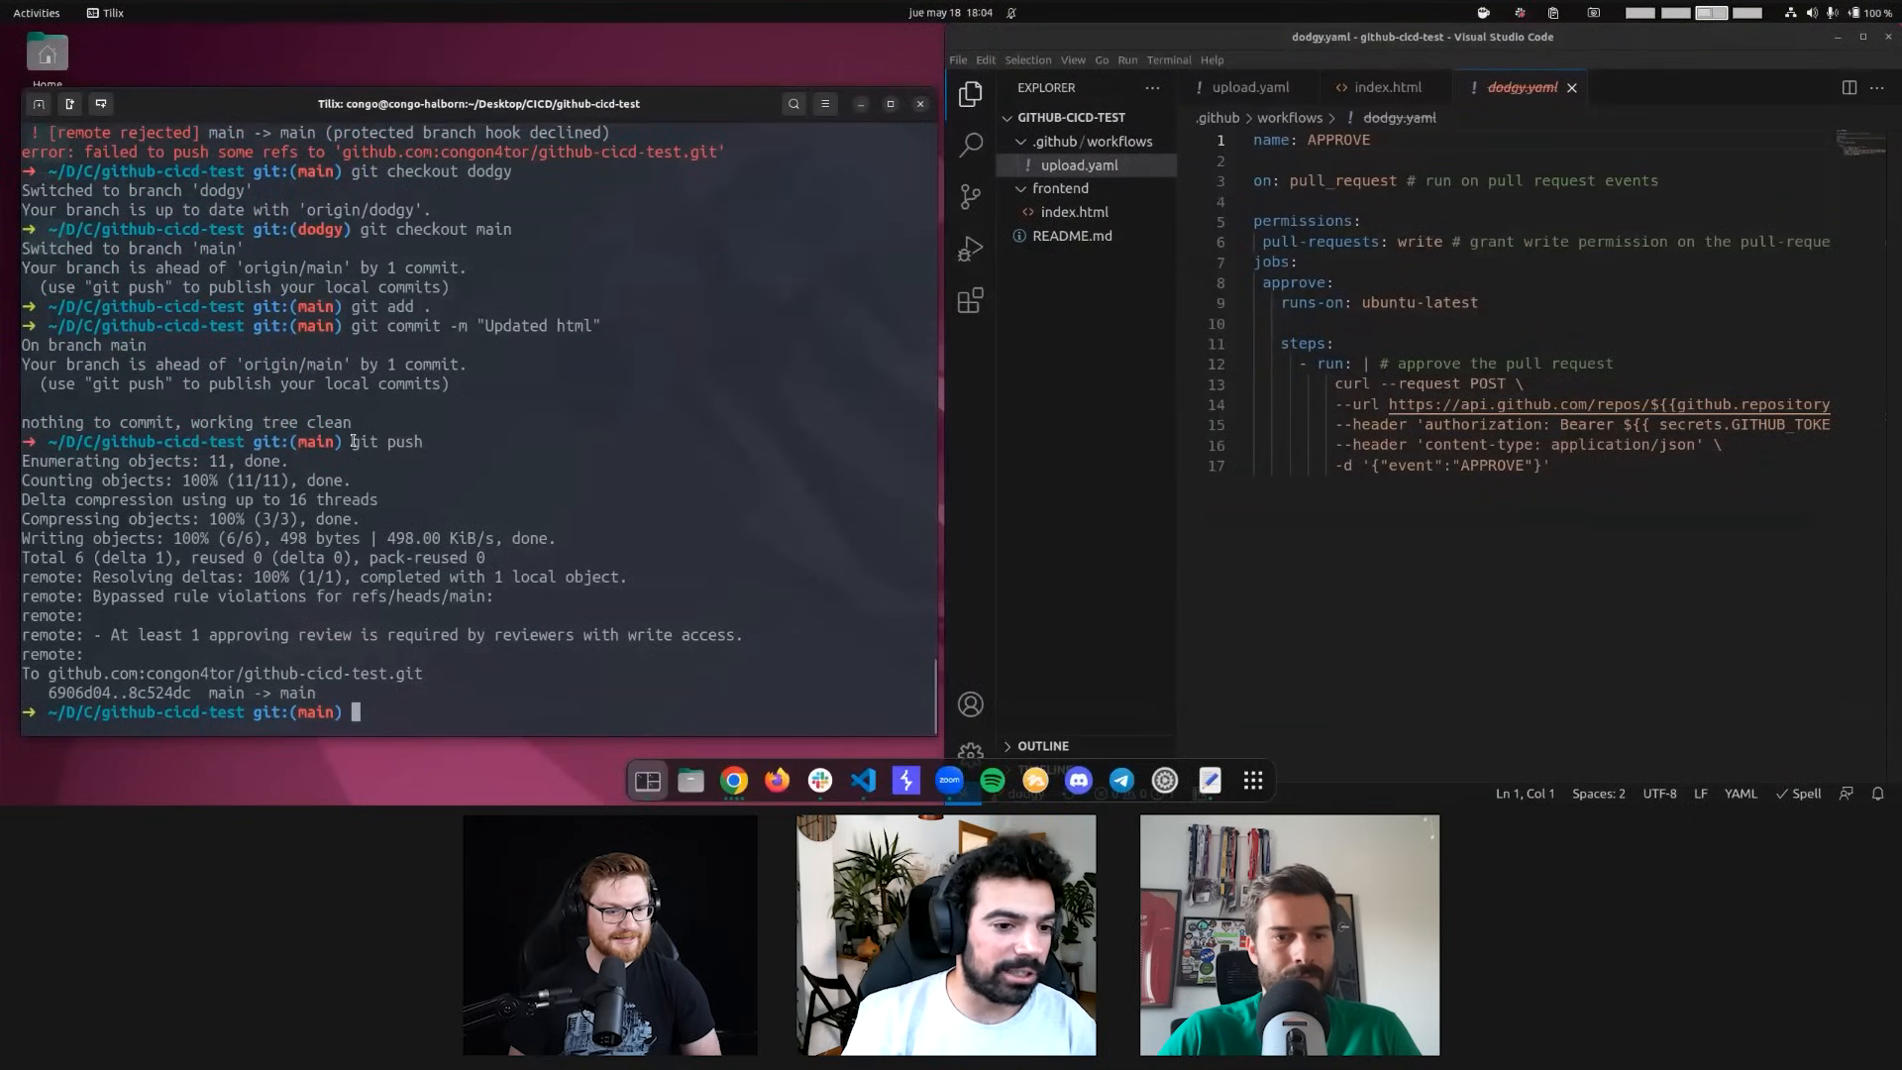
double_click(386, 440)
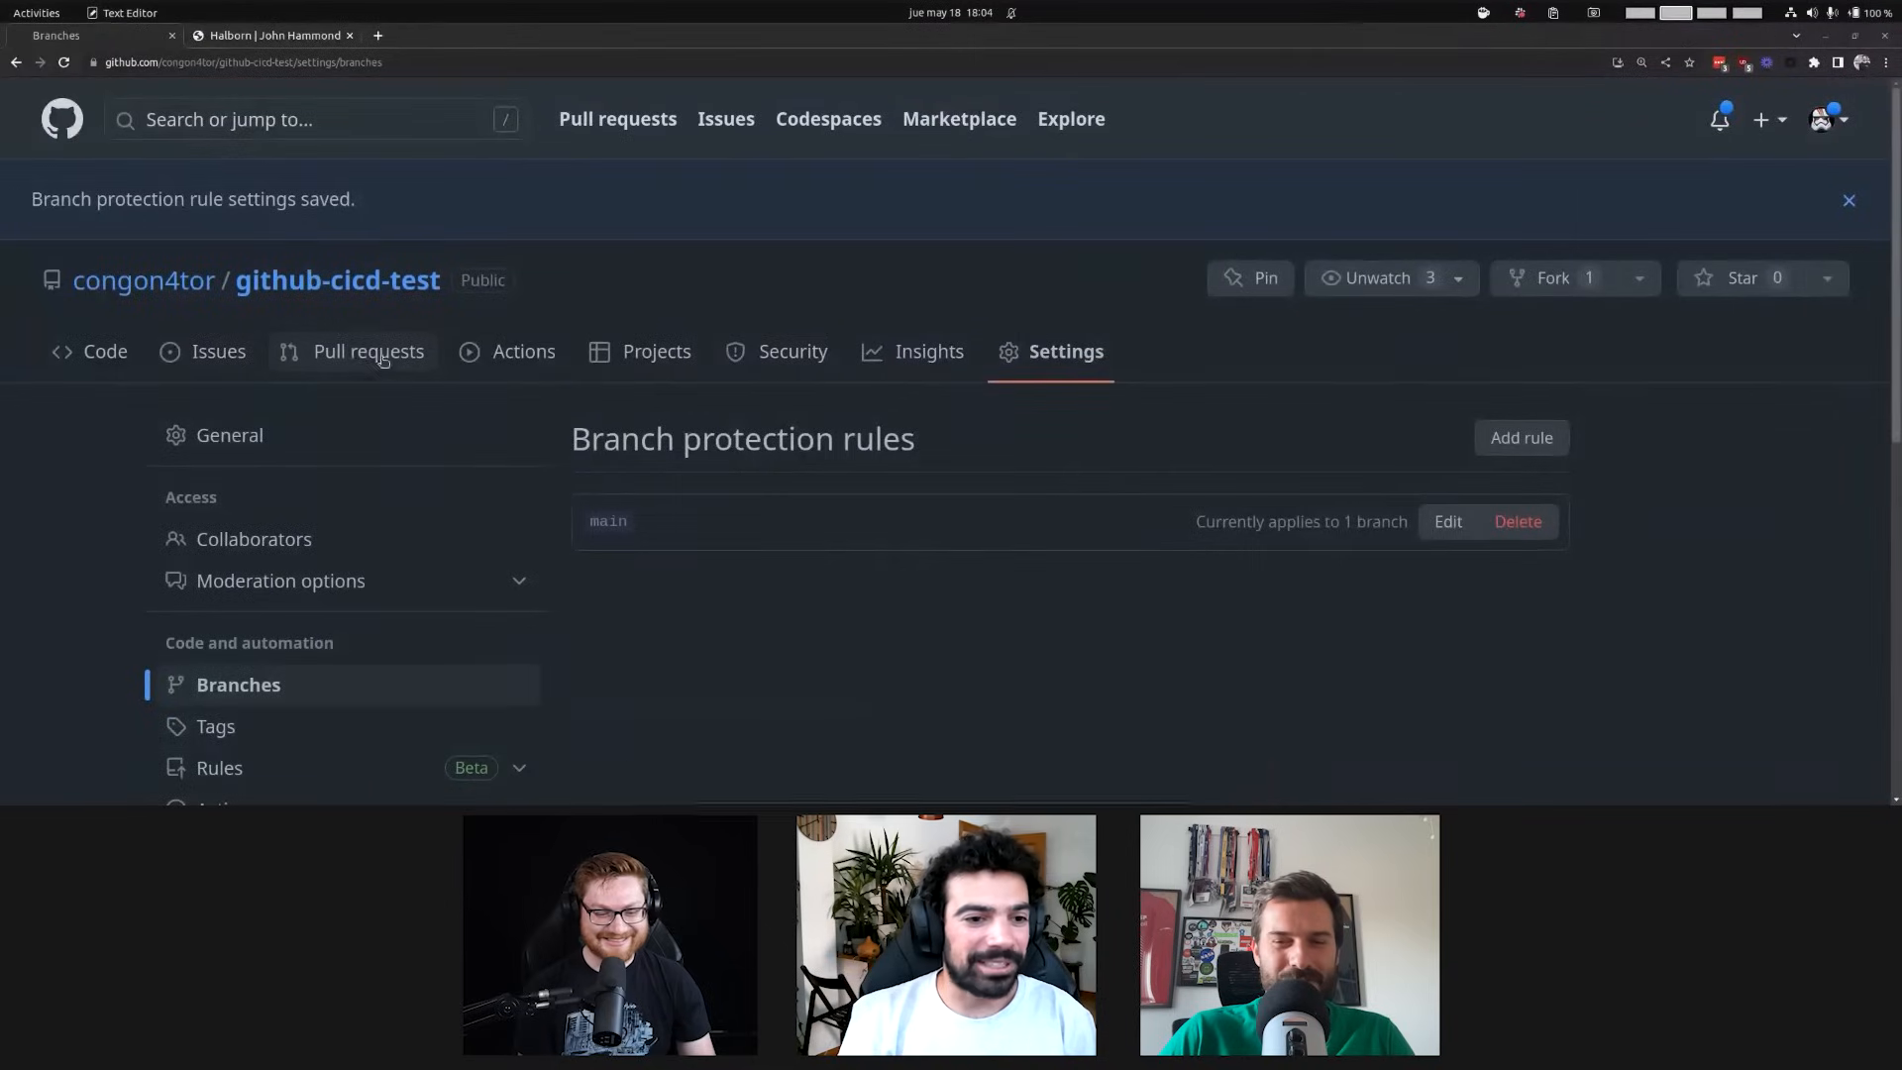
mouse_move(143, 280)
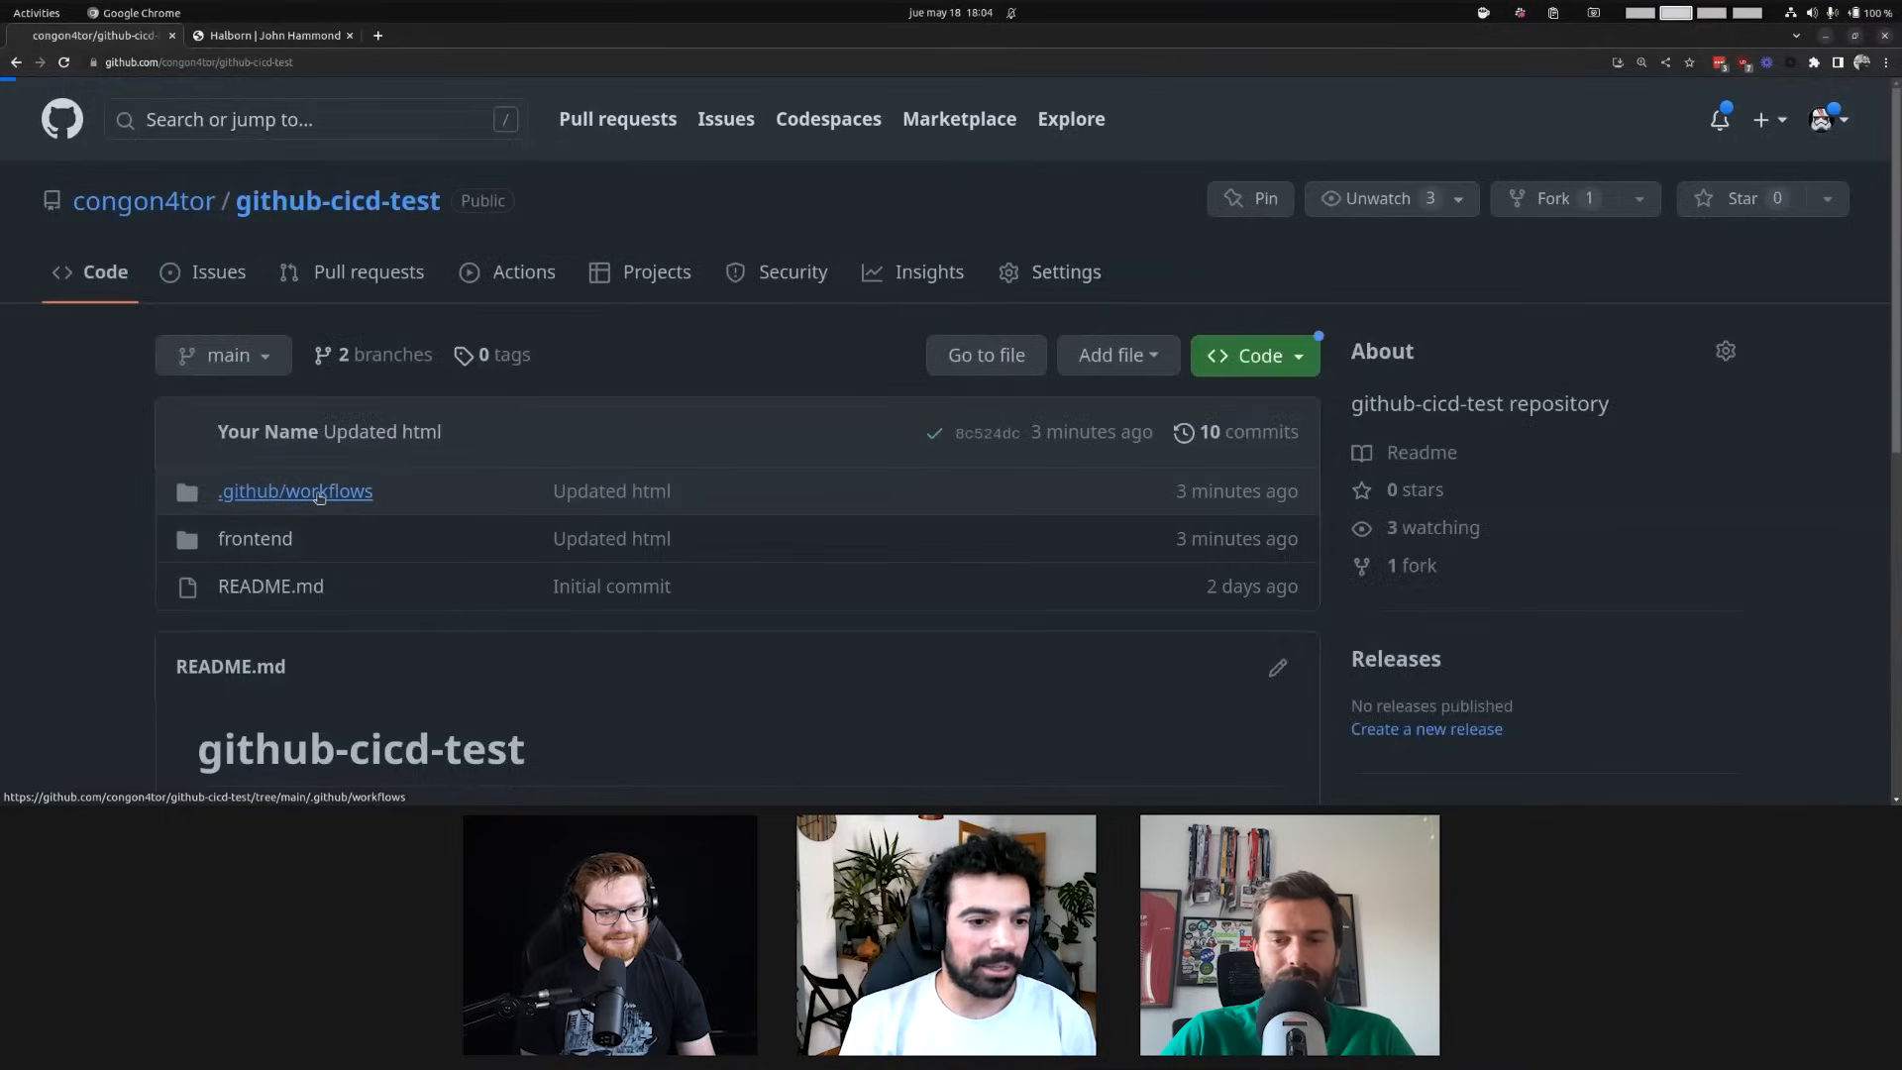
Save the main rule with 'Do not allow bypassing the above settings' ticked
click(295, 491)
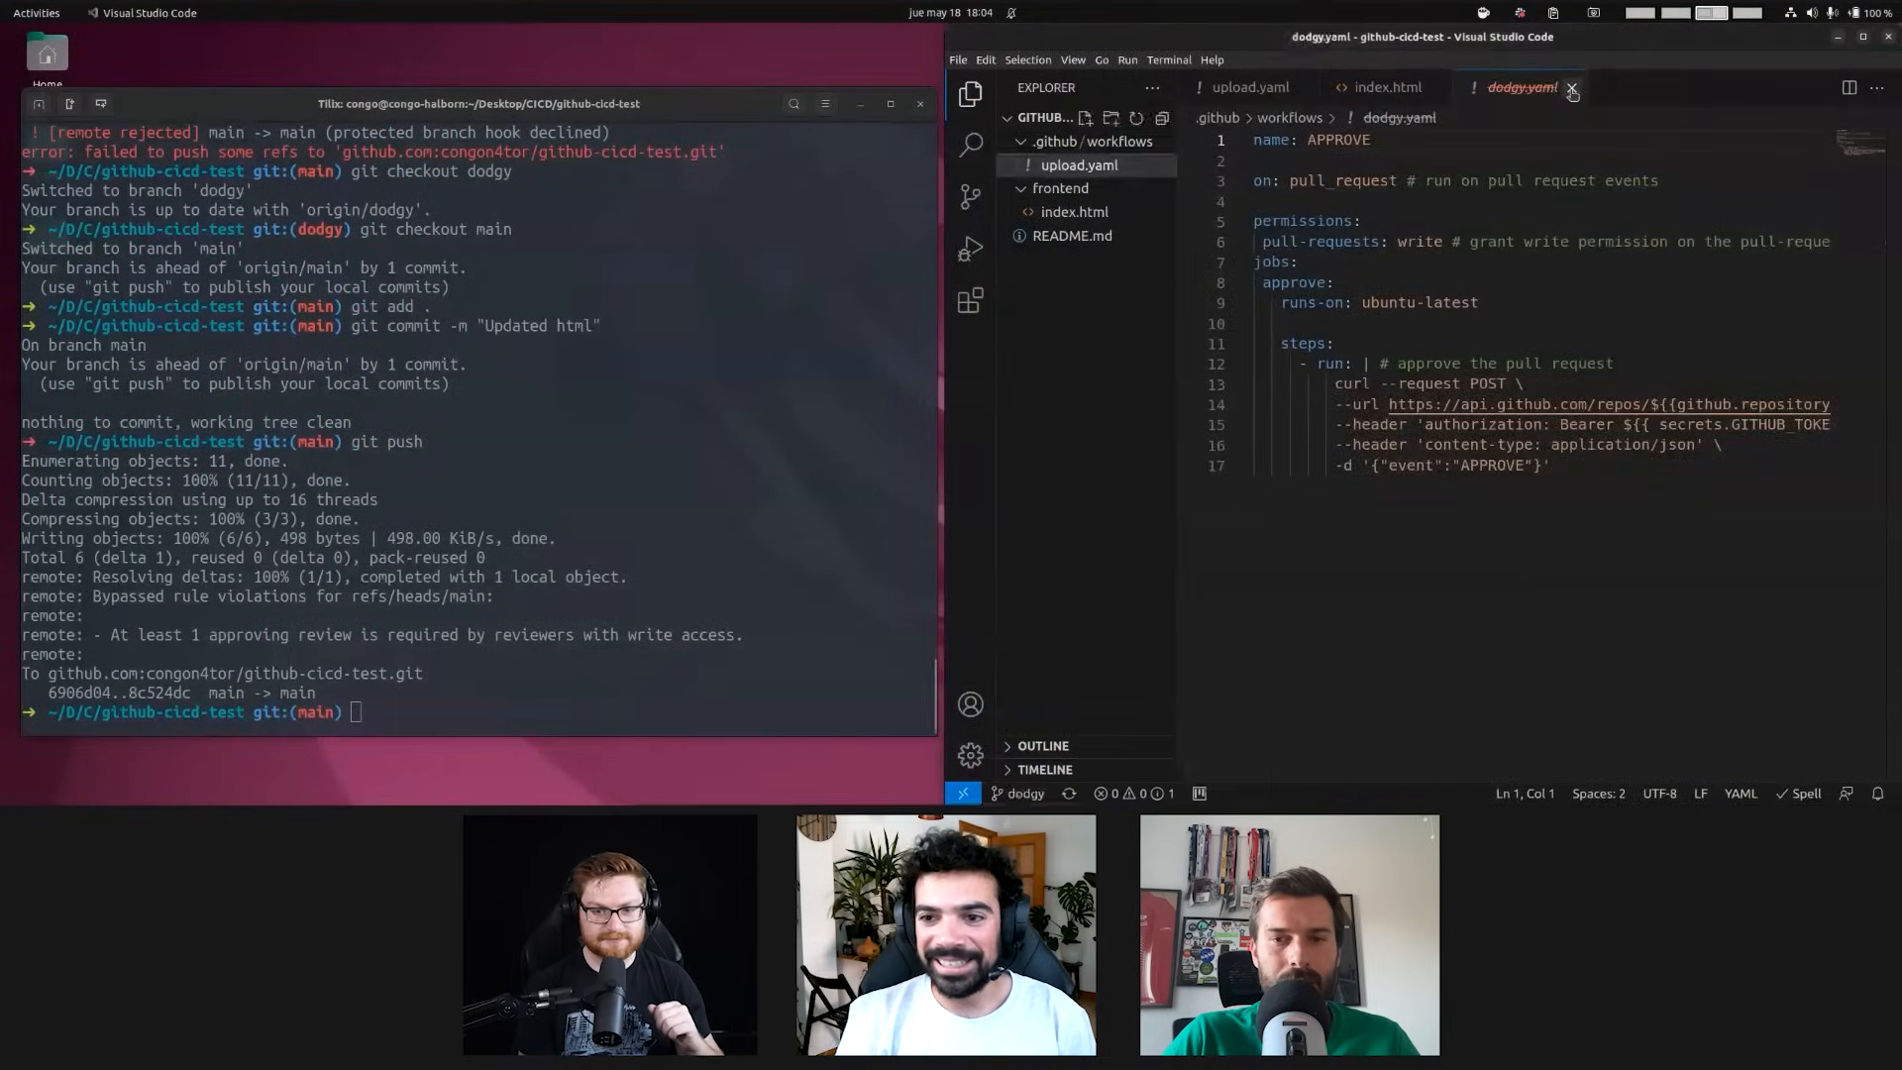
click(1573, 87)
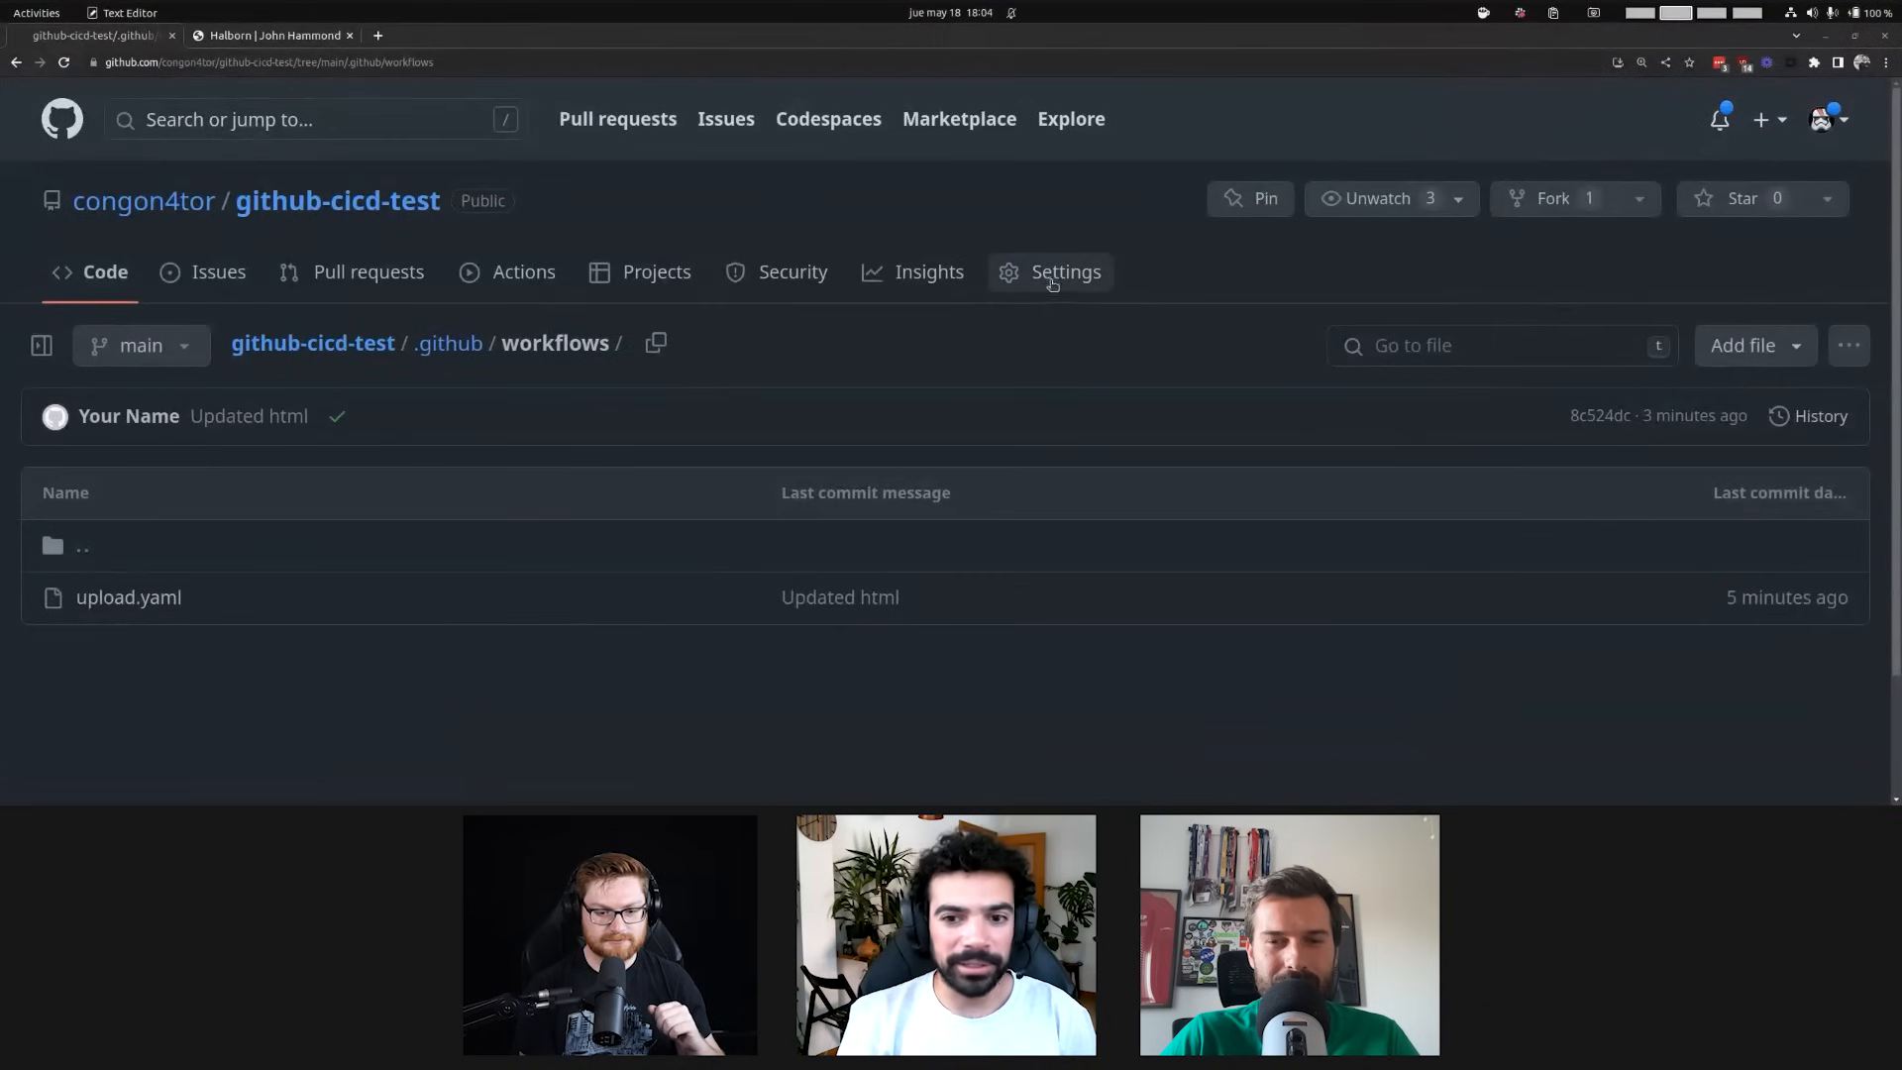
click(1065, 271)
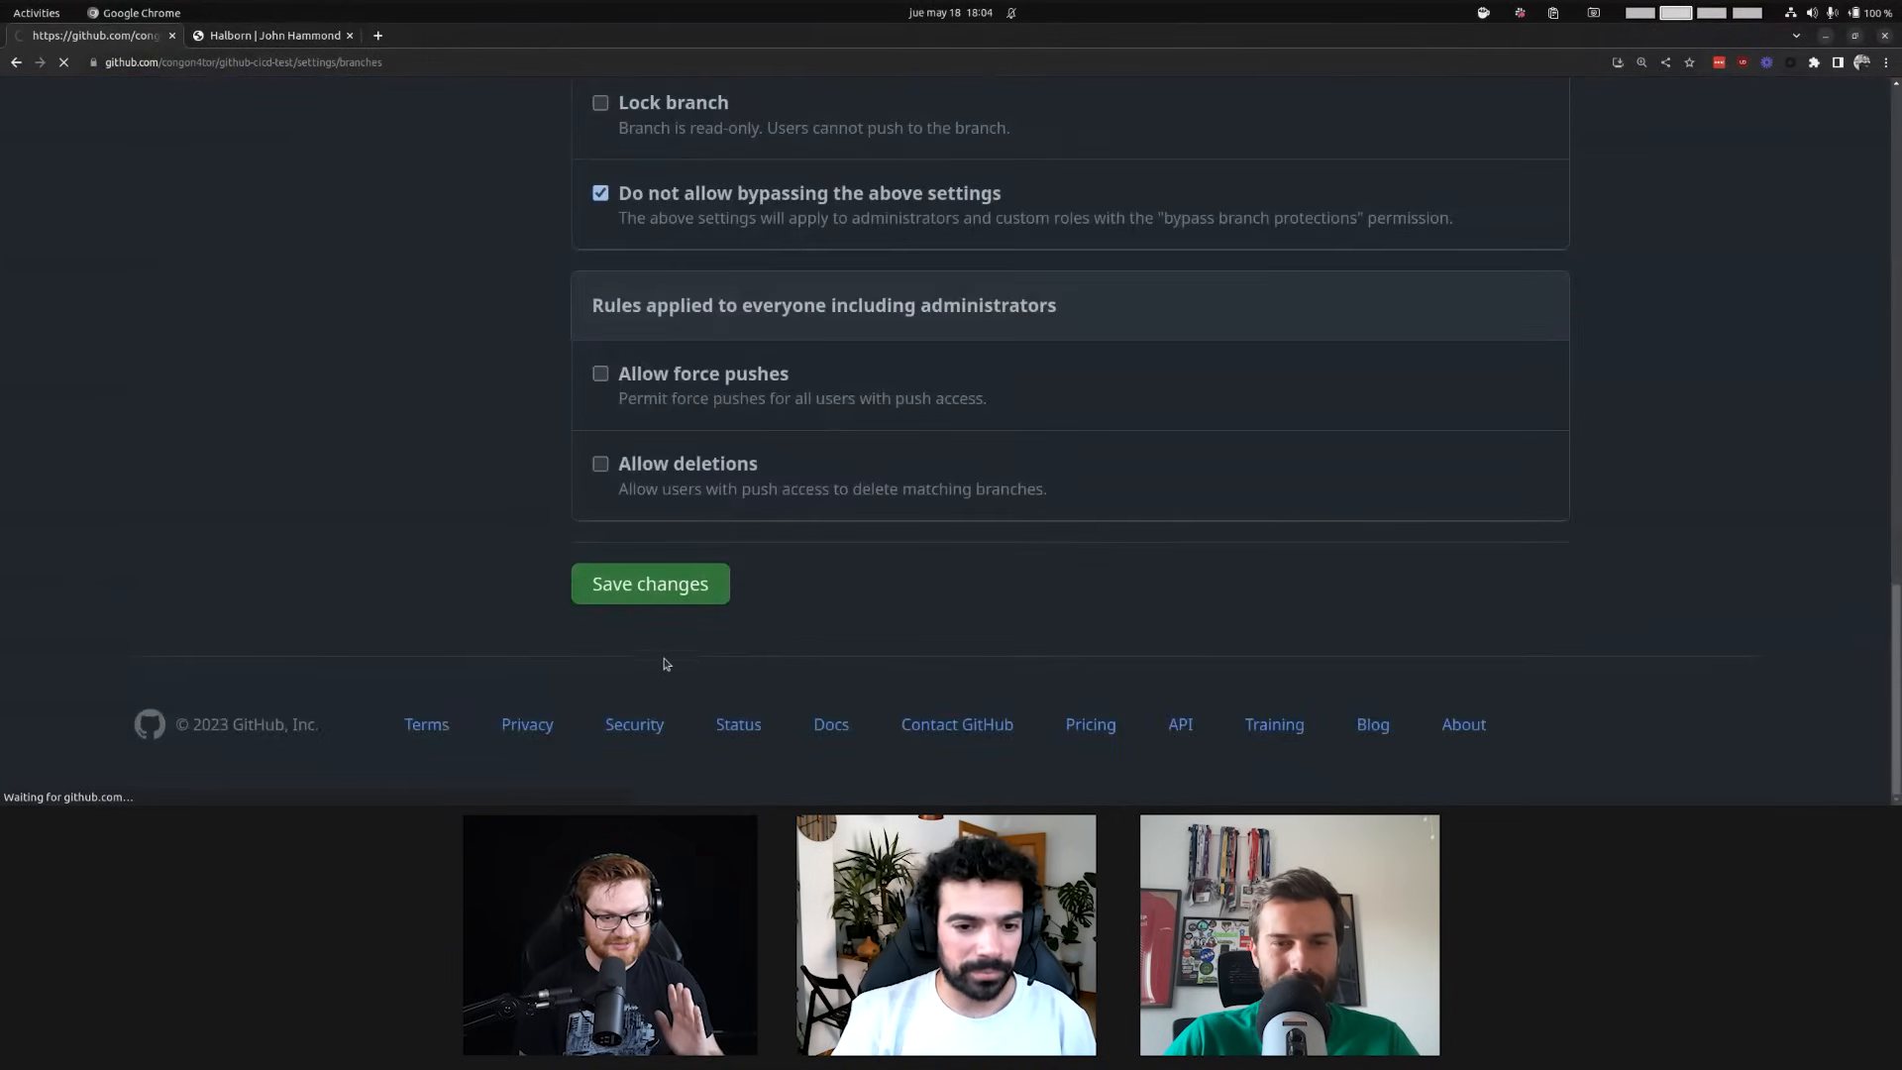
click(649, 583)
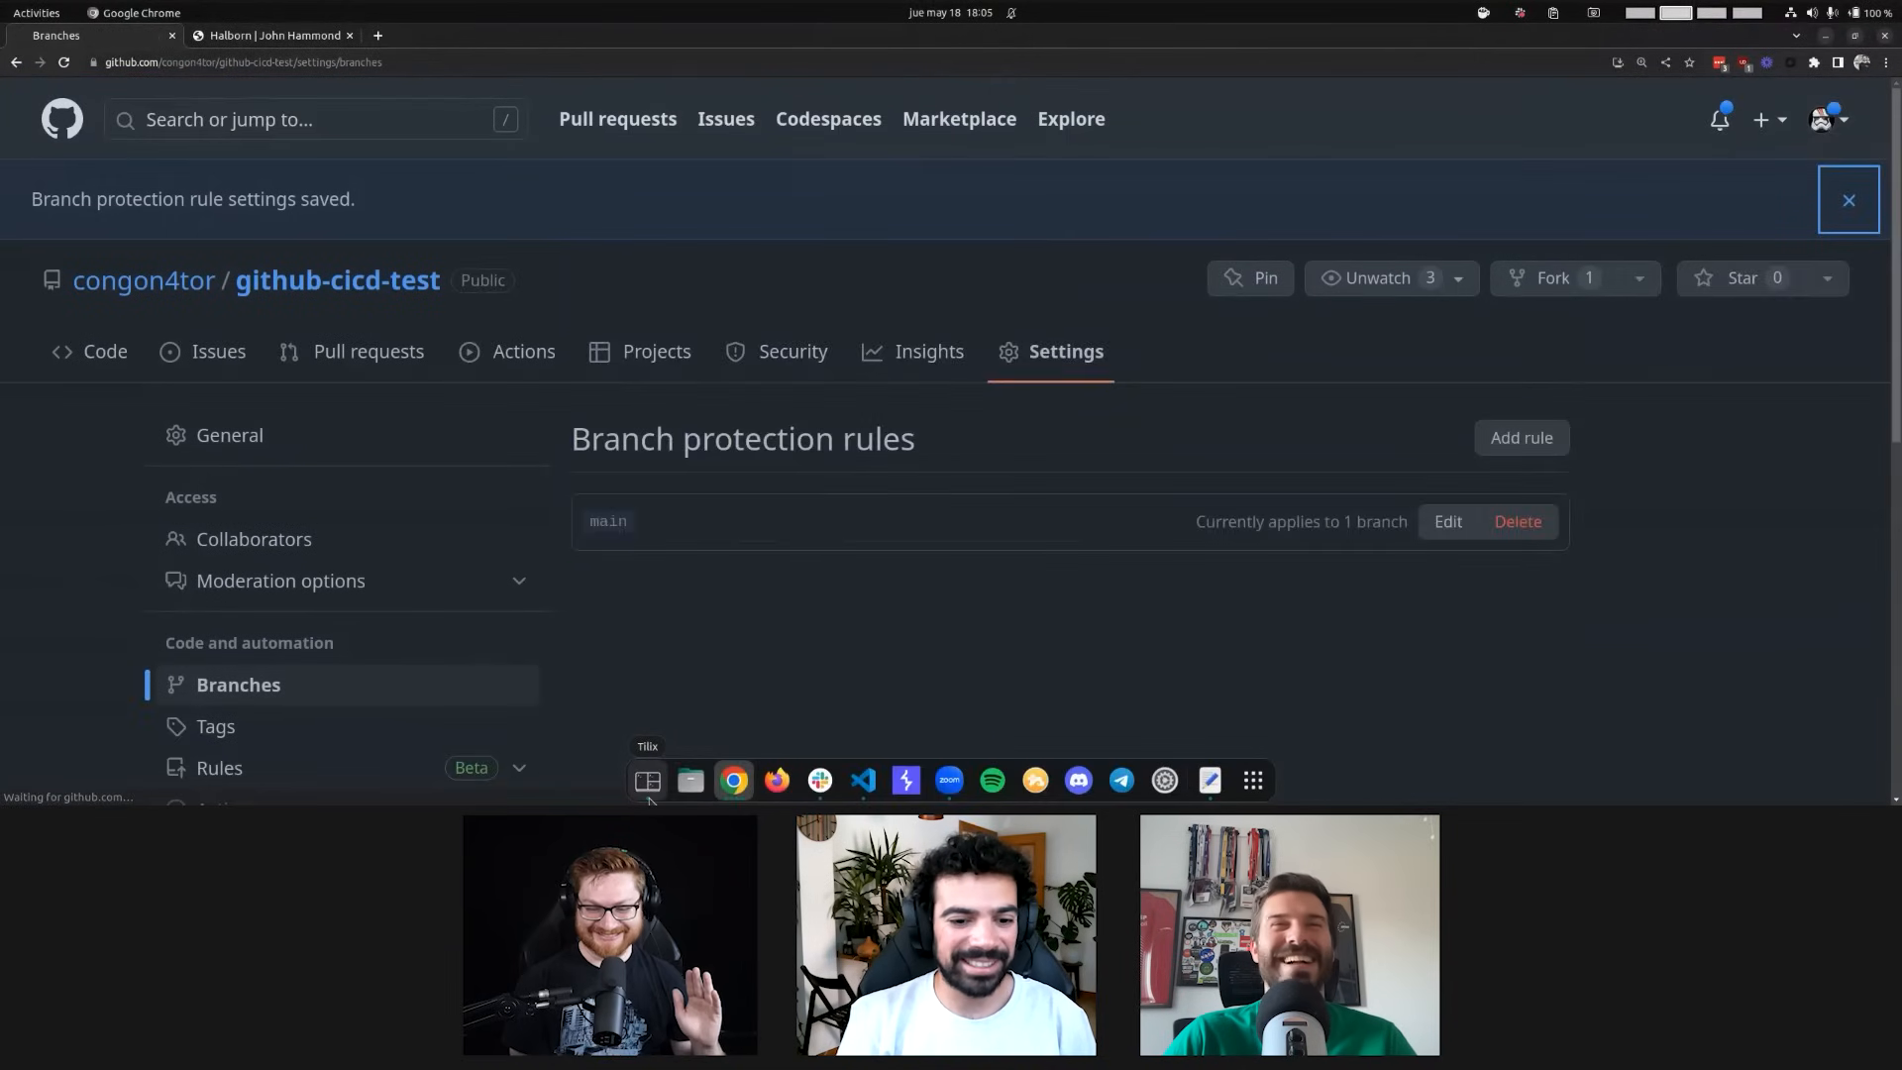
click(647, 780)
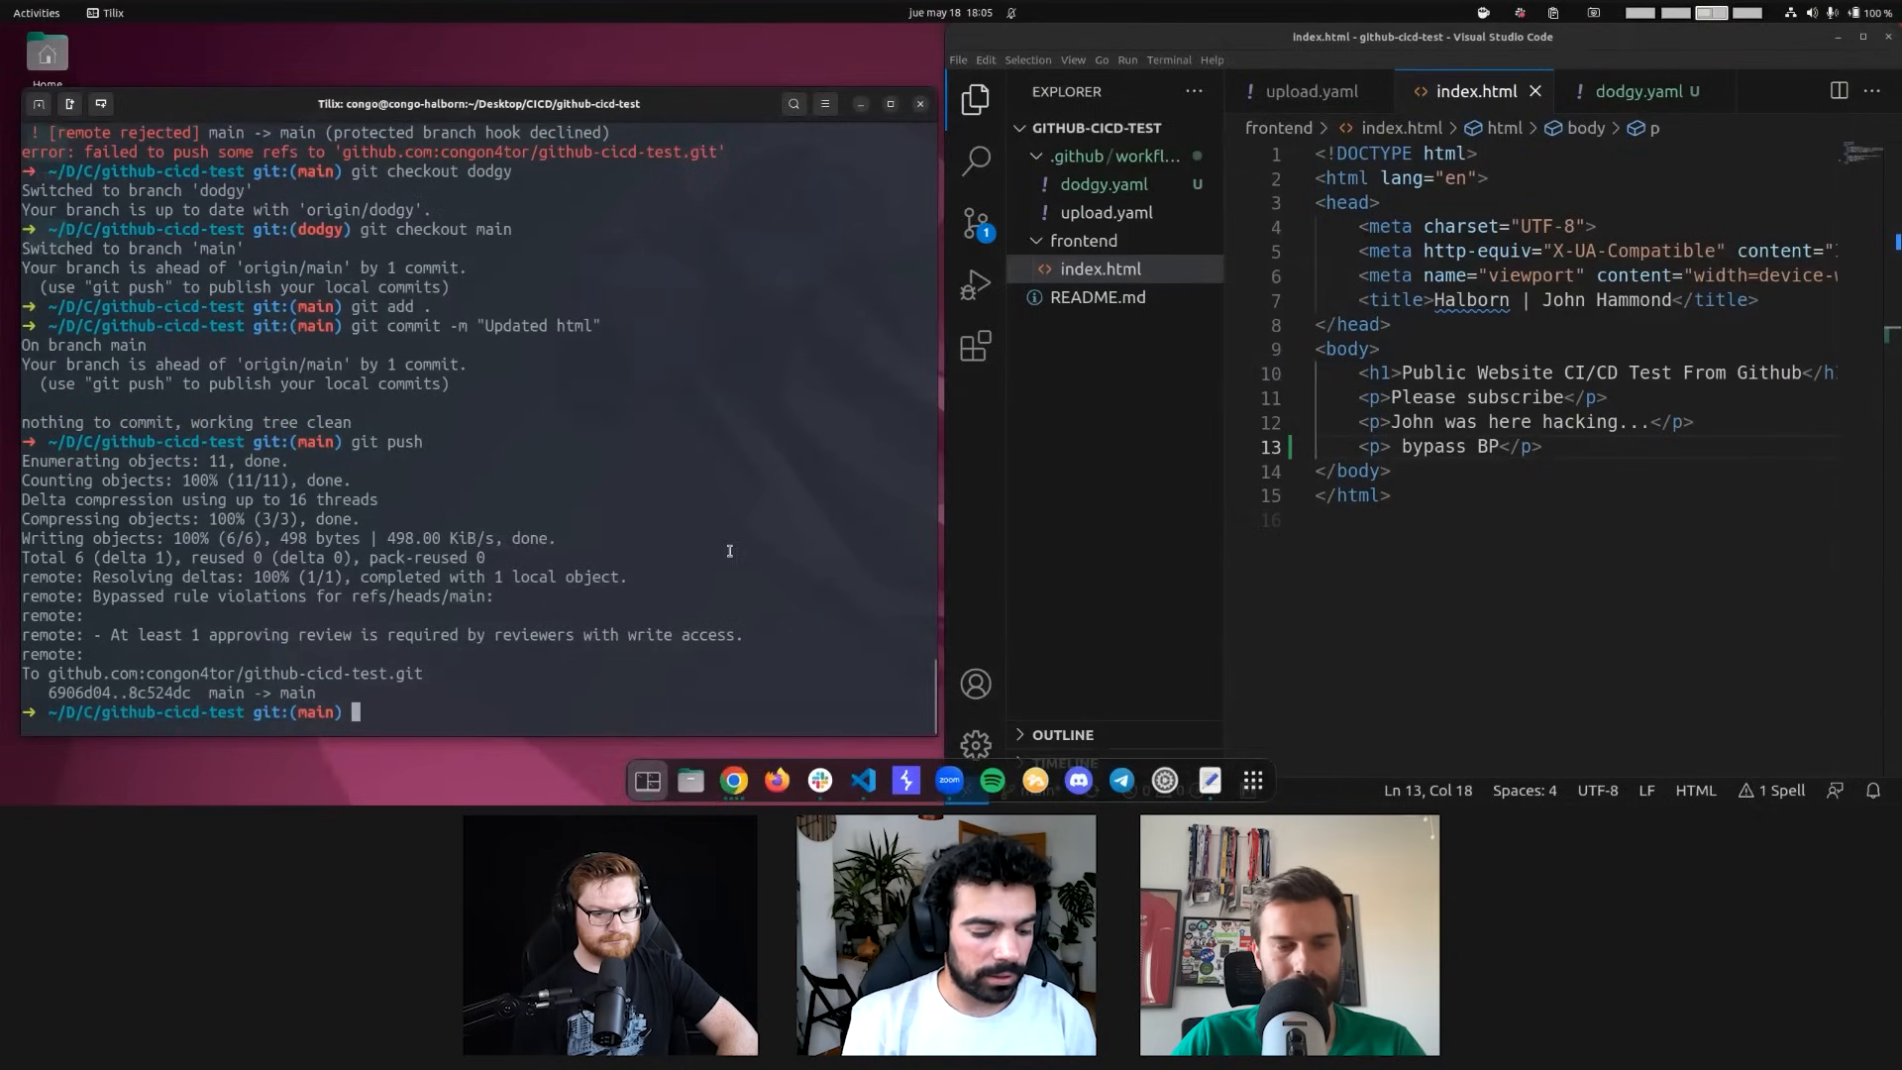
Commit the workflow and push to main, which branch protection rejects
text(git push)
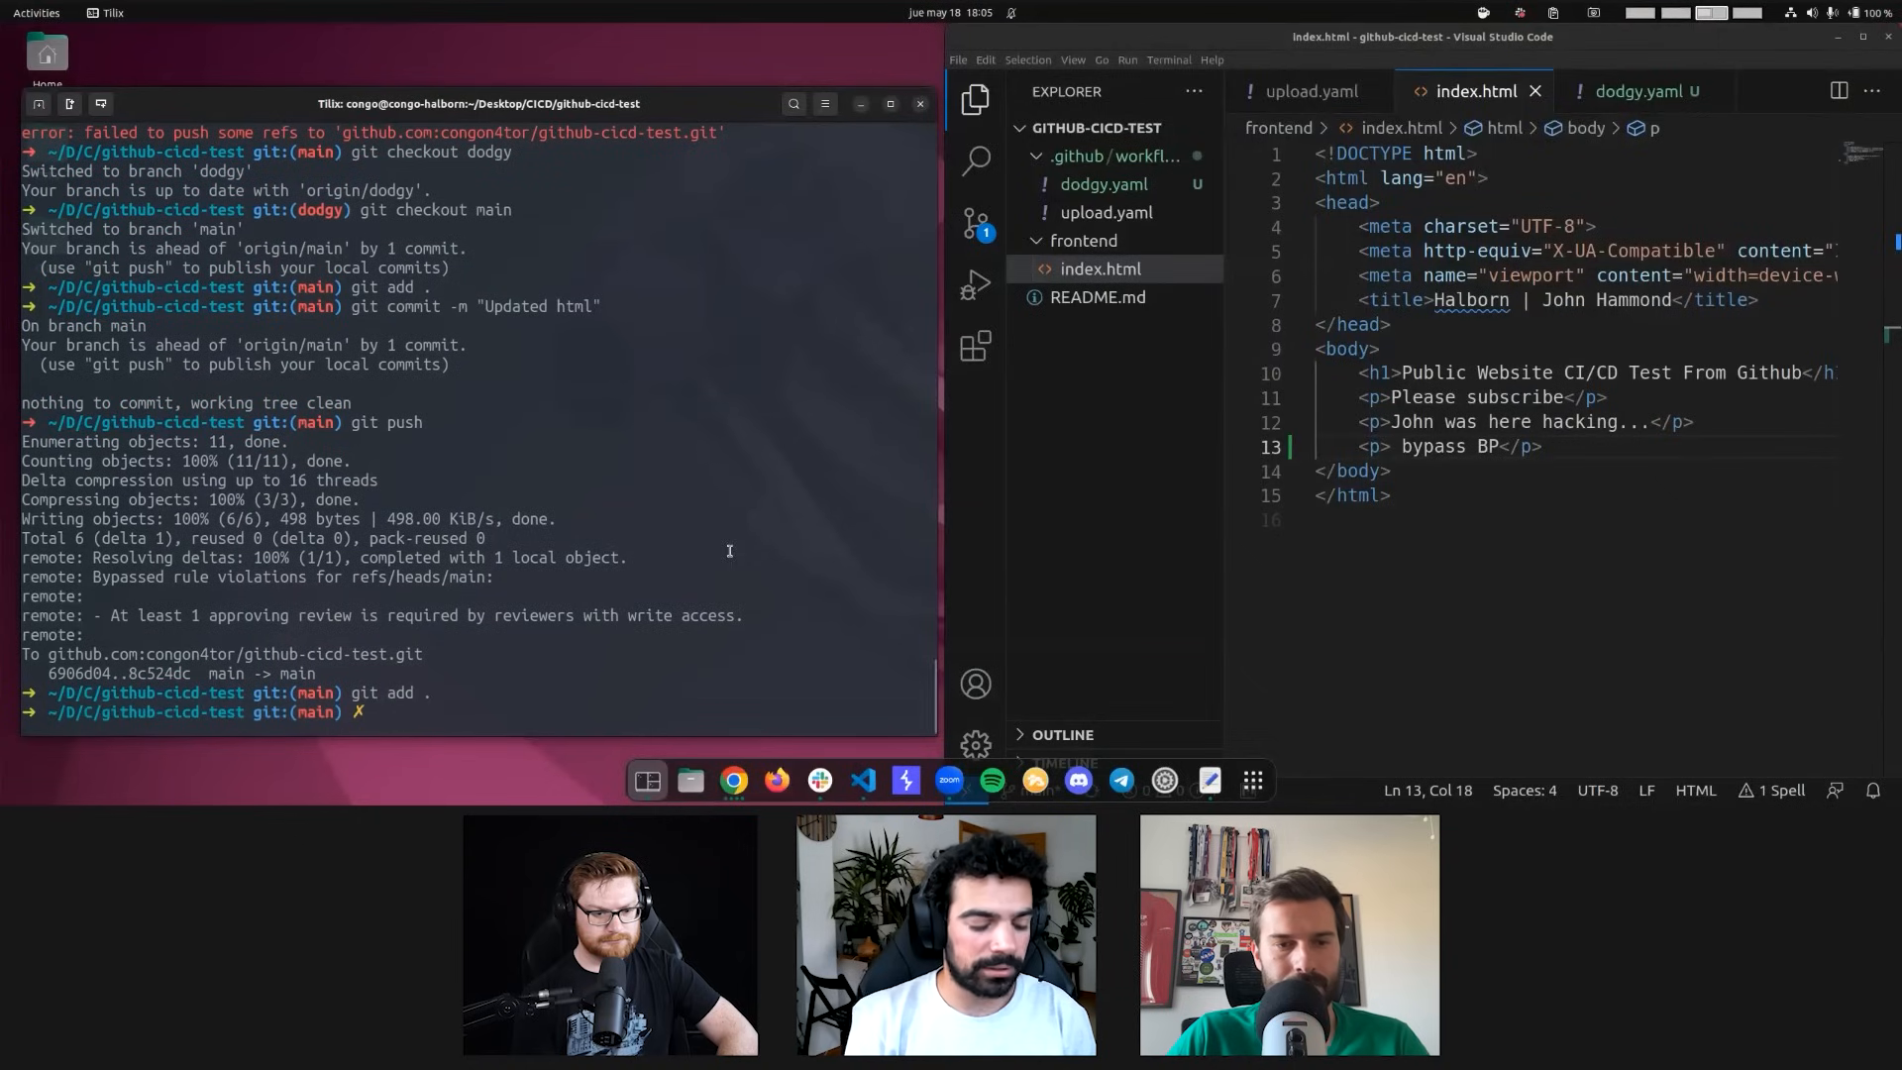
text(git commit -m "Updated html")
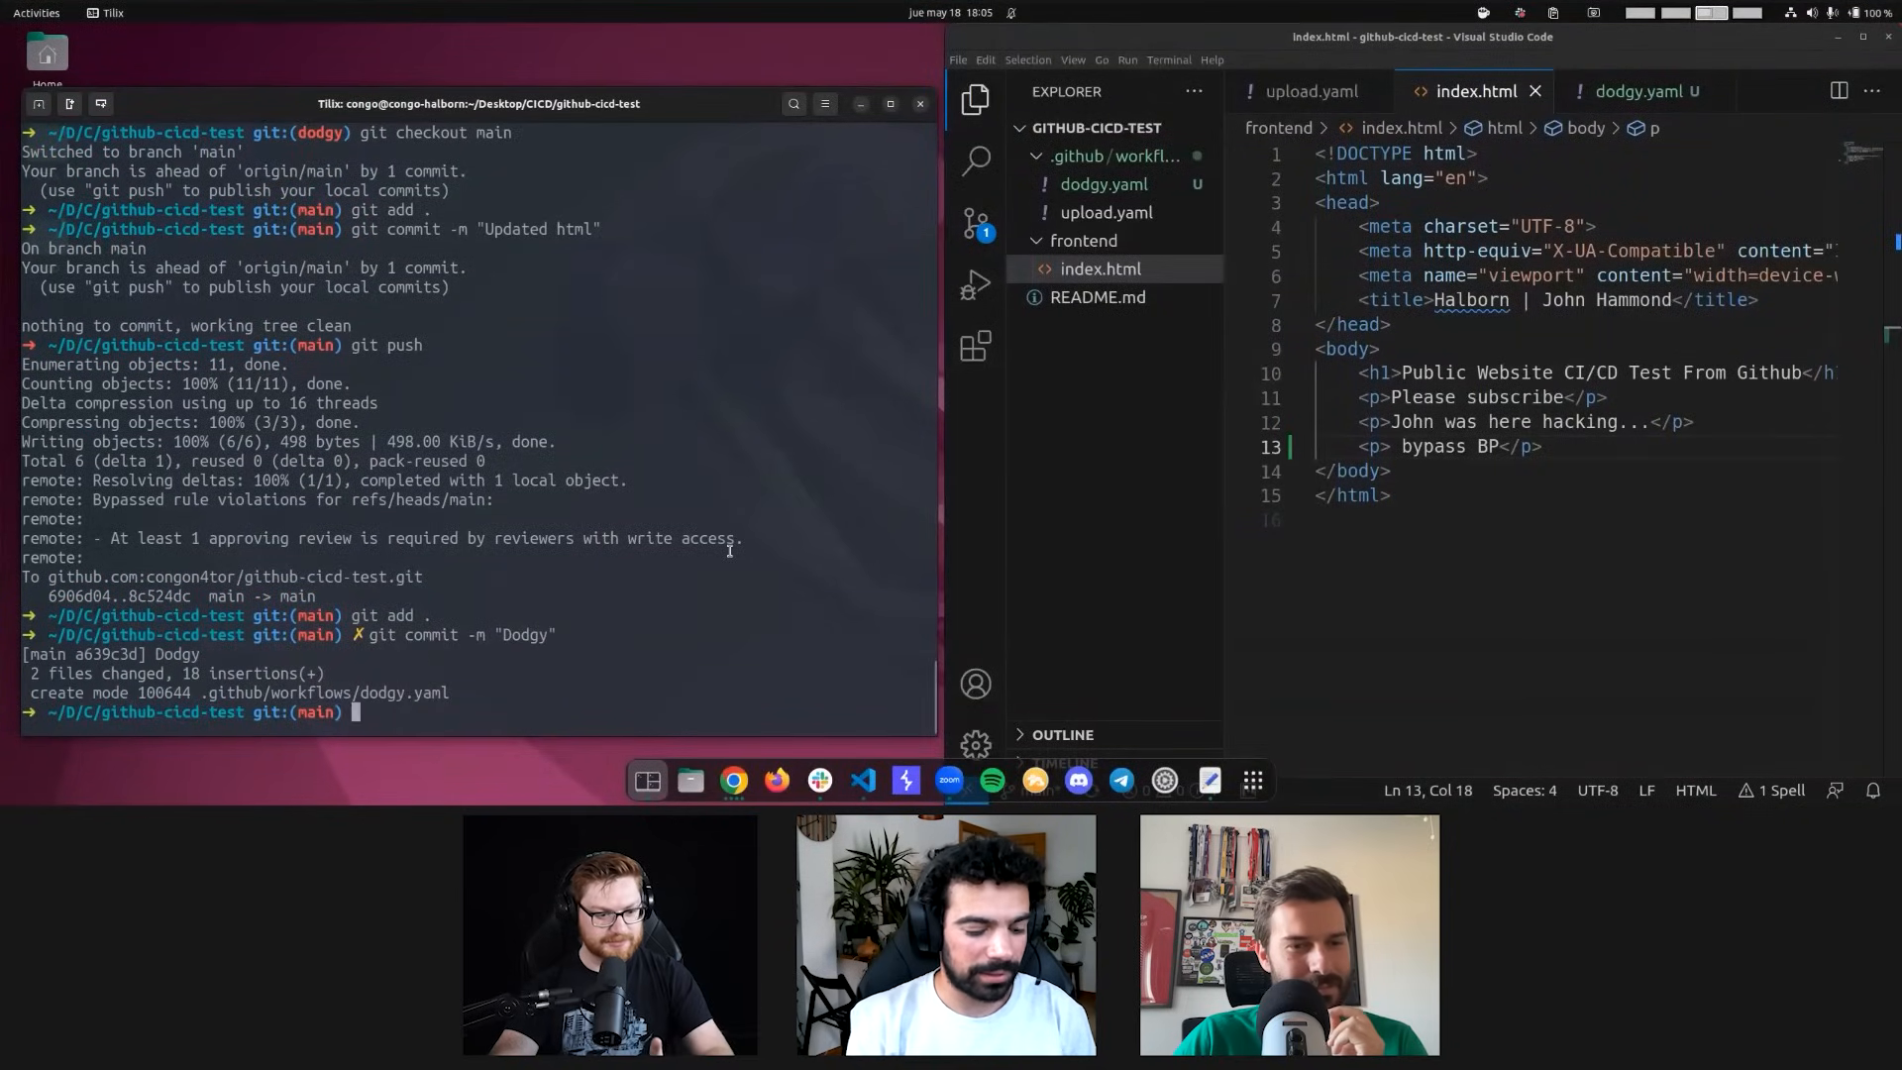
text(git push)
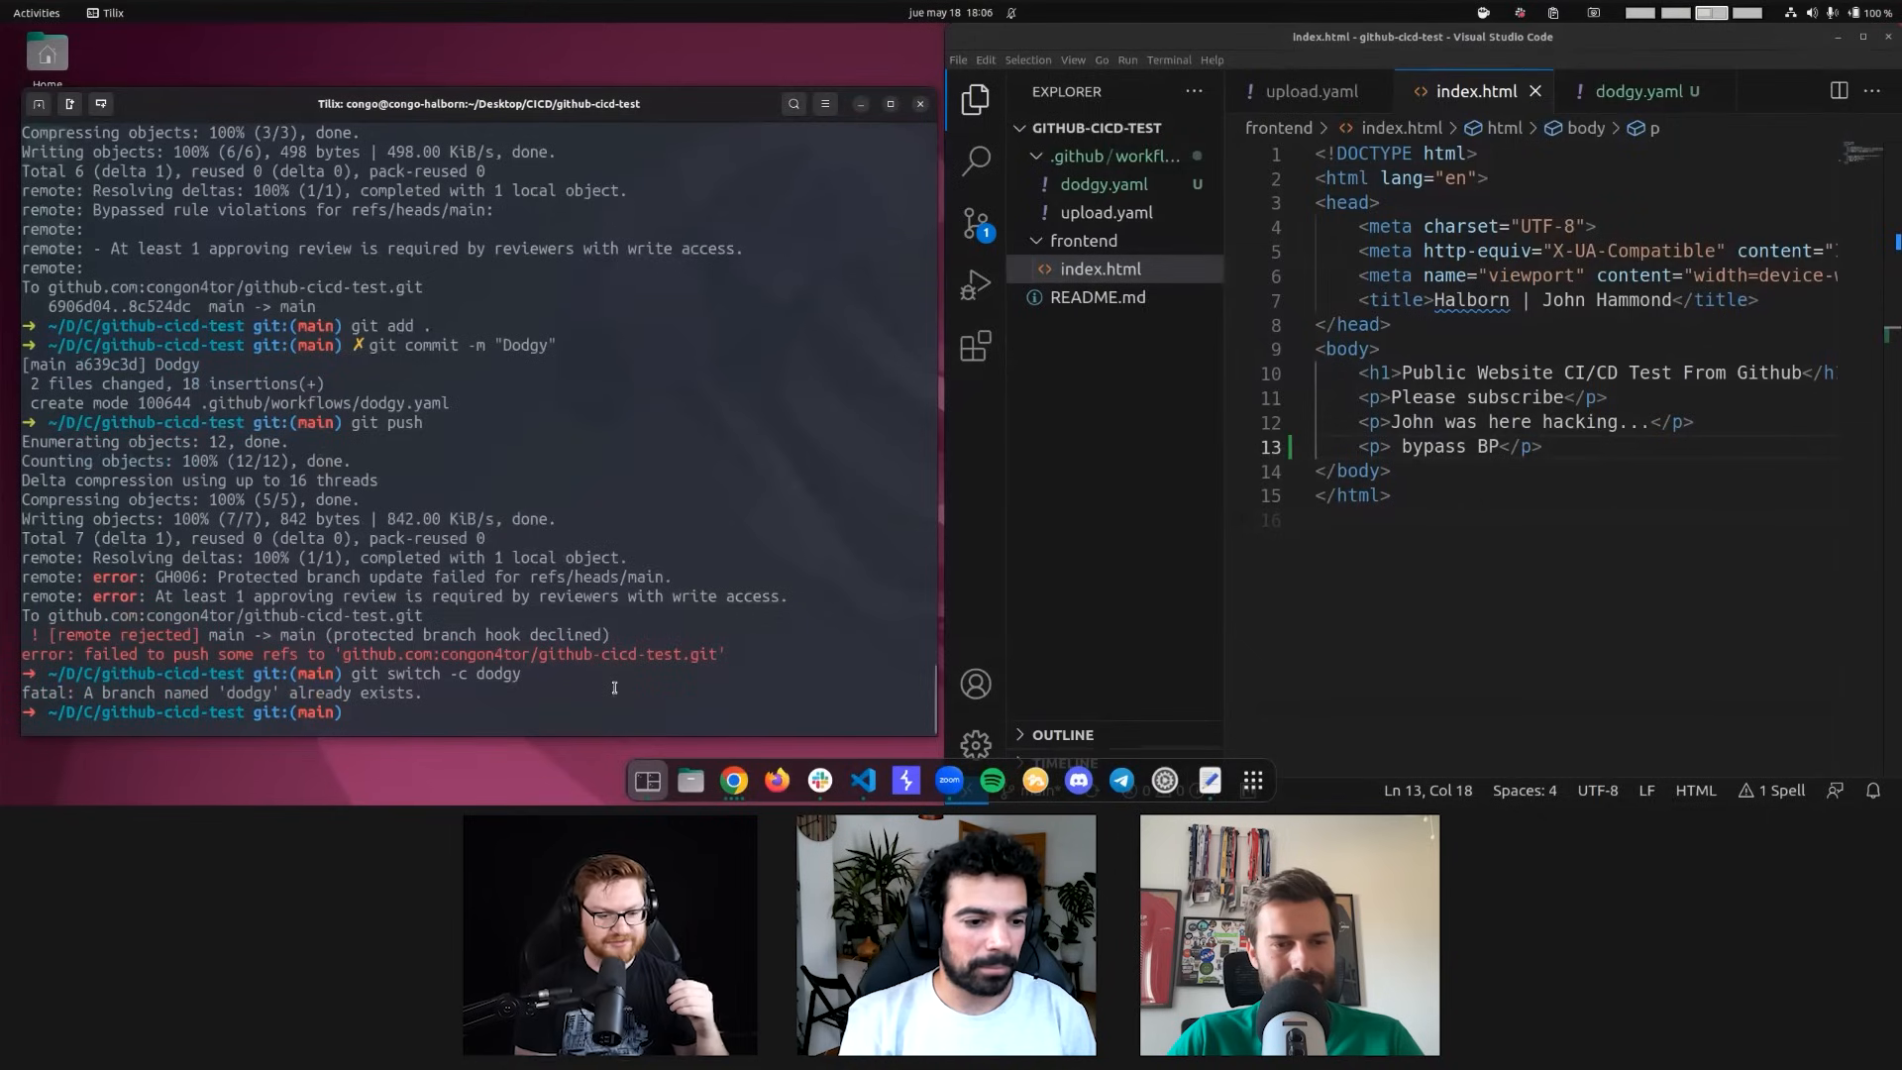
Create the dodgy2 branch and push it upstream to origin
text(git switch -c dodgy)
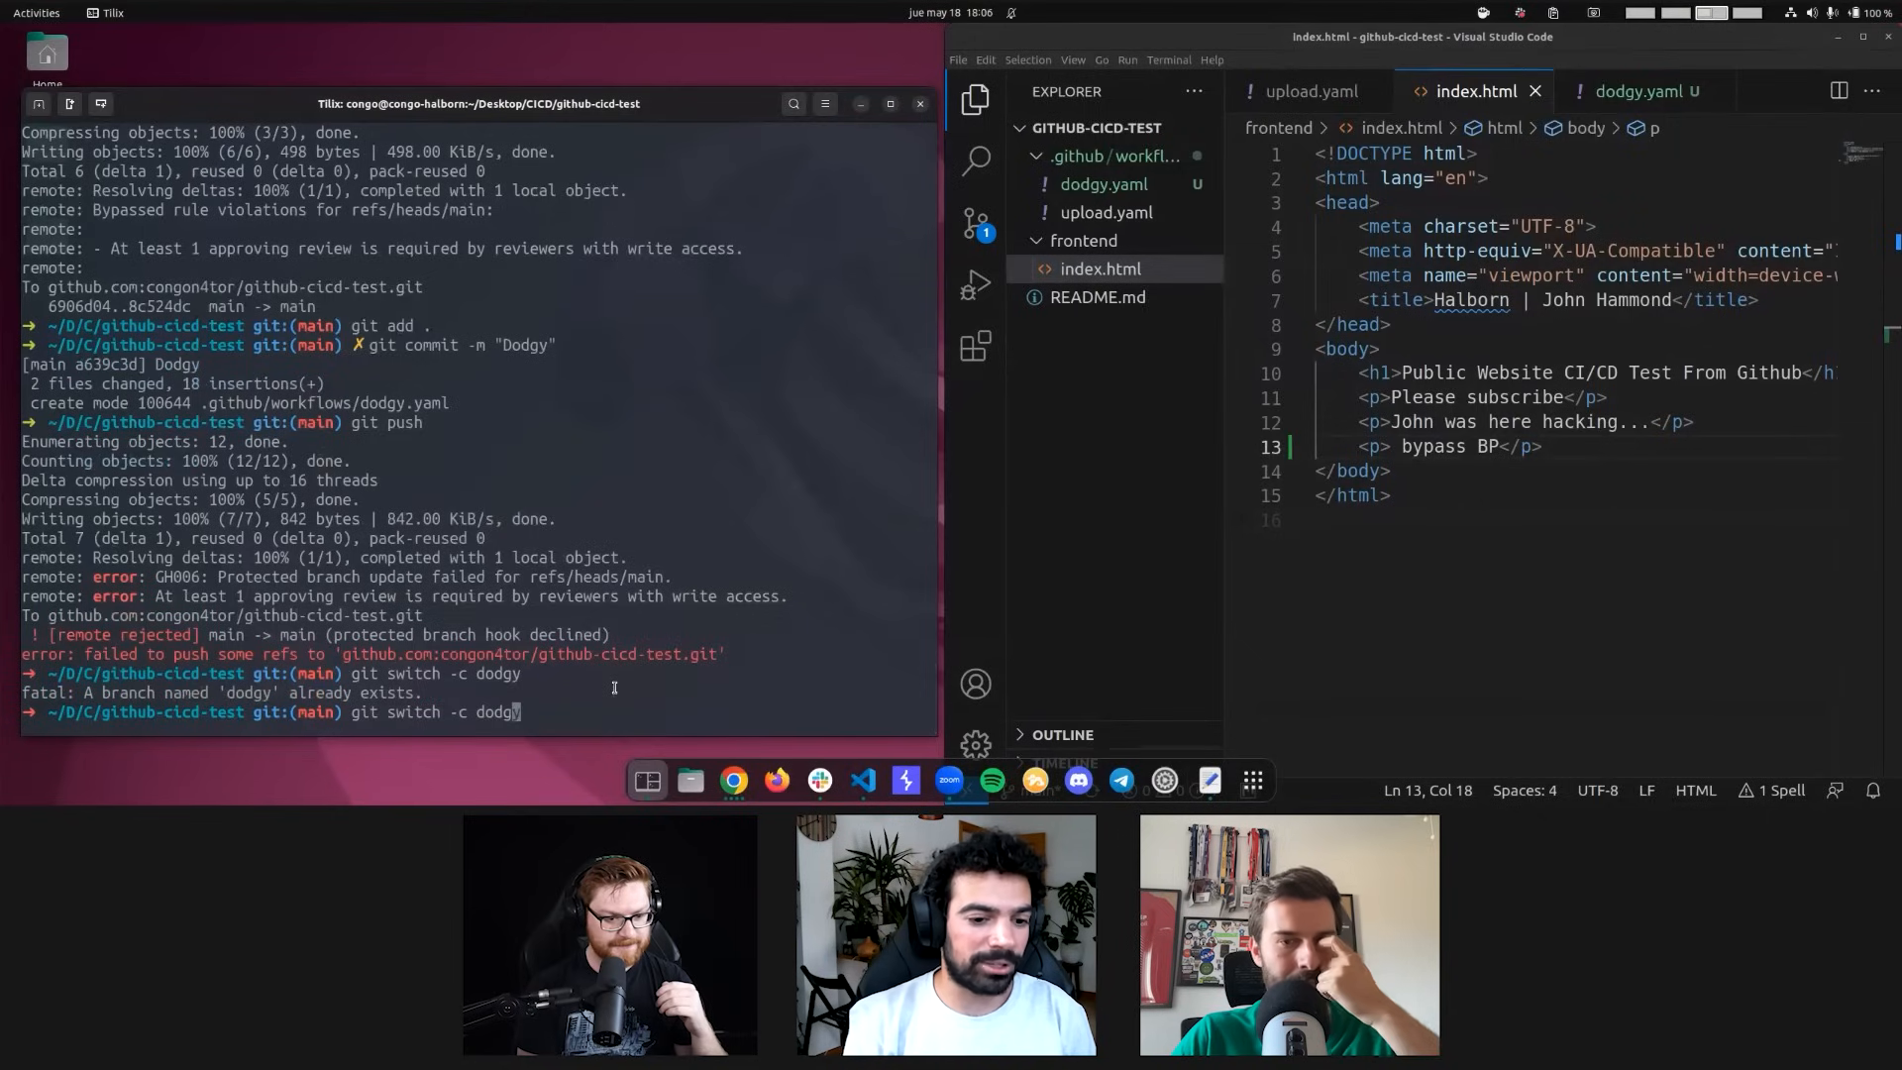
text(2)
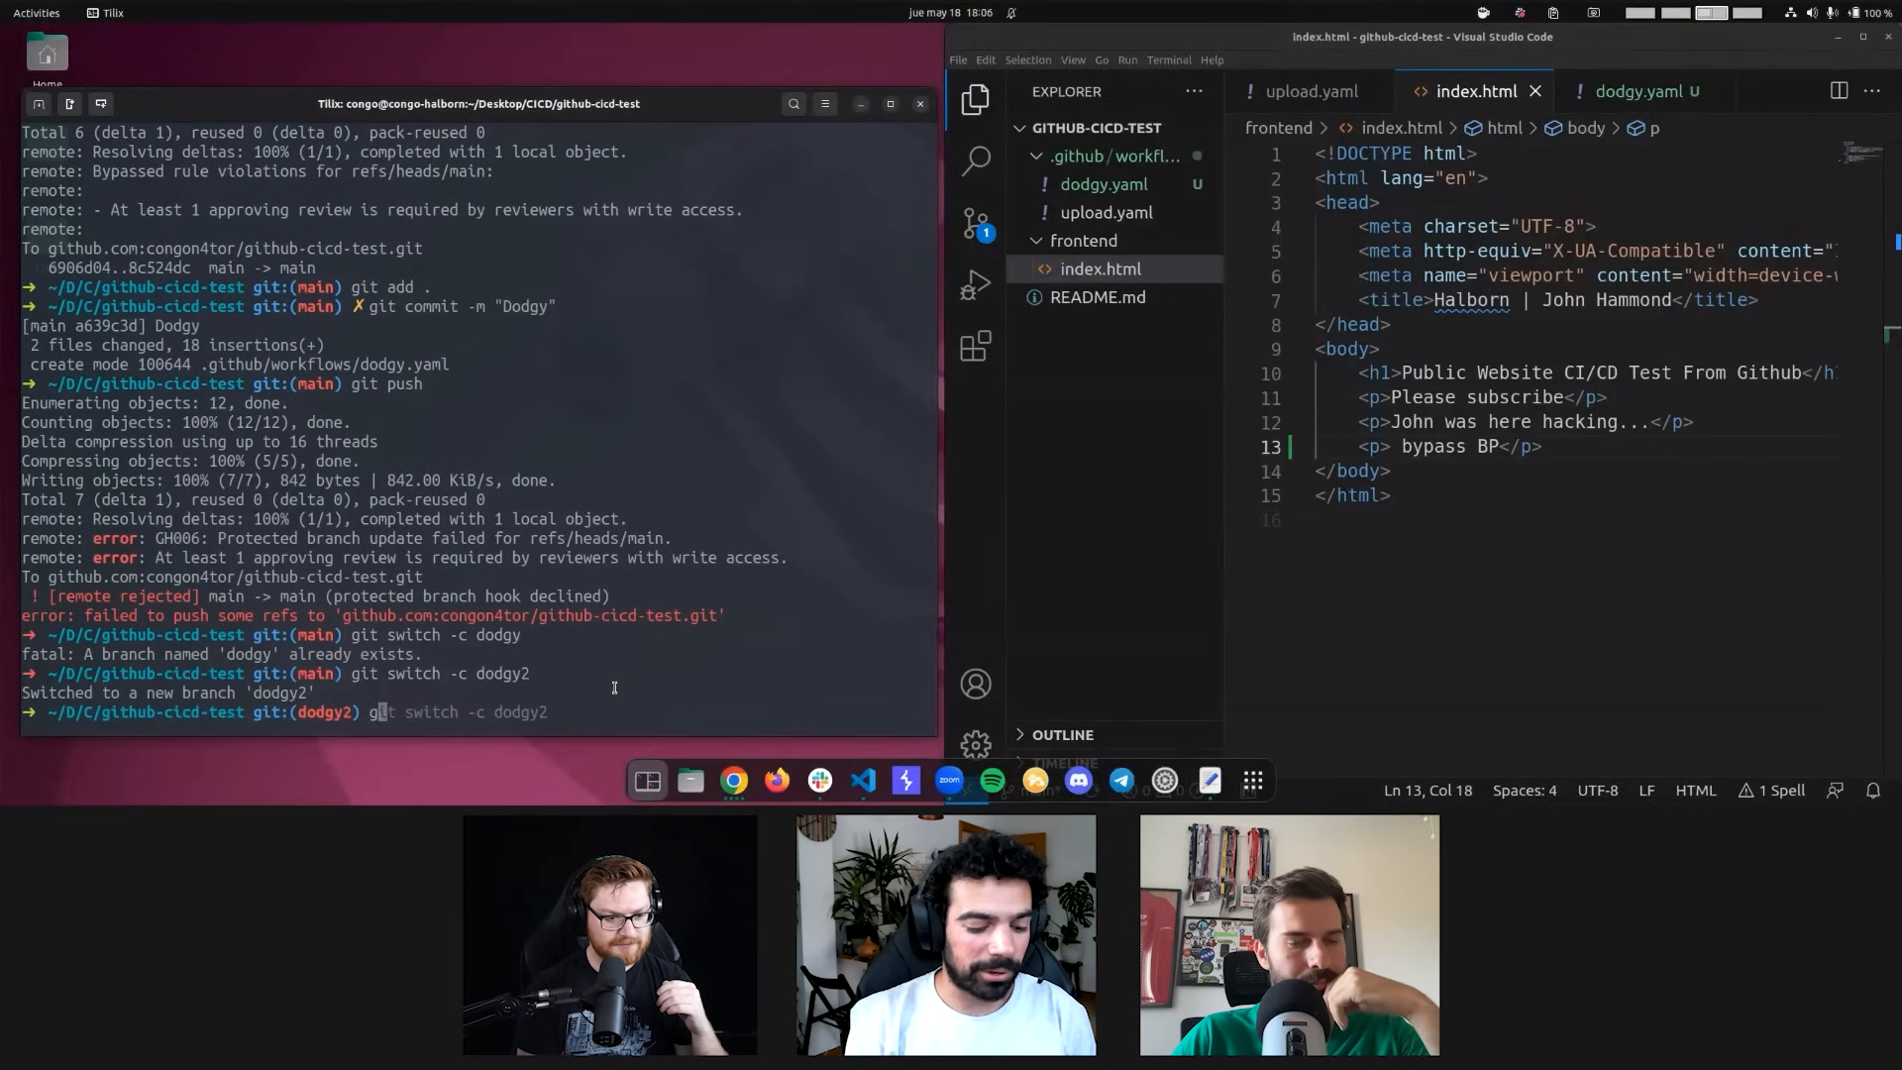
text(git push --set-upstream origin dodgy)
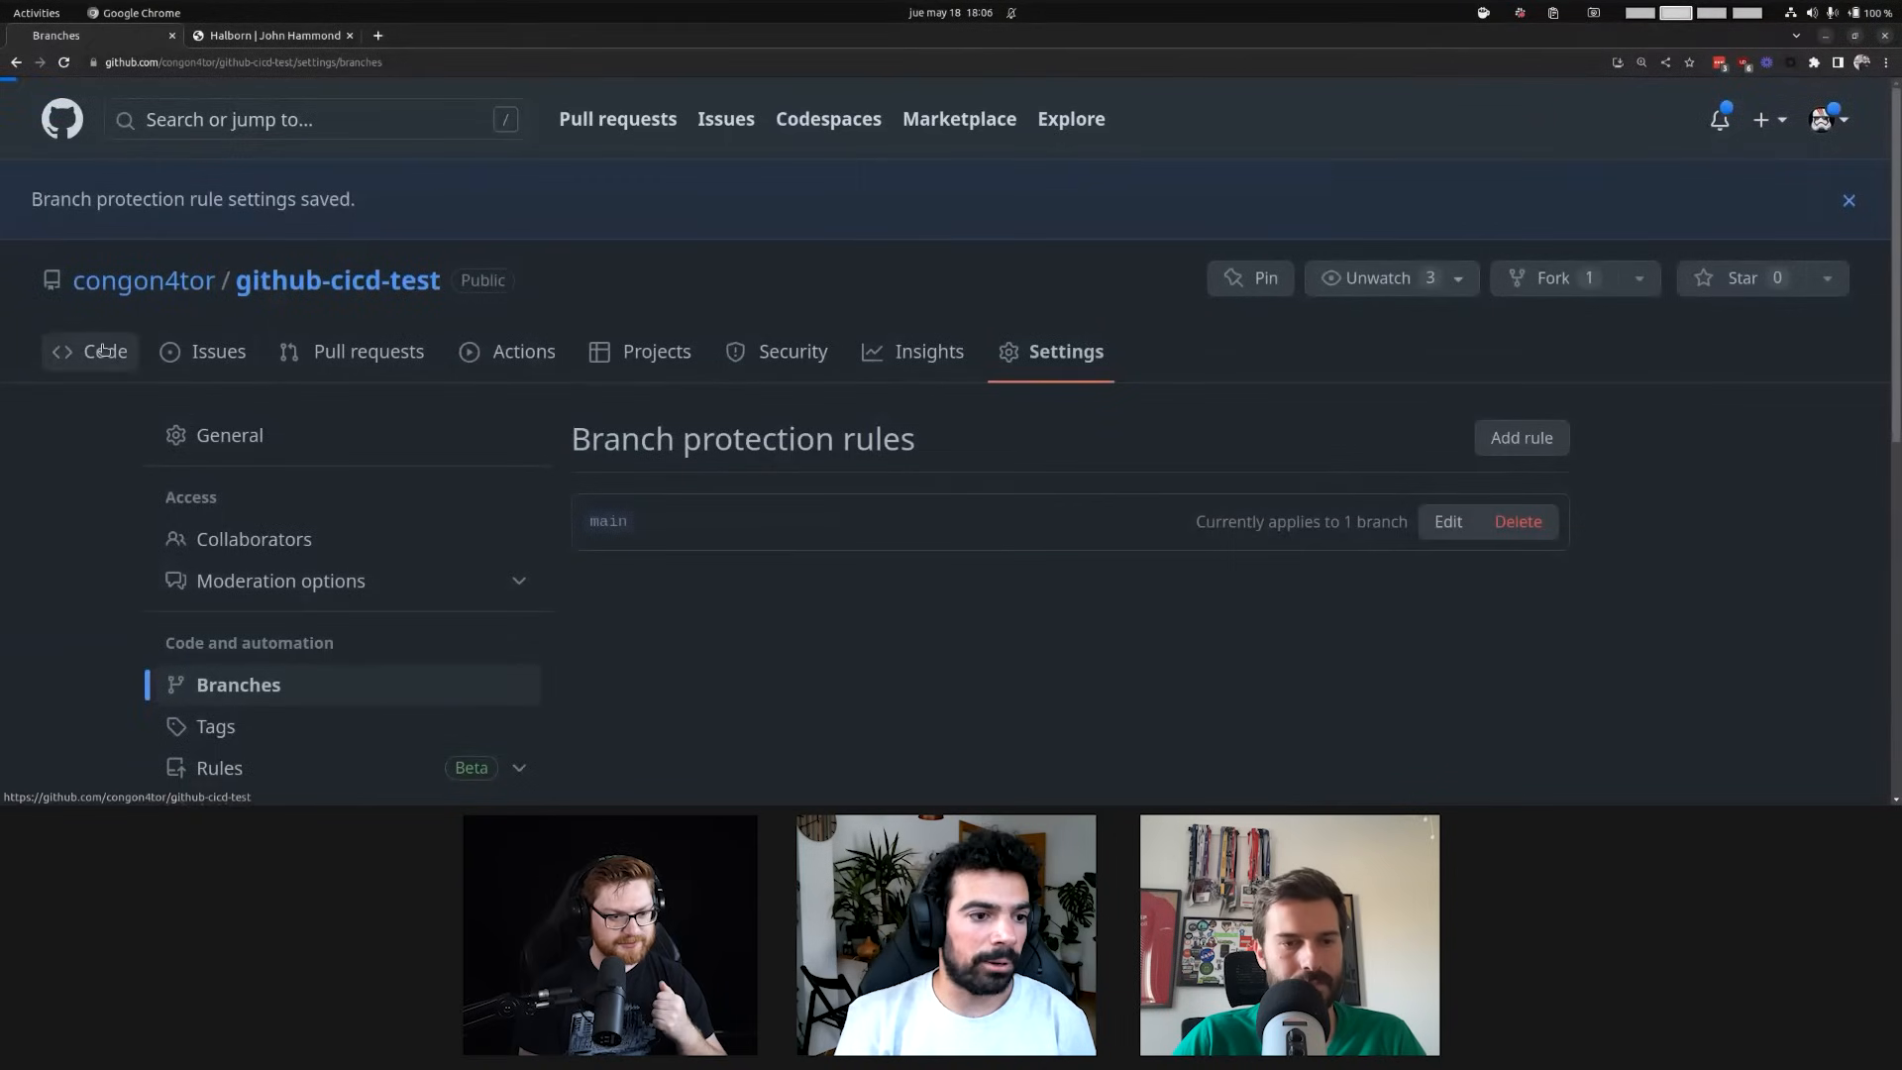
Create the 'Dodgy' pull request from dodgy2 into main via Compare & pull request
click(103, 351)
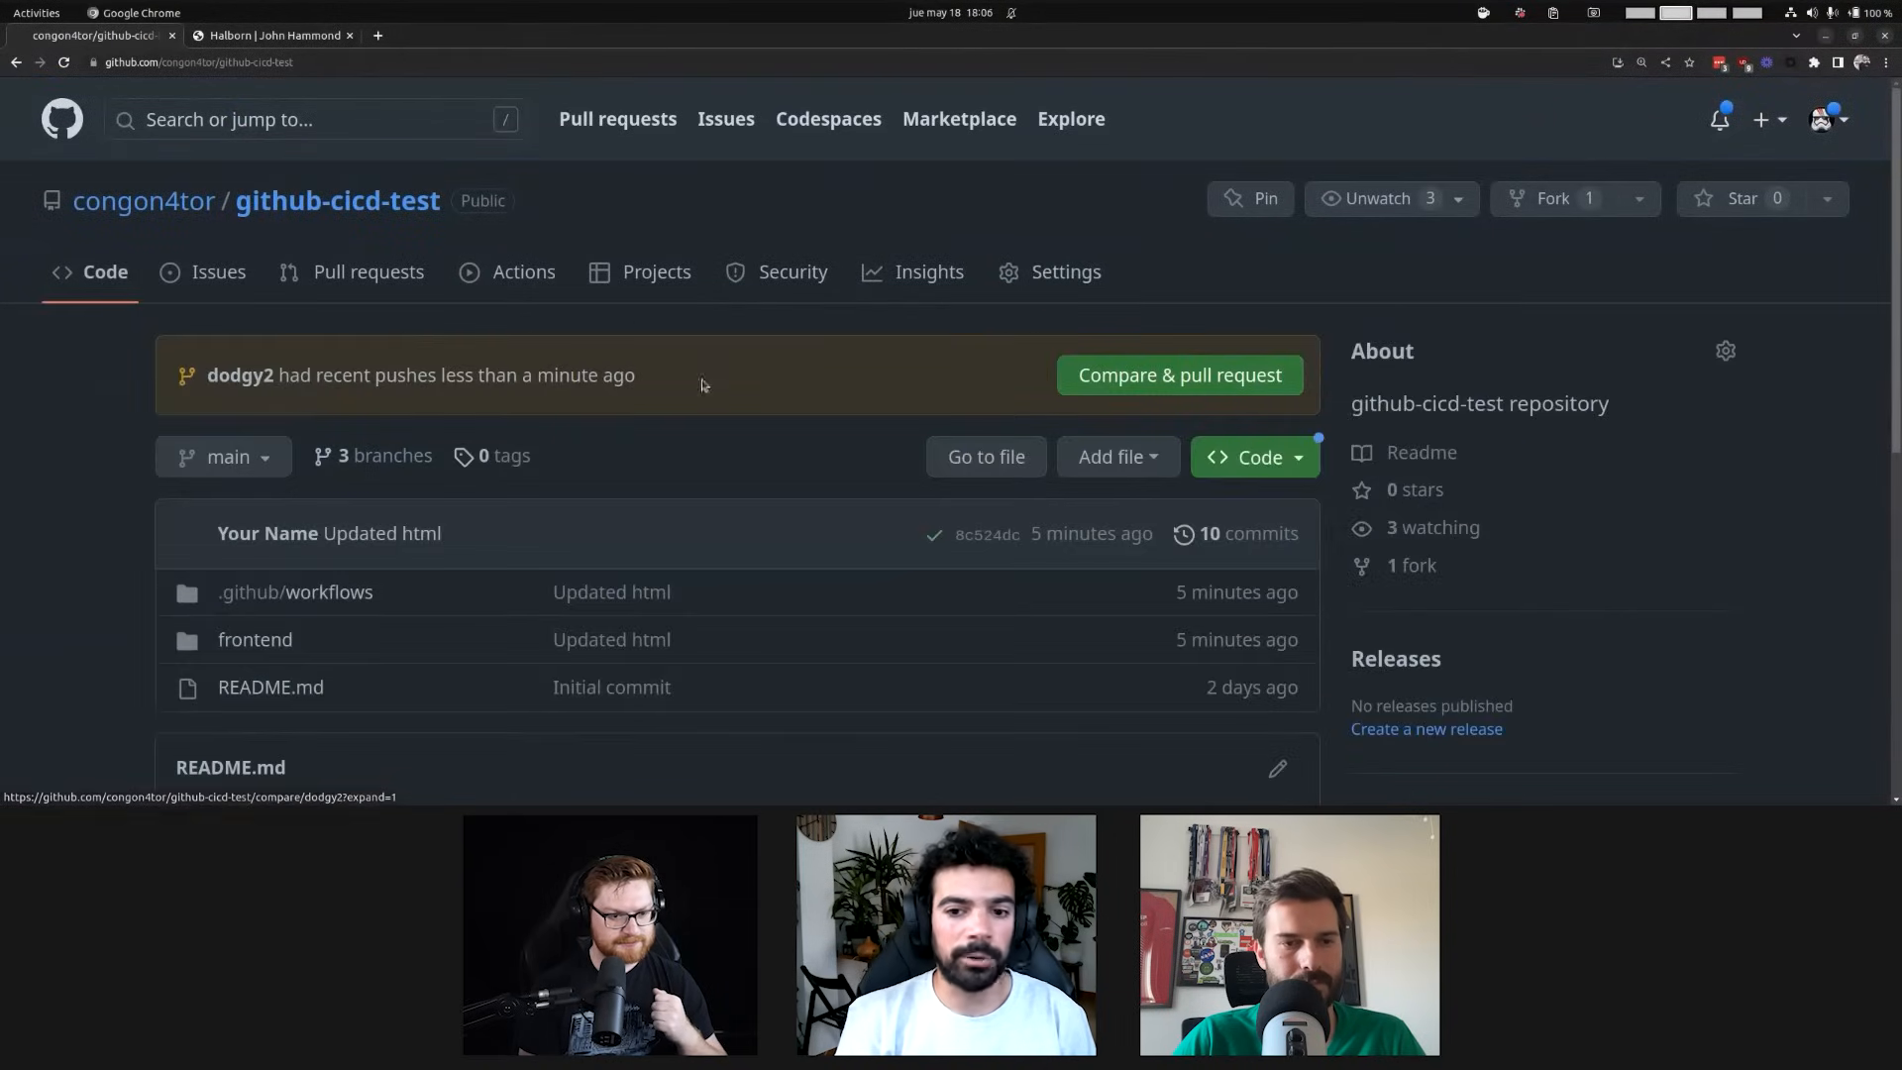
click(1178, 373)
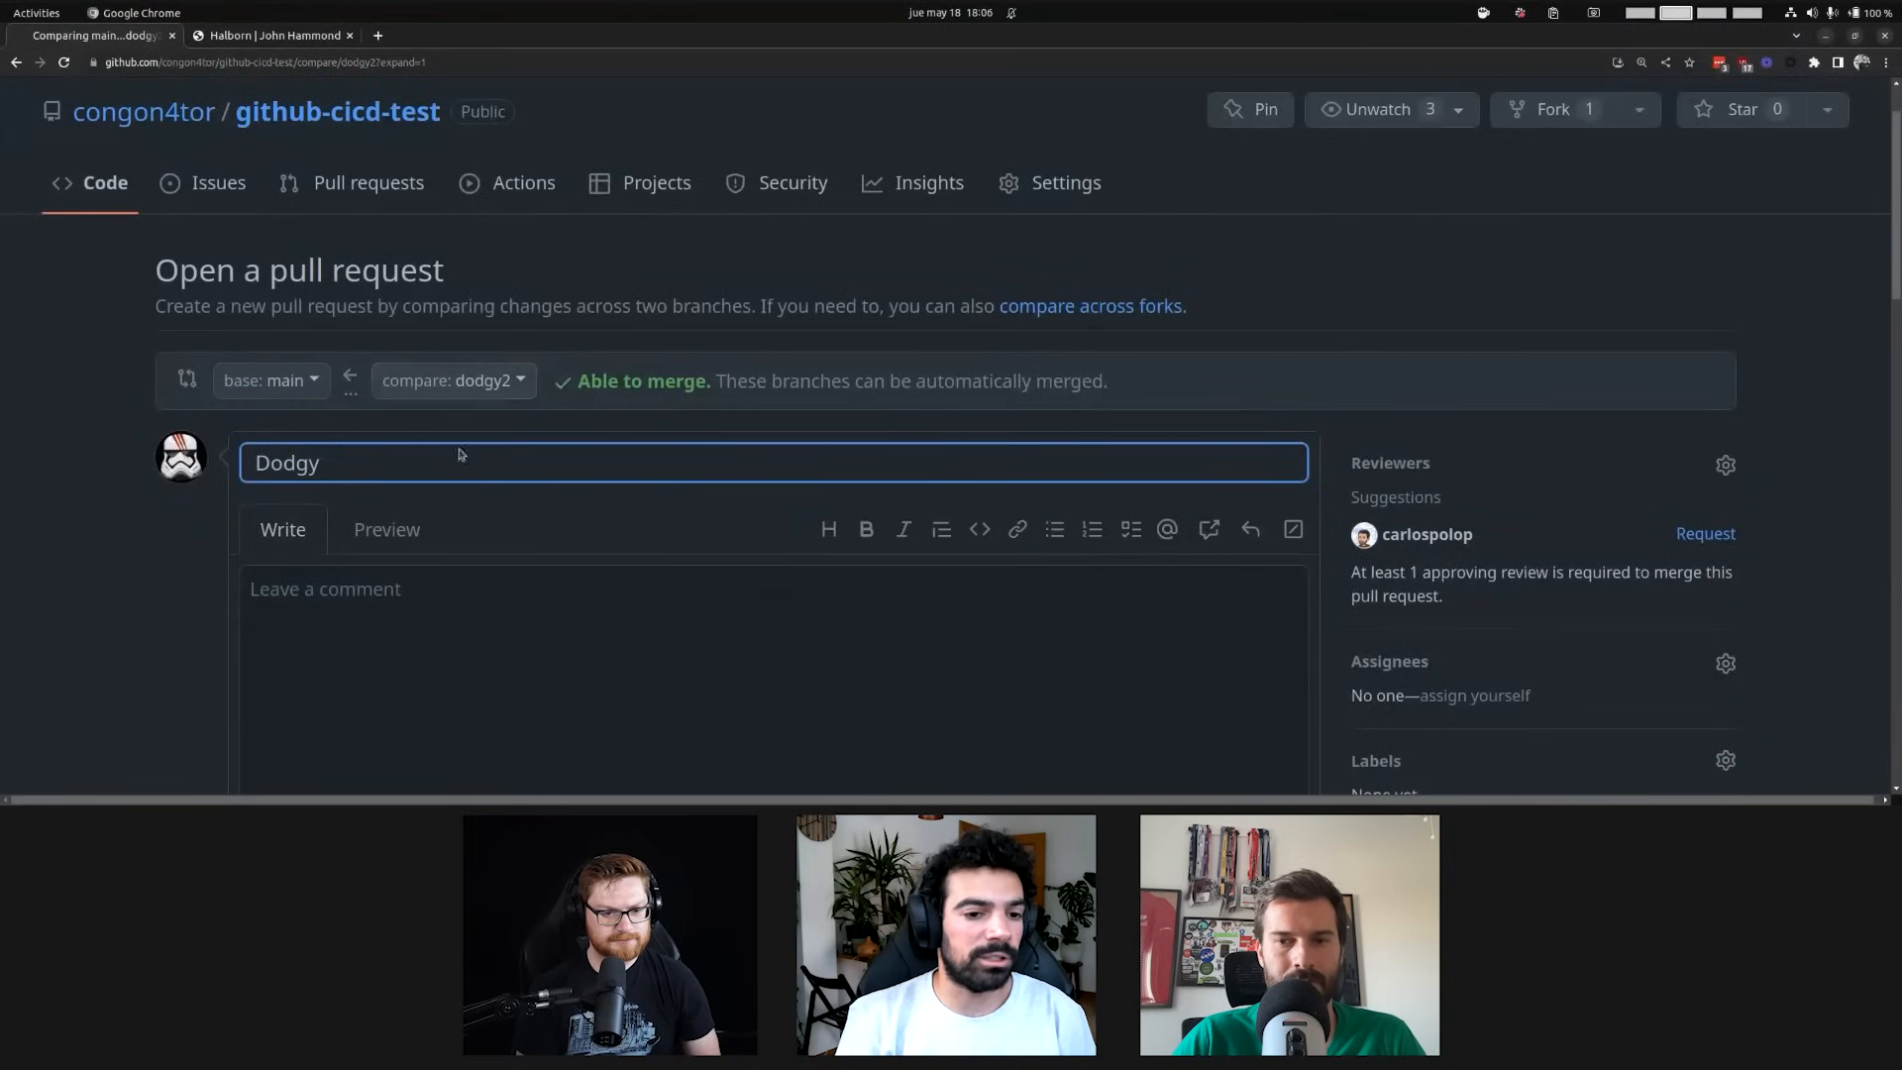
scroll(down, 3)
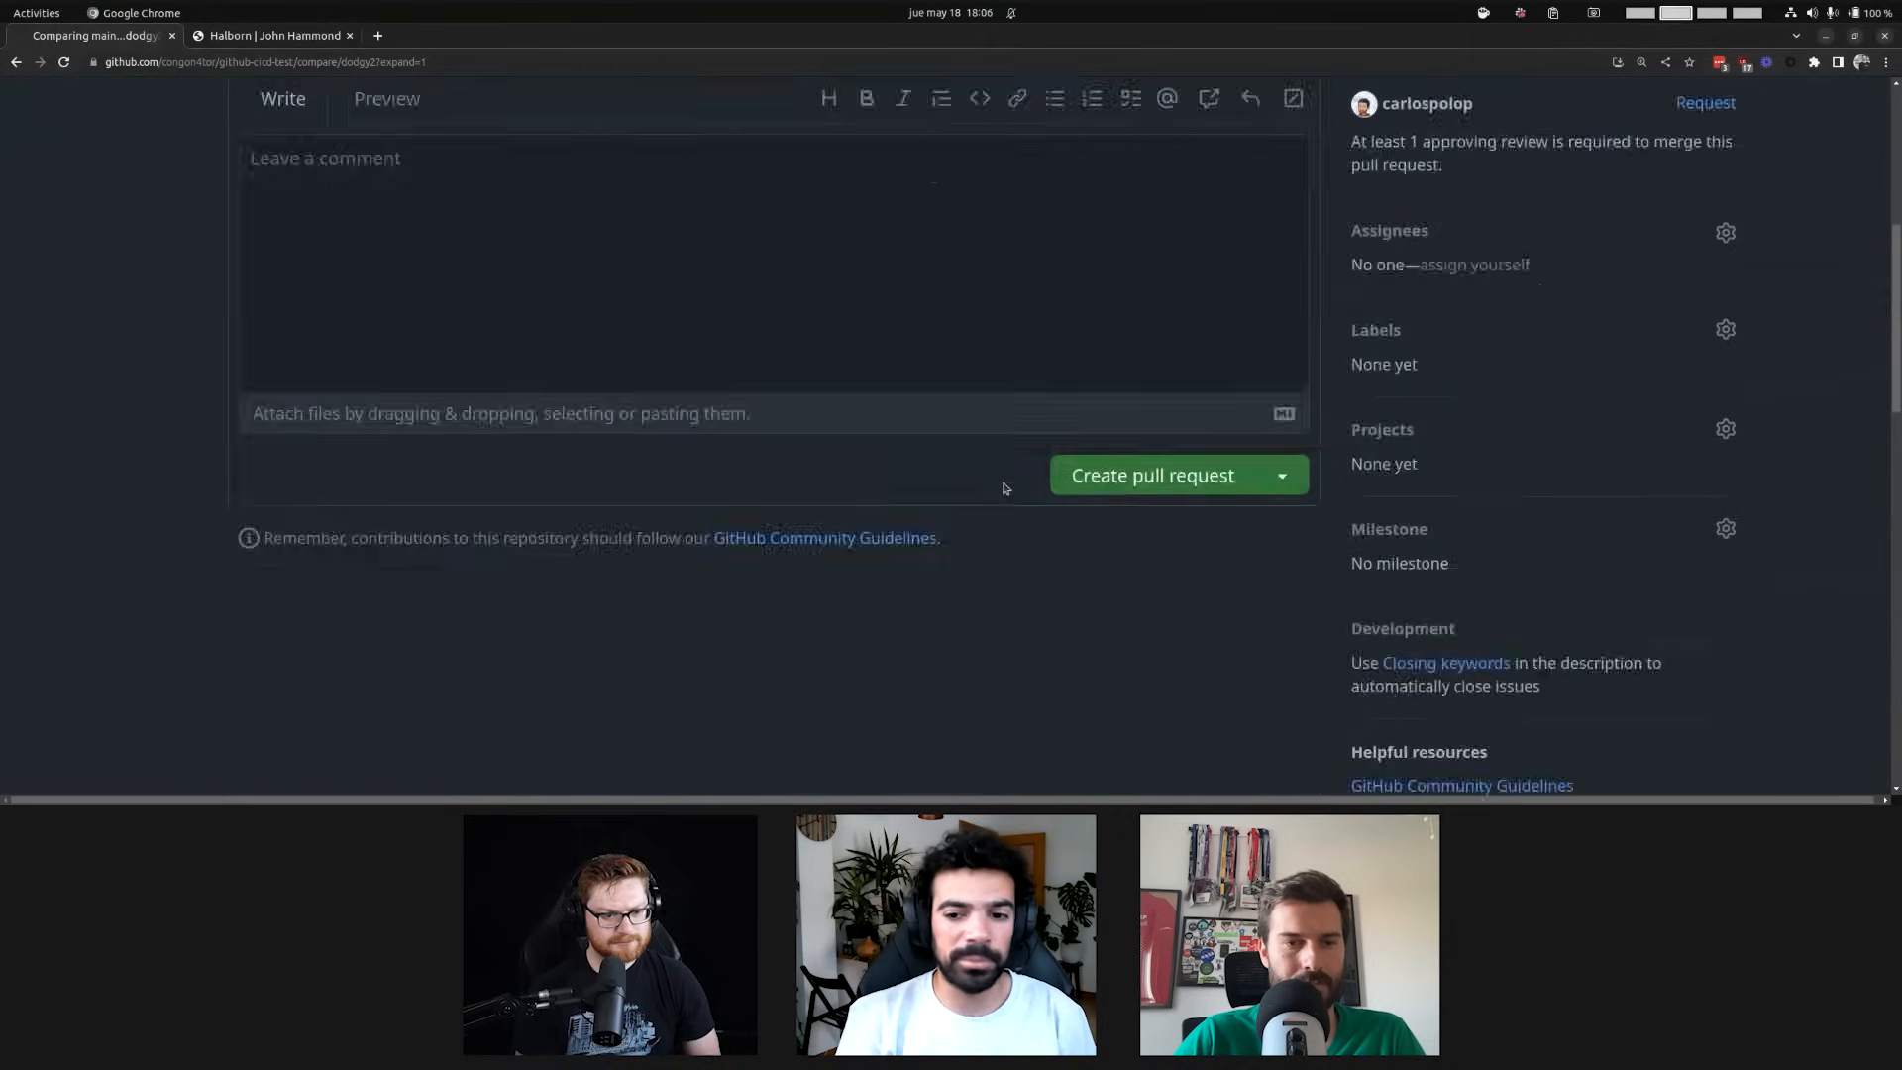
scroll(down, 3)
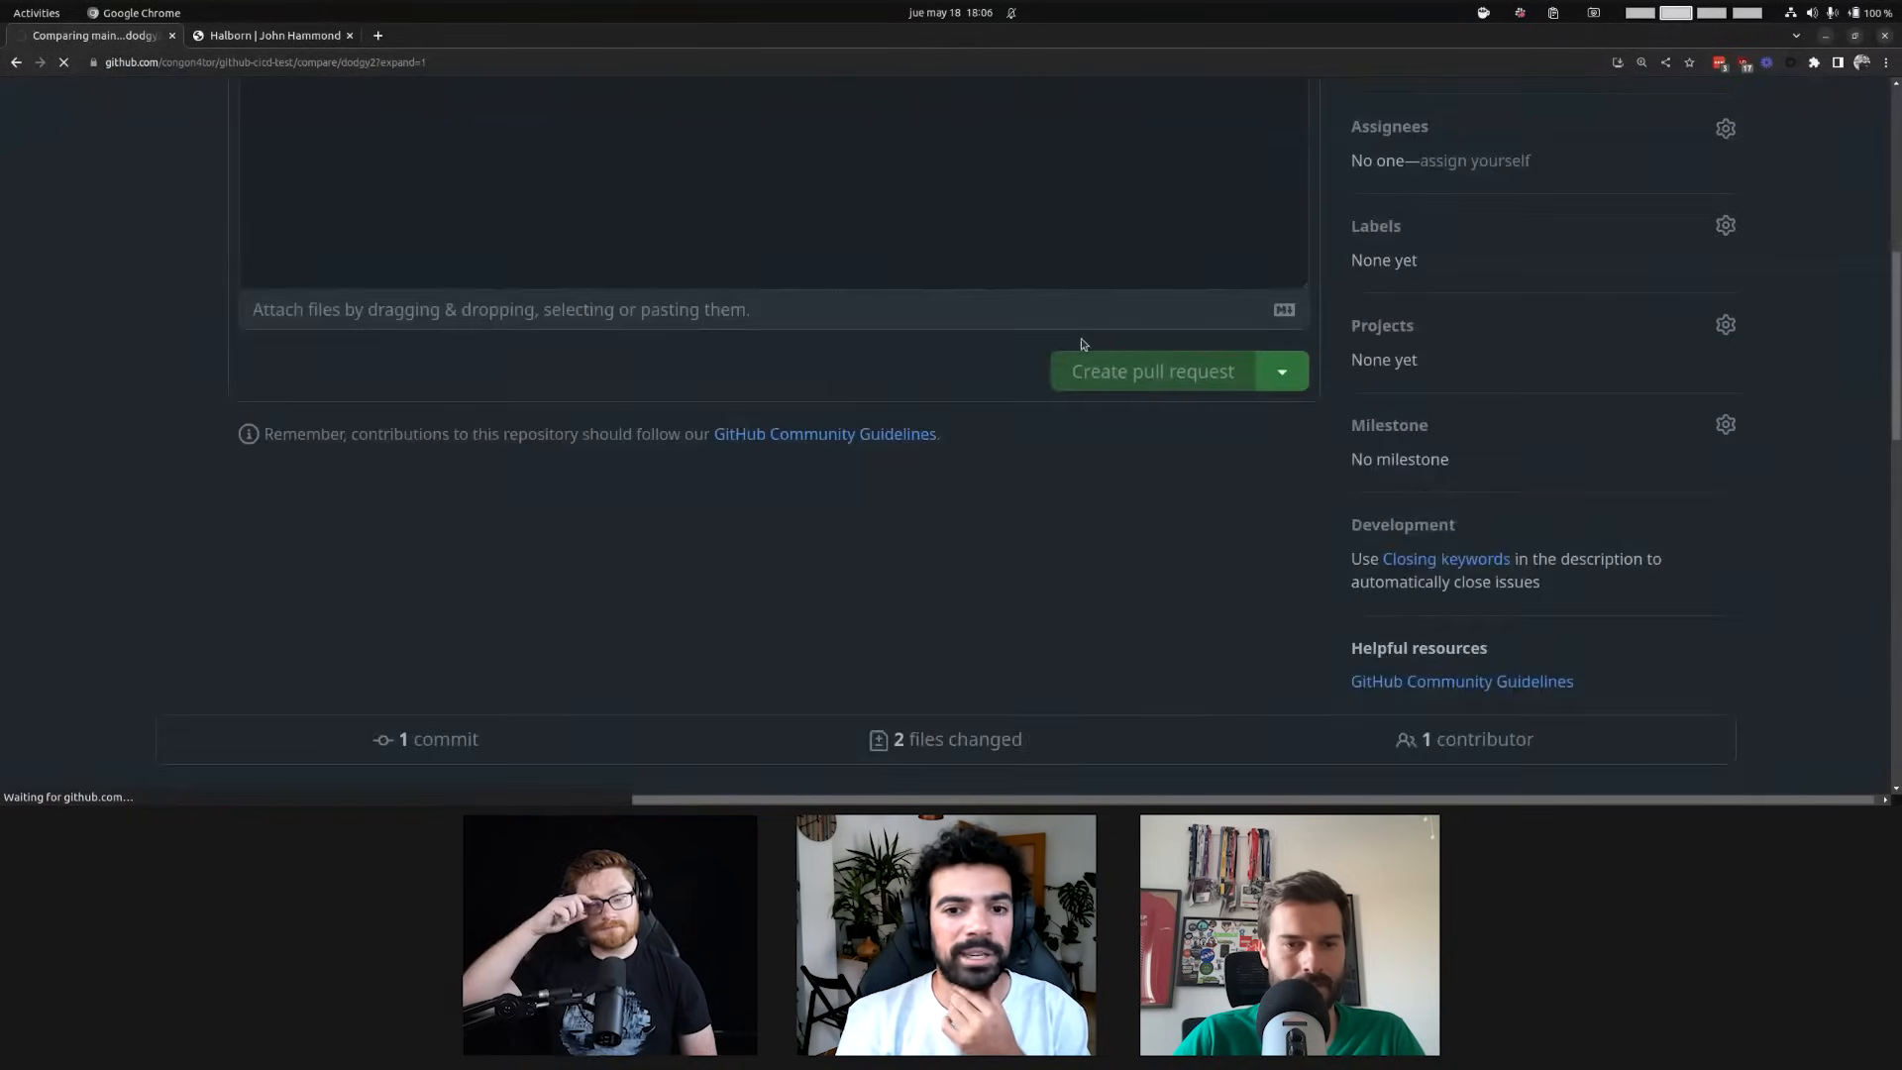
click(1151, 372)
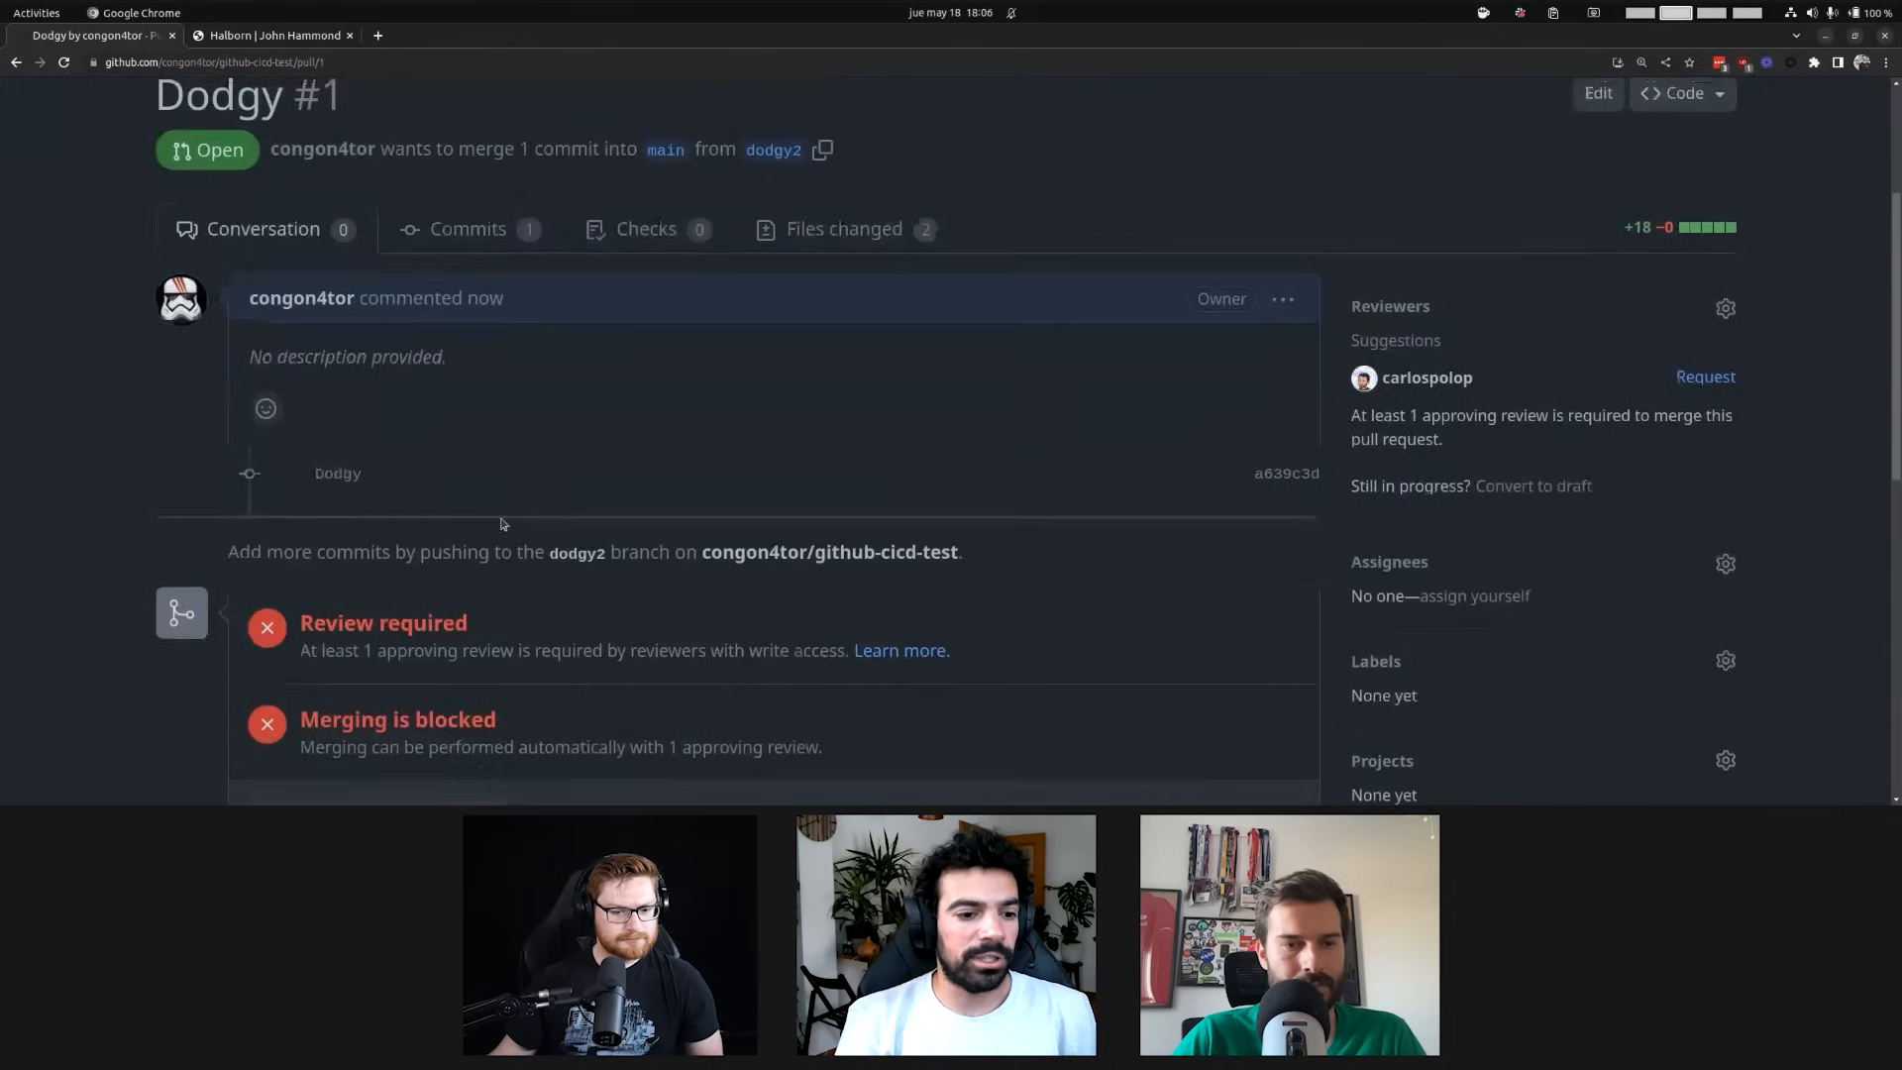
Once the APPROVE check passes, merge Dodgy #1 into main and confirm
scroll(down, 3)
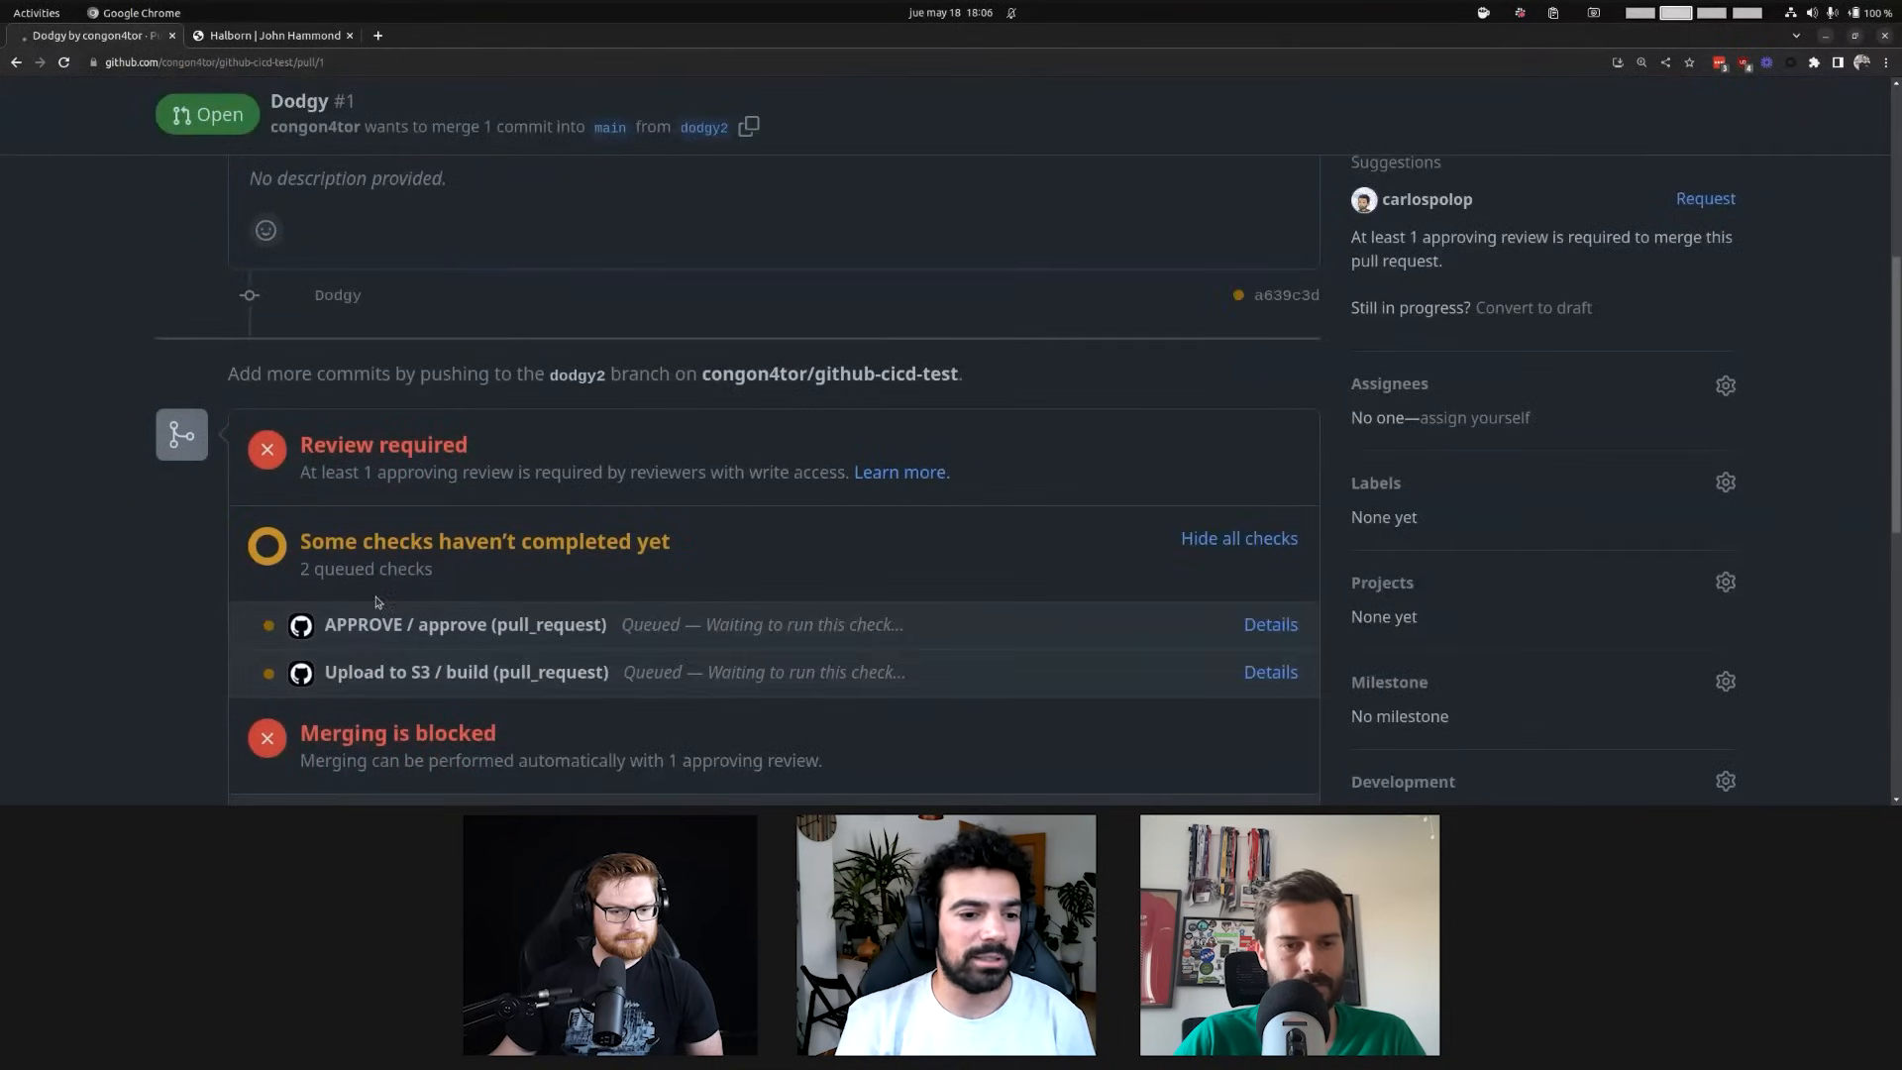
scroll(down, 3)
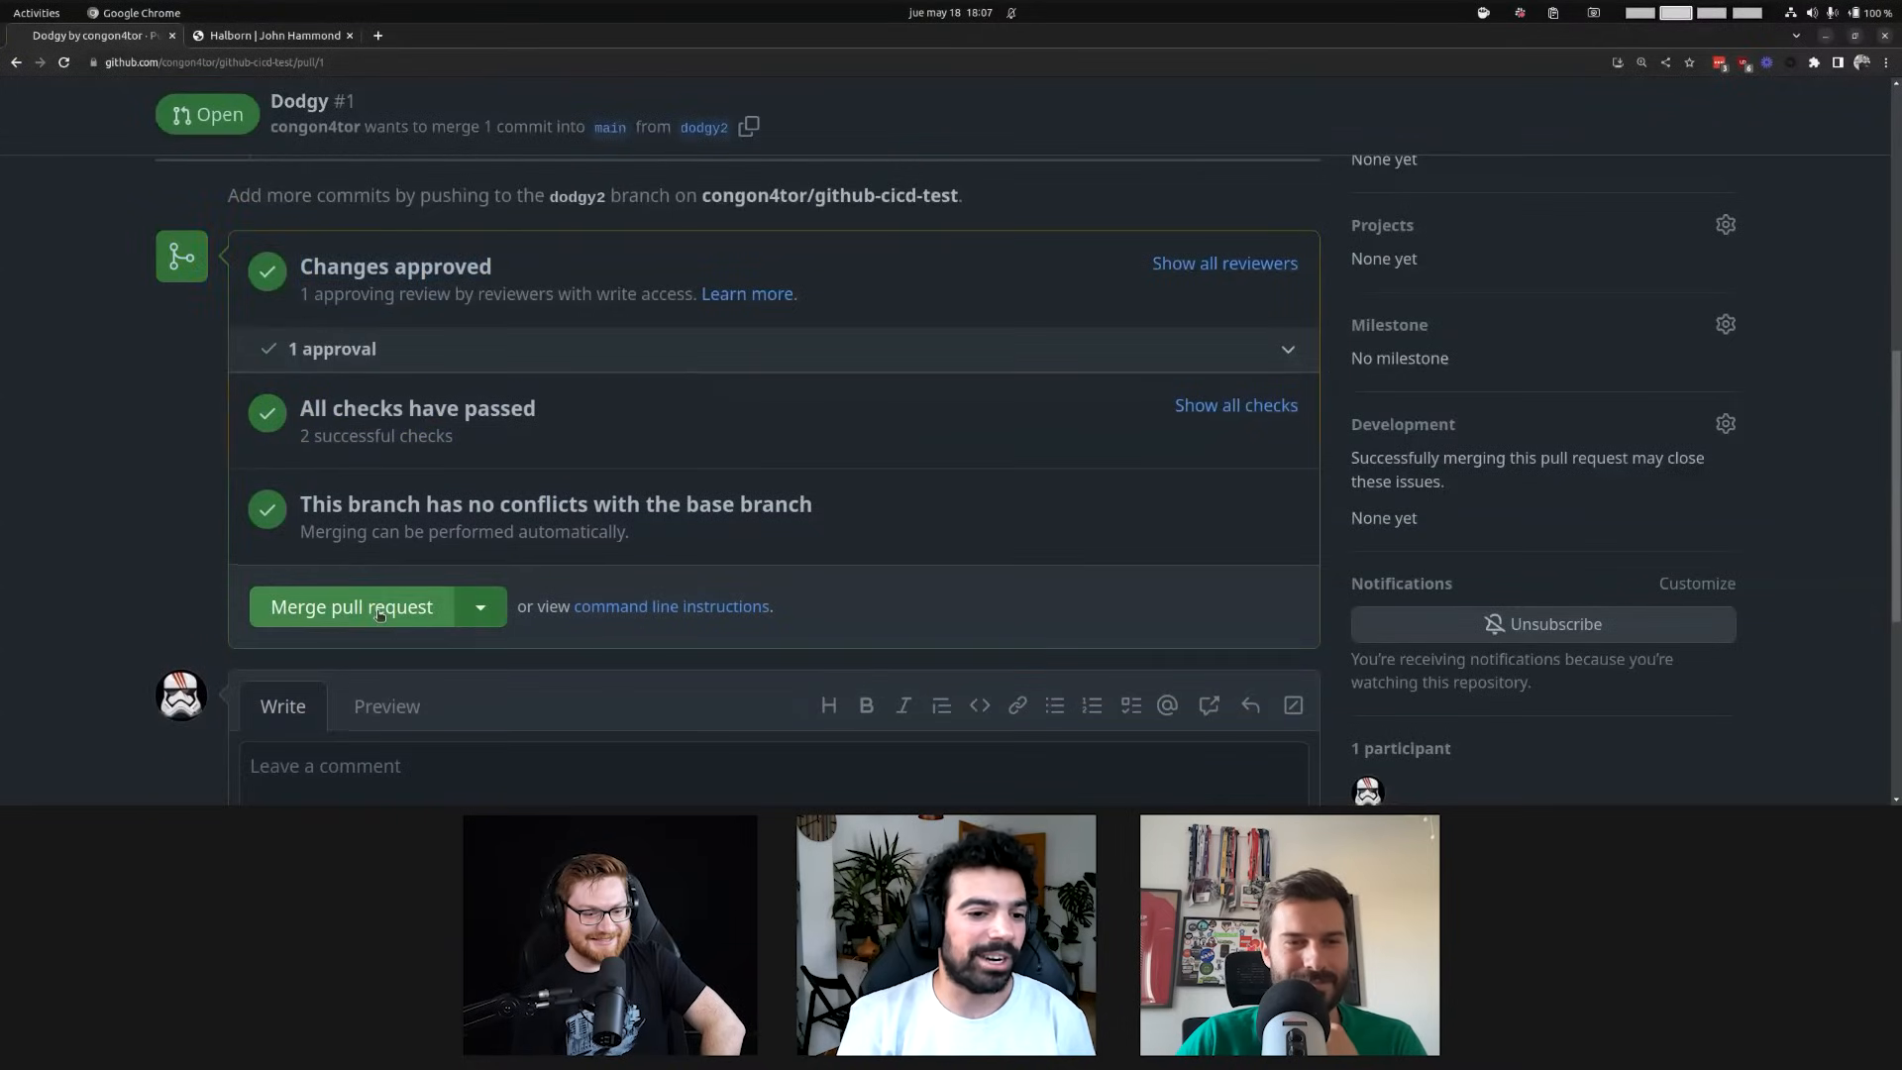
click(351, 605)
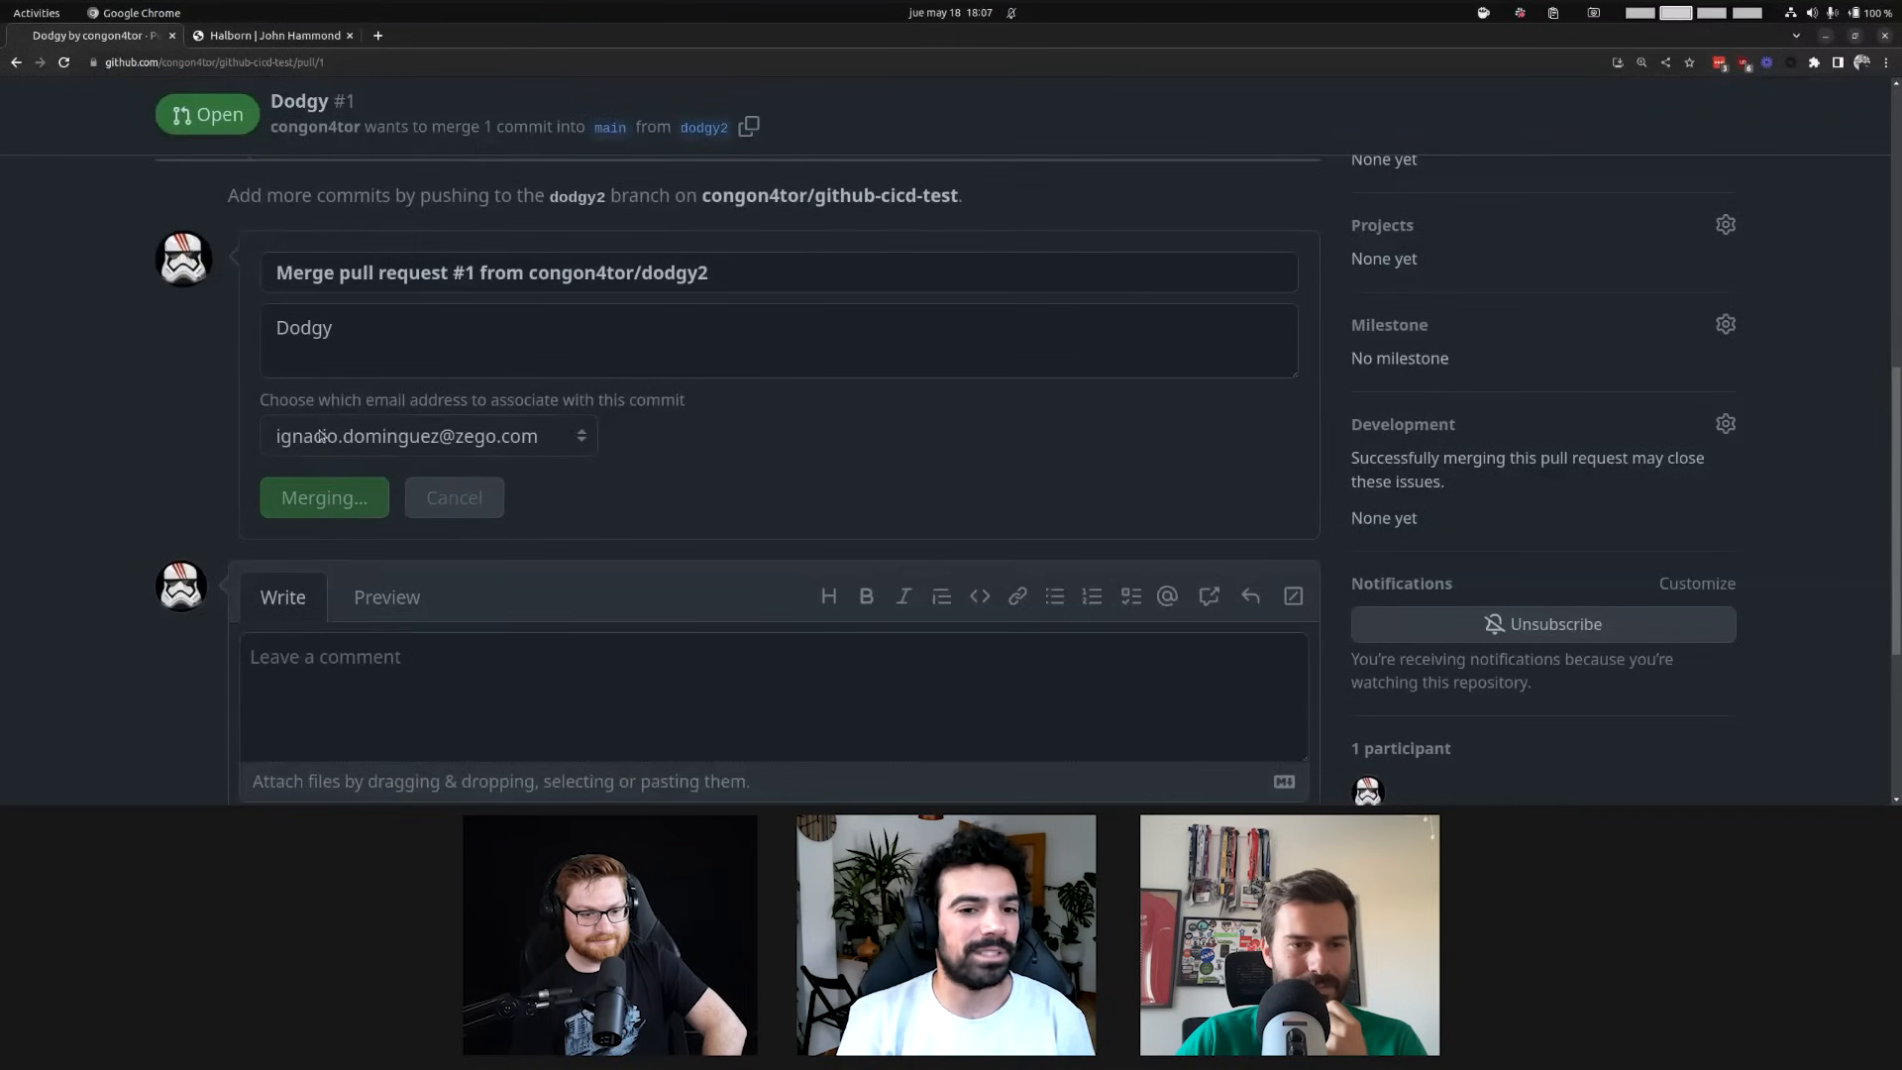
click(323, 497)
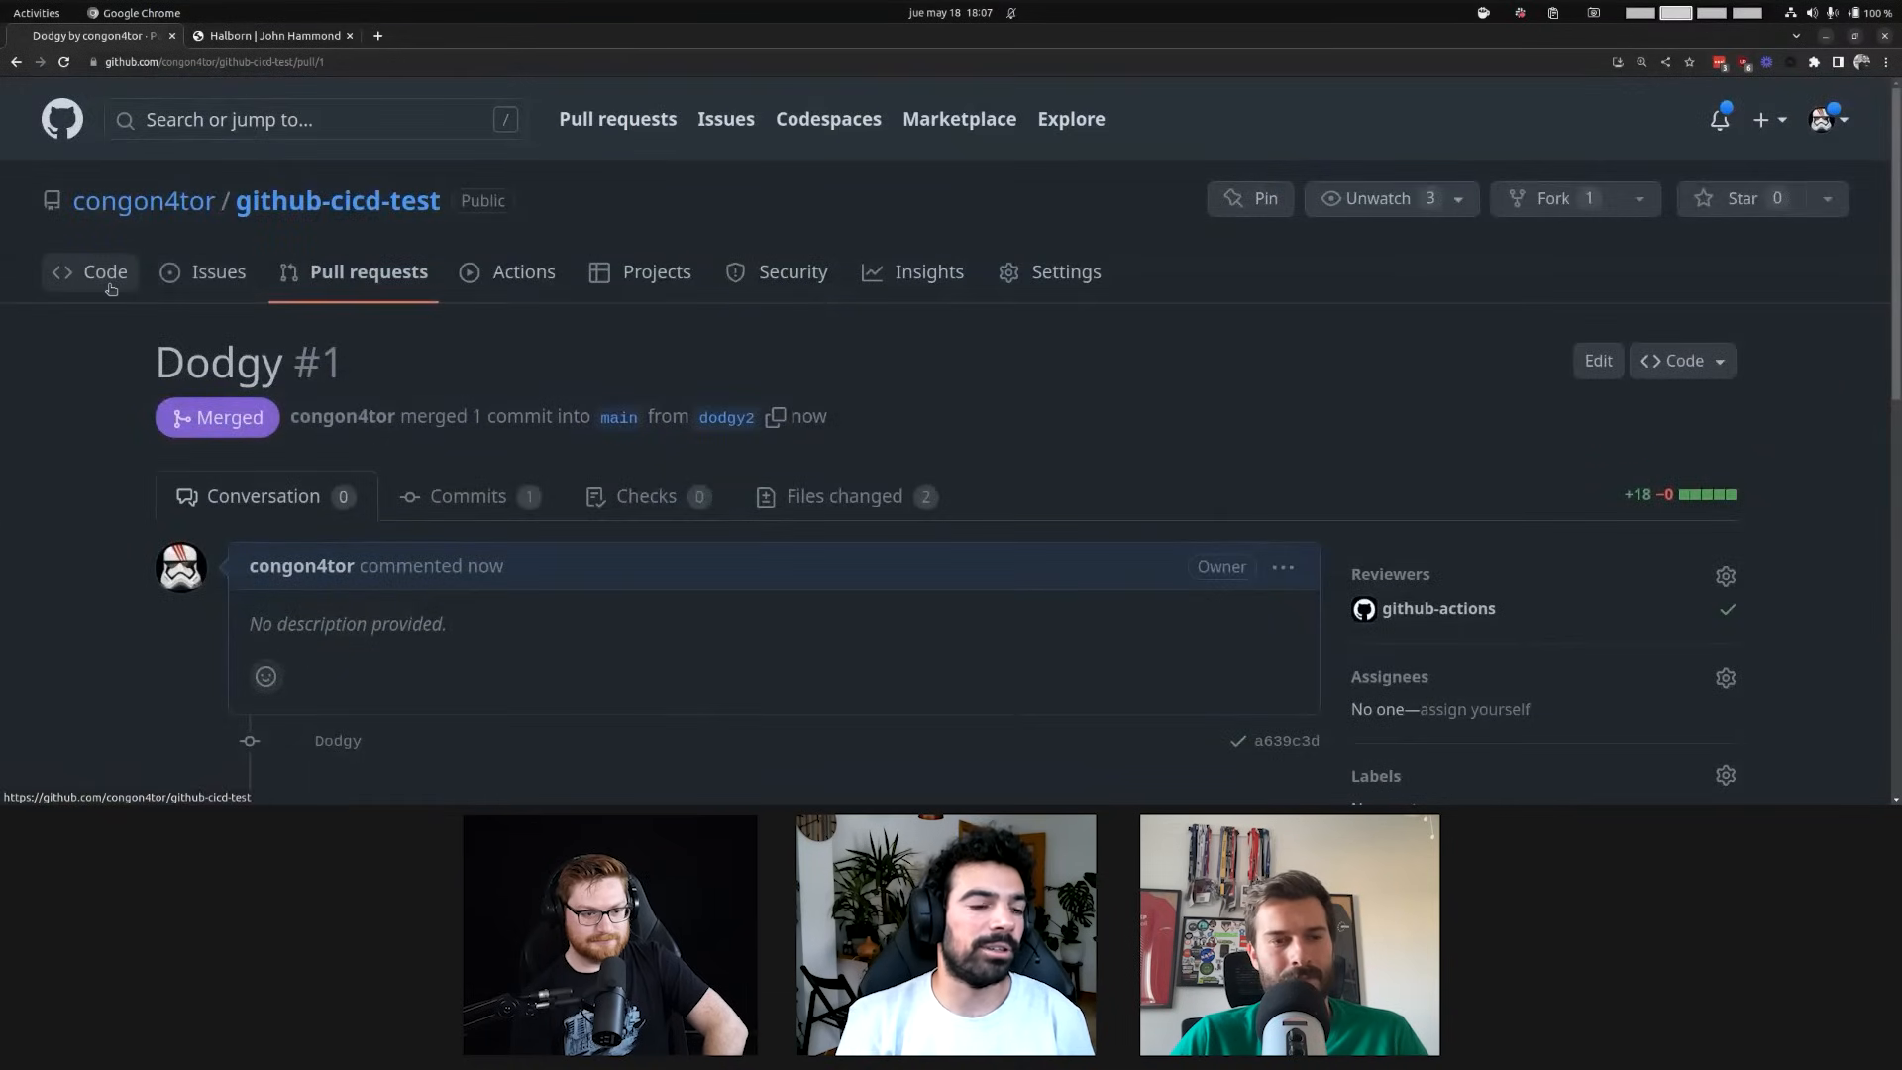
Open the queued 'Merge pull request #1' Upload to S3 run under Actions
click(524, 271)
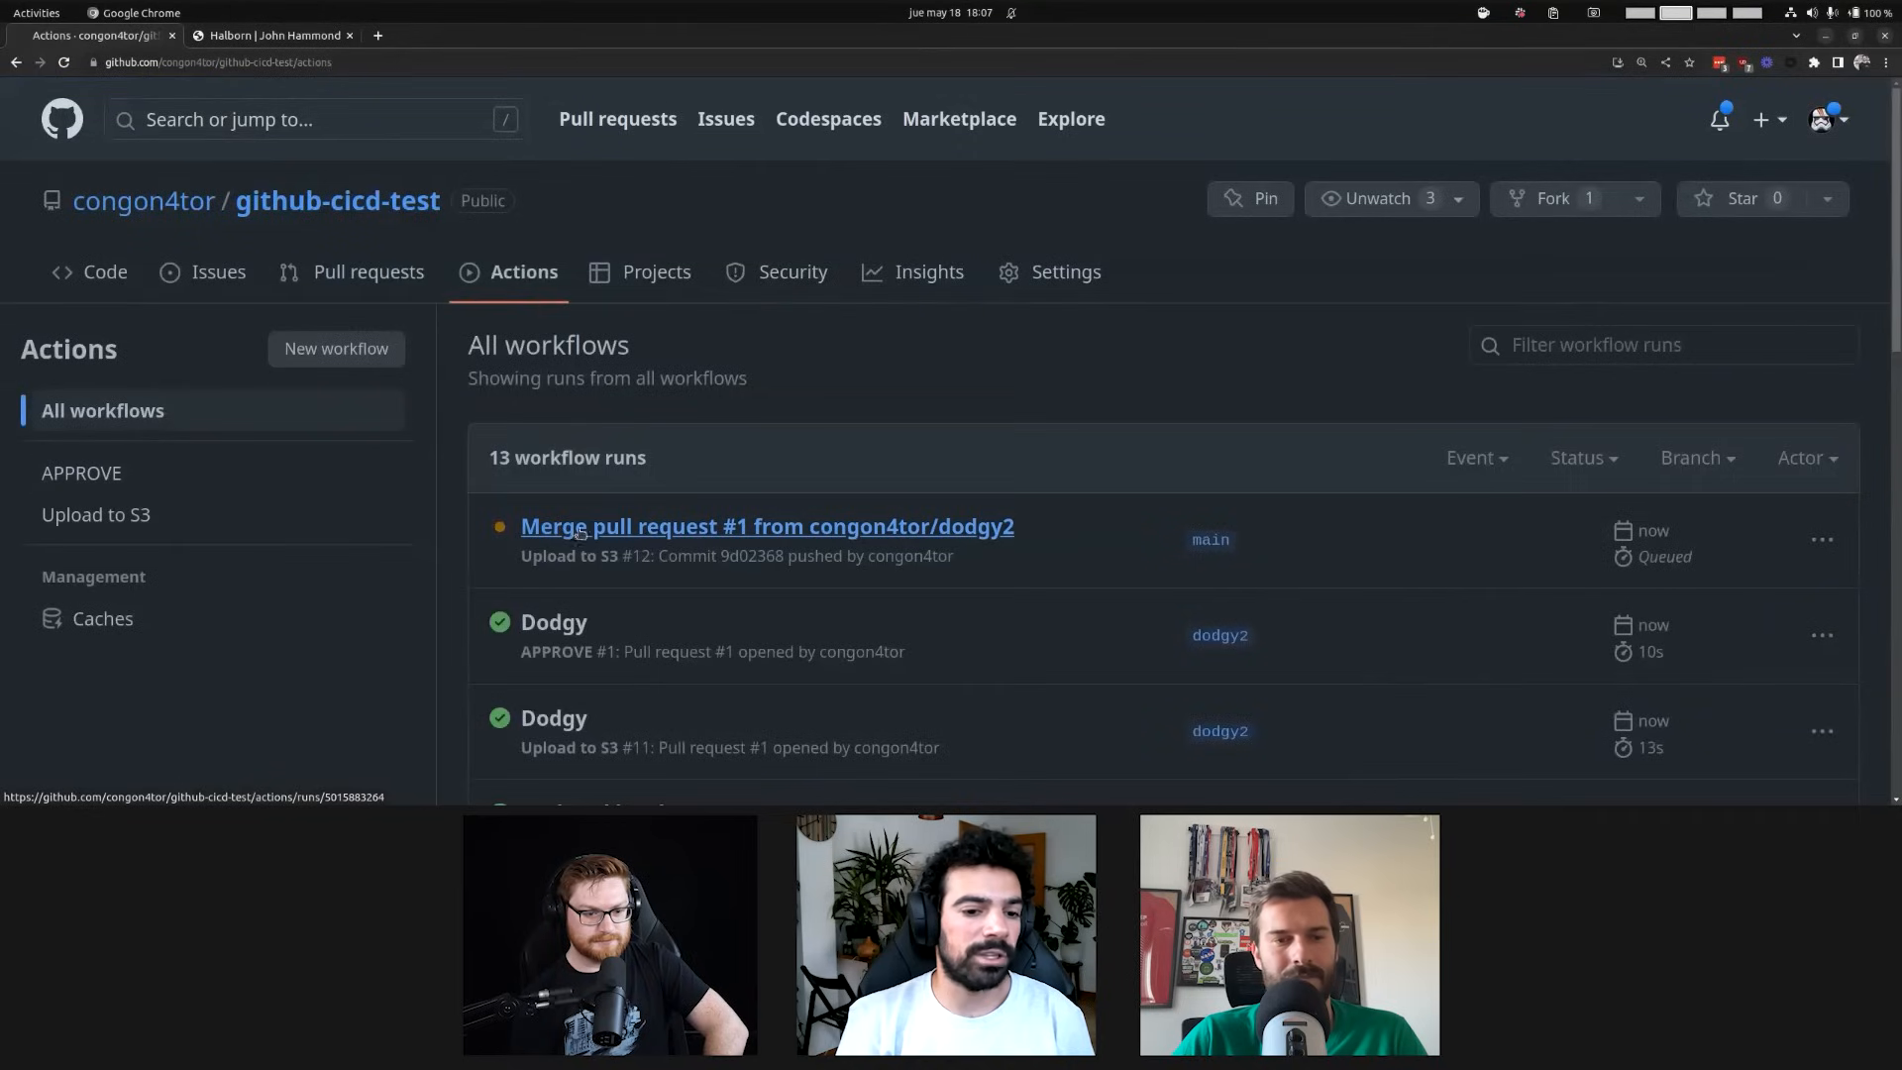
click(767, 525)
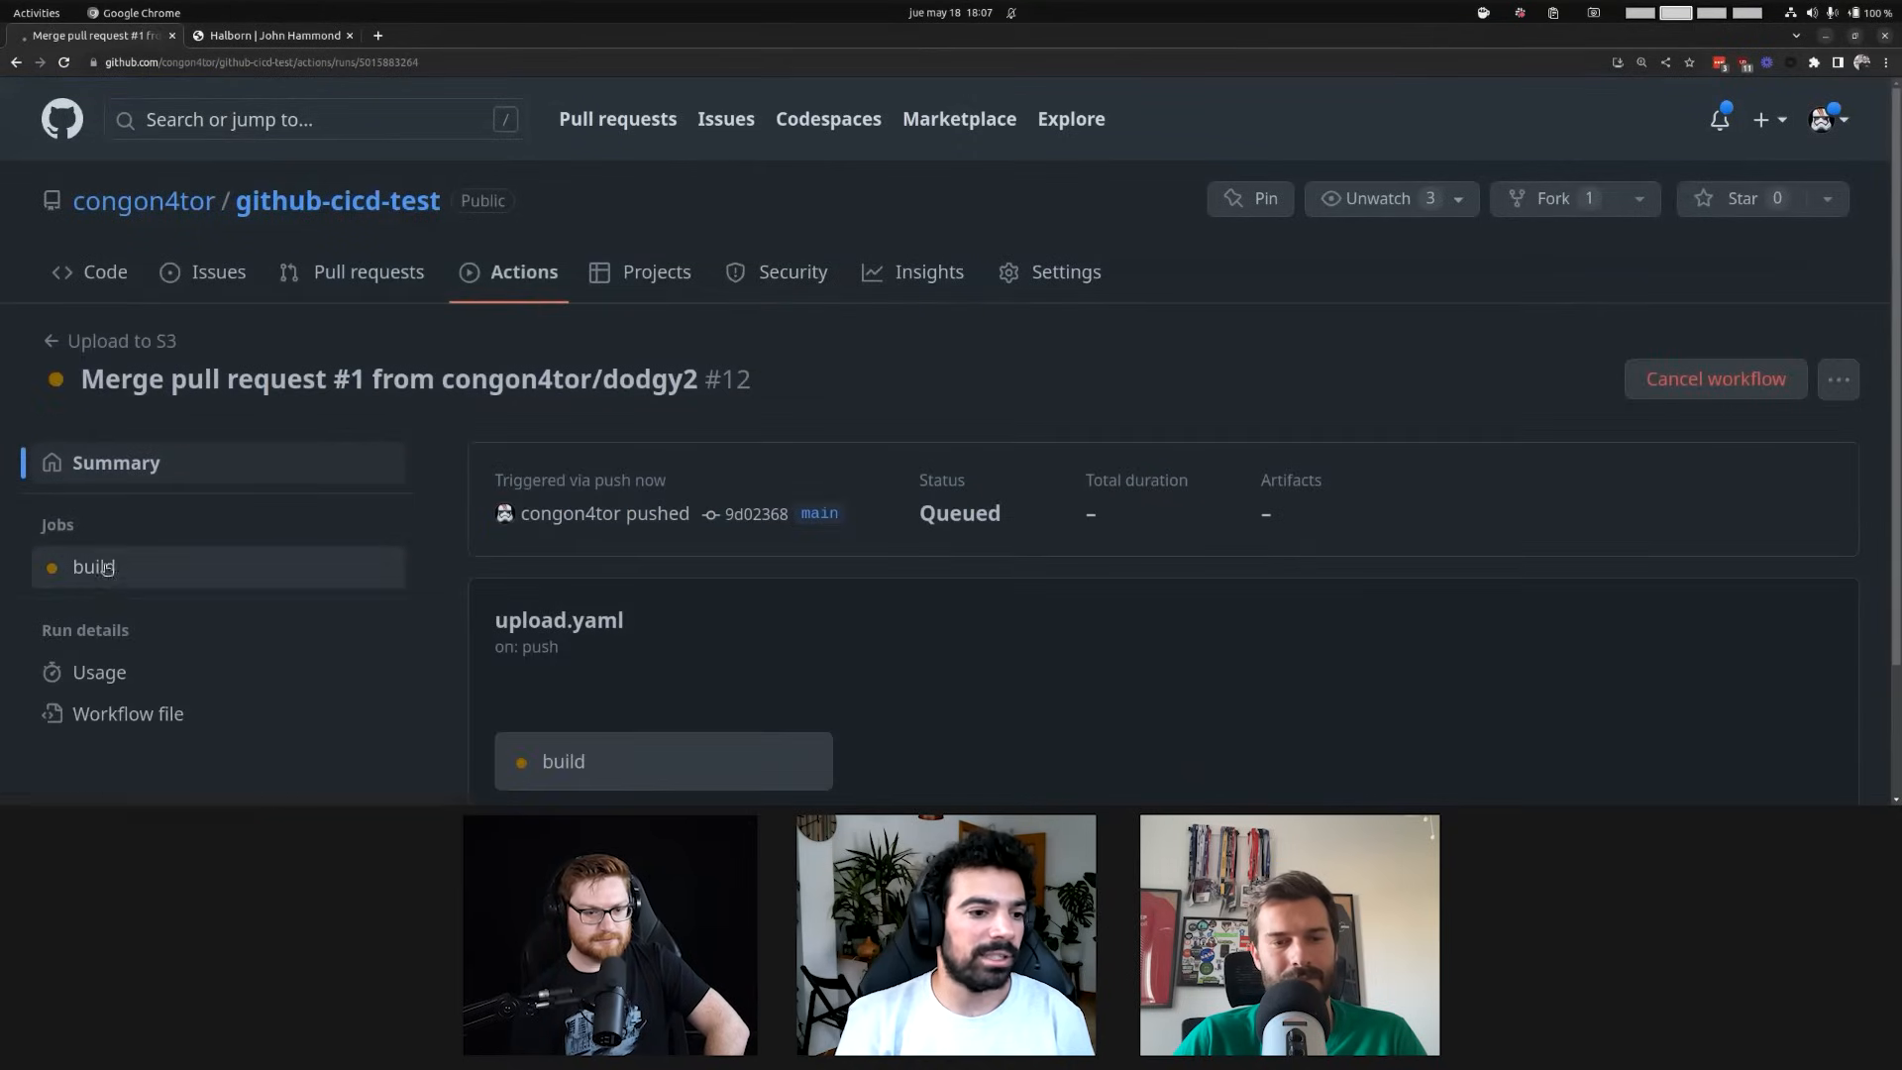